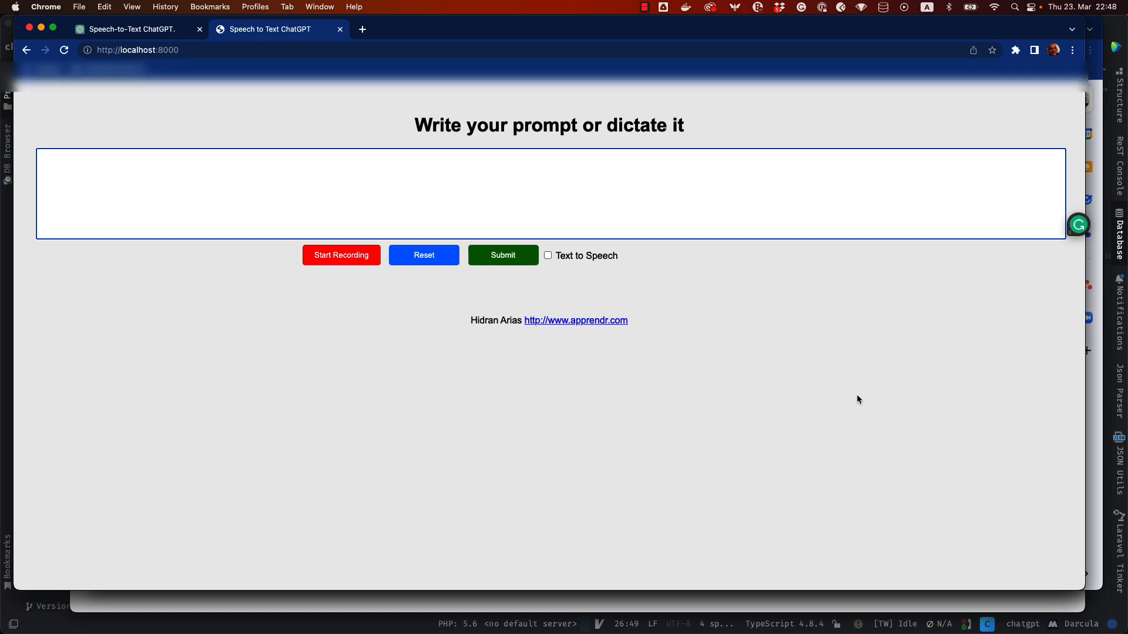
{"action": "mouse_move", "coordinate": [802, 380]}
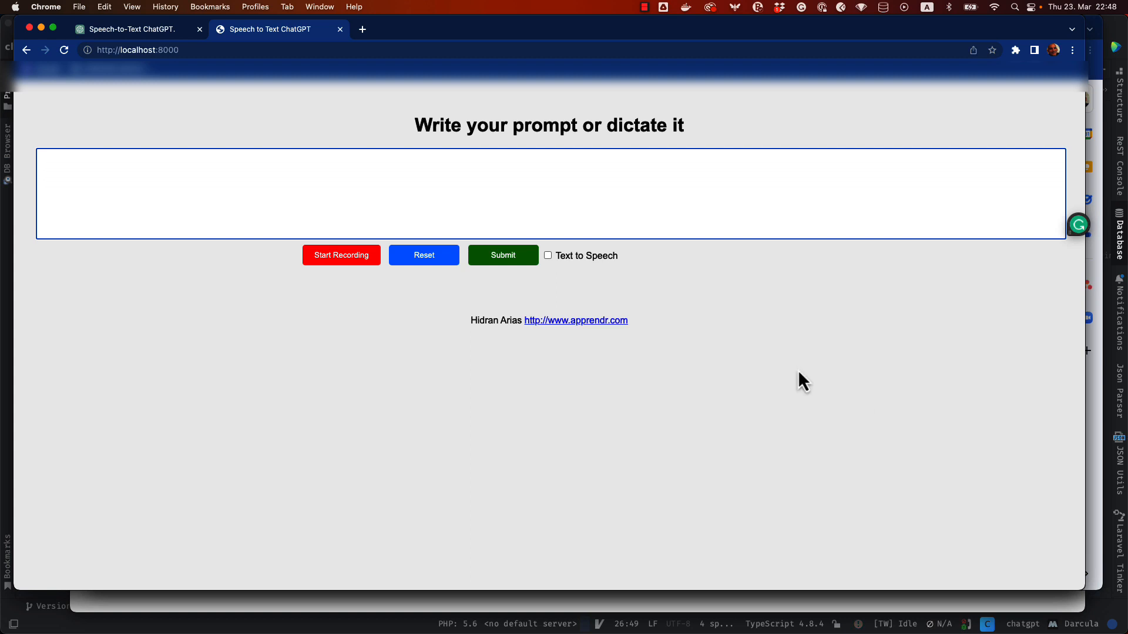
{"action": "mouse_move", "coordinate": [710, 337]}
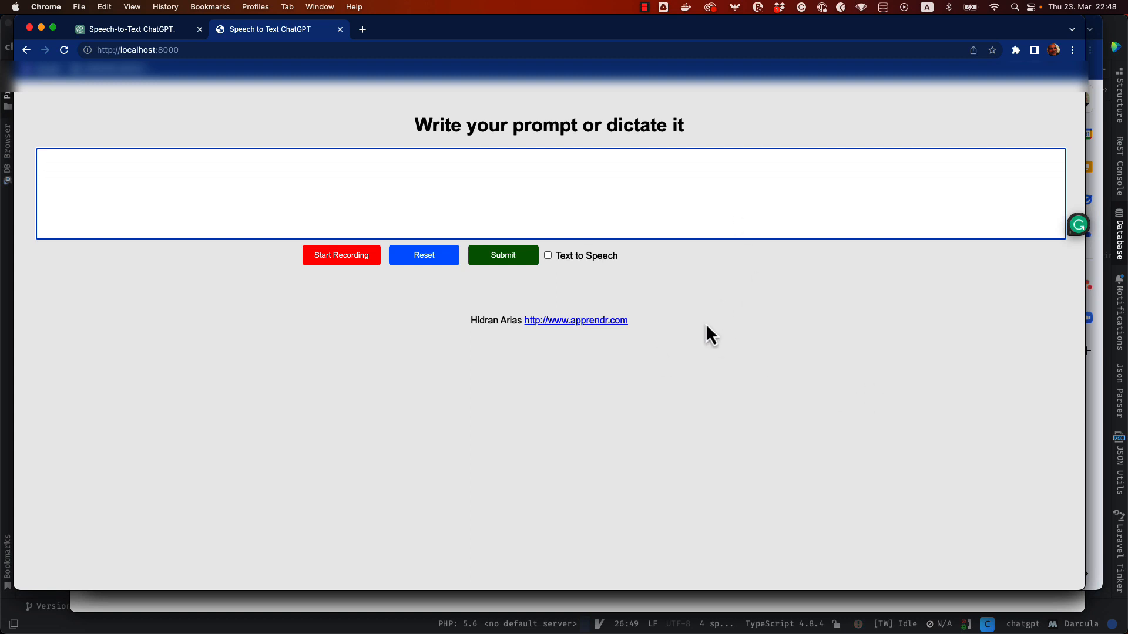
{"action": "mouse_move", "coordinate": [812, 314]}
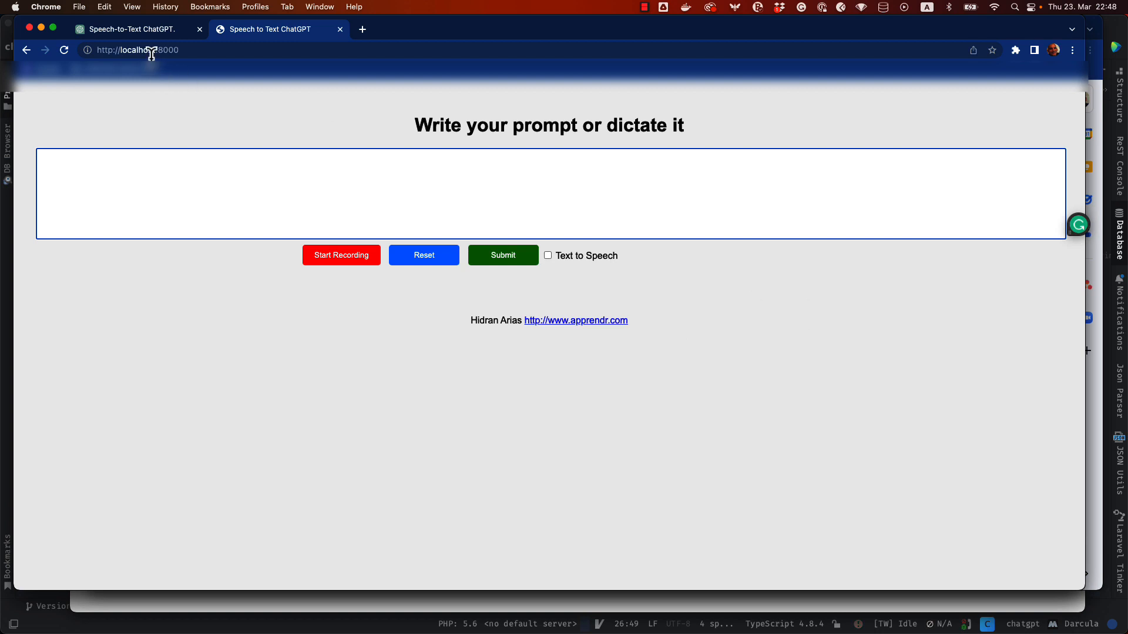
Switch to the 'Speech-to-Text ChatGPT' conversation showing the web app request and step-by-step answer
{"action": "left_click", "coordinate": [133, 28]}
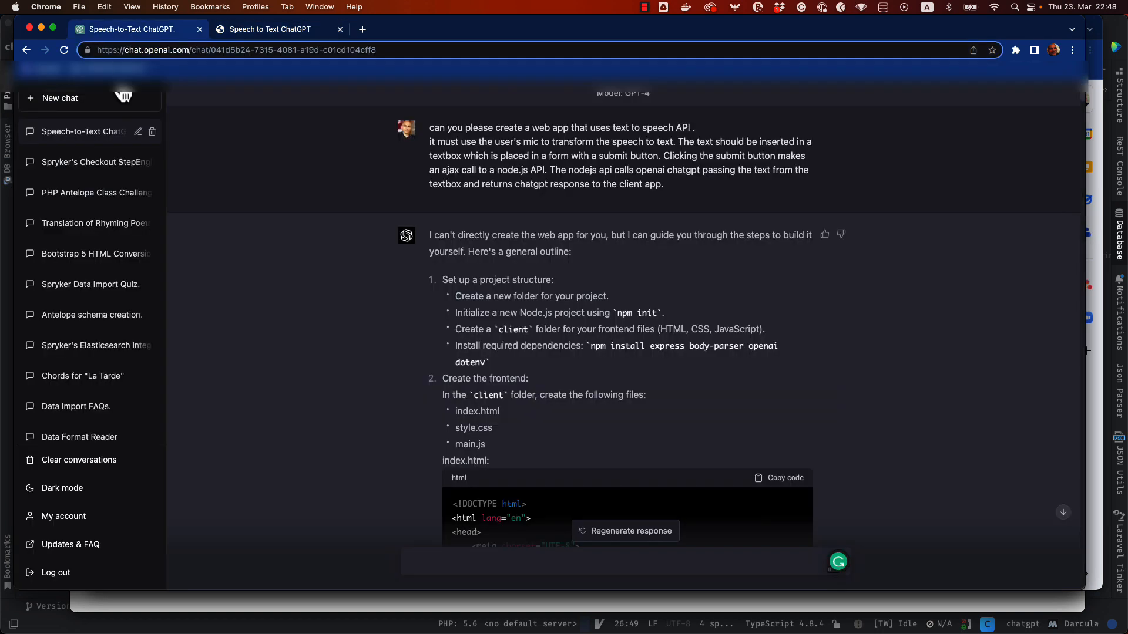
{"action": "mouse_move", "coordinate": [1019, 369]}
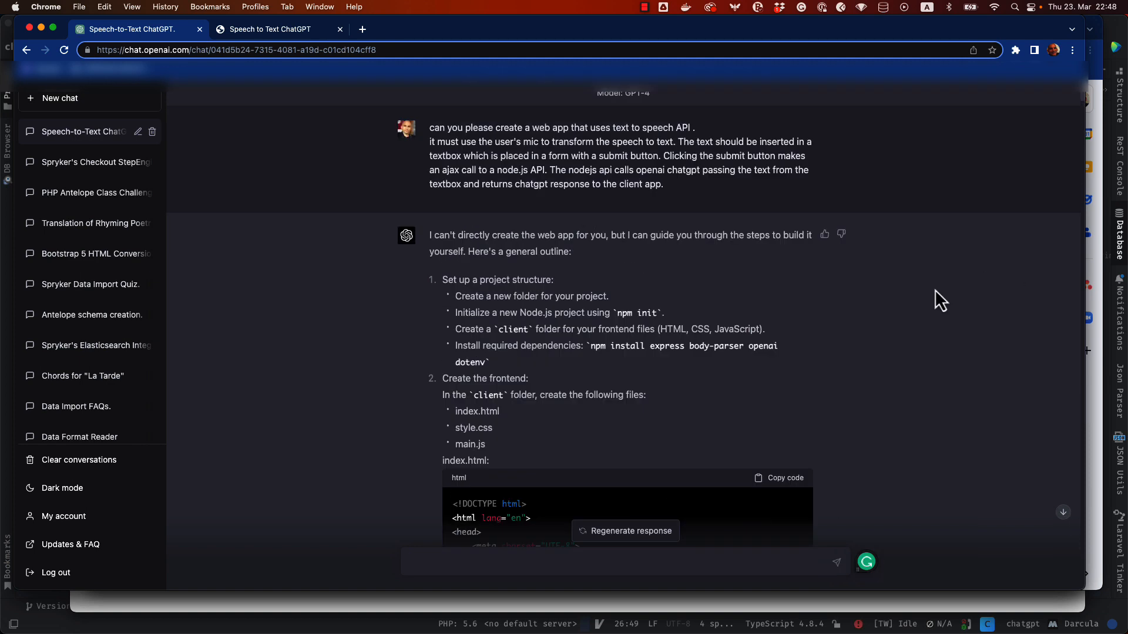
{"action": "mouse_move", "coordinate": [482, 133]}
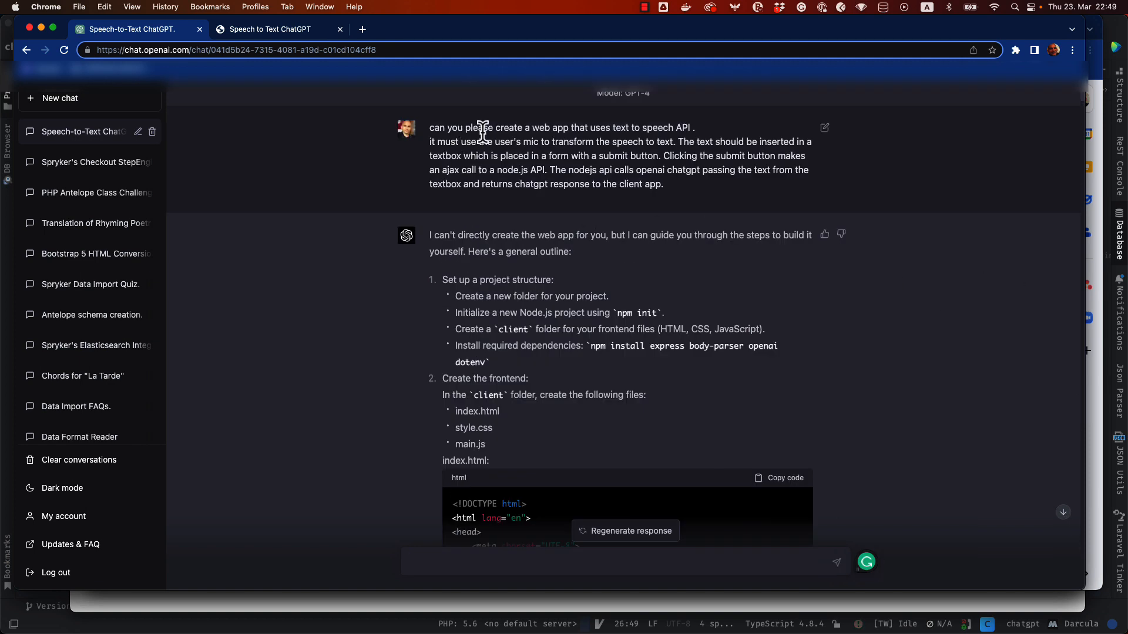
{"action": "mouse_move", "coordinate": [712, 133]}
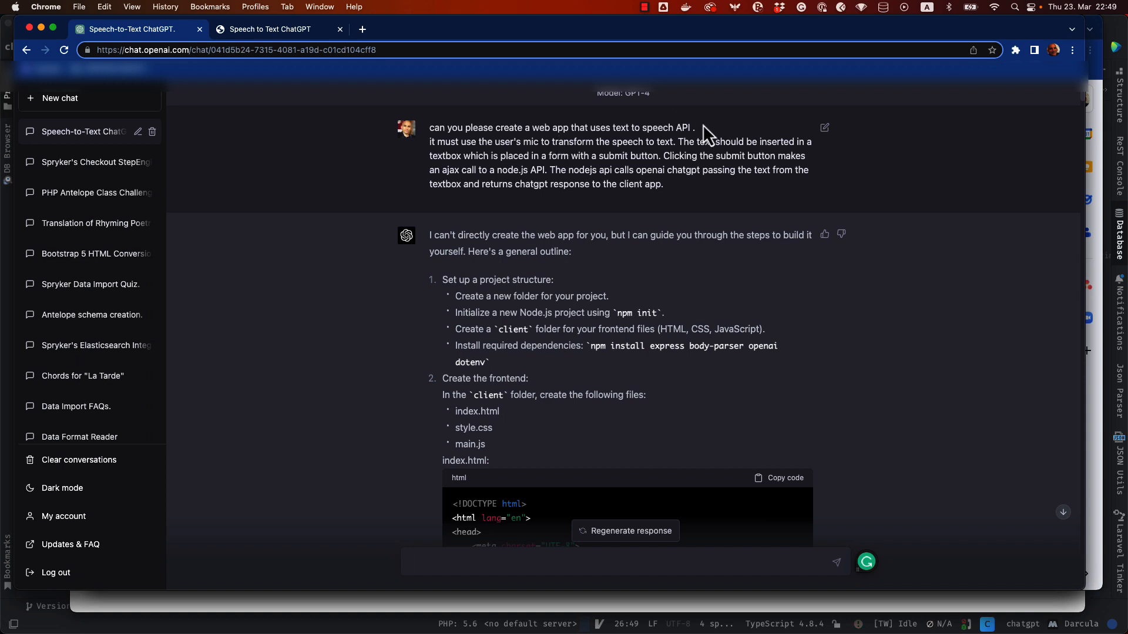
{"action": "mouse_move", "coordinate": [539, 161]}
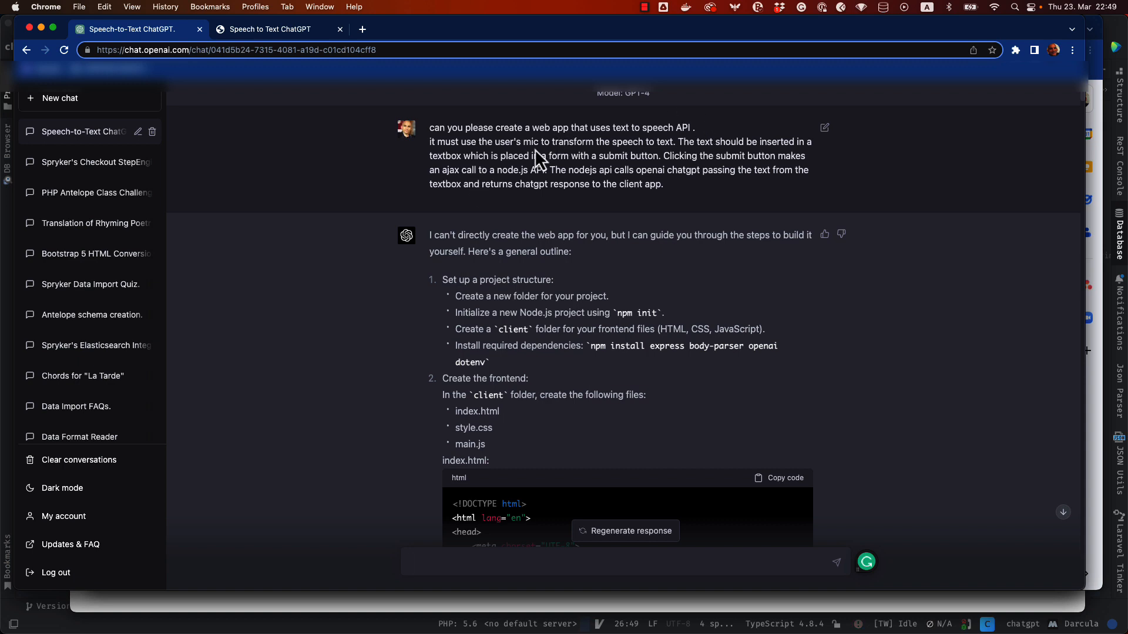
{"action": "mouse_move", "coordinate": [708, 155]}
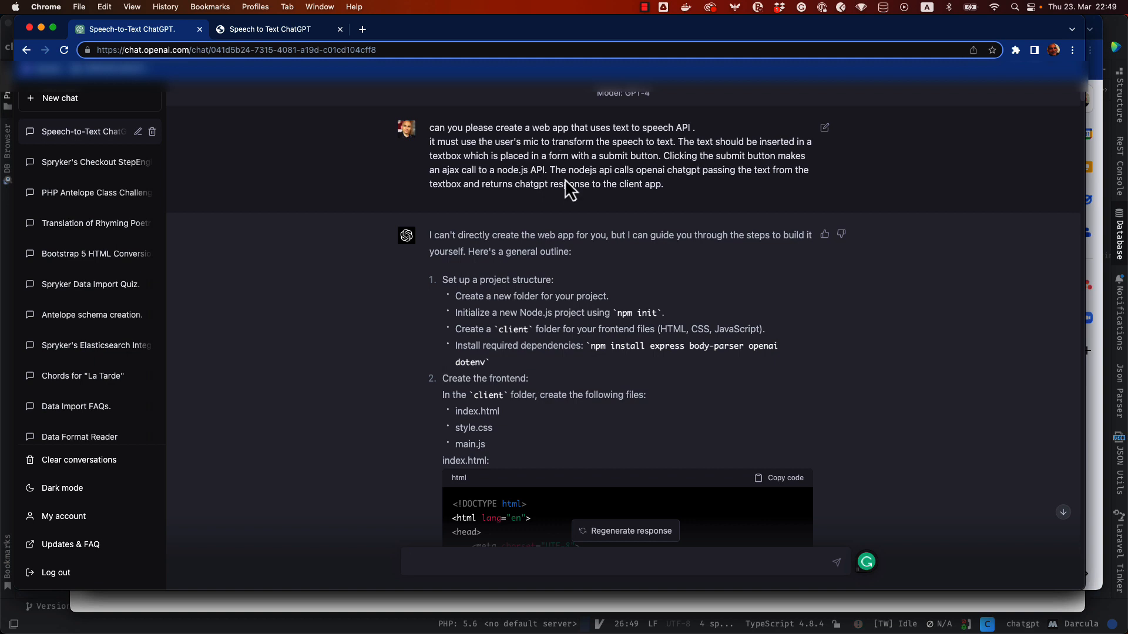
{"action": "mouse_move", "coordinate": [643, 169]}
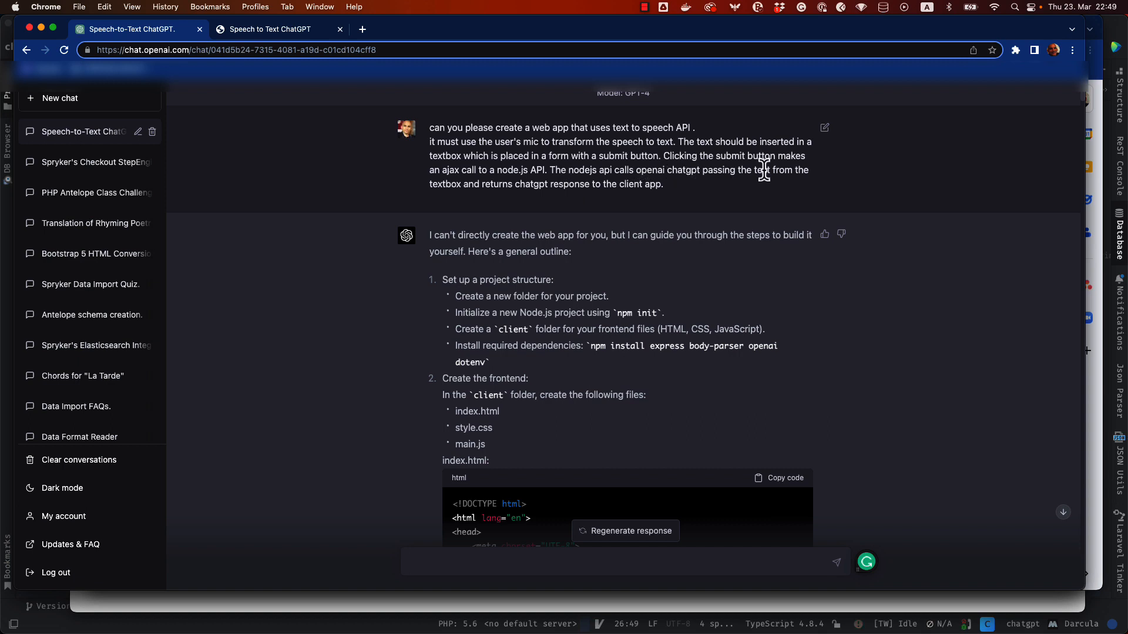
{"action": "mouse_move", "coordinate": [556, 189]}
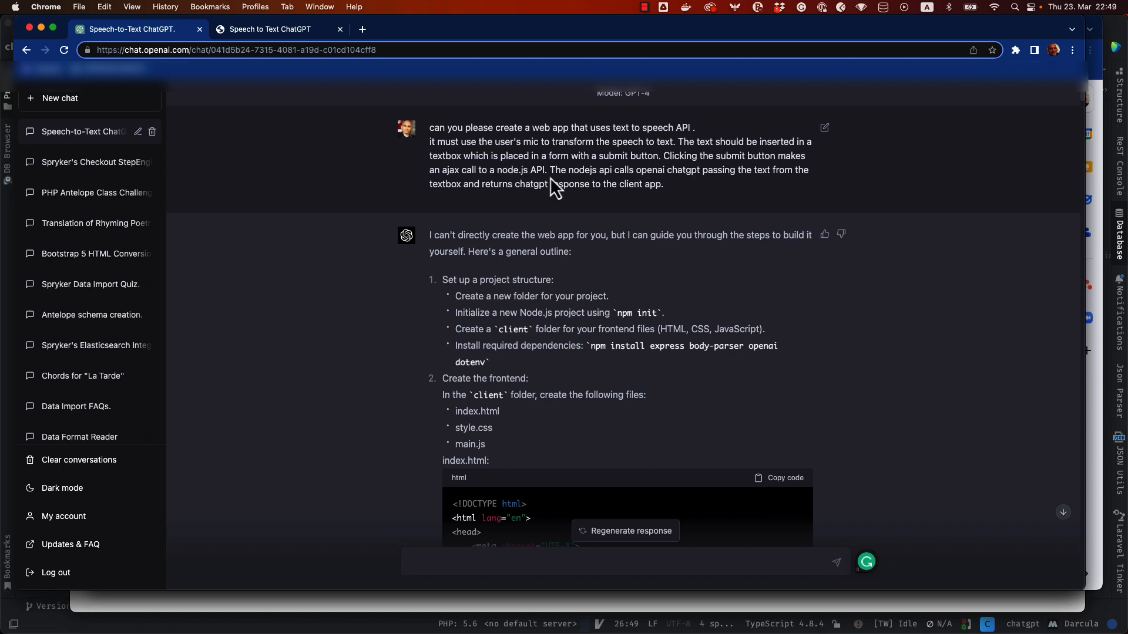
{"action": "mouse_move", "coordinate": [613, 183]}
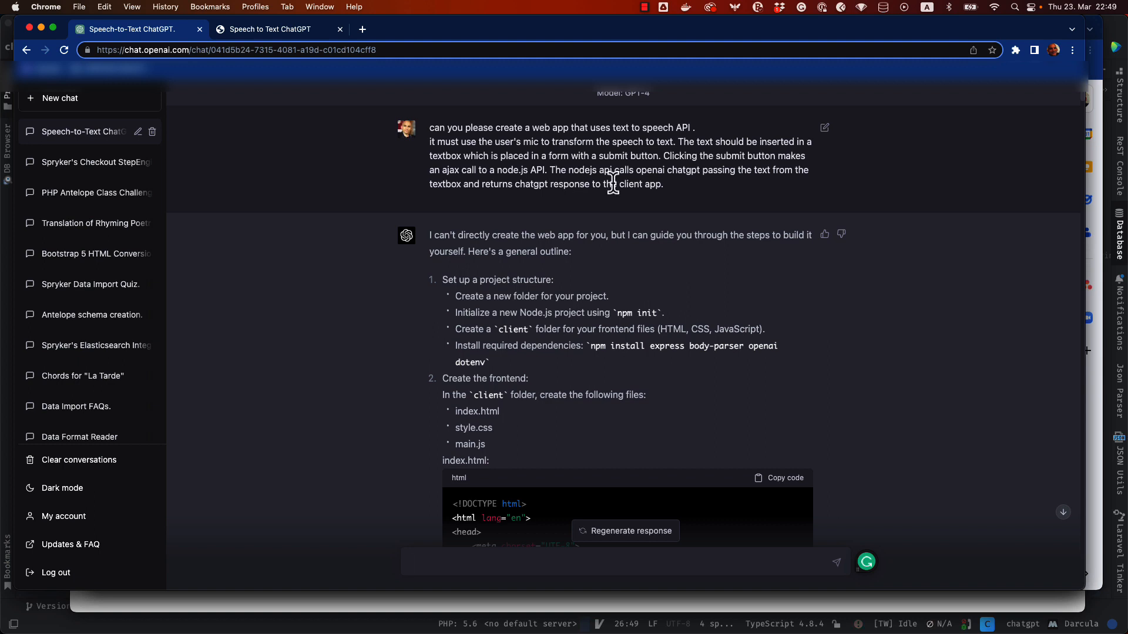
{"action": "mouse_move", "coordinate": [725, 173]}
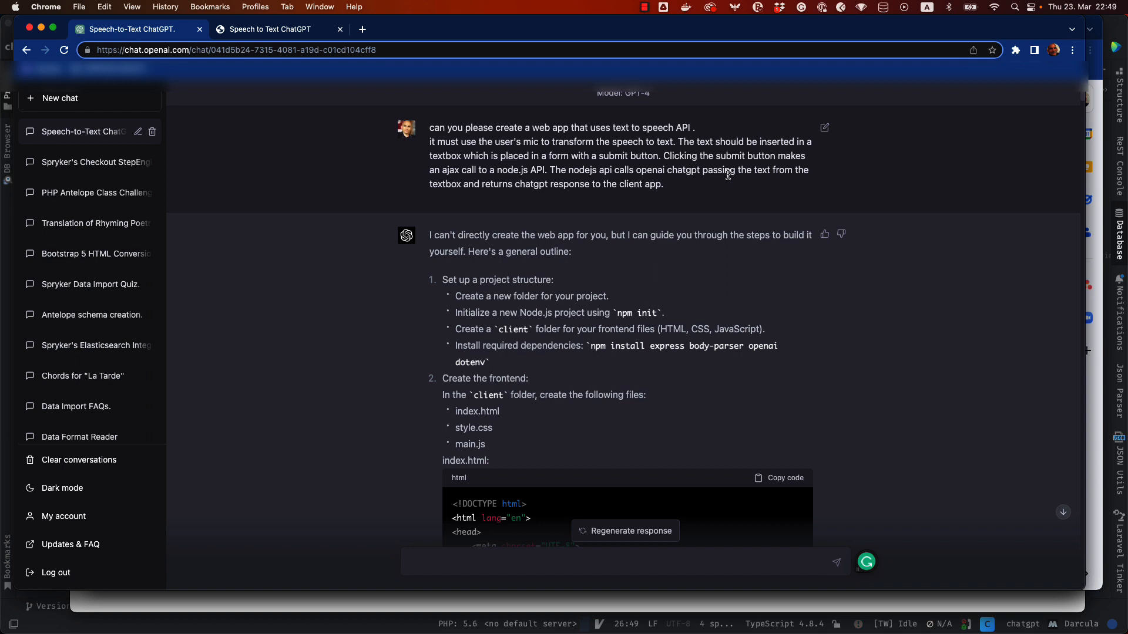
{"action": "mouse_move", "coordinate": [535, 210]}
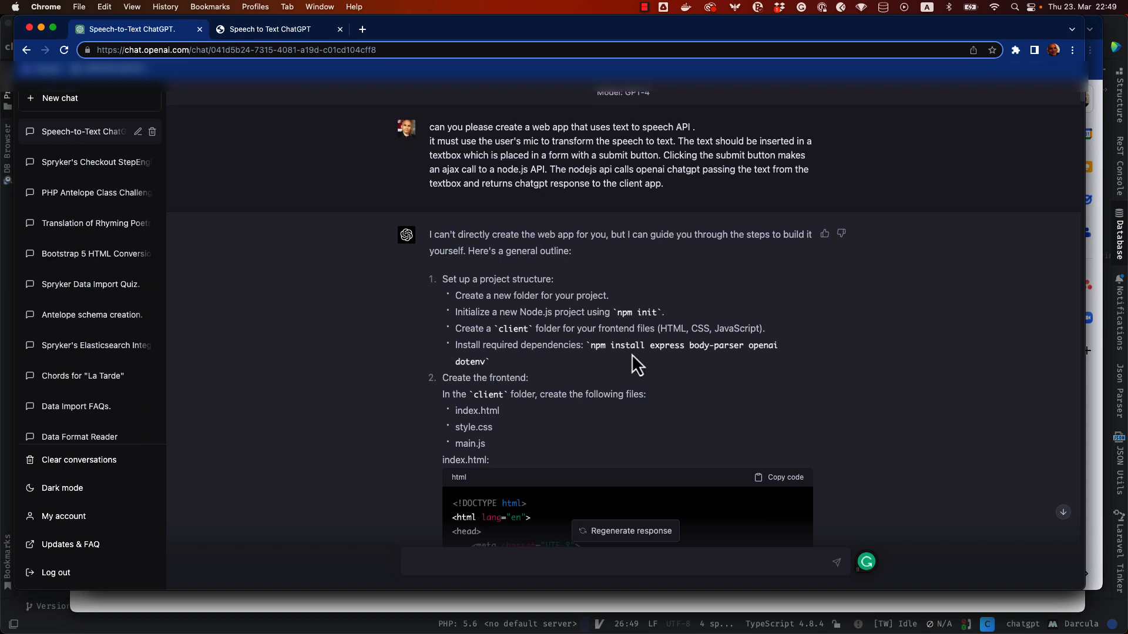
Scroll the reply past the index.html code and cut-off style.css to the 'stopped at the css file' follow-up
{"action": "scroll", "scroll_direction": "down", "scroll_amount": 3}
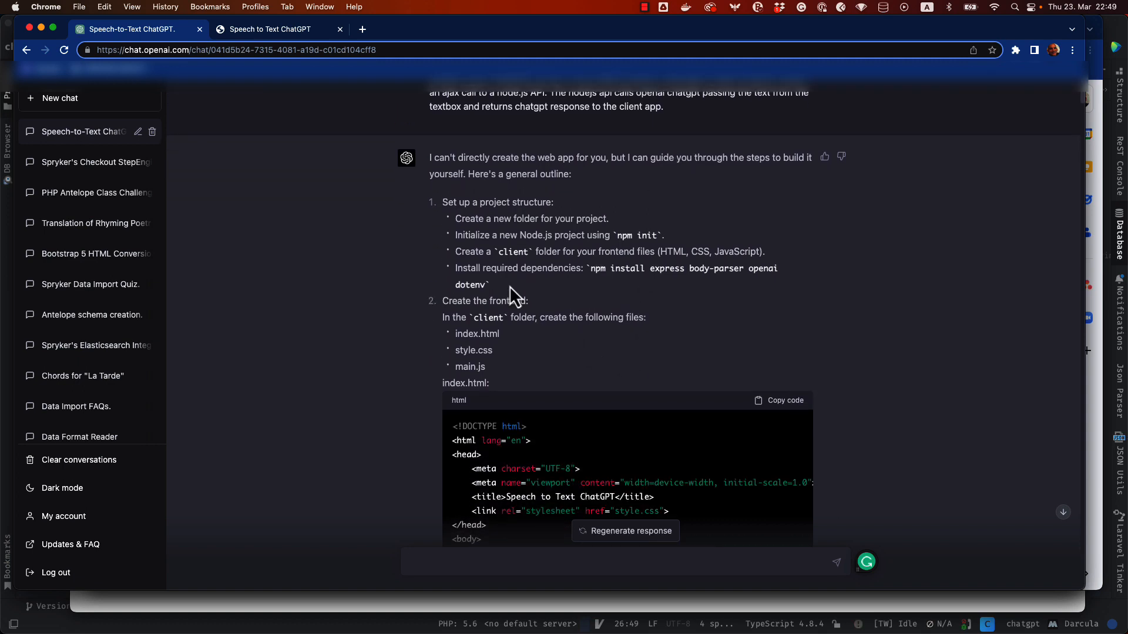
{"action": "scroll", "scroll_direction": "down", "scroll_amount": 3}
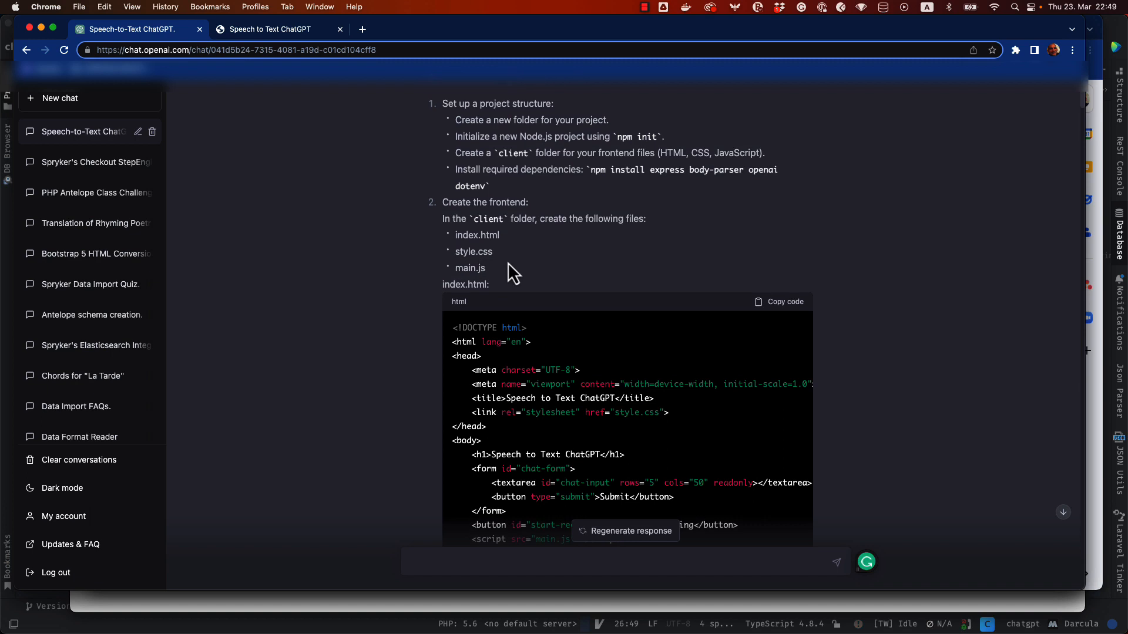
{"action": "scroll", "scroll_direction": "down", "scroll_amount": 3}
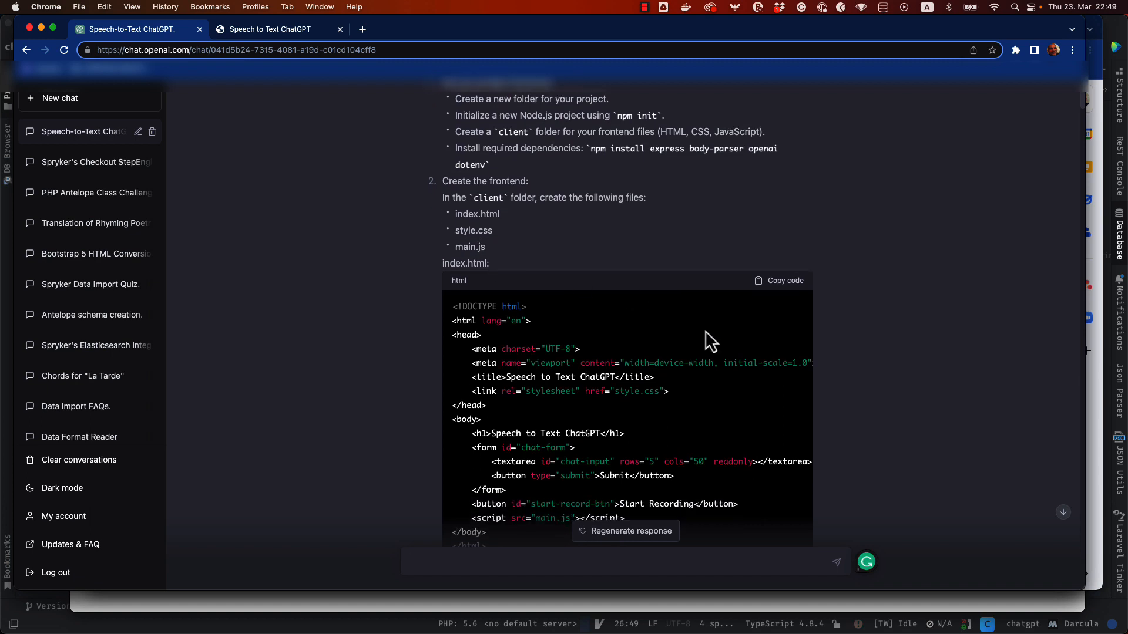
{"action": "scroll", "scroll_direction": "down", "scroll_amount": 3}
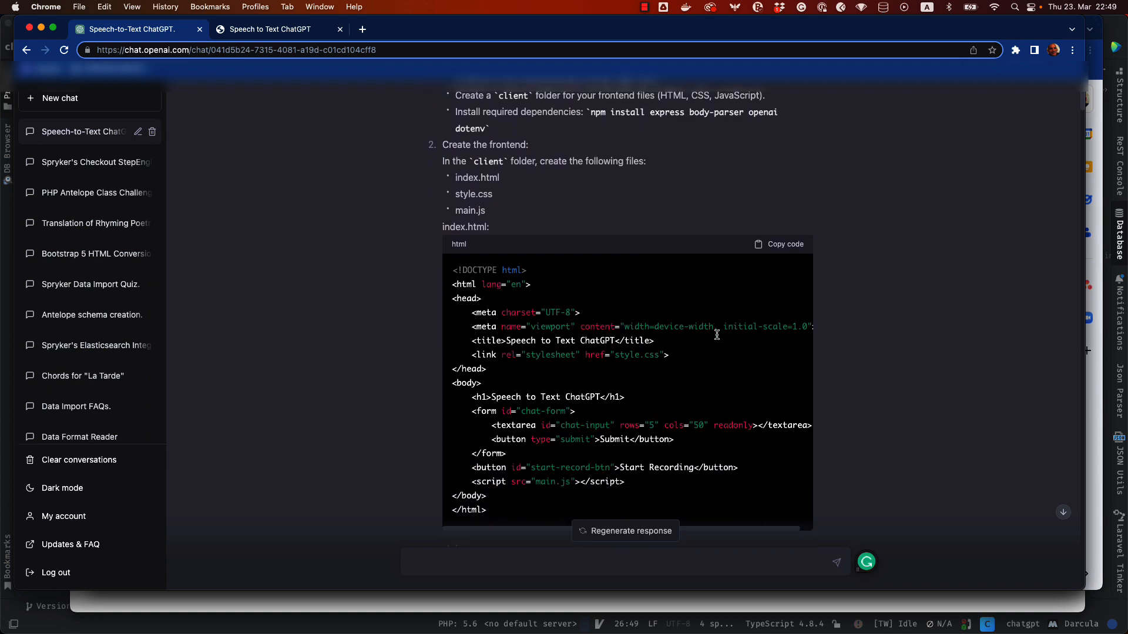
{"action": "scroll", "scroll_direction": "down", "scroll_amount": 3}
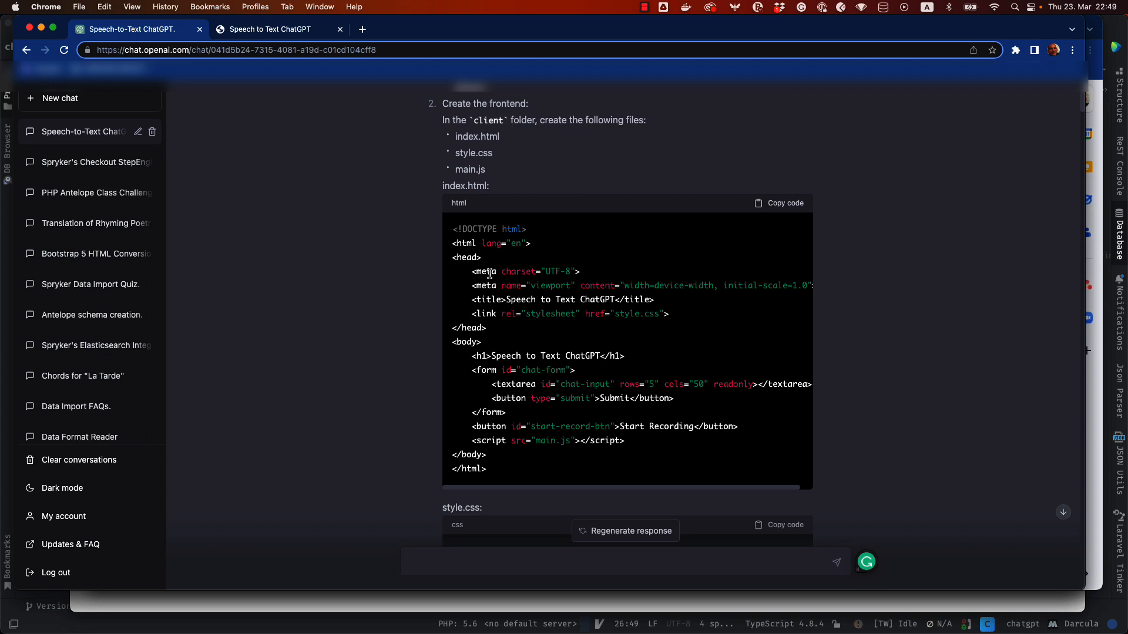
{"action": "mouse_move", "coordinate": [514, 288]}
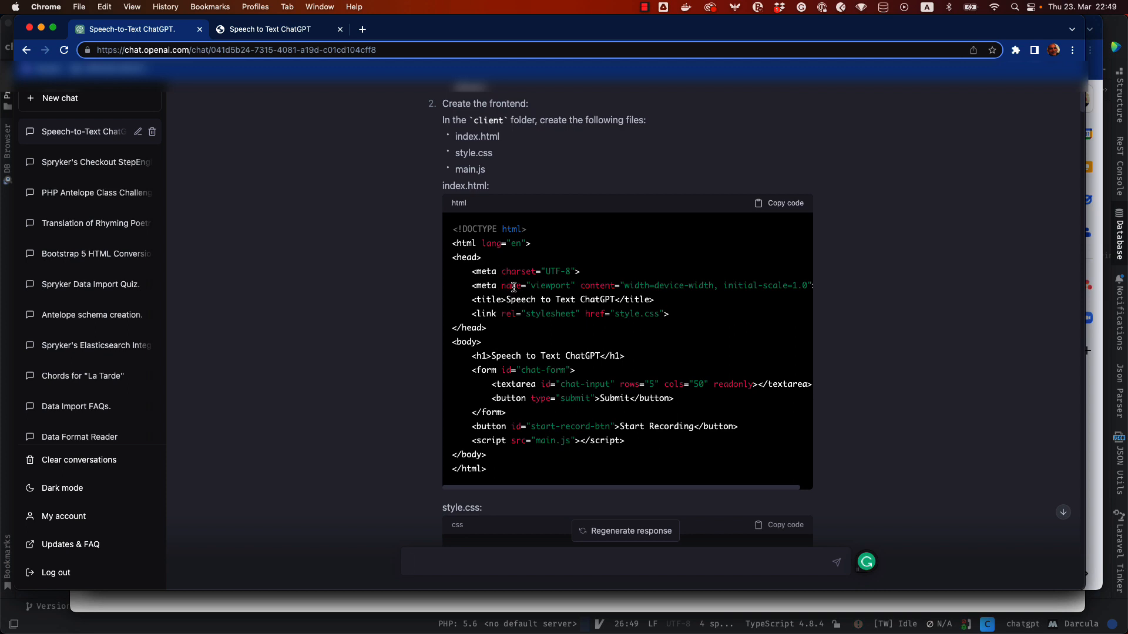
{"action": "scroll", "scroll_direction": "down", "scroll_amount": 3}
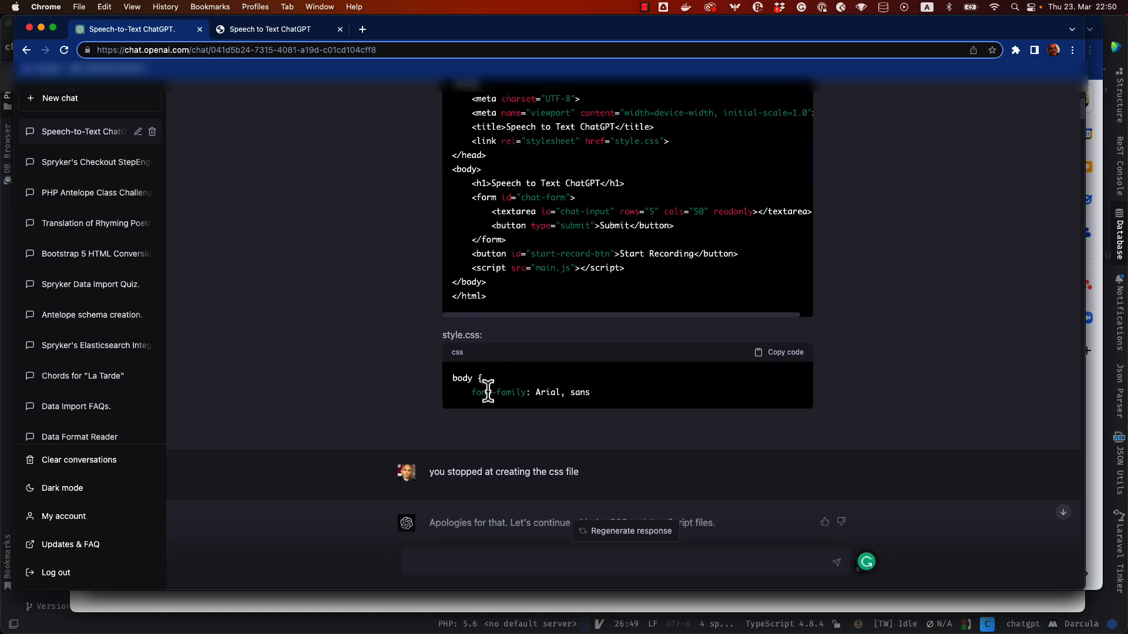
{"action": "scroll", "scroll_direction": "down", "scroll_amount": 3}
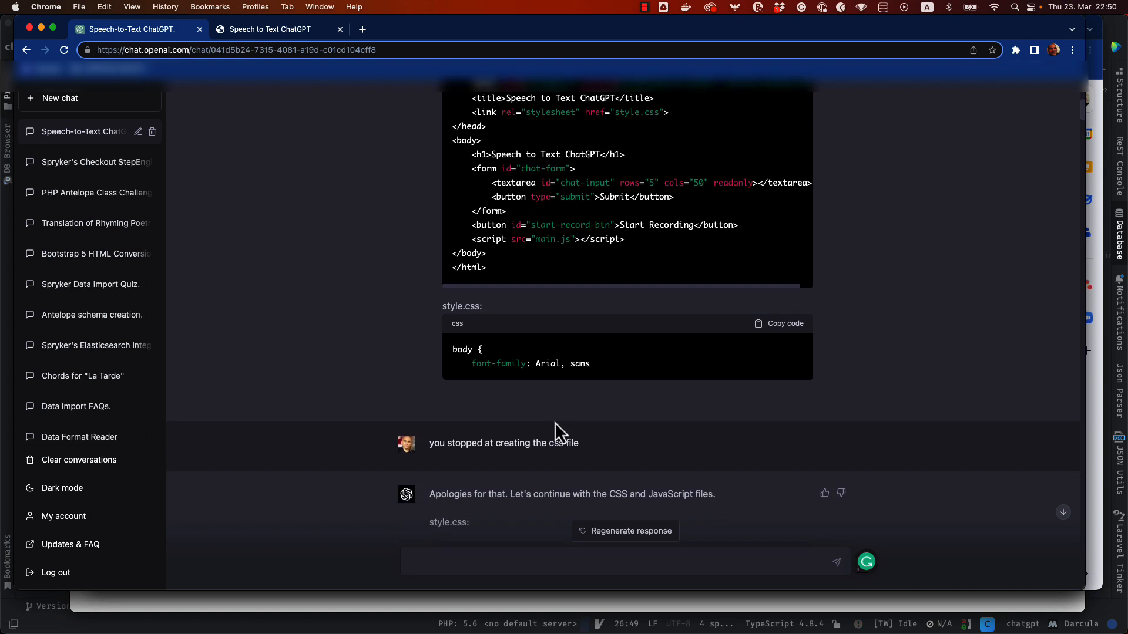
{"action": "scroll", "scroll_direction": "down", "scroll_amount": 3}
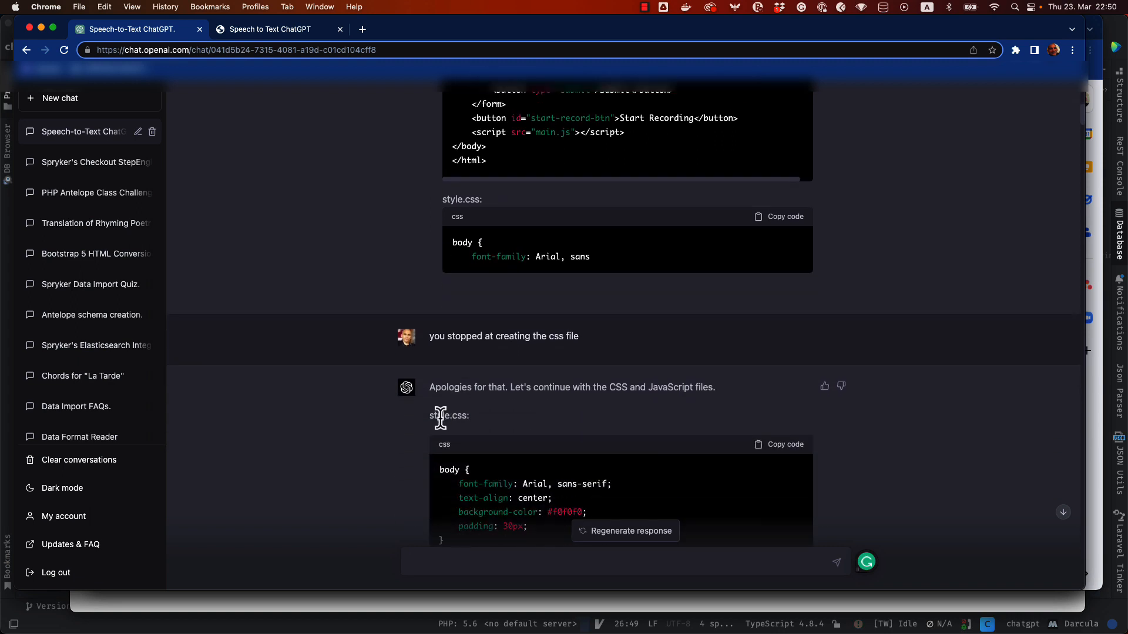
{"action": "mouse_move", "coordinate": [520, 329]}
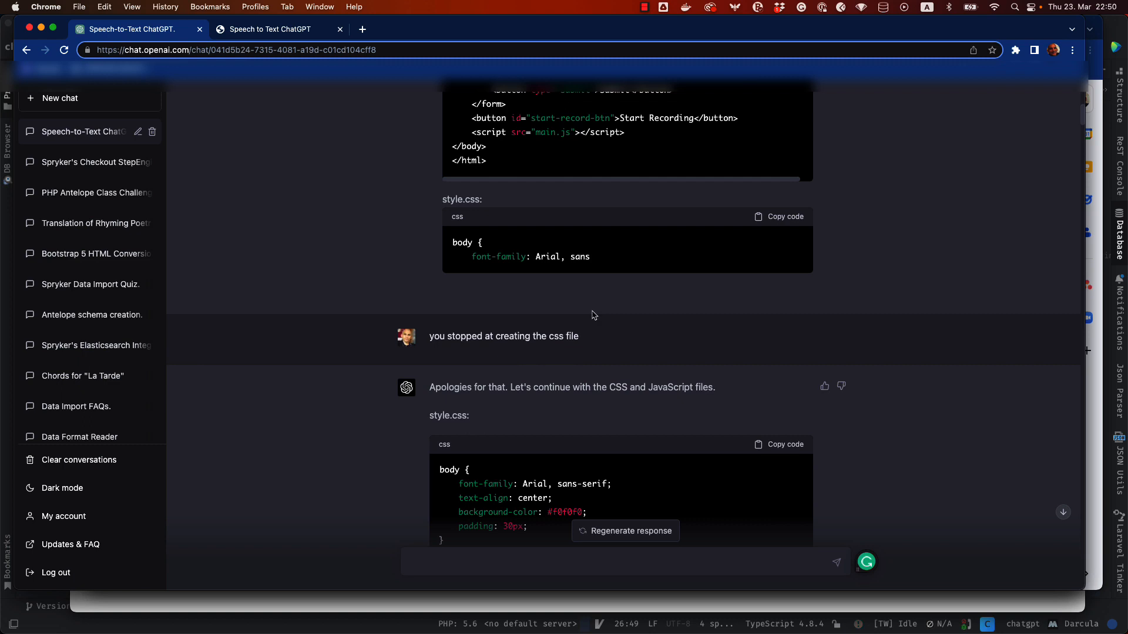
{"action": "mouse_move", "coordinate": [598, 299]}
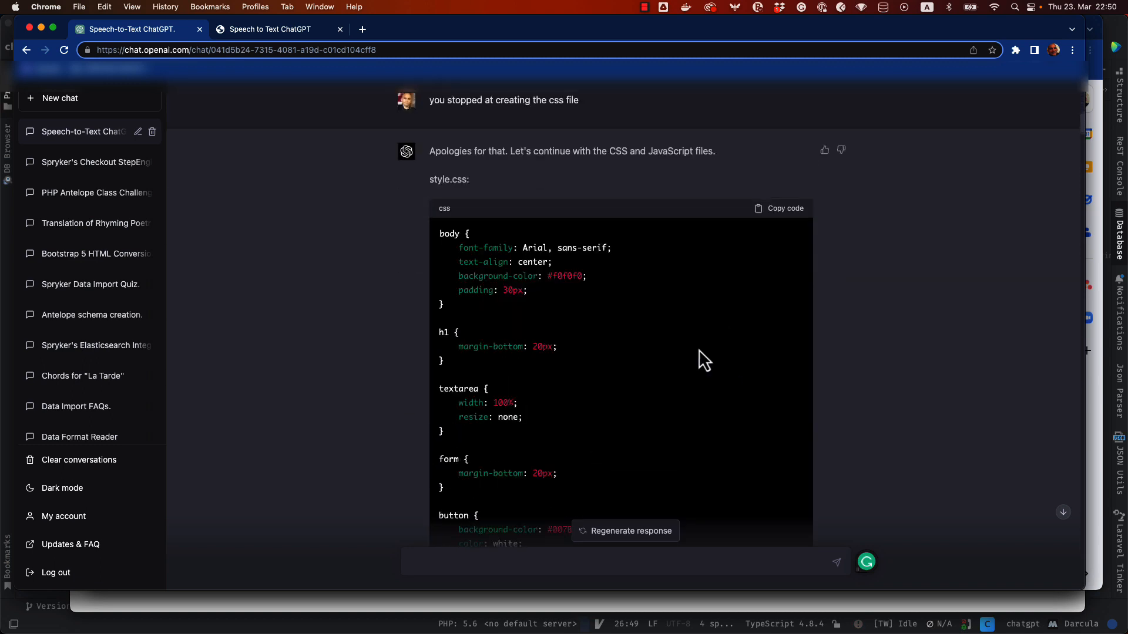
{"action": "scroll", "scroll_direction": "down", "scroll_amount": 3}
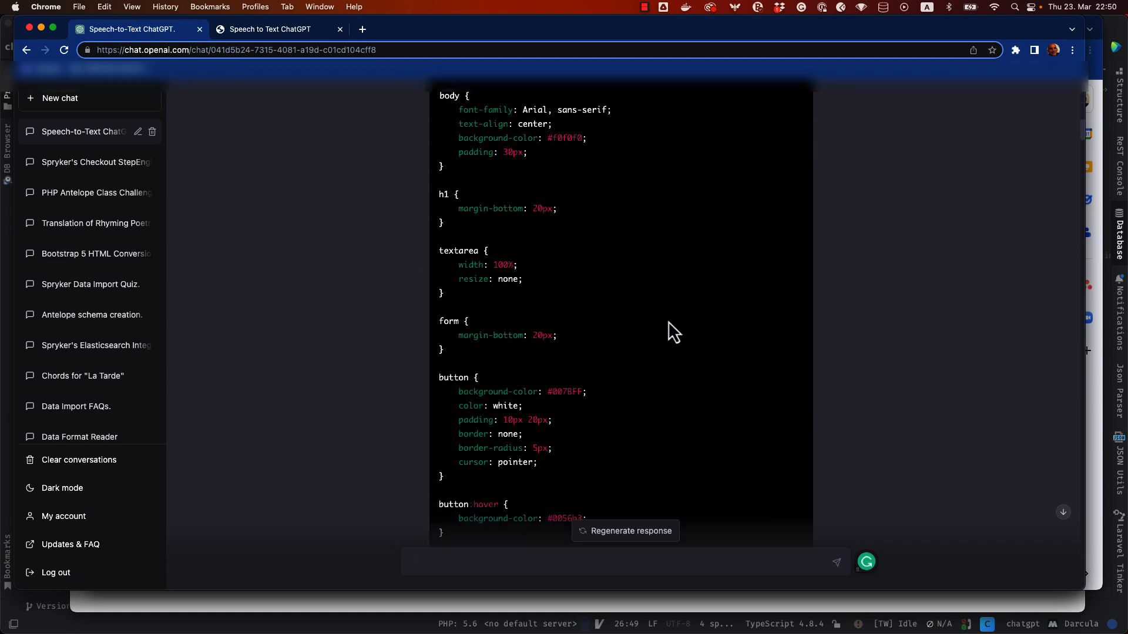
{"action": "scroll", "scroll_direction": "down", "scroll_amount": 3}
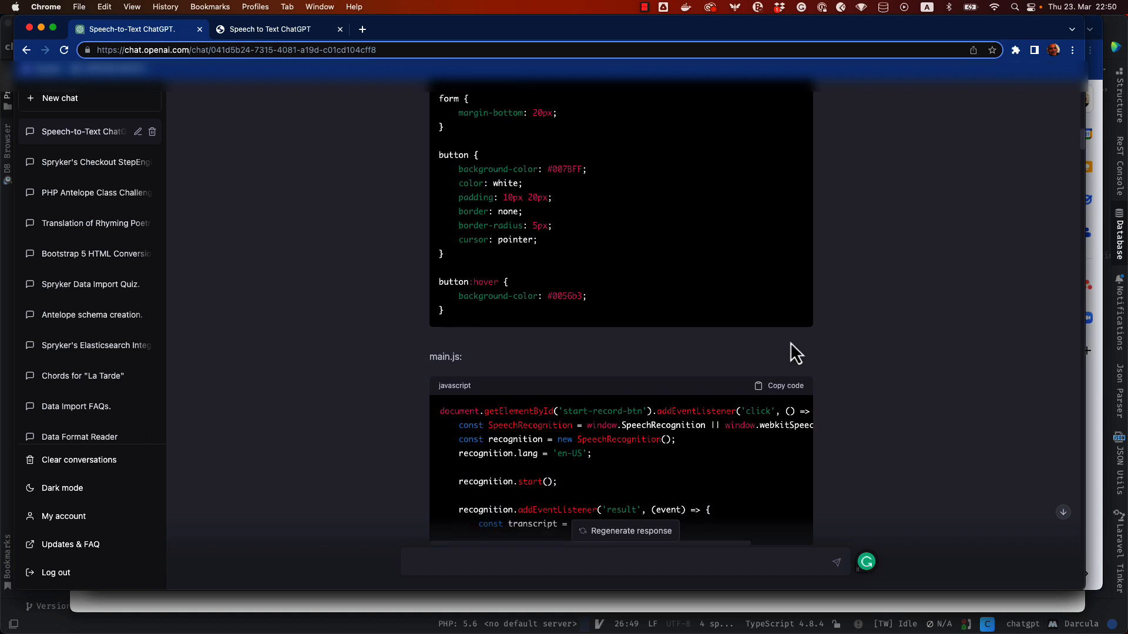
{"action": "mouse_move", "coordinate": [969, 390]}
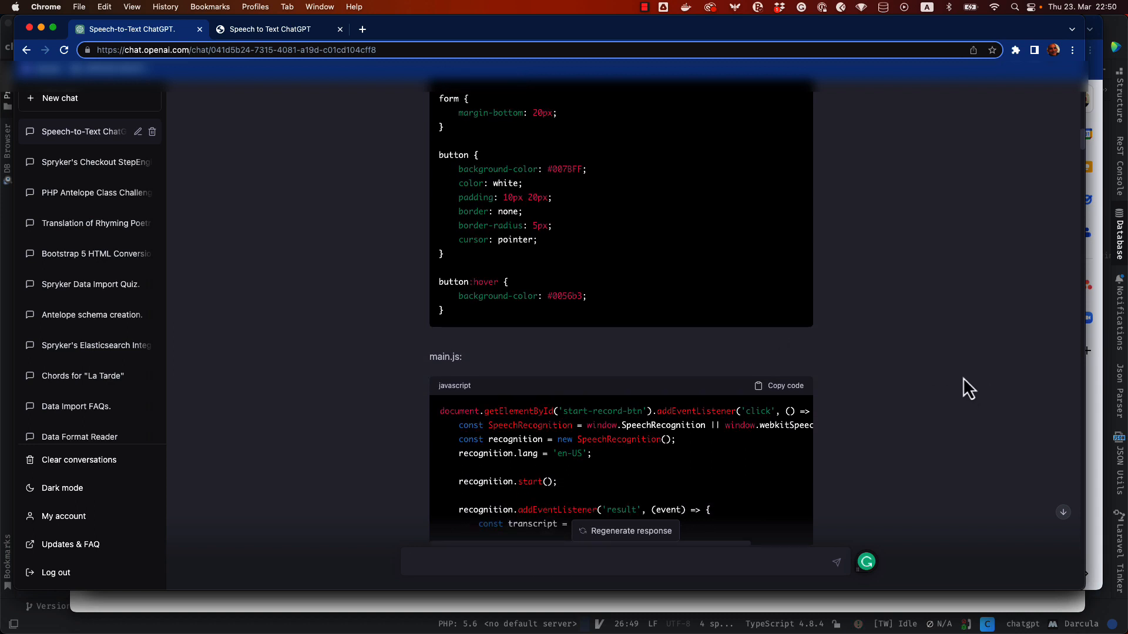
{"action": "mouse_move", "coordinate": [964, 380]}
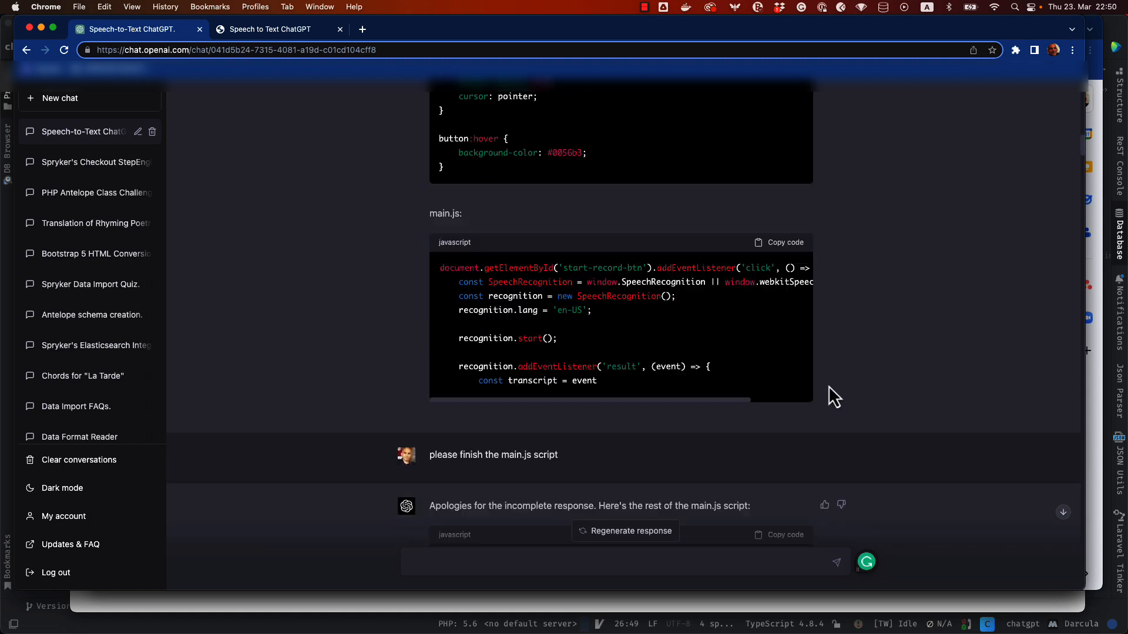
{"action": "scroll", "scroll_direction": "down", "scroll_amount": 3}
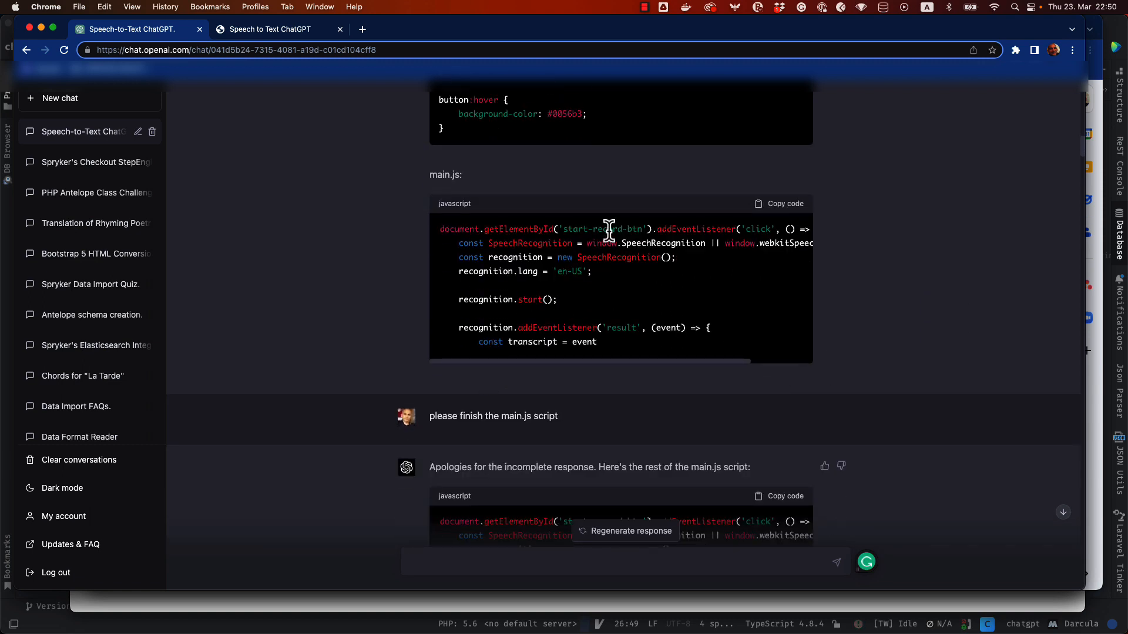
{"action": "mouse_move", "coordinate": [560, 338]}
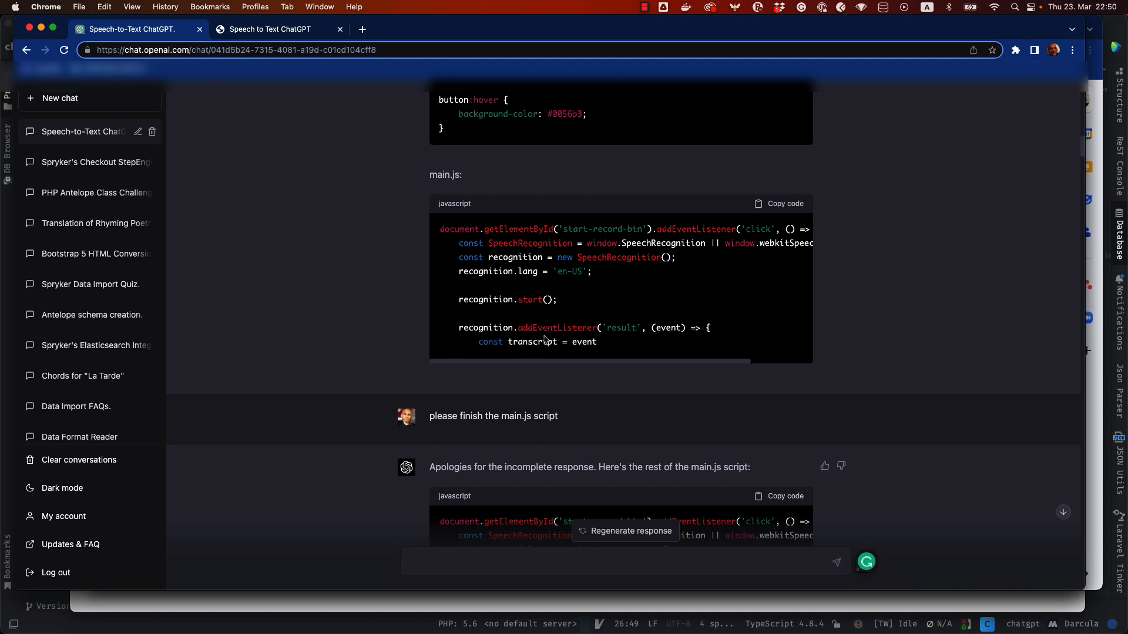
{"action": "scroll", "scroll_direction": "down", "scroll_amount": 3}
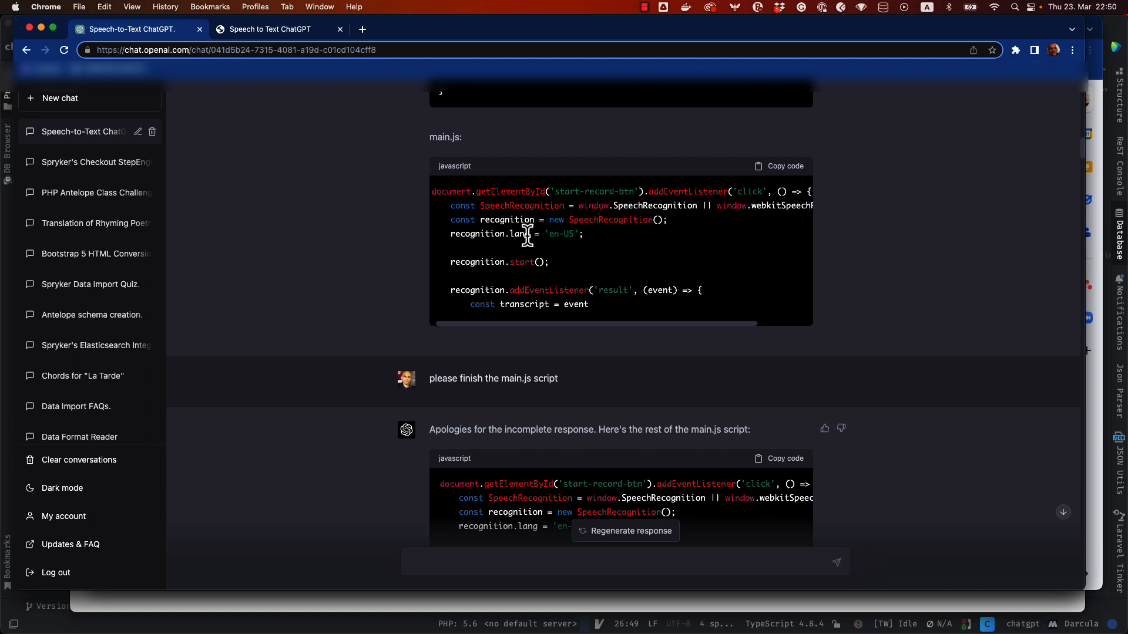
{"action": "mouse_move", "coordinate": [537, 254]}
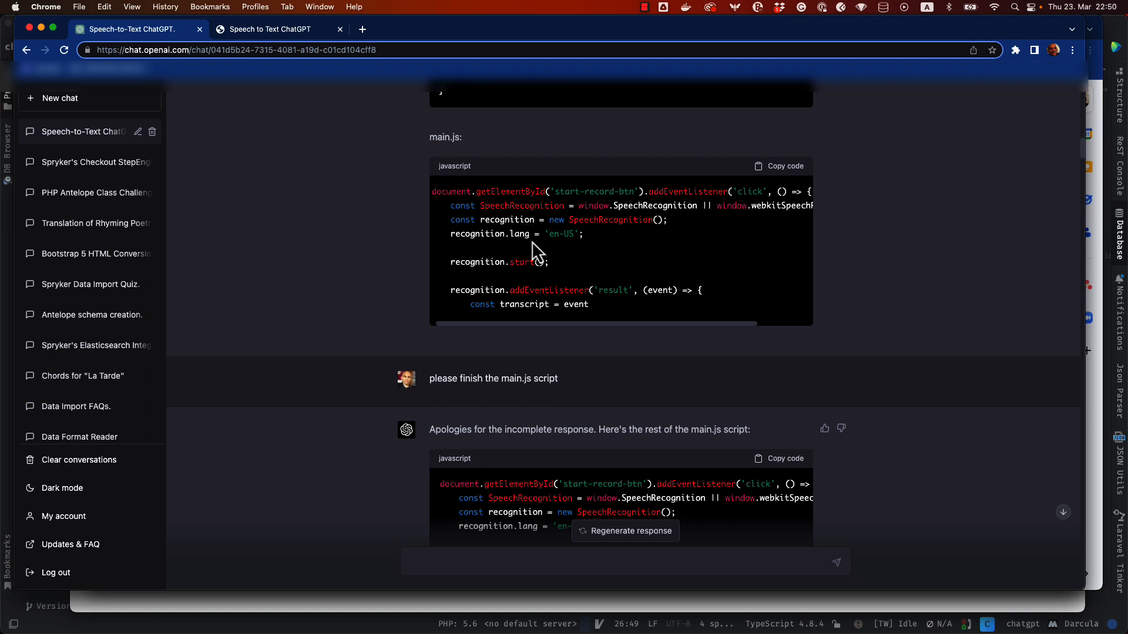
{"action": "mouse_move", "coordinate": [533, 243]}
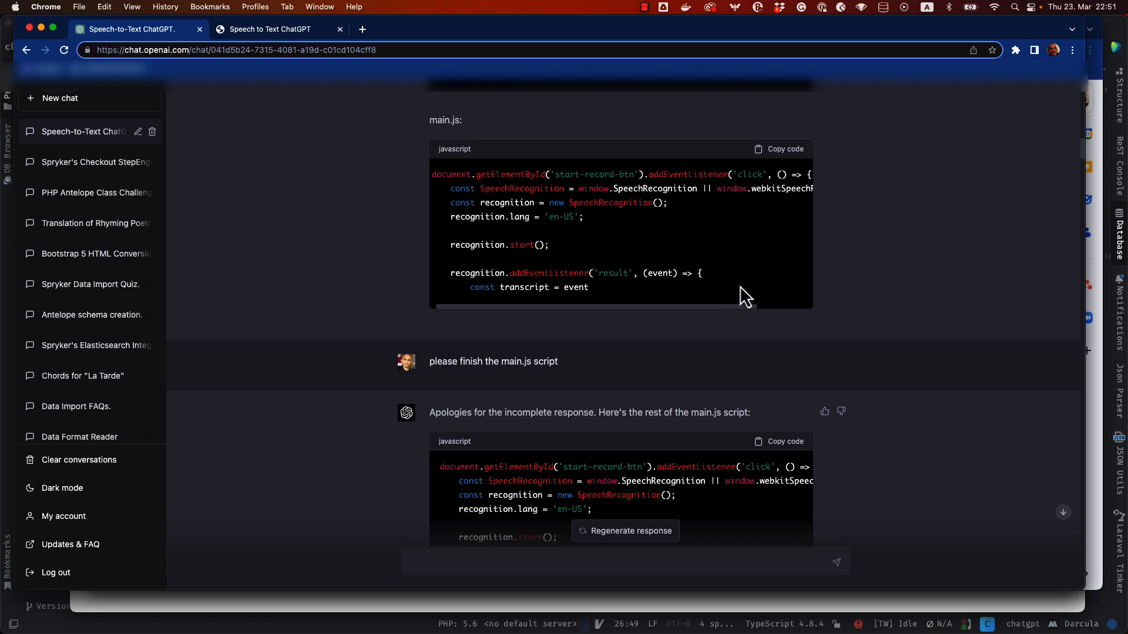
Scroll through the completed main.js with speech recognition handlers and the fetch to /api/chatgpt
{"action": "scroll", "scroll_direction": "down", "scroll_amount": 3}
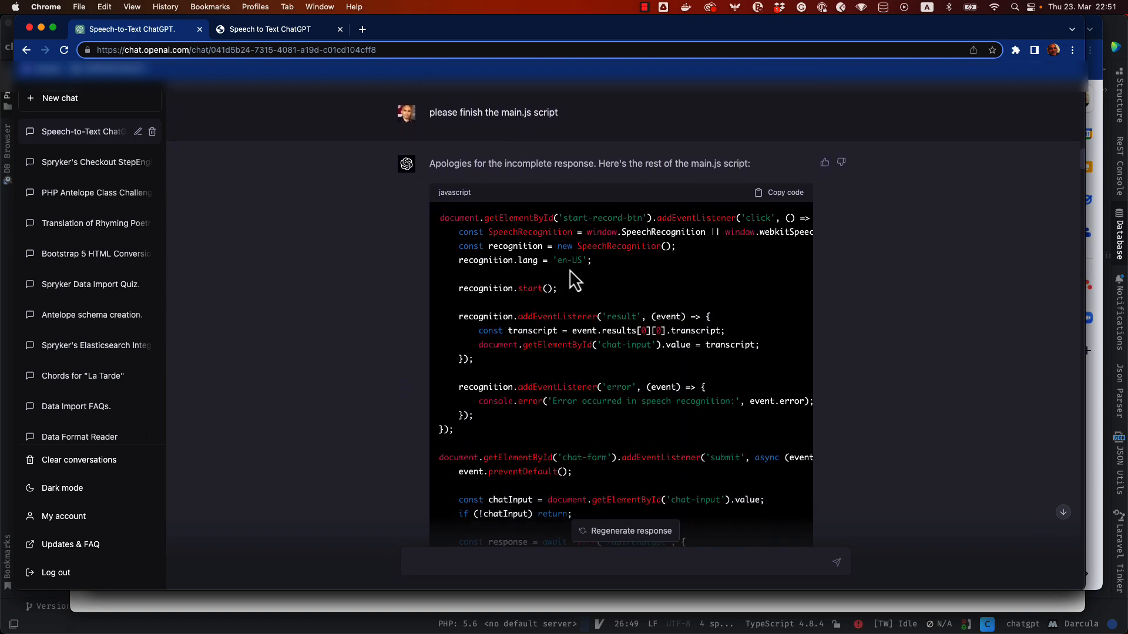
{"action": "scroll", "scroll_direction": "down", "scroll_amount": 3}
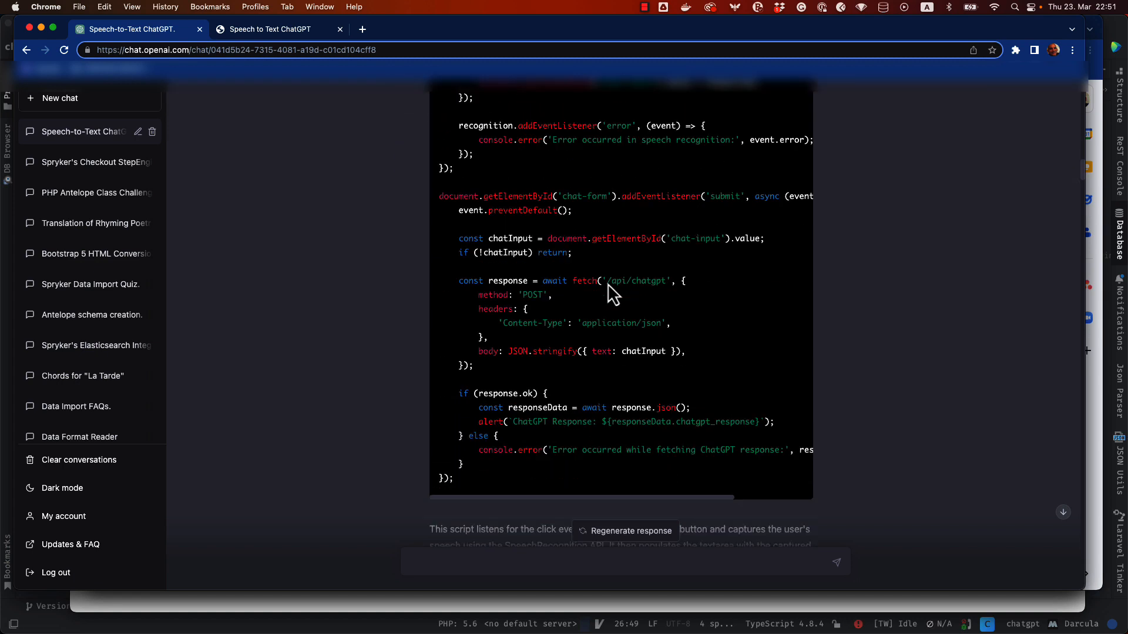
{"action": "scroll", "scroll_direction": "down", "scroll_amount": 3}
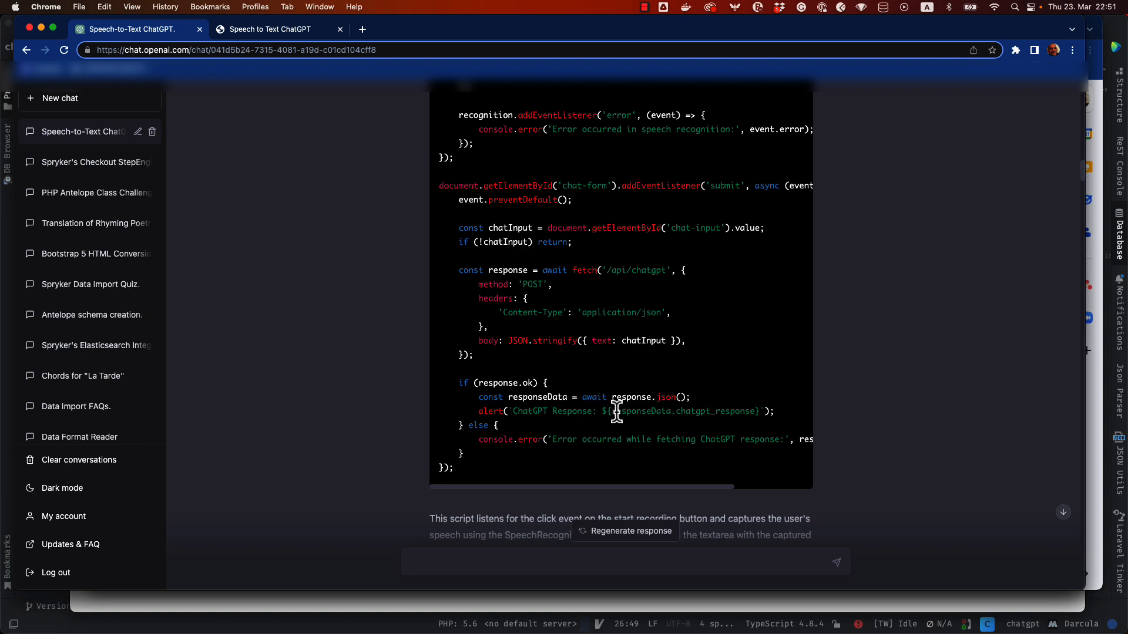
{"action": "mouse_move", "coordinate": [609, 380]}
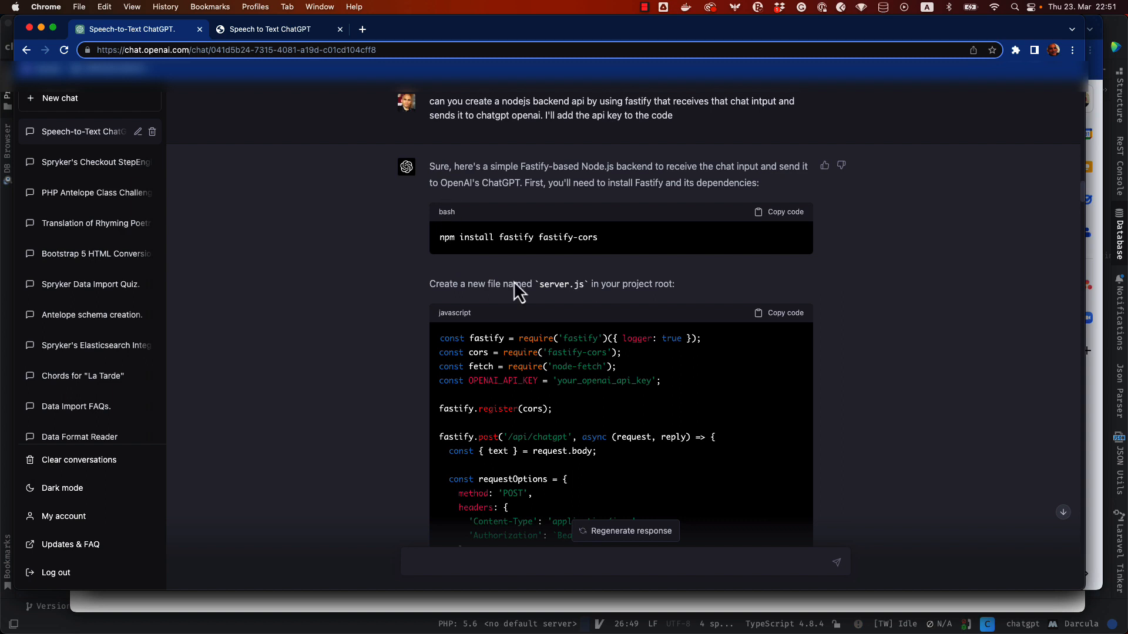
{"action": "mouse_move", "coordinate": [603, 249]}
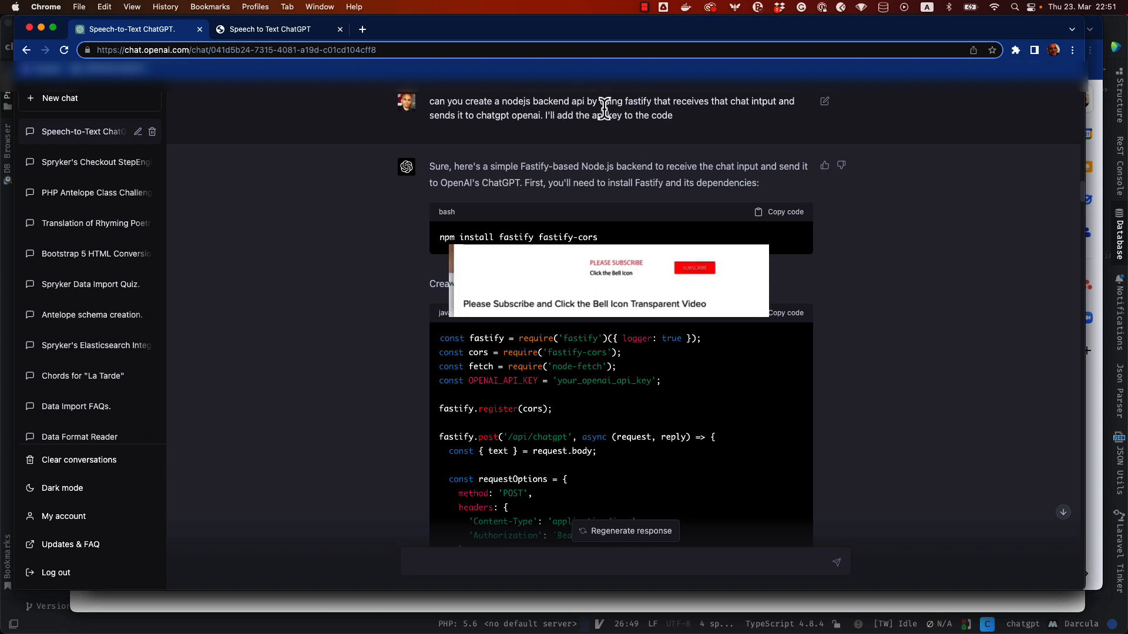
Scroll through the Fastify server.js code down to the follow-up about the response.ok check
{"action": "left_click", "coordinate": [693, 267]}
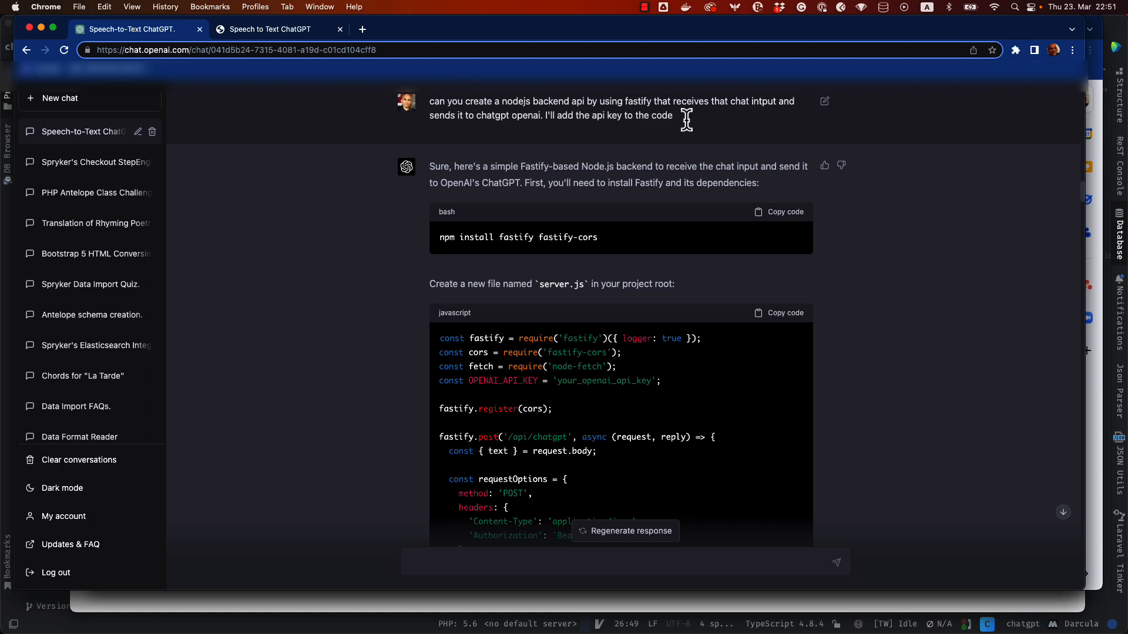
{"action": "scroll", "scroll_direction": "down", "scroll_amount": 3}
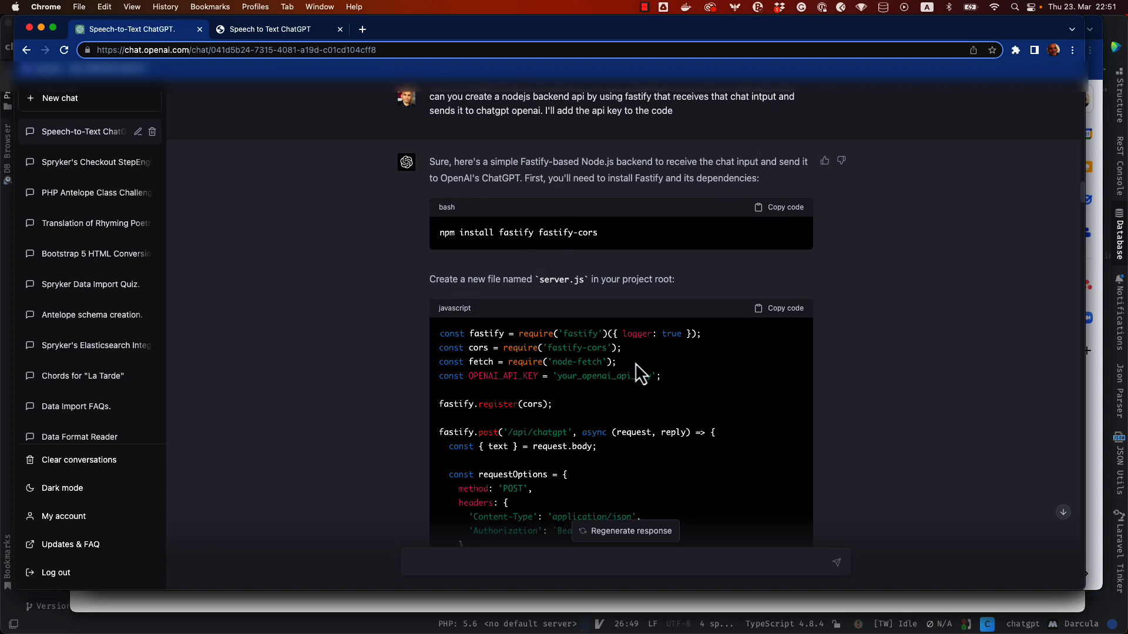
{"action": "scroll", "scroll_direction": "down", "scroll_amount": 3}
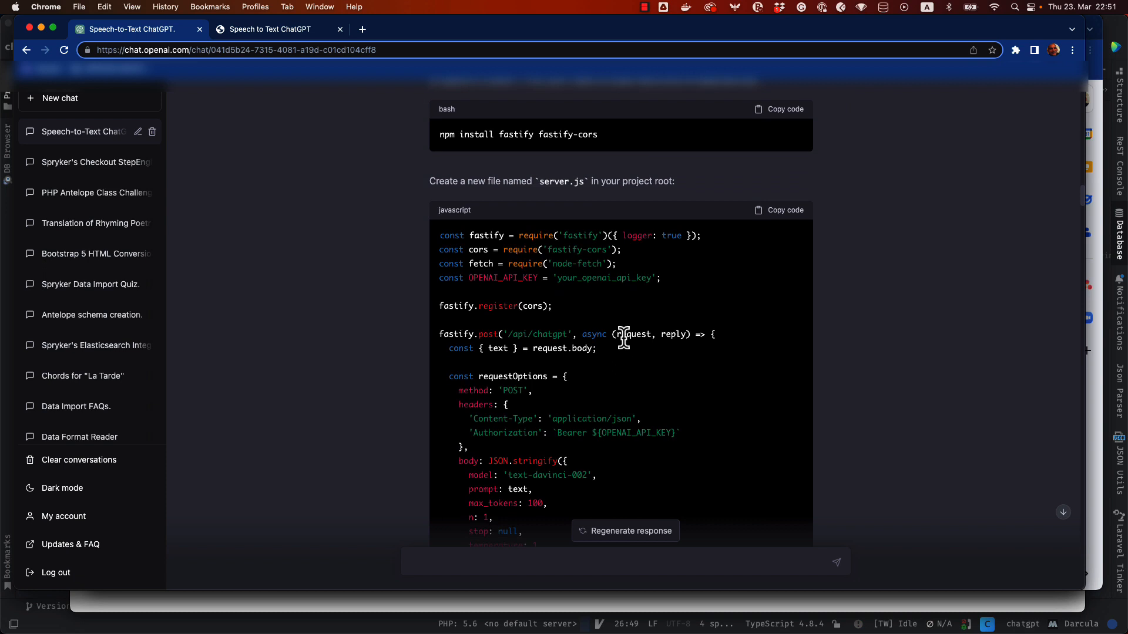
{"action": "scroll", "scroll_direction": "down", "scroll_amount": 3}
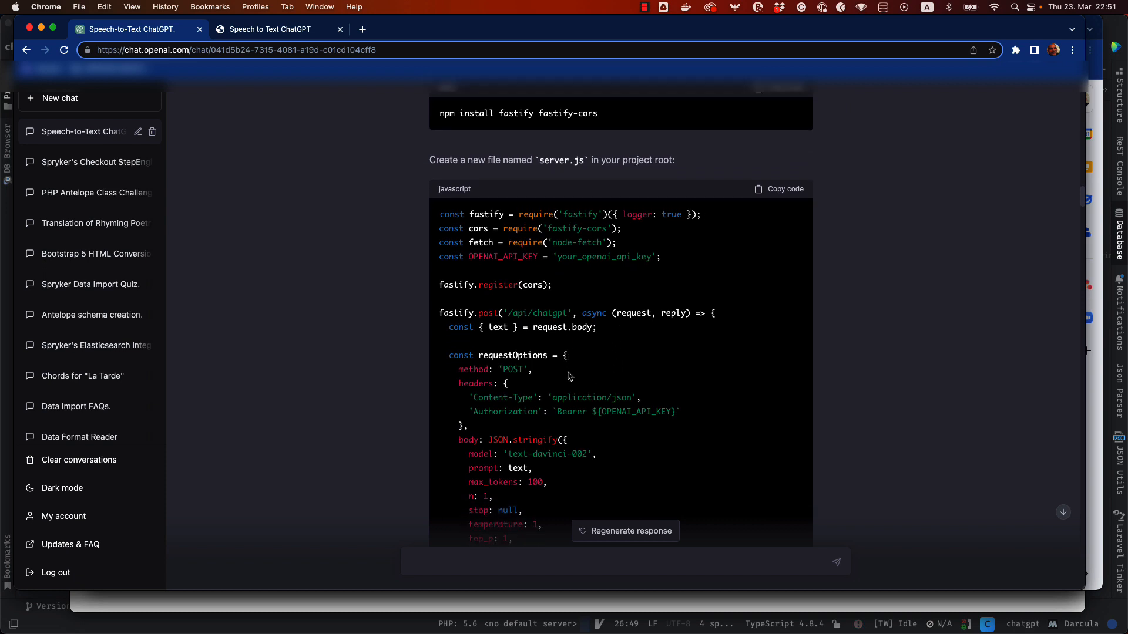
{"action": "scroll", "scroll_direction": "down", "scroll_amount": 3}
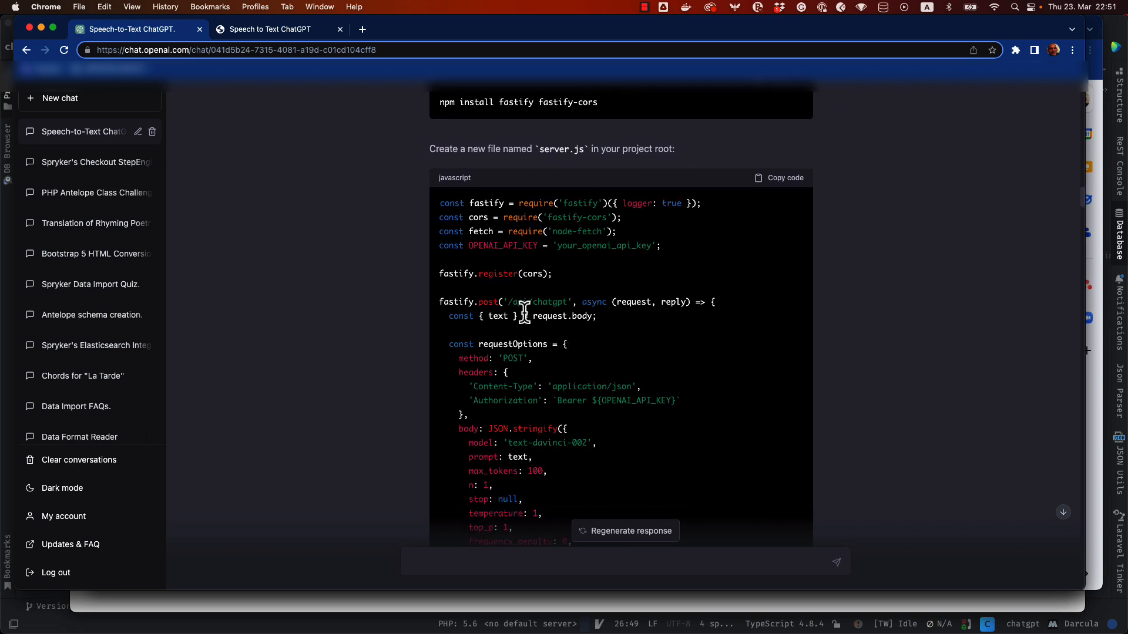
{"action": "mouse_move", "coordinate": [488, 320]}
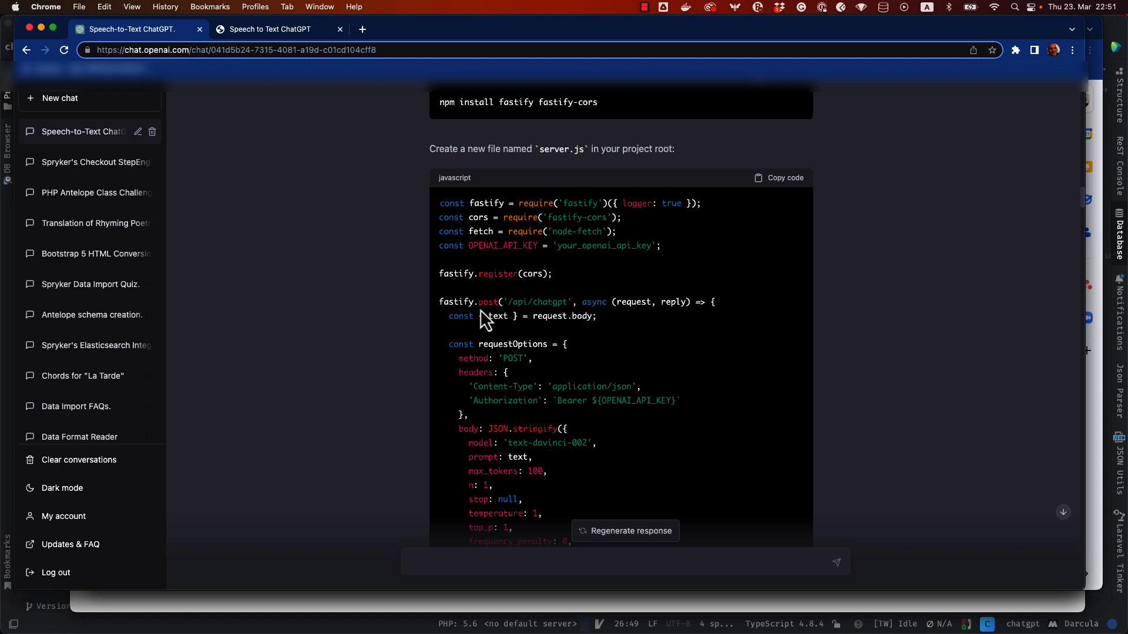
{"action": "mouse_move", "coordinate": [566, 324]}
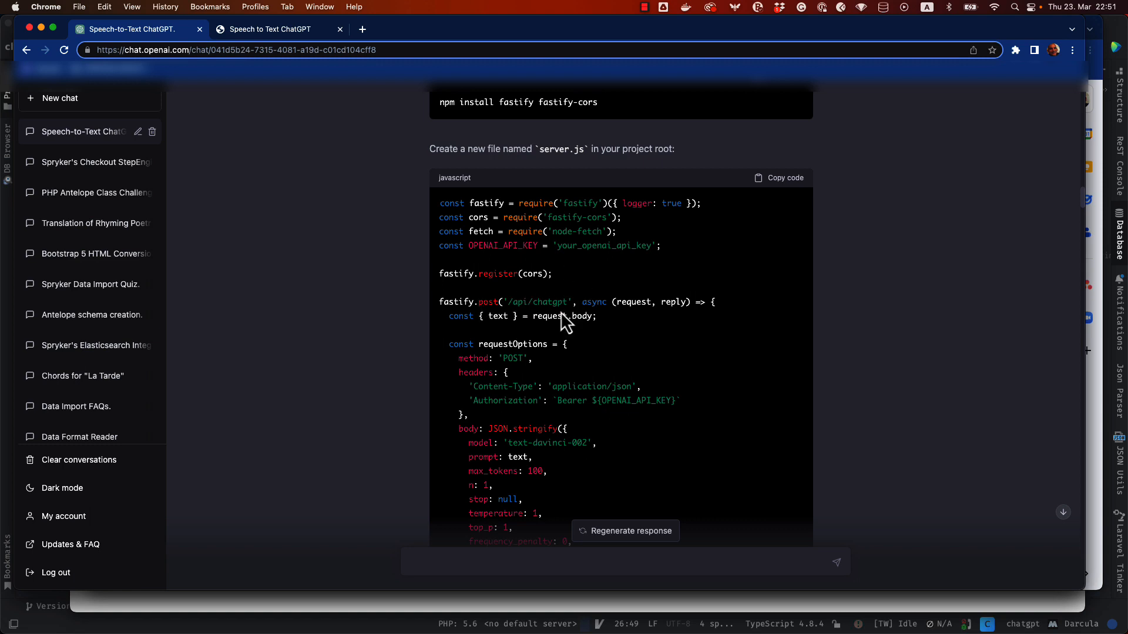
{"action": "mouse_move", "coordinate": [562, 197]}
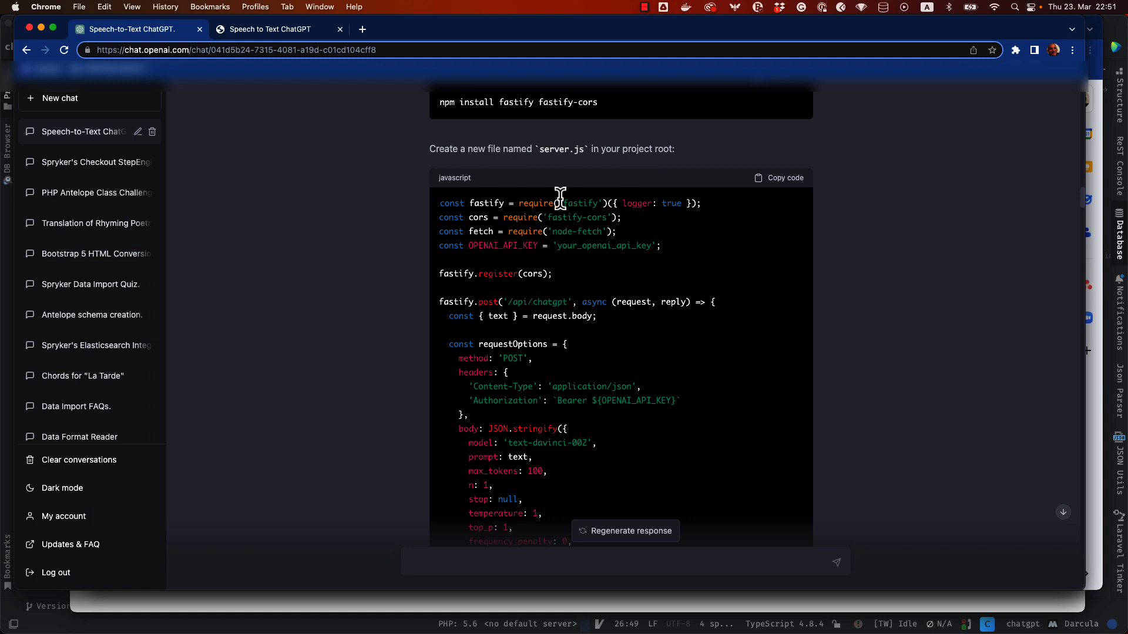
{"action": "mouse_move", "coordinate": [544, 232]}
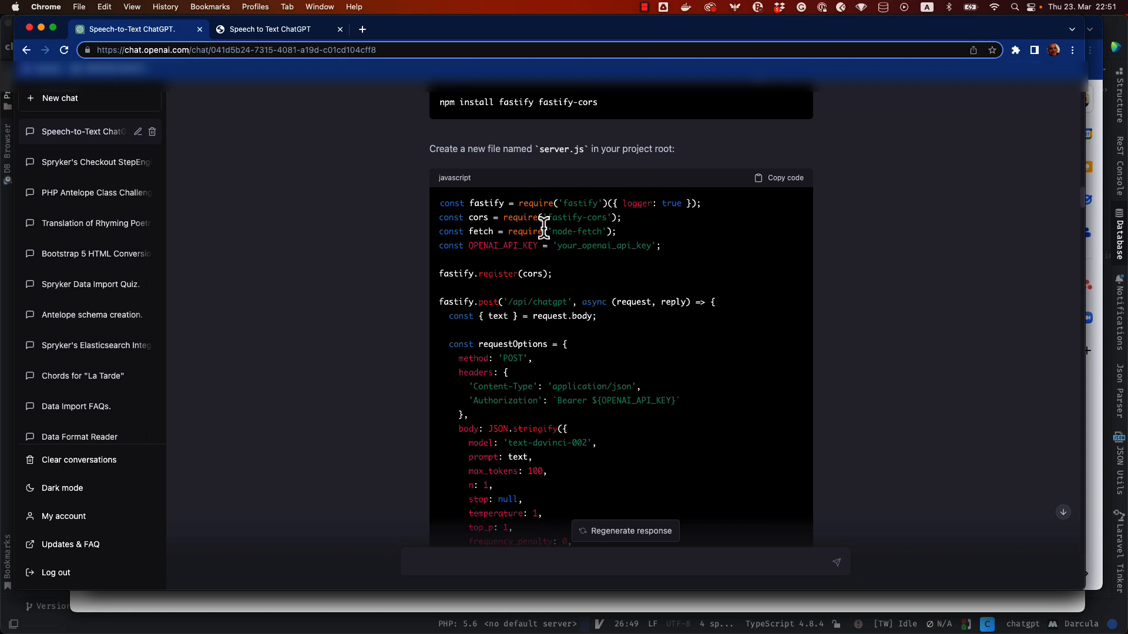
{"action": "mouse_move", "coordinate": [459, 255]}
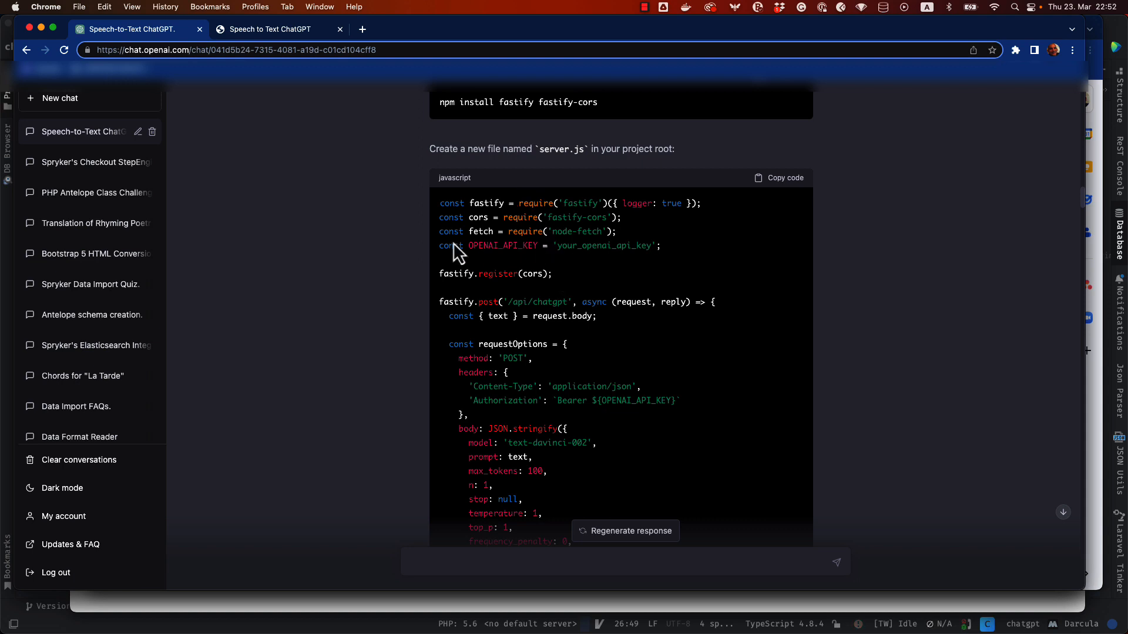
{"action": "mouse_move", "coordinate": [571, 268]}
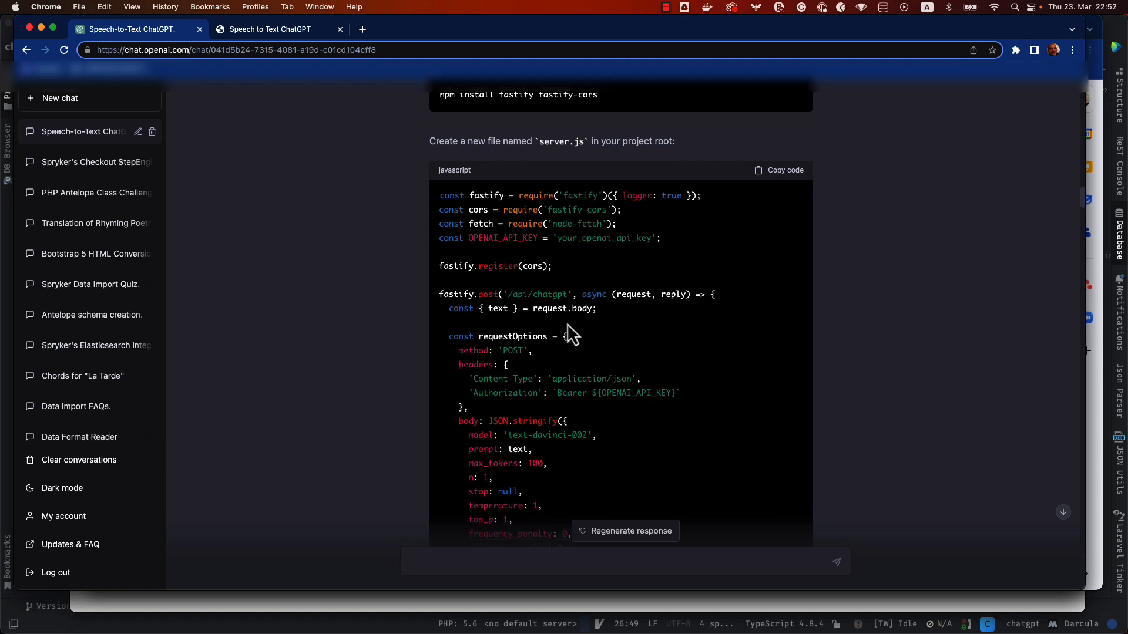
{"action": "scroll", "scroll_direction": "down", "scroll_amount": 3}
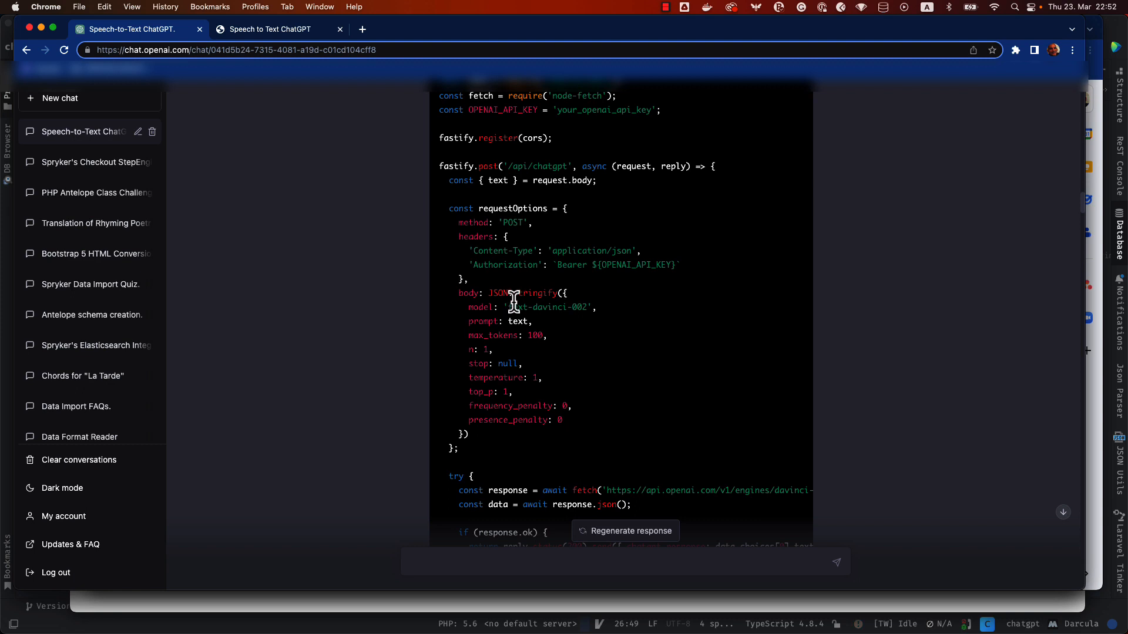
{"action": "scroll", "scroll_direction": "down", "scroll_amount": 3}
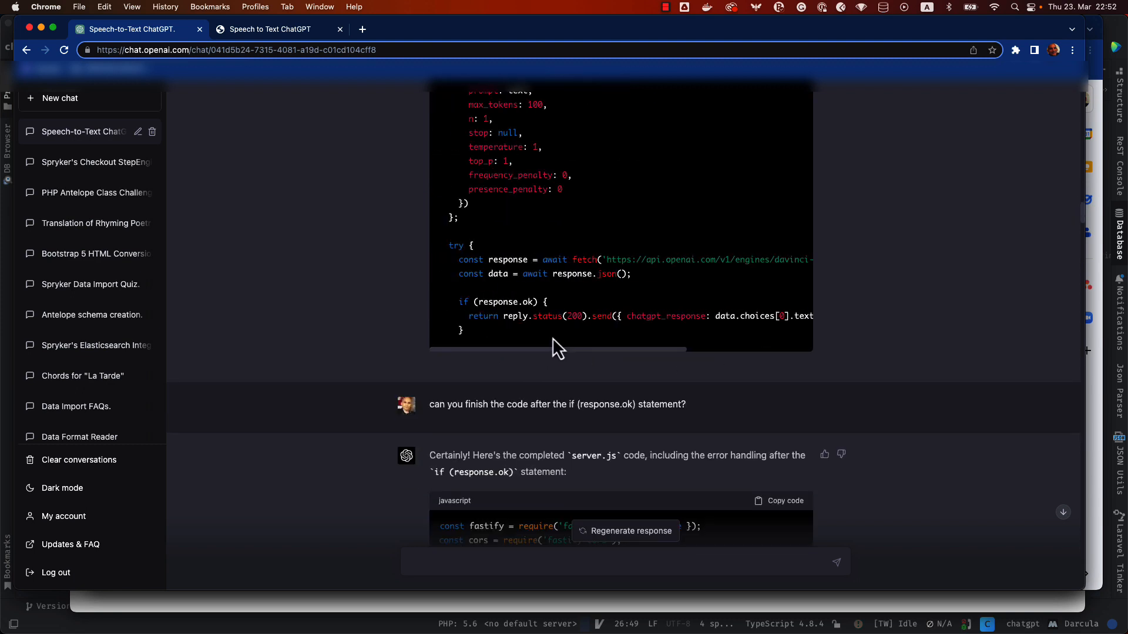
{"action": "mouse_move", "coordinate": [348, 261]}
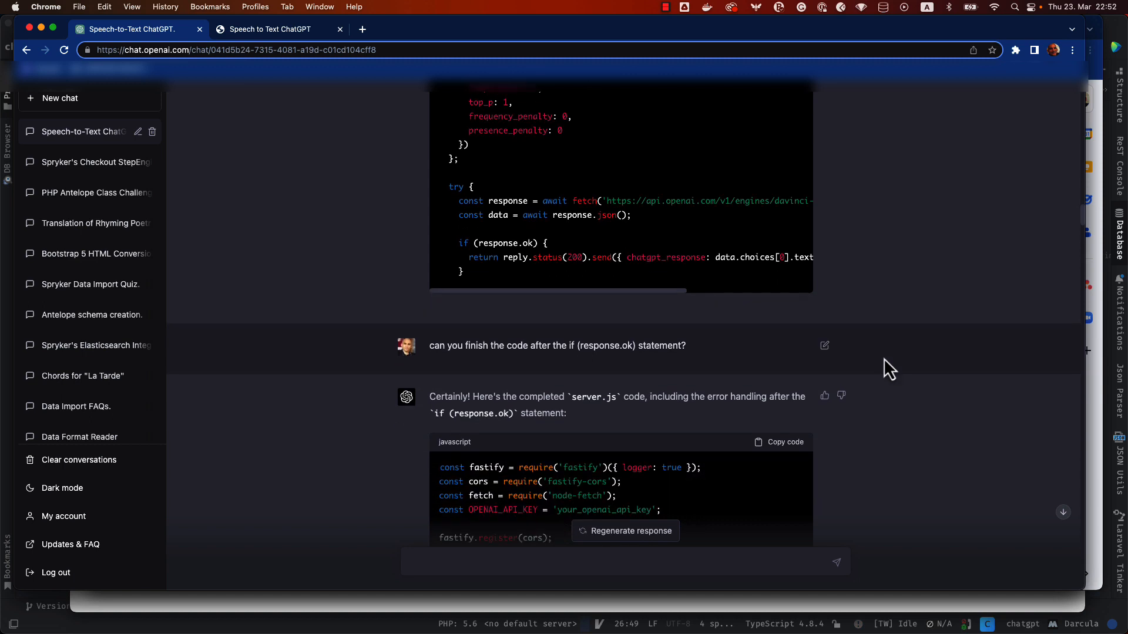
{"action": "scroll", "scroll_direction": "down", "scroll_amount": 3}
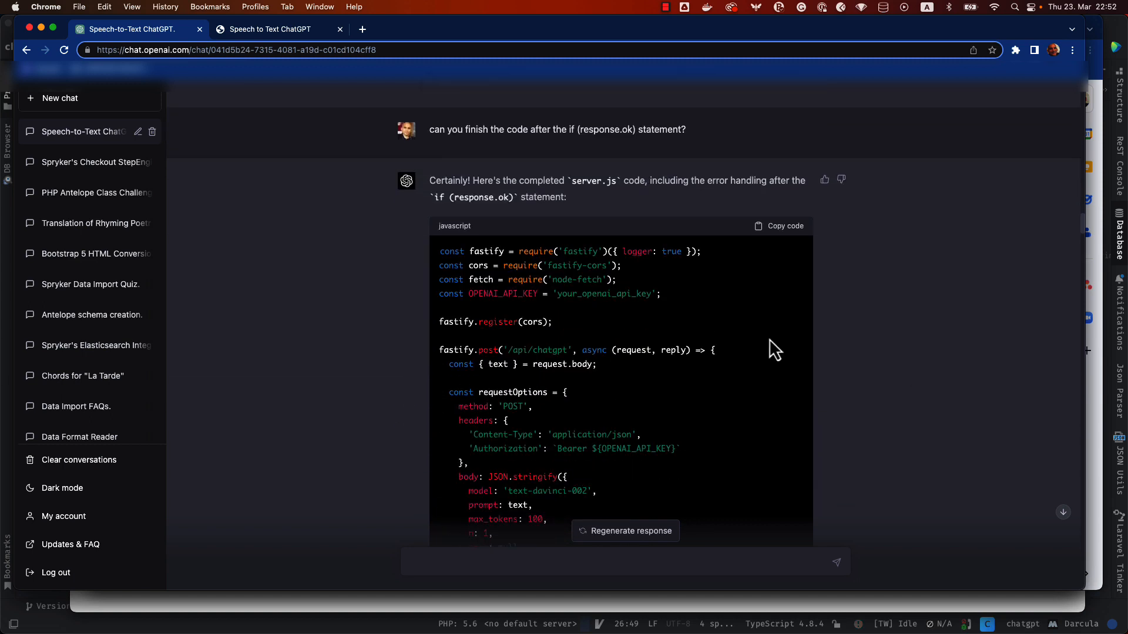
{"action": "scroll", "scroll_direction": "down", "scroll_amount": 3}
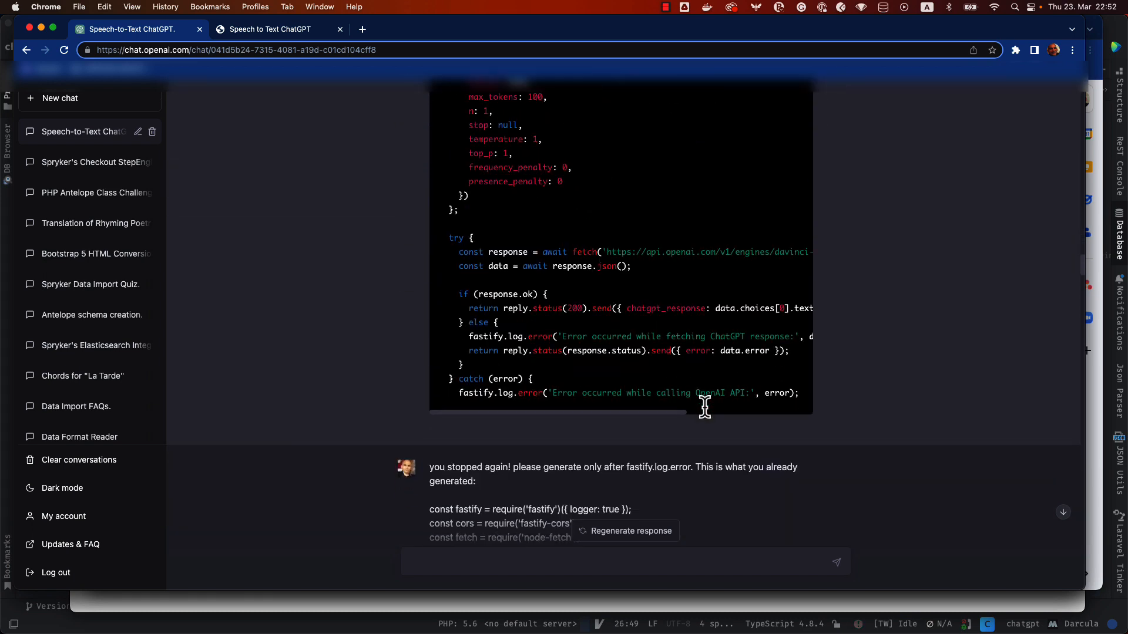
{"action": "scroll", "scroll_direction": "down", "scroll_amount": 3}
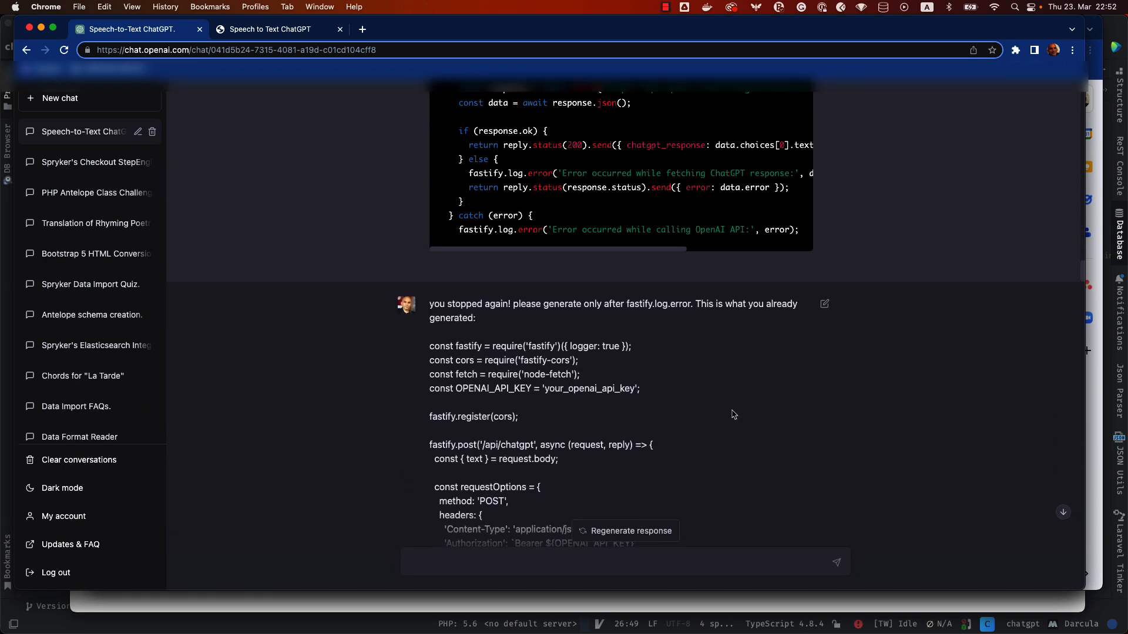
{"action": "scroll", "scroll_direction": "down", "scroll_amount": 3}
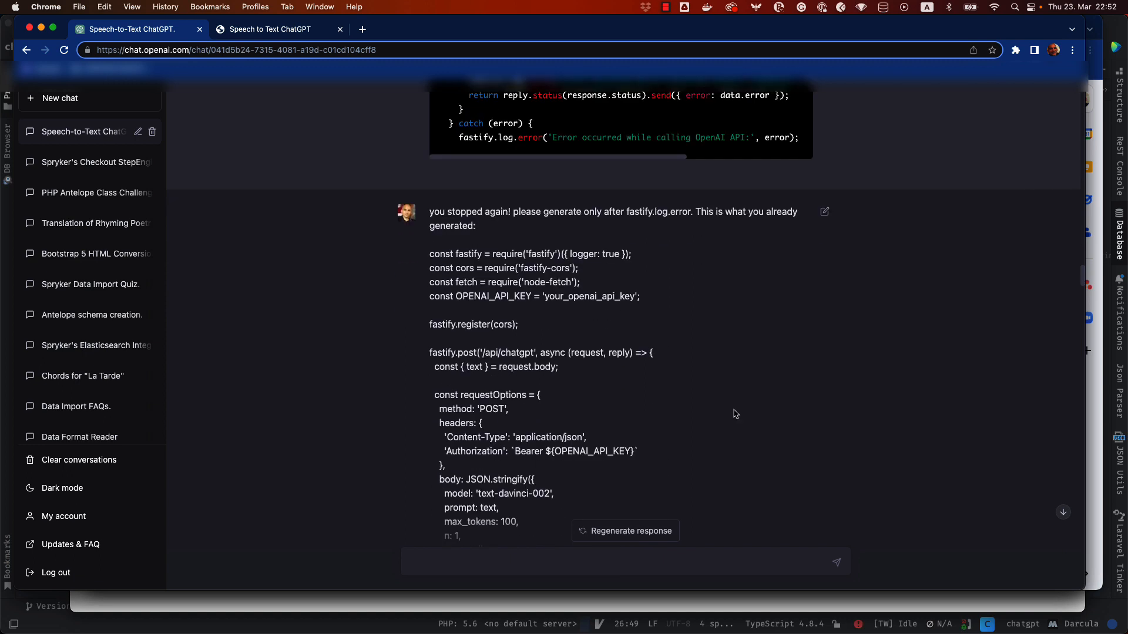
{"action": "scroll", "scroll_direction": "down", "scroll_amount": 3}
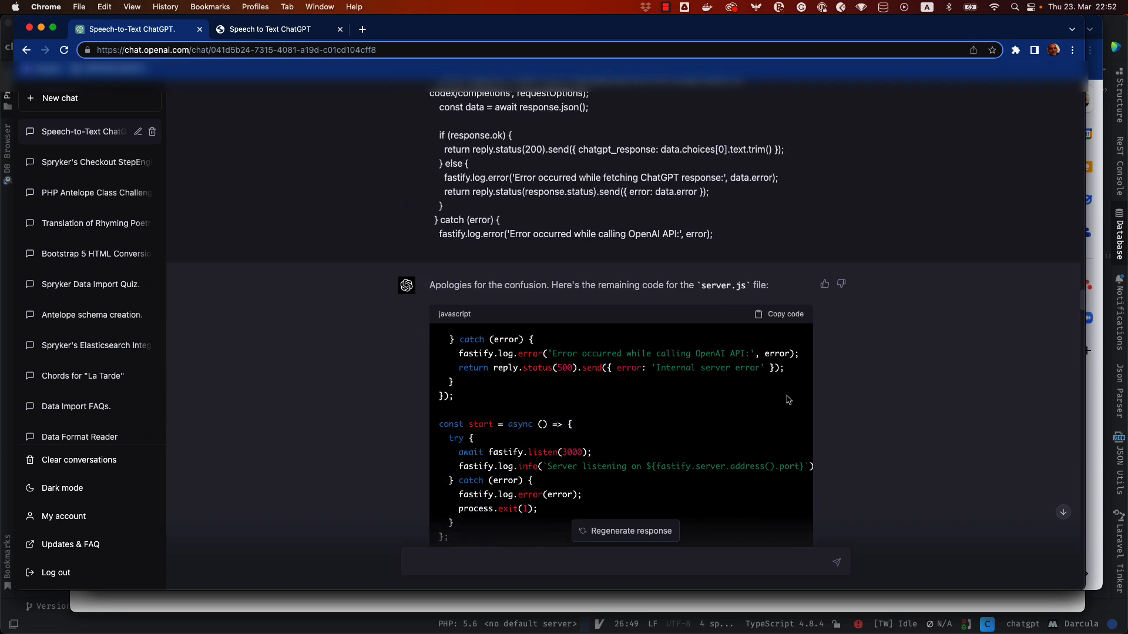
{"action": "scroll", "scroll_direction": "down", "scroll_amount": 3}
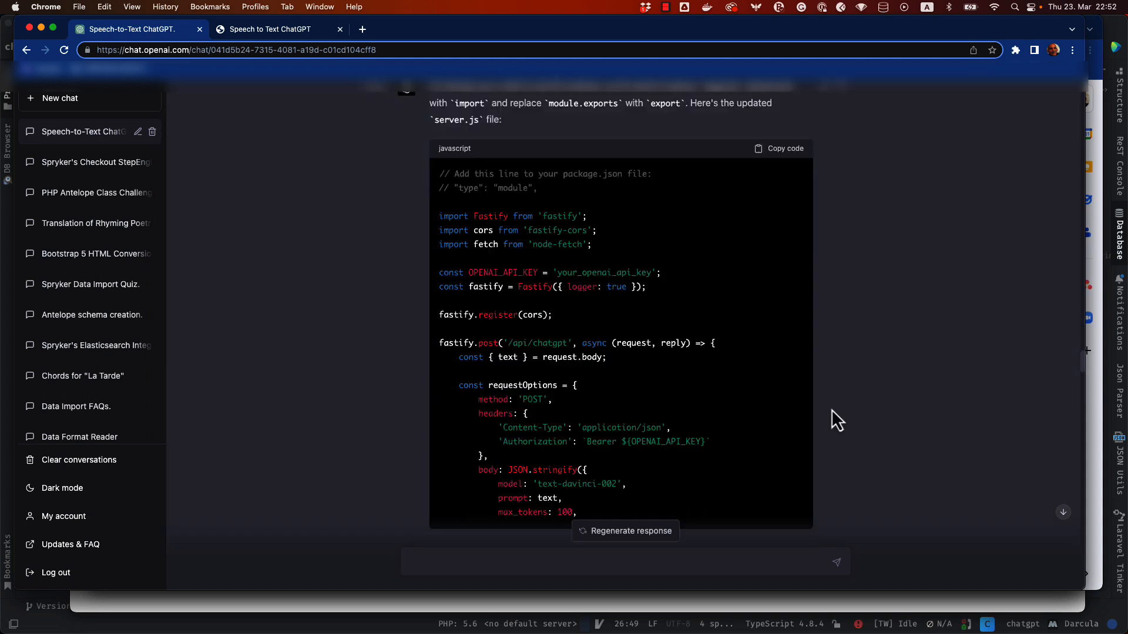
{"action": "scroll", "scroll_direction": "down", "scroll_amount": 3}
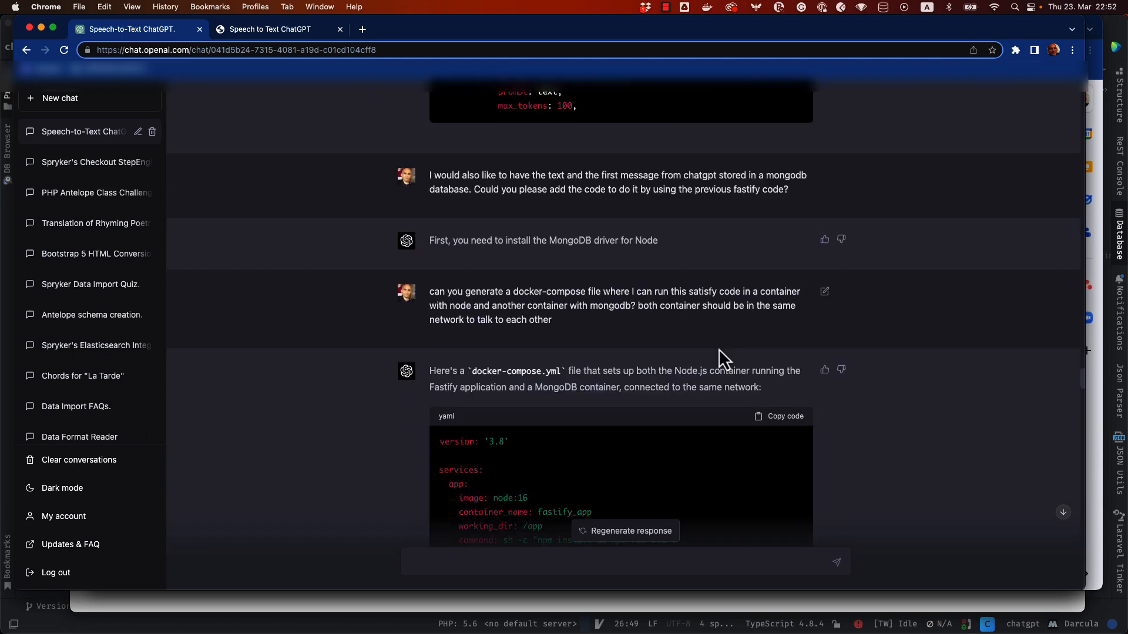
{"action": "scroll", "scroll_direction": "down", "scroll_amount": 3}
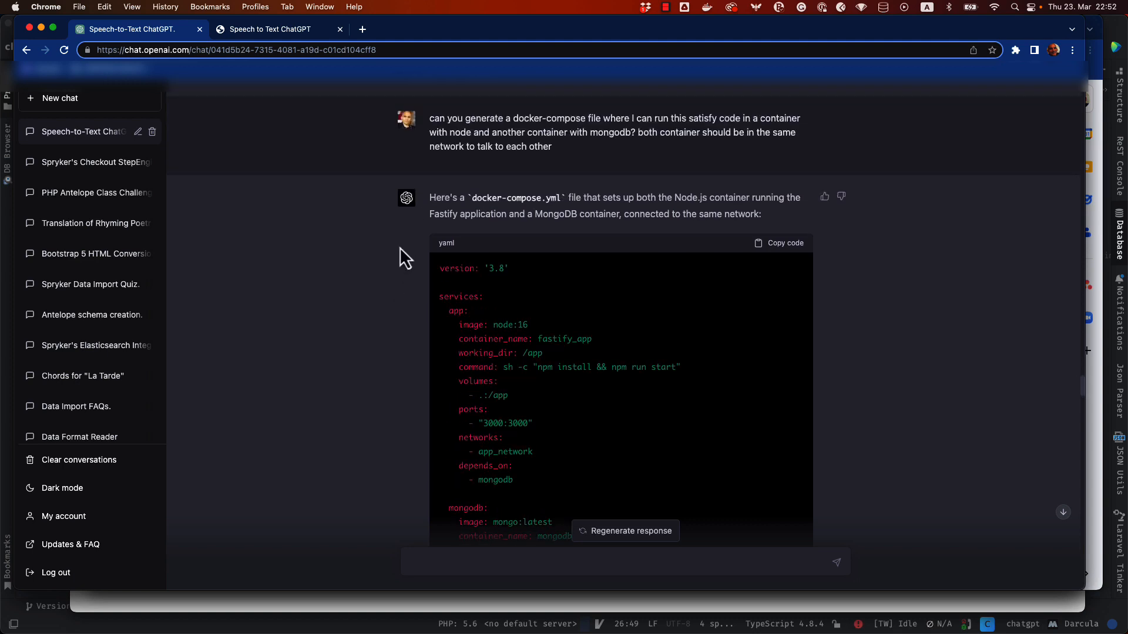
{"action": "mouse_move", "coordinate": [525, 295]}
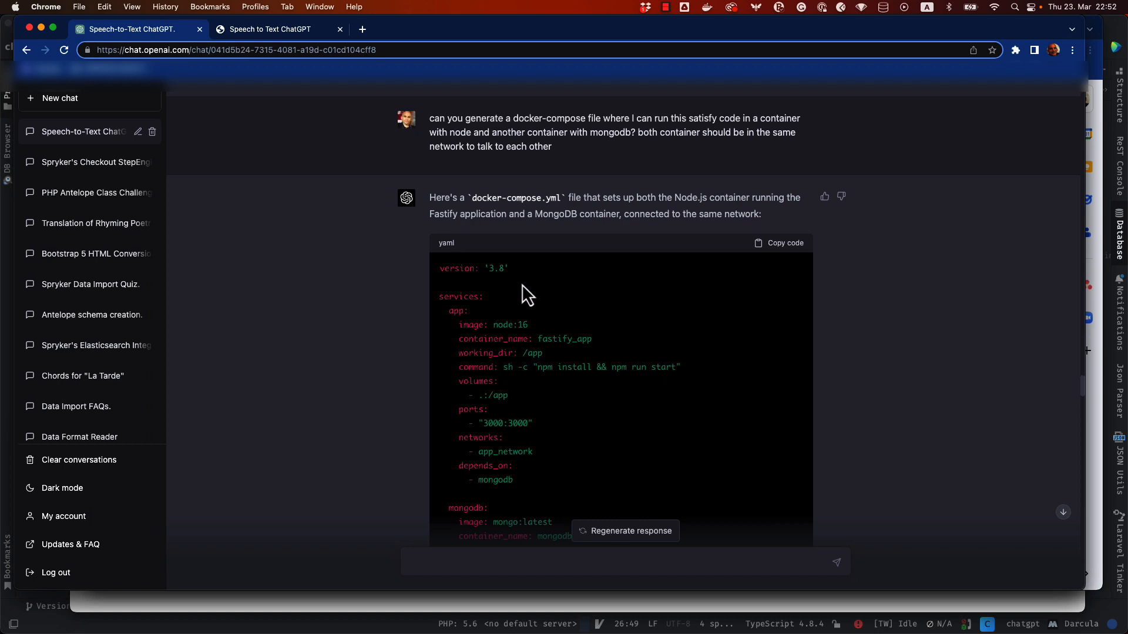
{"action": "mouse_move", "coordinate": [533, 218]}
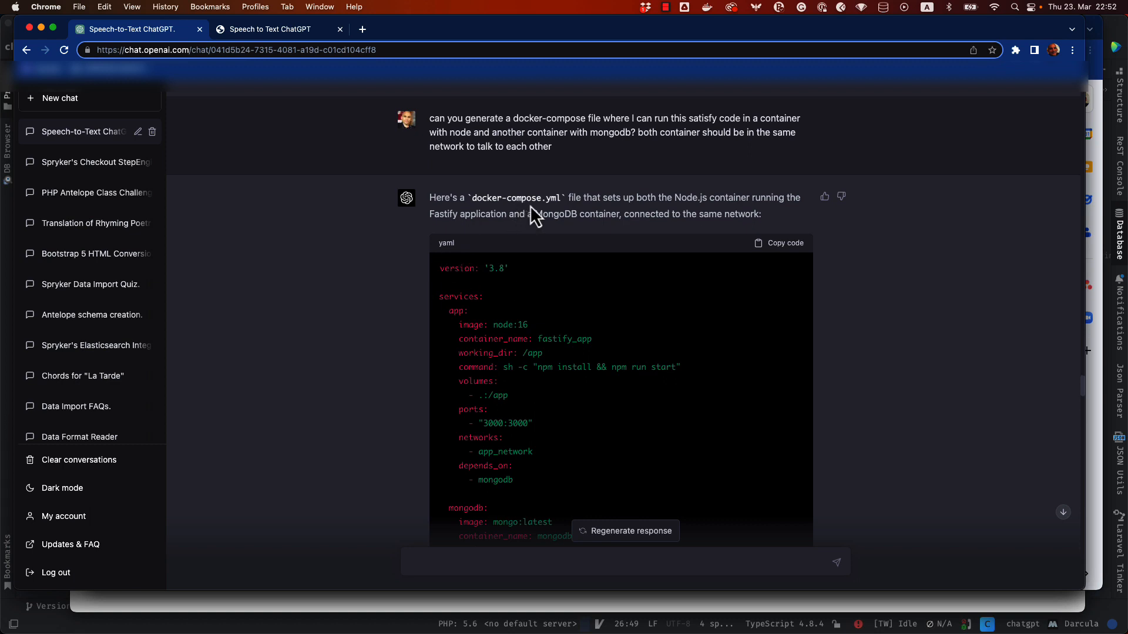
{"action": "mouse_move", "coordinate": [520, 328]}
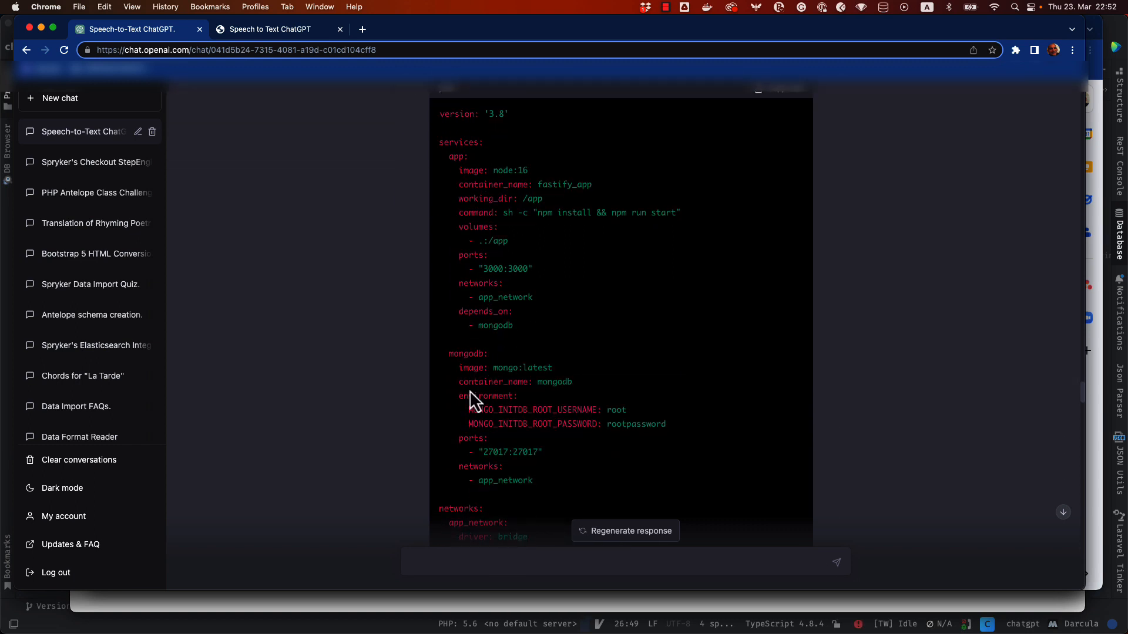
{"action": "mouse_move", "coordinate": [537, 378]}
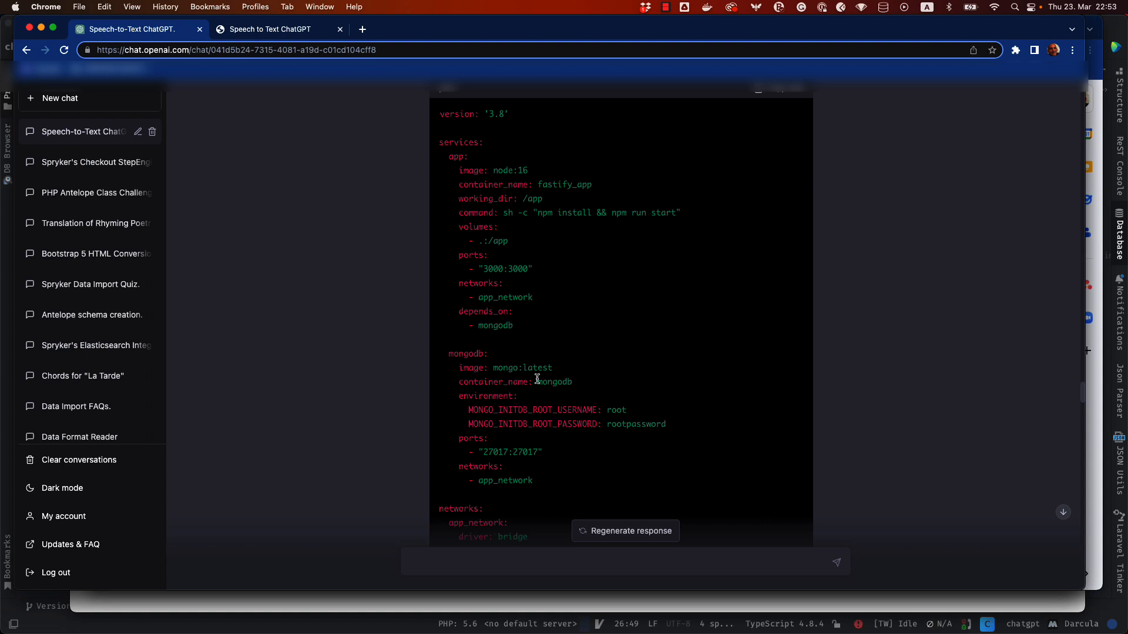
{"action": "mouse_move", "coordinate": [538, 370]}
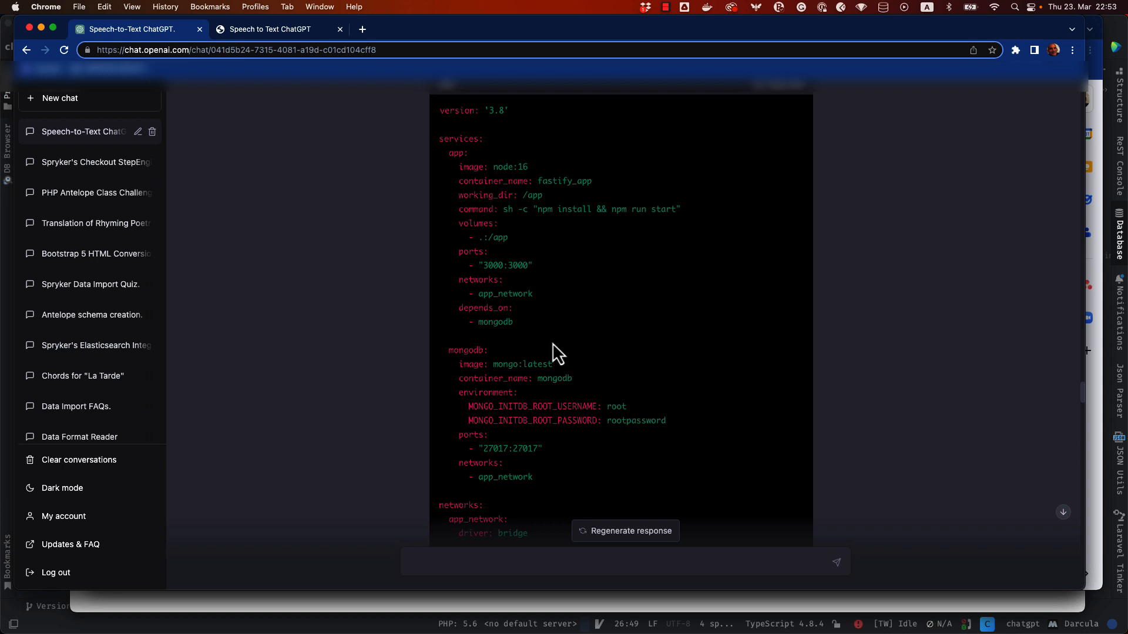
{"action": "scroll", "scroll_direction": "down", "scroll_amount": 3}
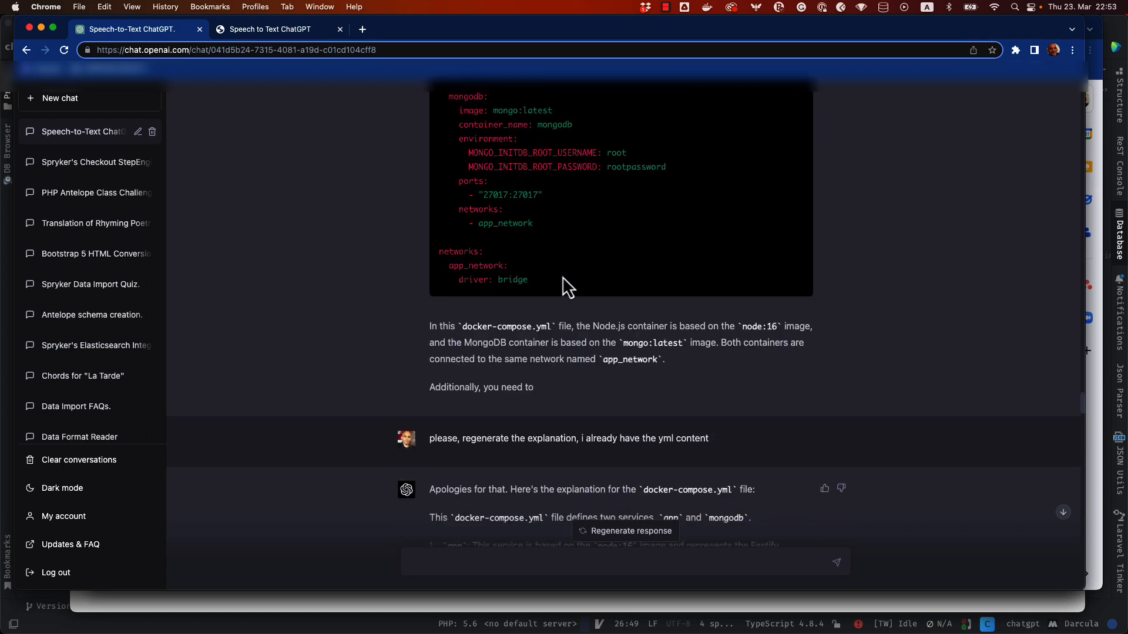
{"action": "mouse_move", "coordinate": [565, 260]}
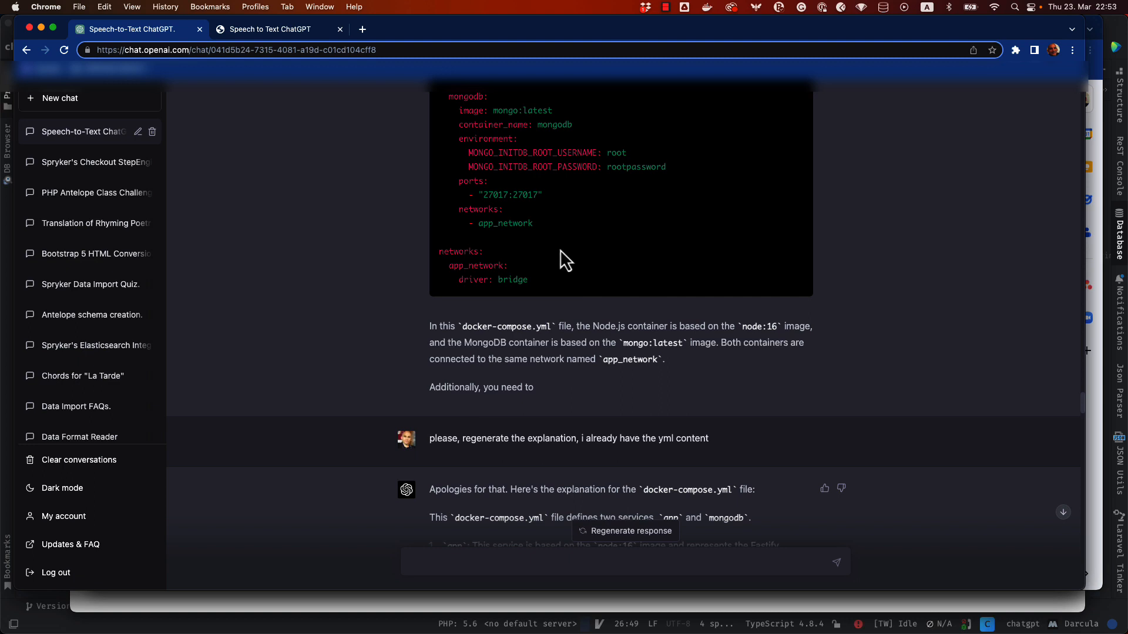
{"action": "scroll", "scroll_direction": "down", "scroll_amount": 3}
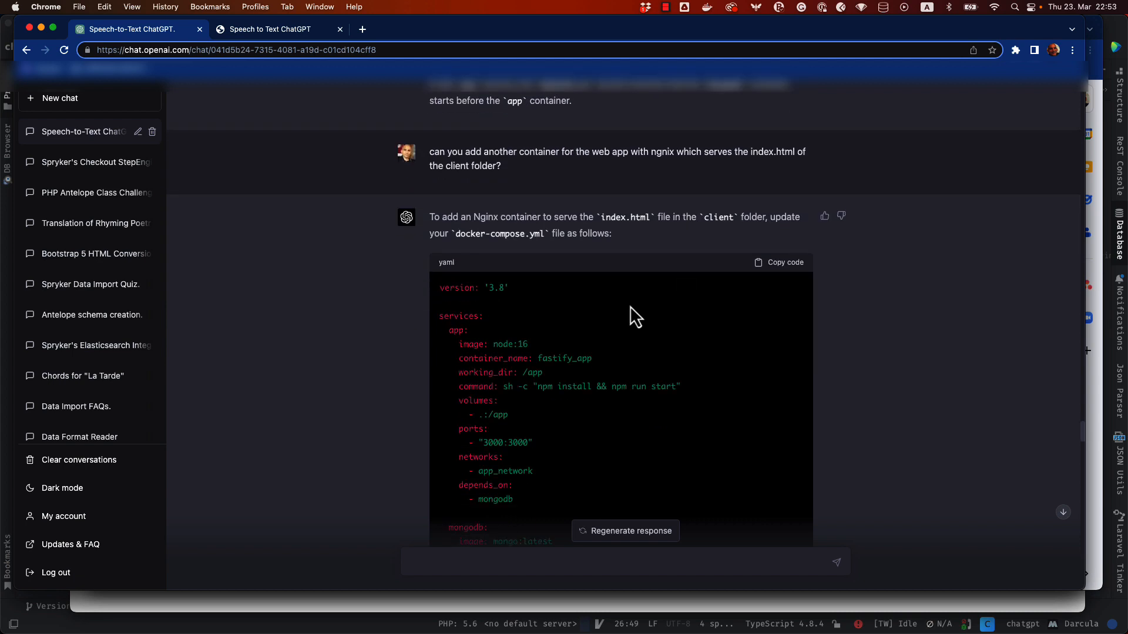
{"action": "scroll", "scroll_direction": "down", "scroll_amount": 3}
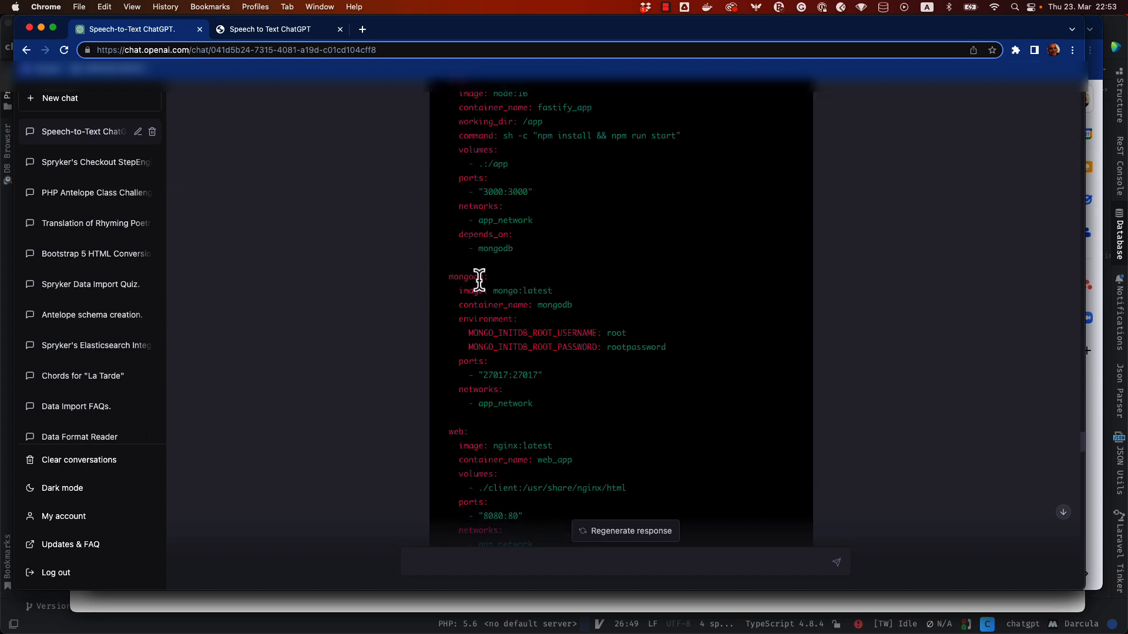
{"action": "scroll", "scroll_direction": "down", "scroll_amount": 3}
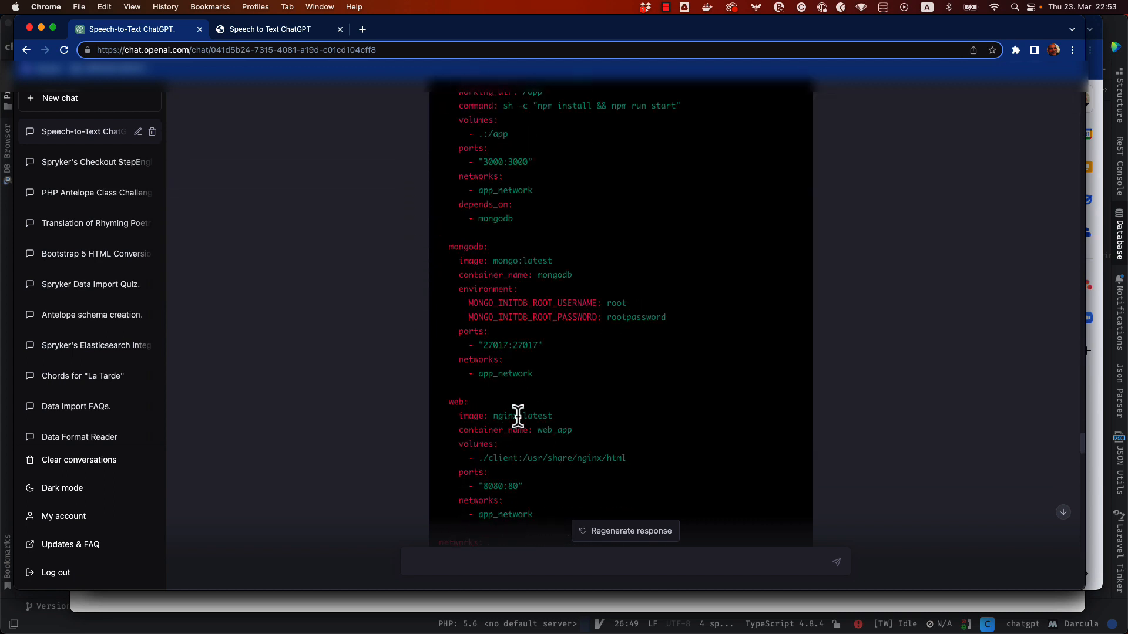
{"action": "scroll", "scroll_direction": "down", "scroll_amount": 3}
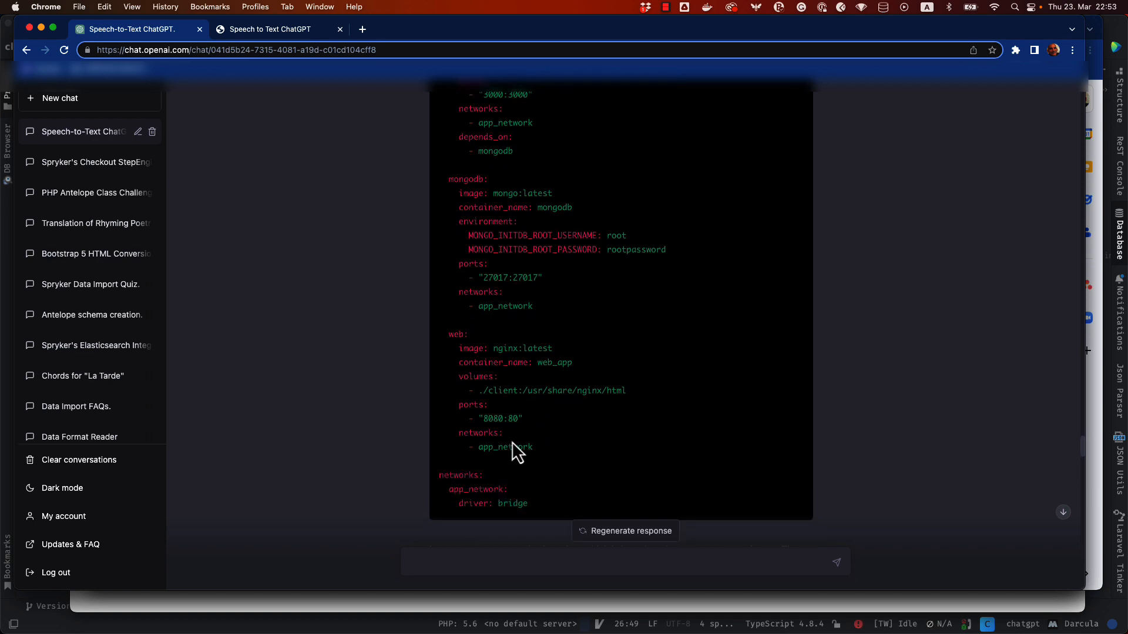
{"action": "scroll", "scroll_direction": "down", "scroll_amount": 3}
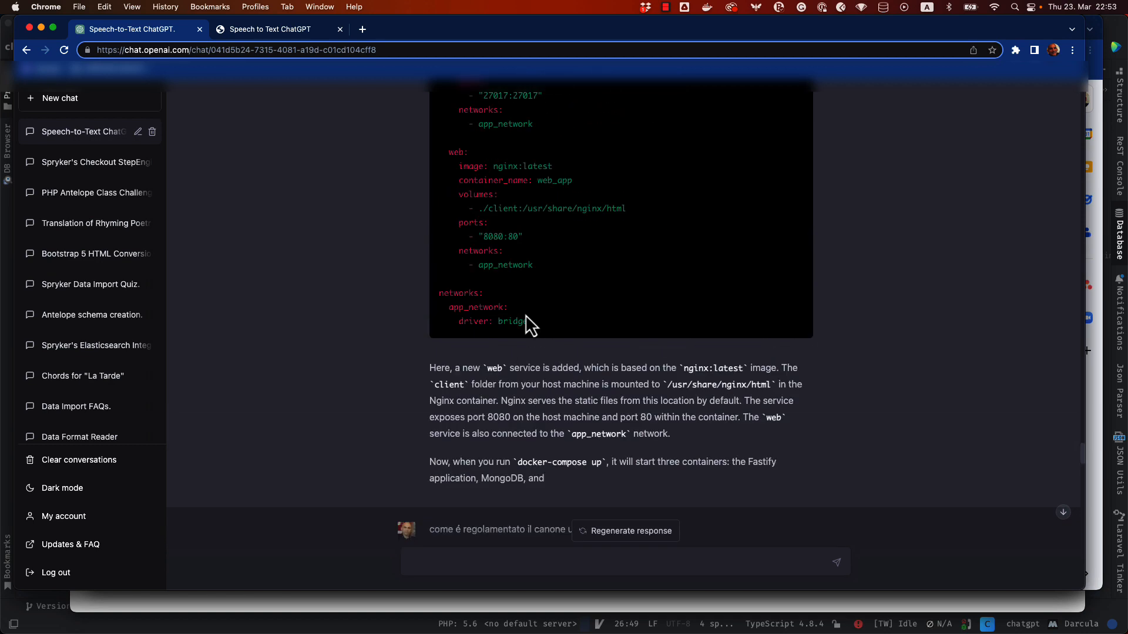
{"action": "scroll", "scroll_direction": "down", "scroll_amount": 3}
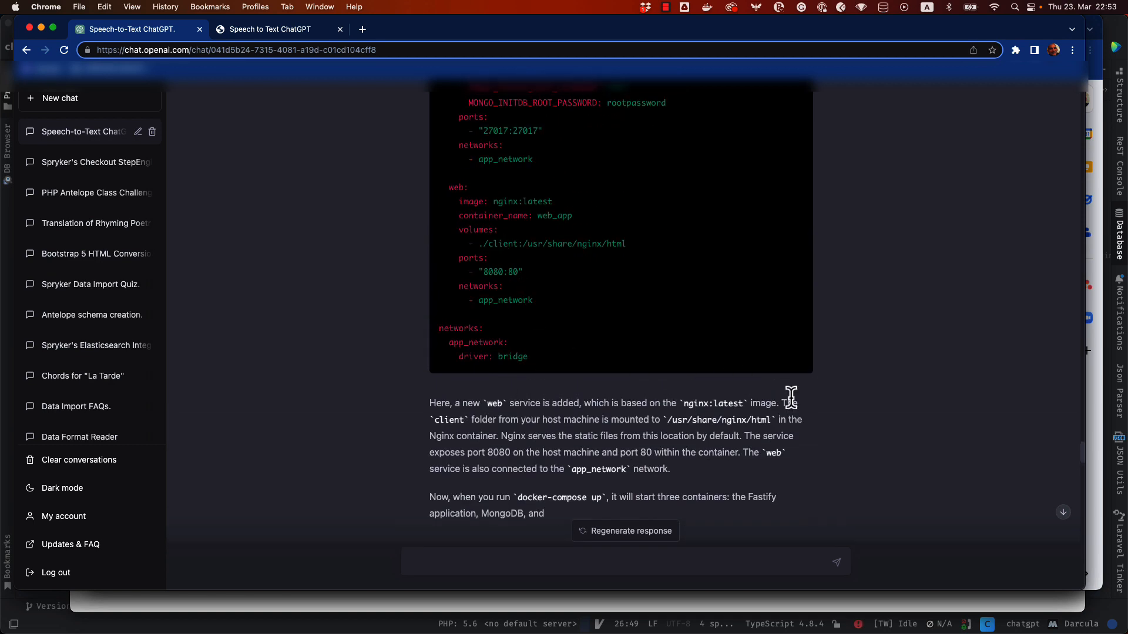
{"action": "left_click", "coordinate": [277, 29]}
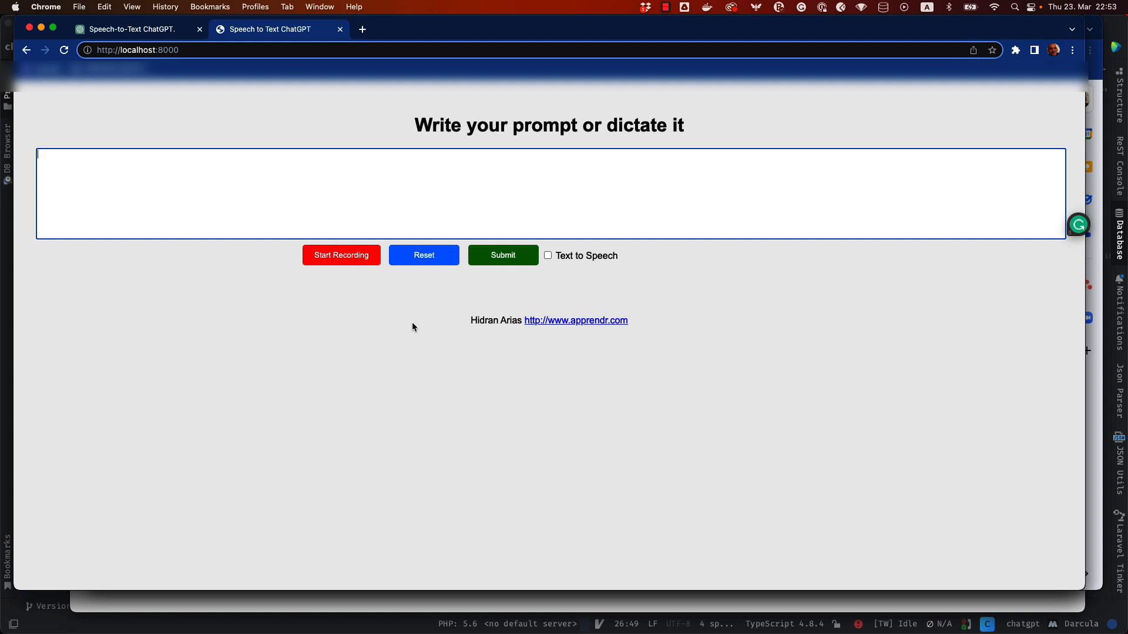
{"action": "mouse_move", "coordinate": [591, 279]}
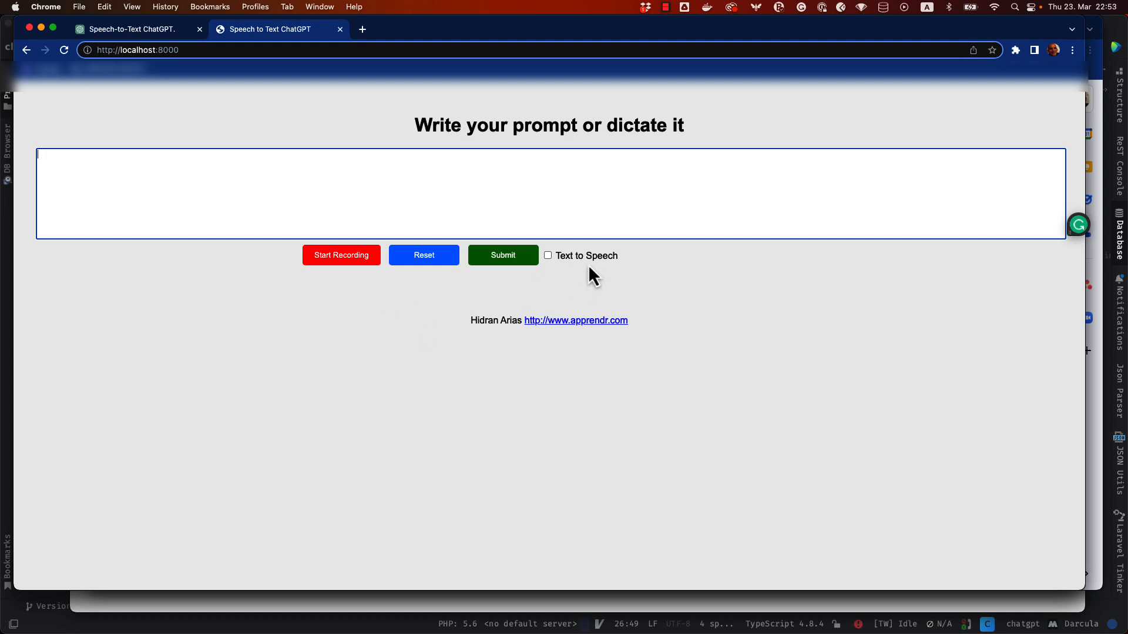
{"action": "mouse_move", "coordinate": [544, 236]}
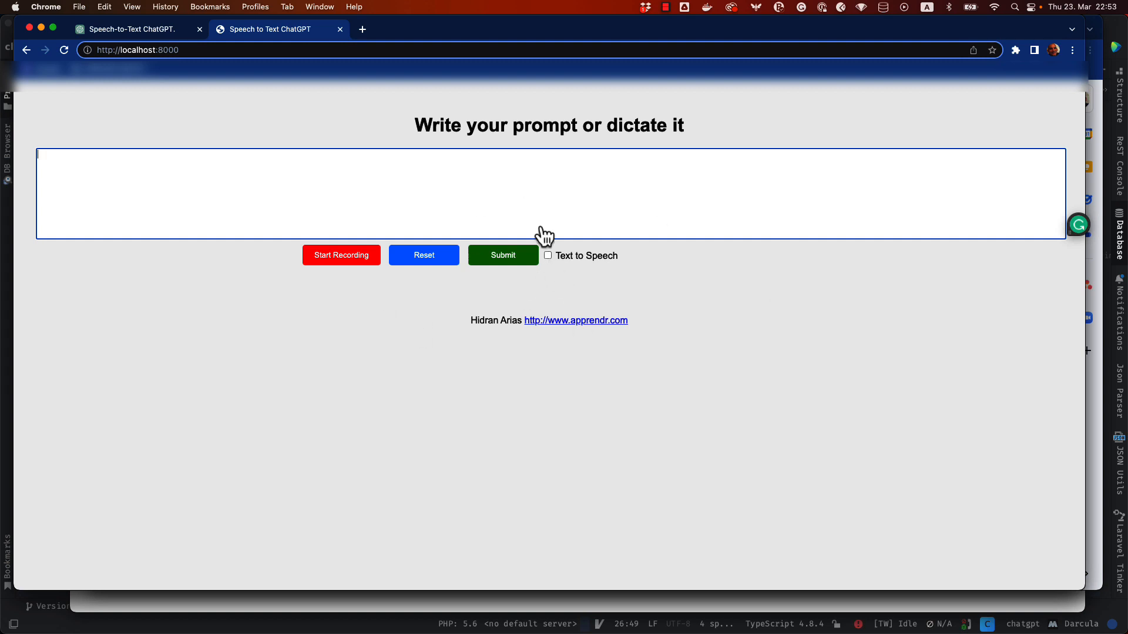
{"action": "mouse_move", "coordinate": [562, 283]}
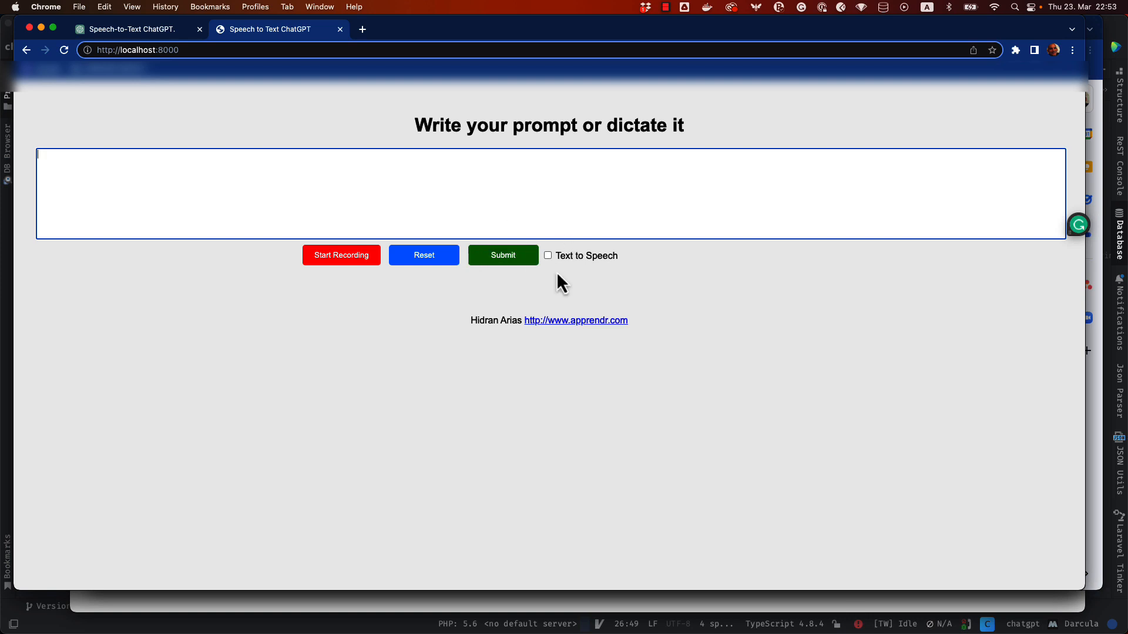
{"action": "mouse_move", "coordinate": [571, 271]}
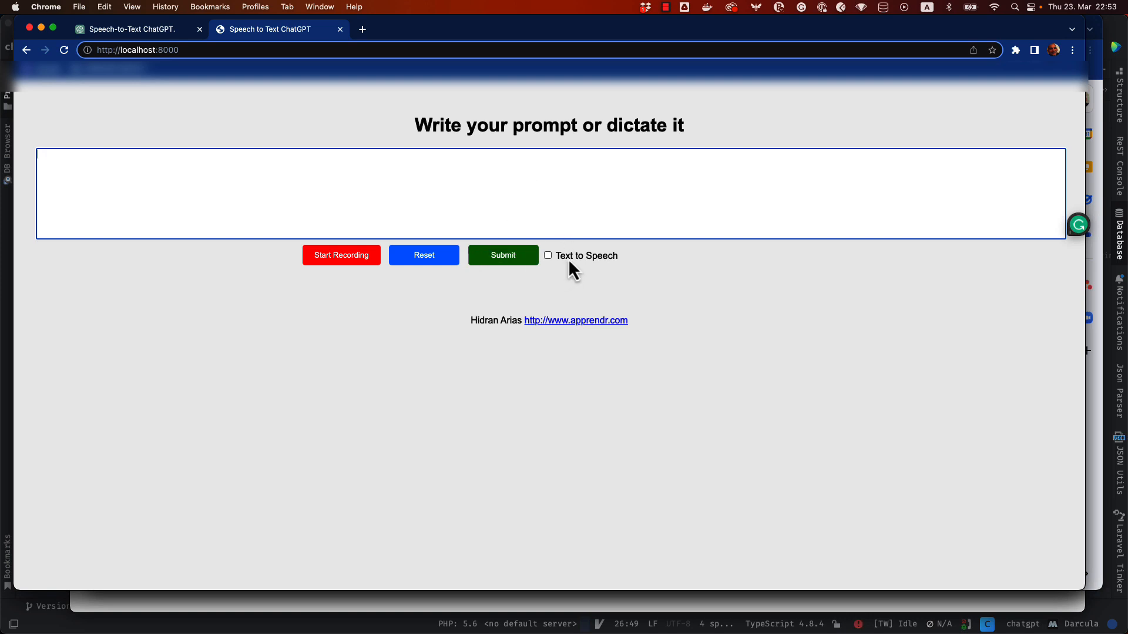
{"action": "mouse_move", "coordinate": [600, 289]}
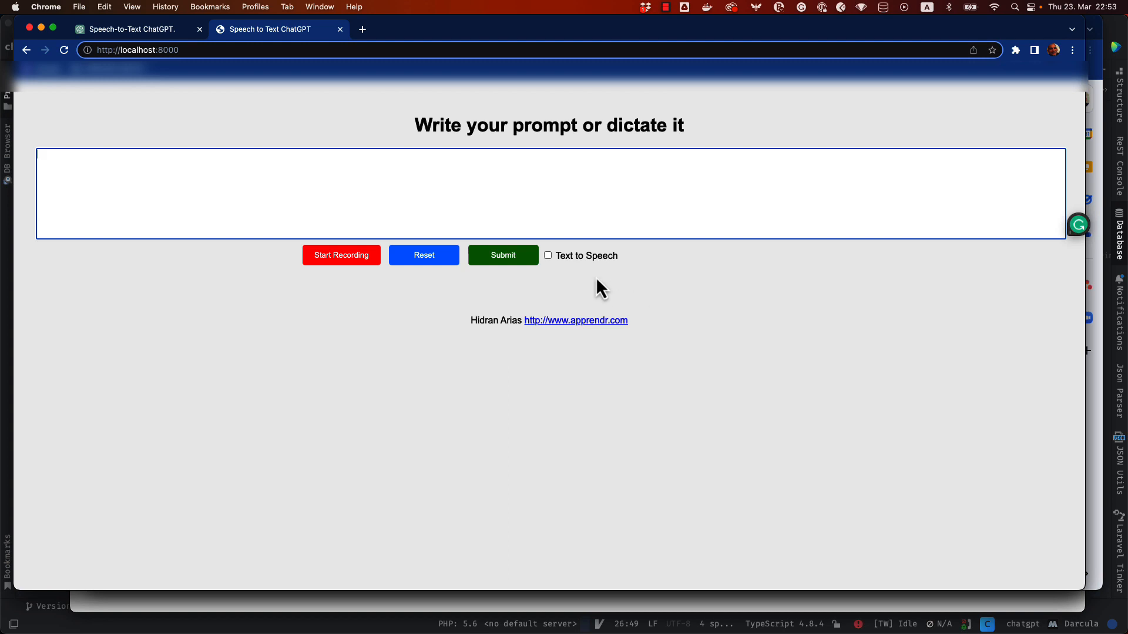
{"action": "mouse_move", "coordinate": [290, 295]}
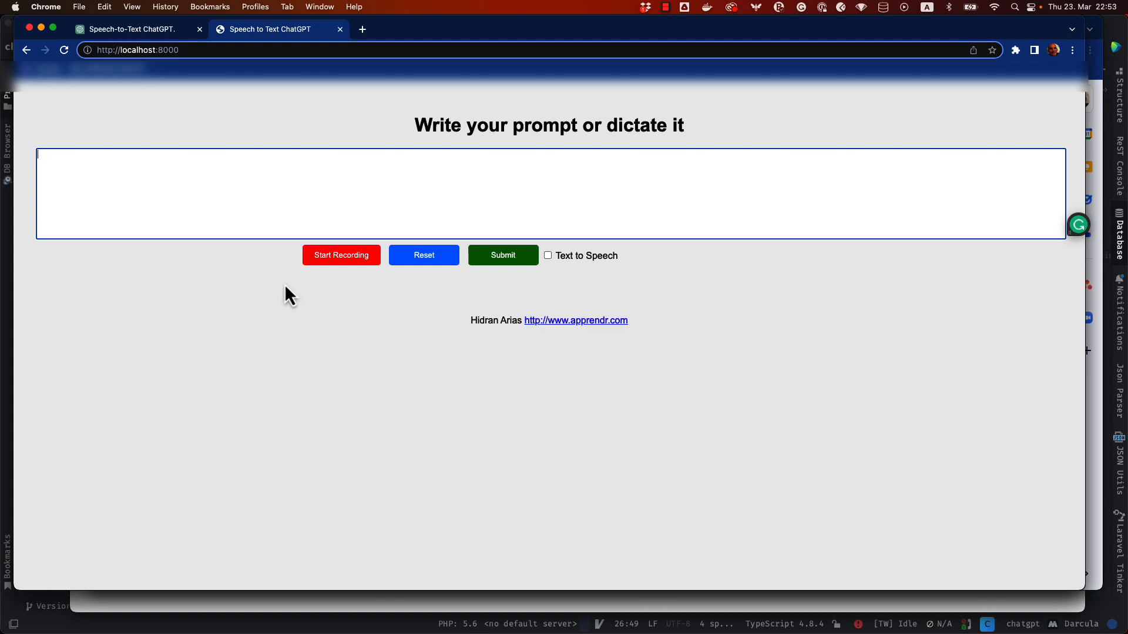
{"action": "mouse_move", "coordinate": [284, 305]}
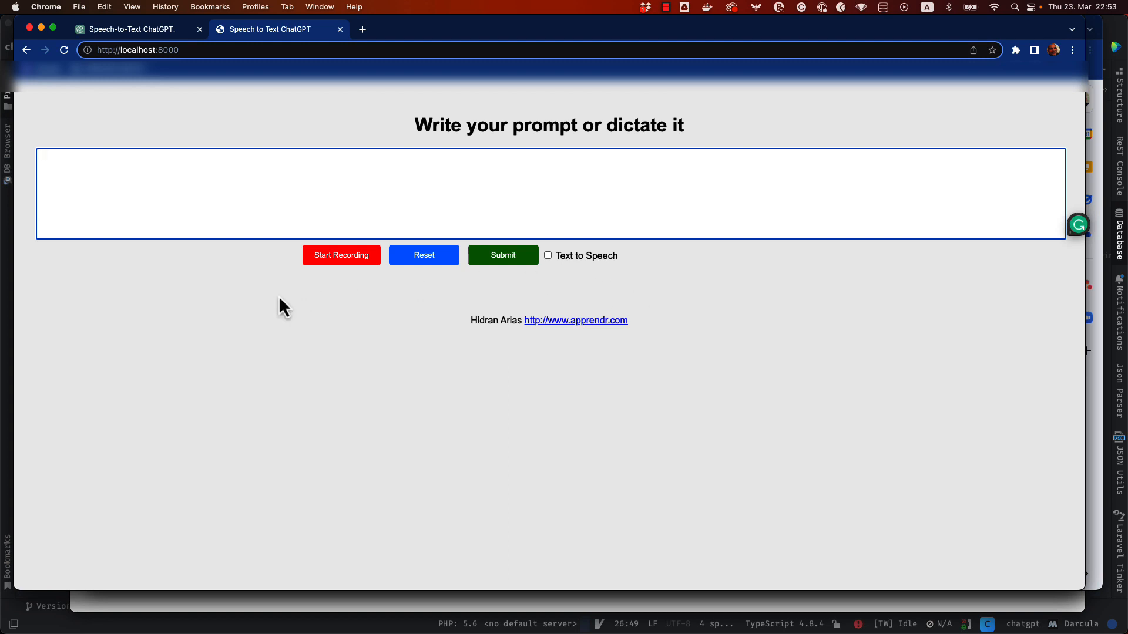
{"action": "mouse_move", "coordinate": [330, 270]}
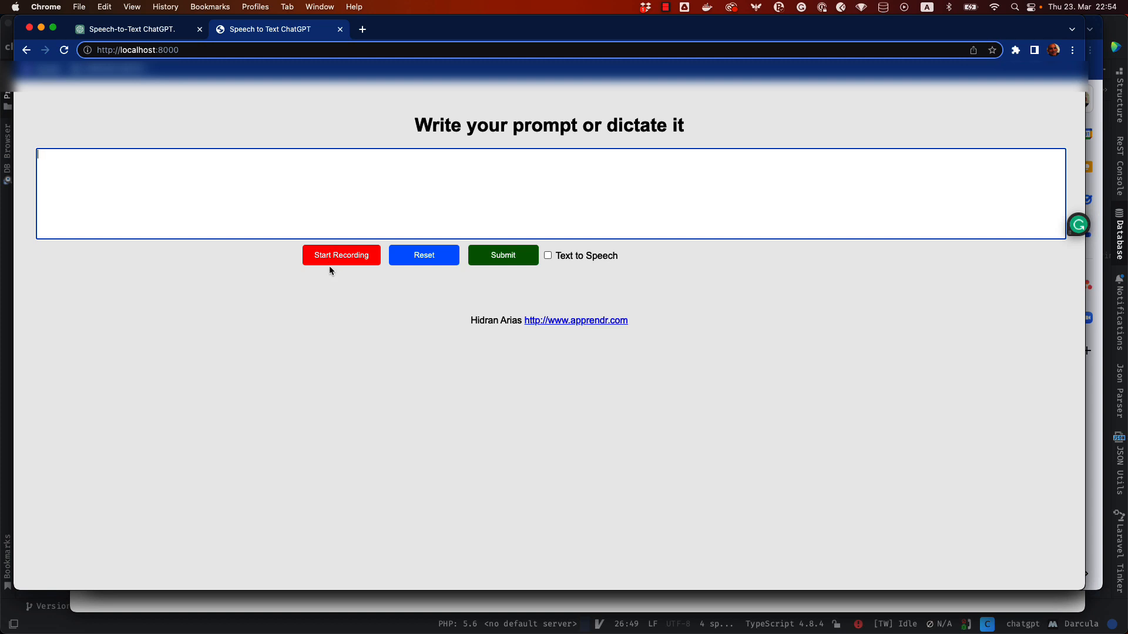
{"action": "mouse_move", "coordinate": [337, 285]}
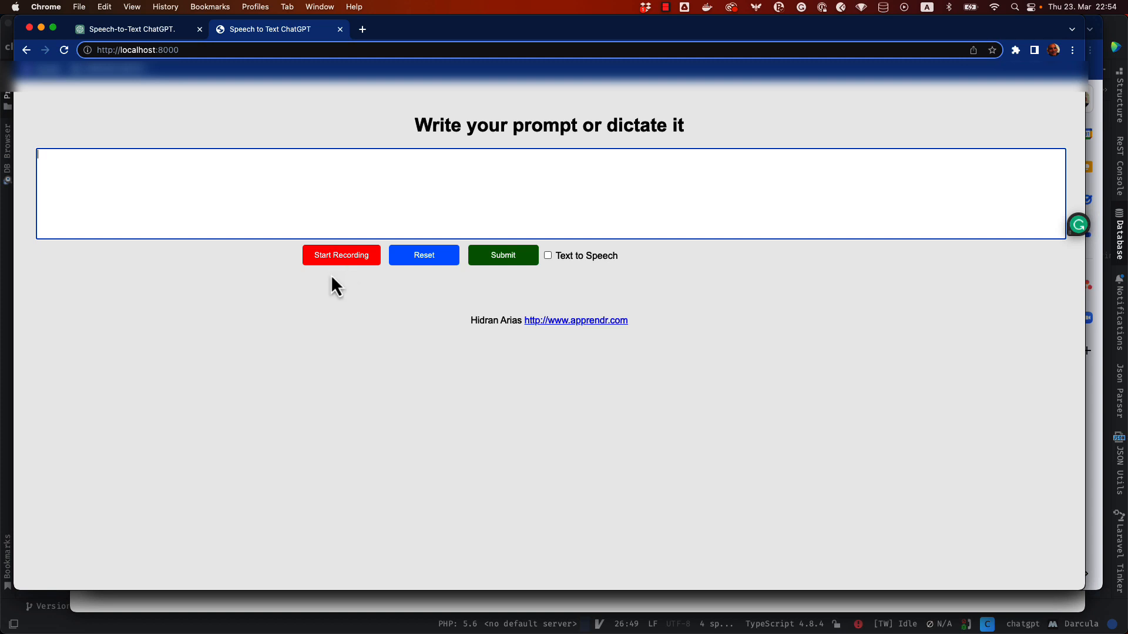
{"action": "mouse_move", "coordinate": [337, 287]}
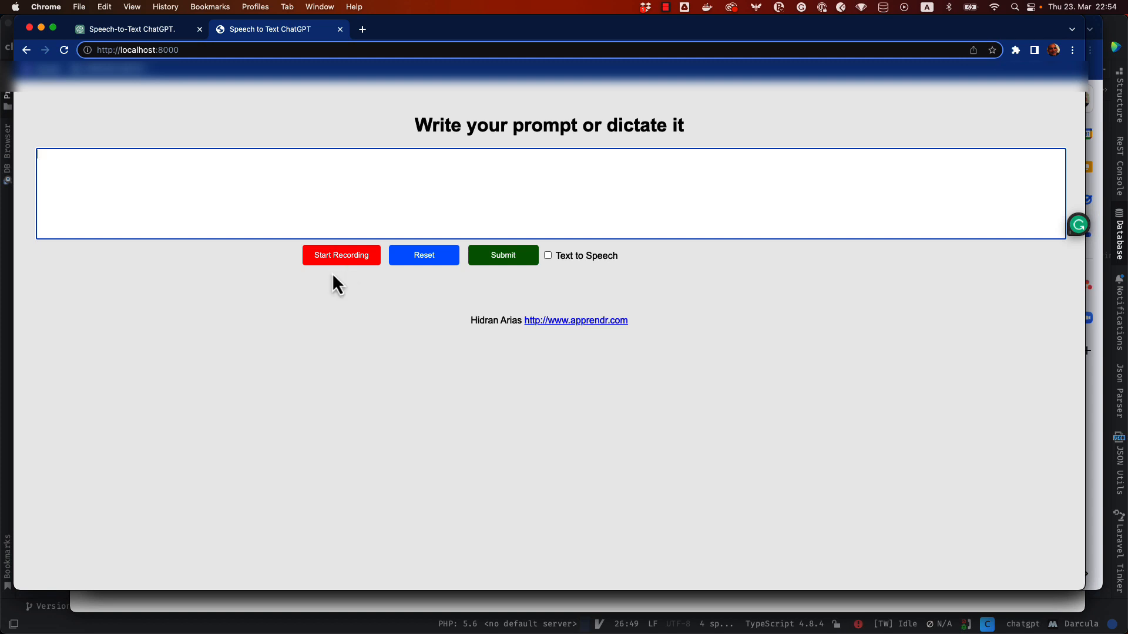
{"action": "mouse_move", "coordinate": [386, 315]}
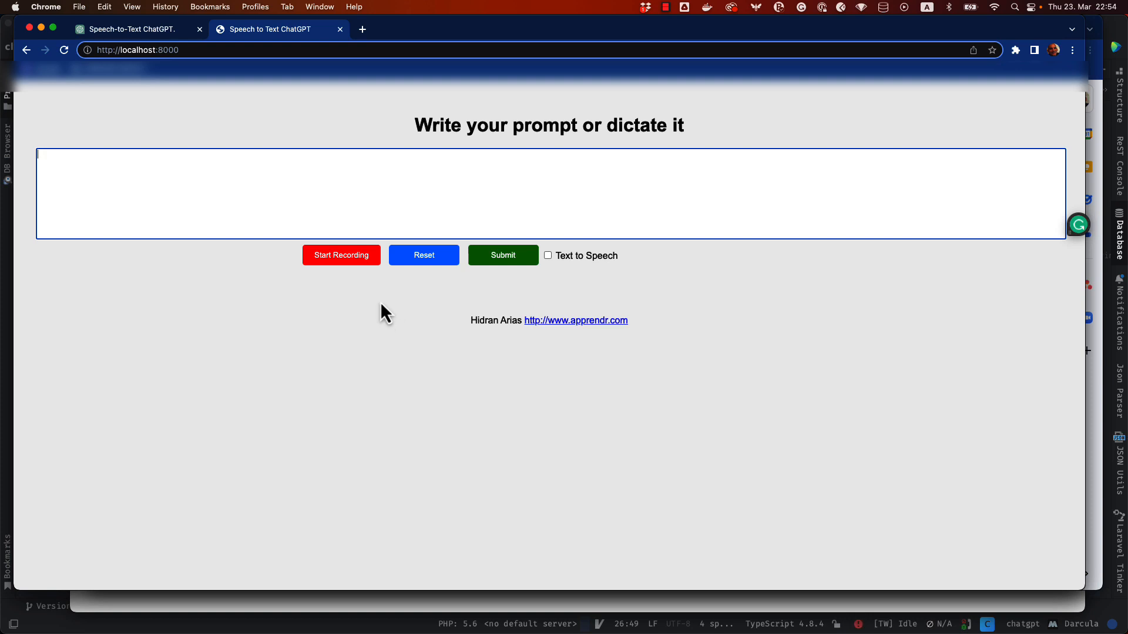
Start voice recording and dictate the prompt 'chatGPT are you online' into the text box
{"action": "left_click", "coordinate": [341, 255]}
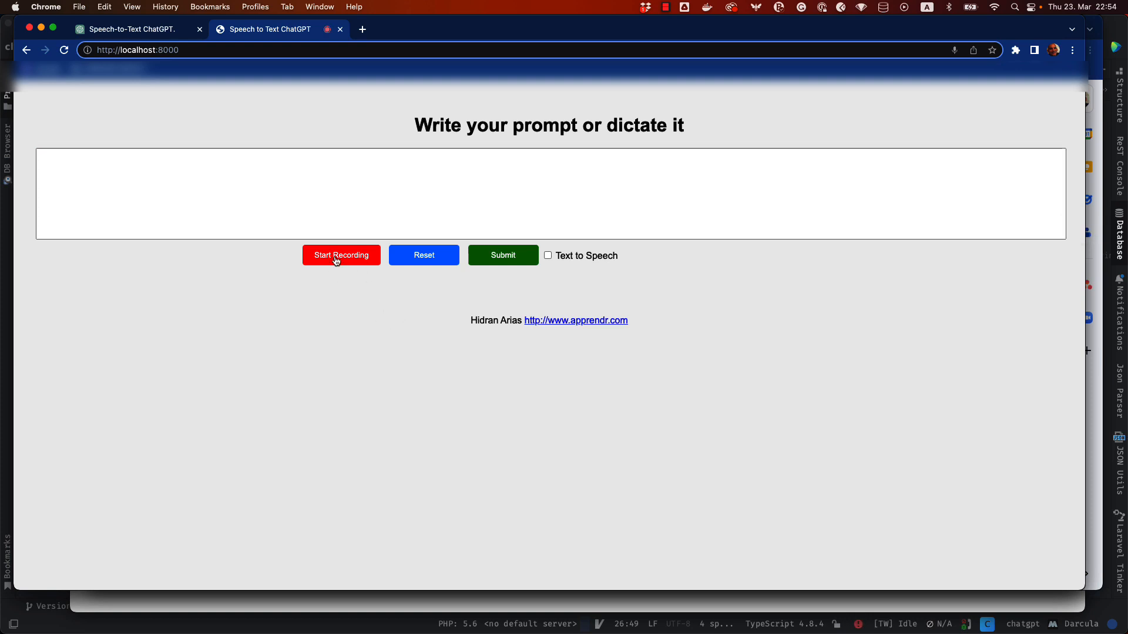
{"action": "mouse_move", "coordinate": [300, 332]}
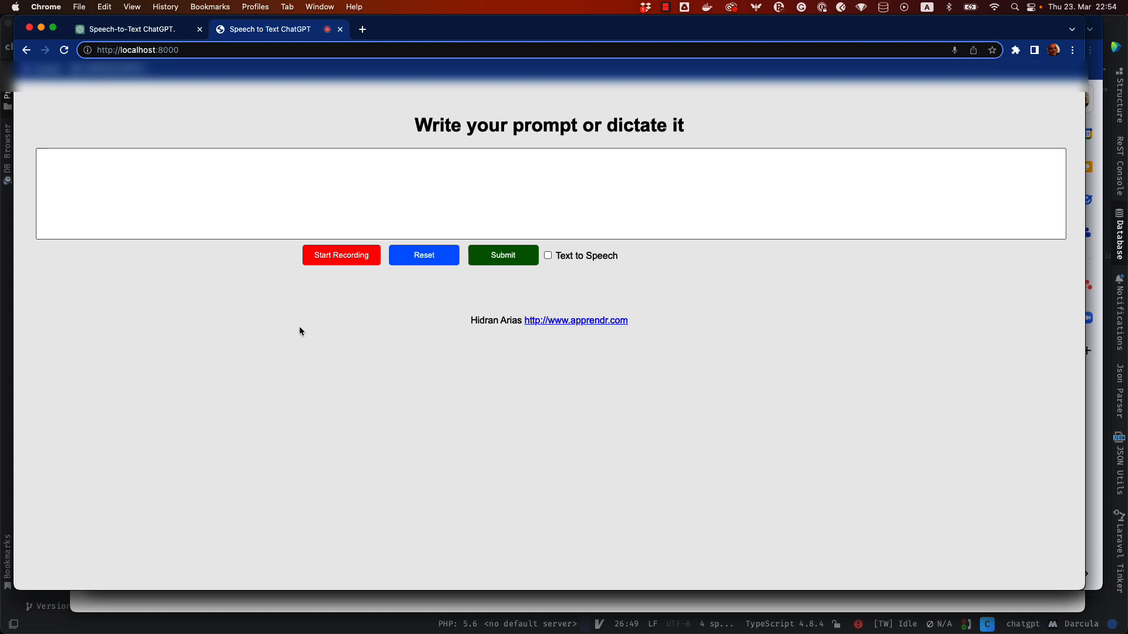
{"action": "type", "text": "chrg PT are you online"}
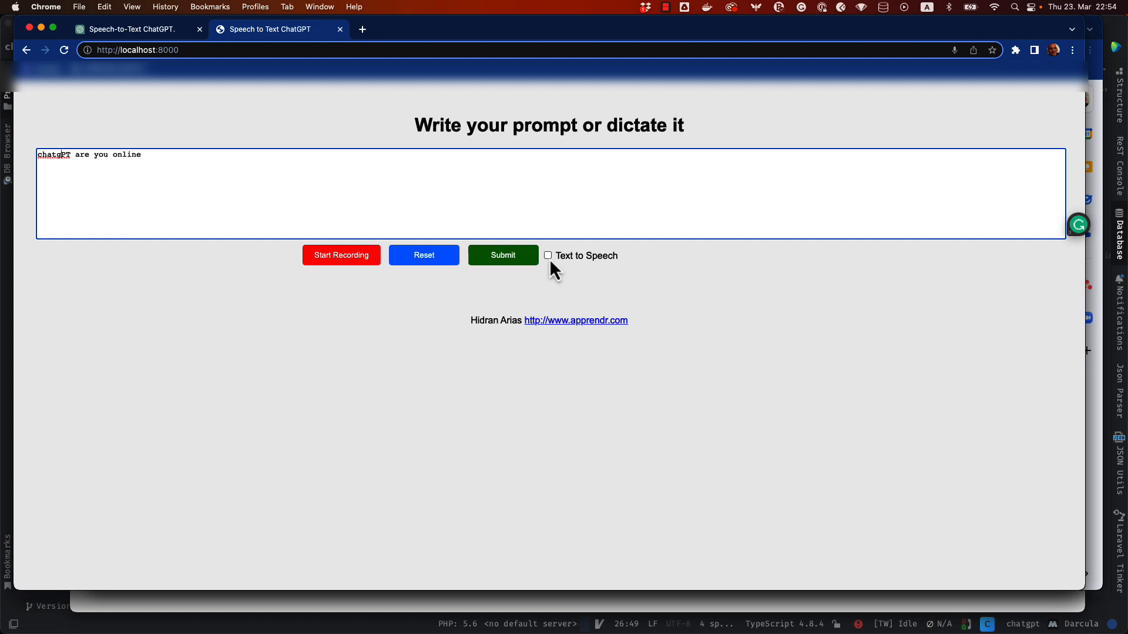
Enable Text to Speech and submit the prompt, getting 'Yes, I am online' back
{"action": "left_click", "coordinate": [547, 255]}
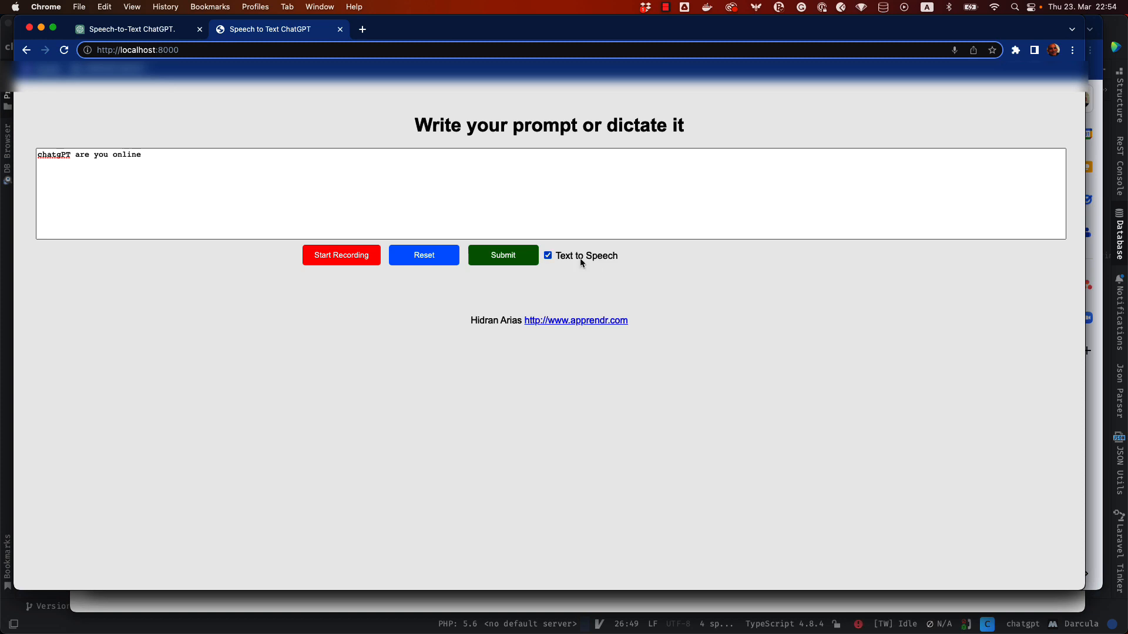
{"action": "mouse_move", "coordinate": [554, 277]}
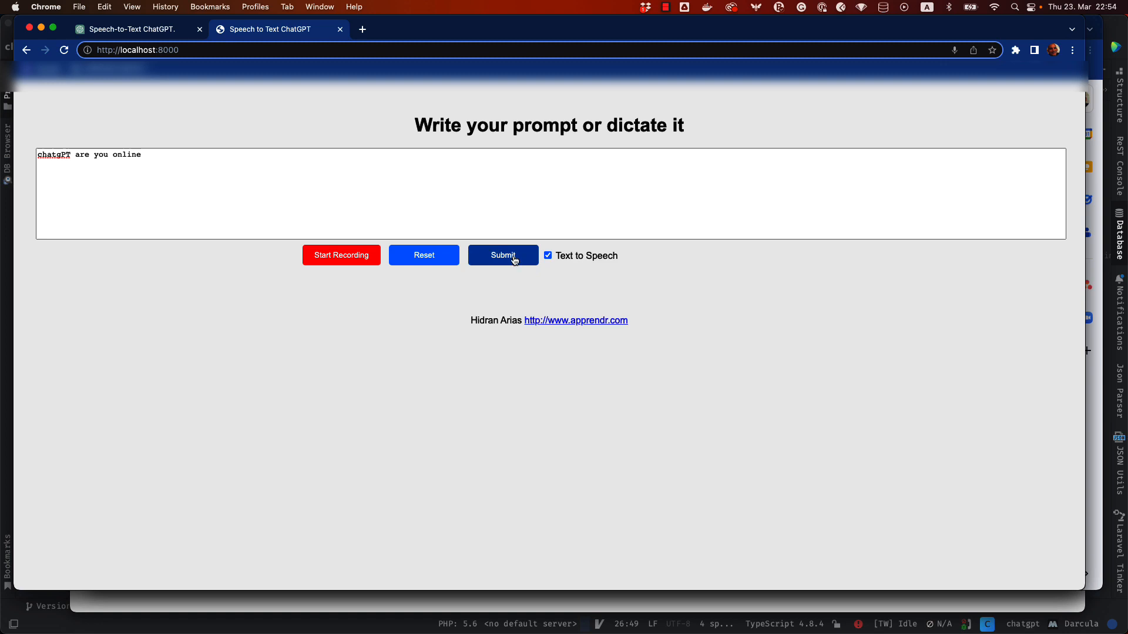
{"action": "left_click", "coordinate": [503, 255]}
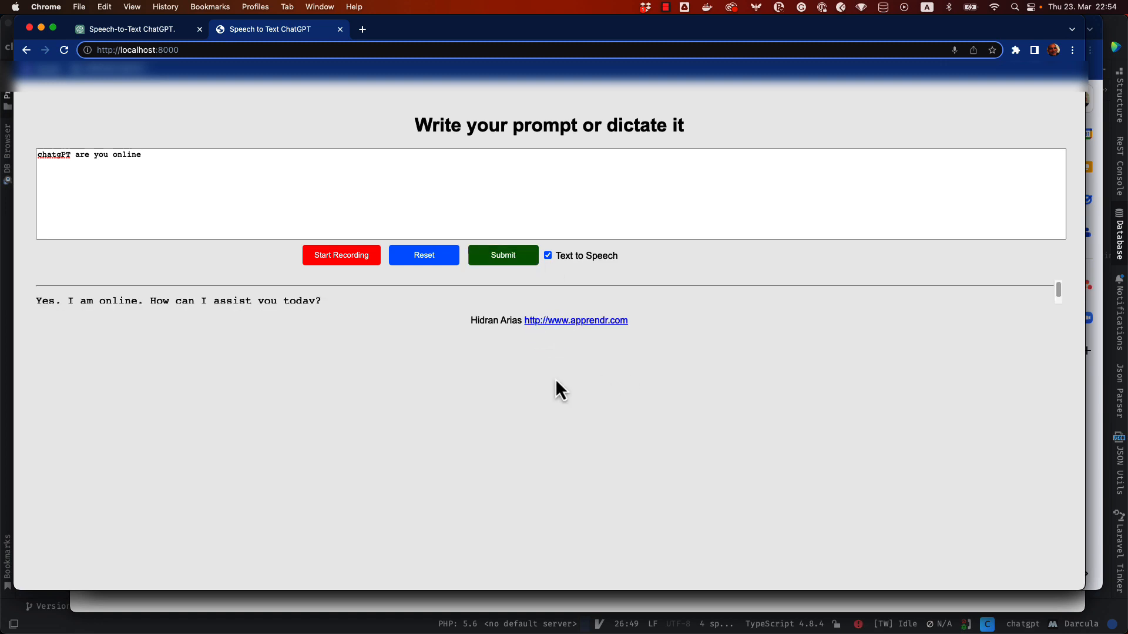
{"action": "mouse_move", "coordinate": [86, 322]}
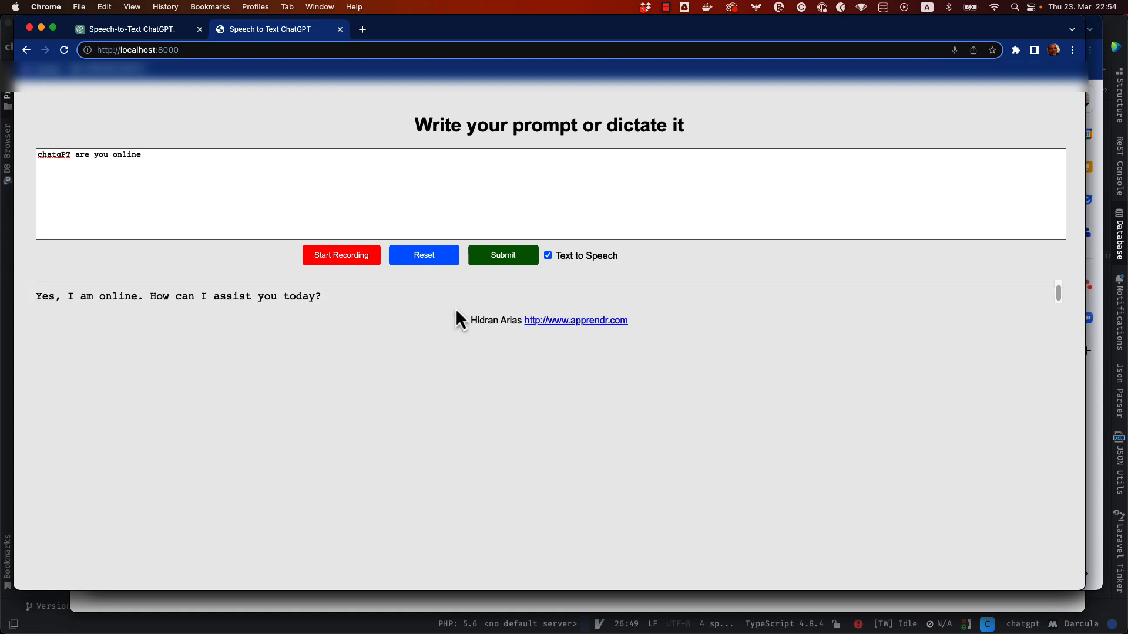
{"action": "mouse_move", "coordinate": [321, 317]}
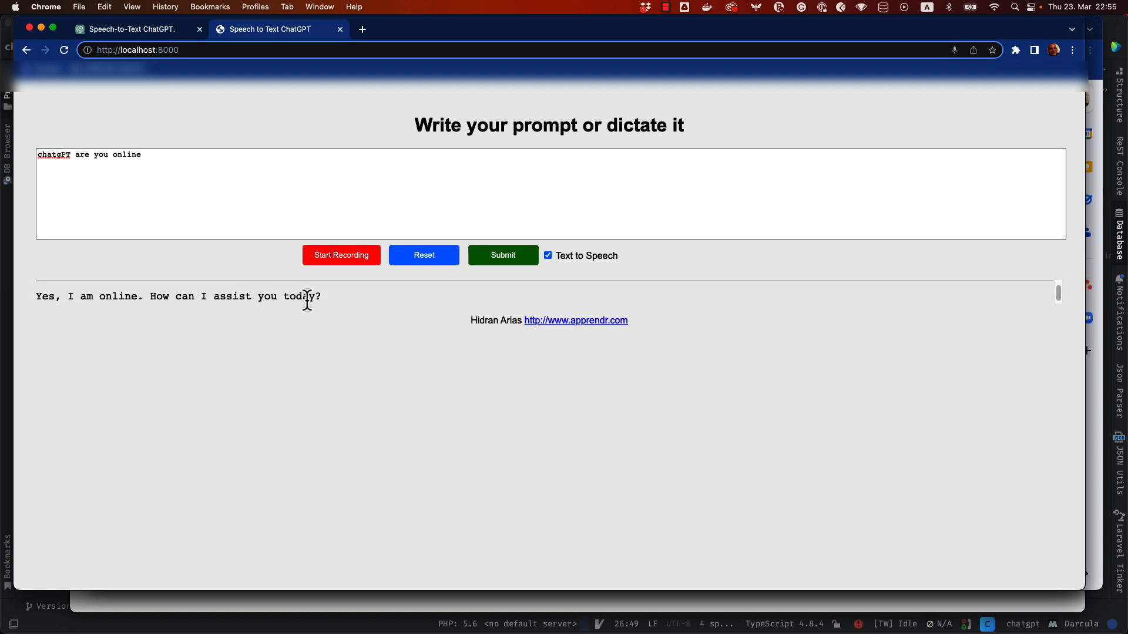
{"action": "mouse_move", "coordinate": [444, 282]}
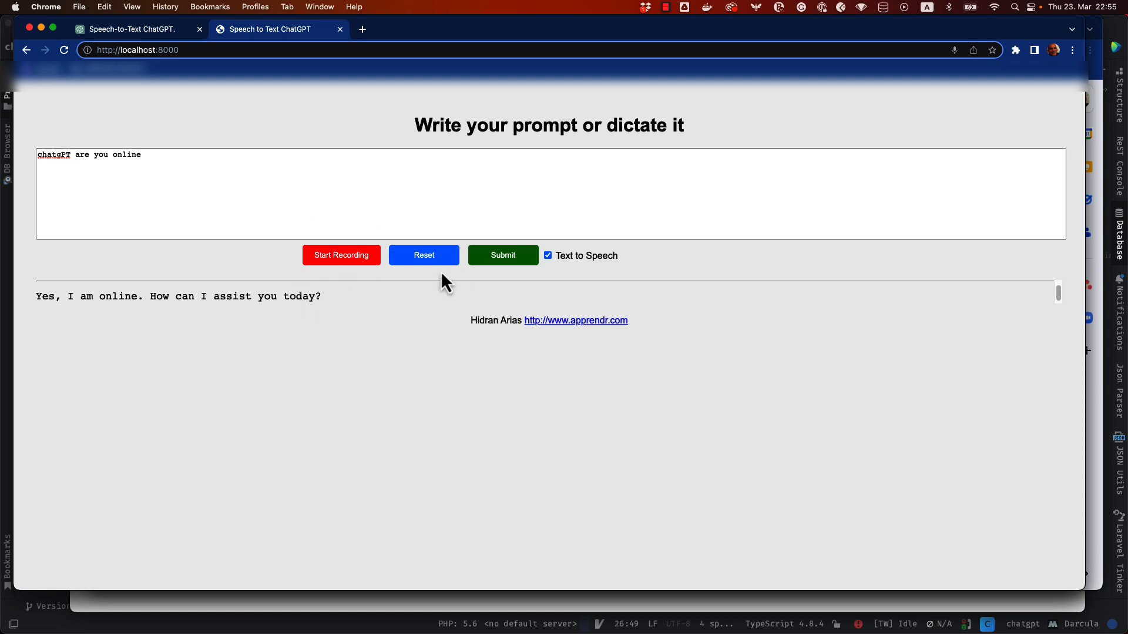
Replace the old prompt with a request opening 'Impersonate a youtube expert:' for a video title and description
{"action": "left_click", "coordinate": [171, 162]}
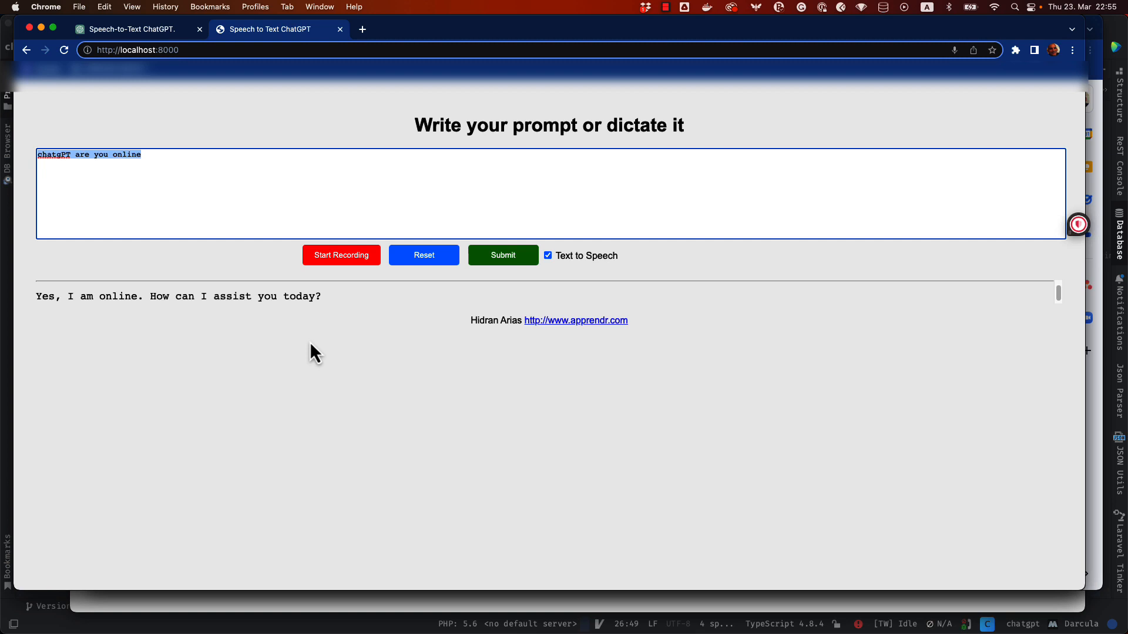
{"action": "type", "text": "could you please suggest a title and a descripti"}
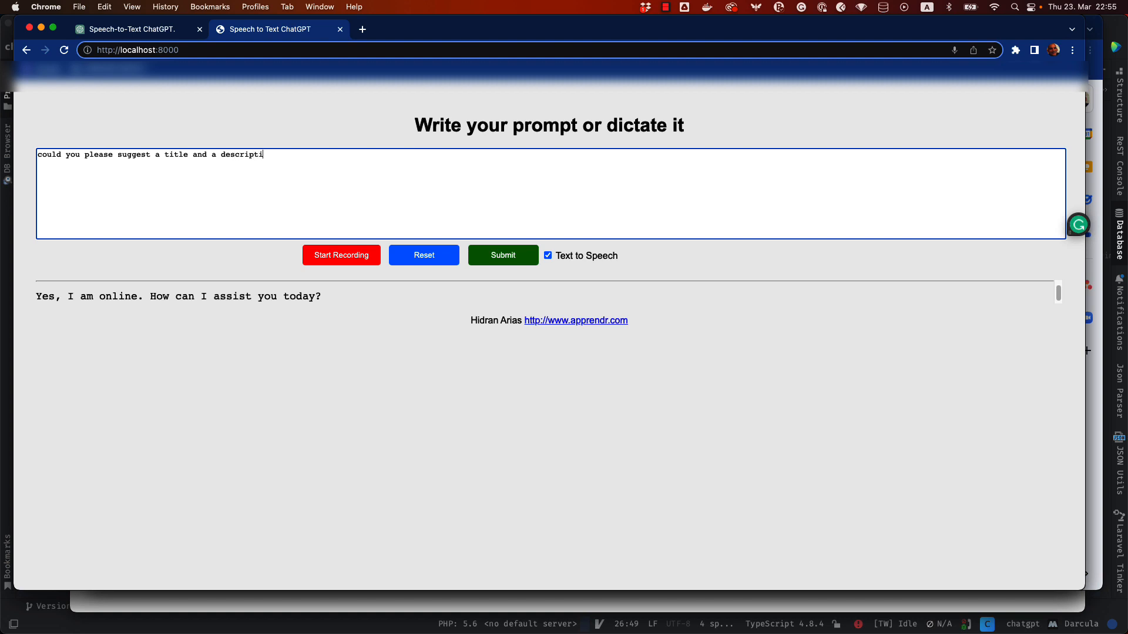
{"action": "type", "text": "on for a"}
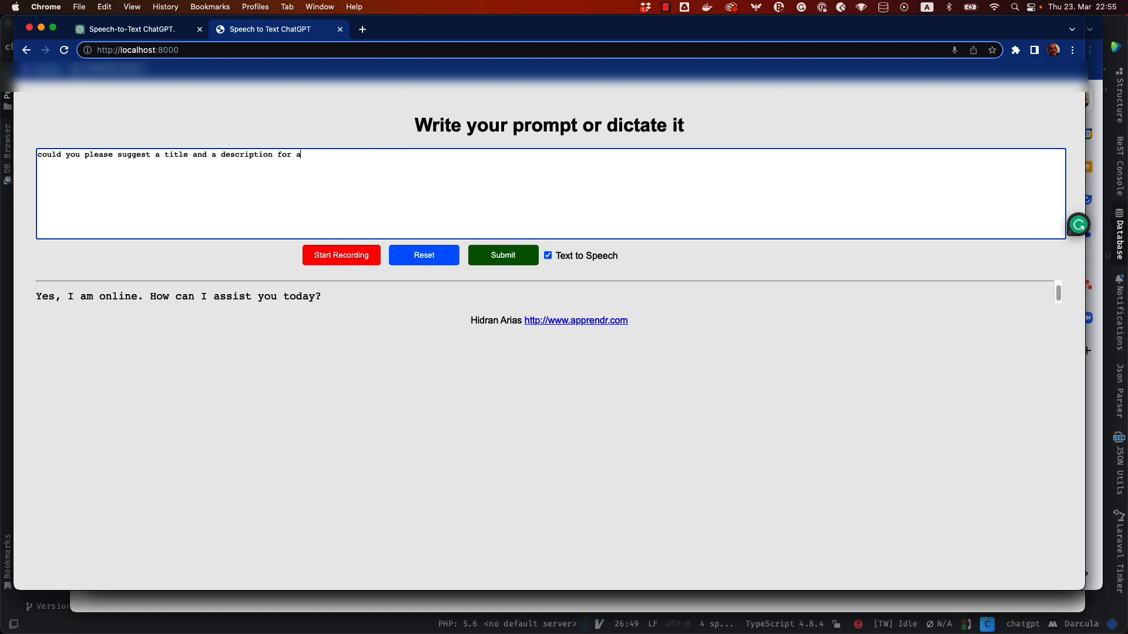
{"action": "type", "text": "youtube video about:"}
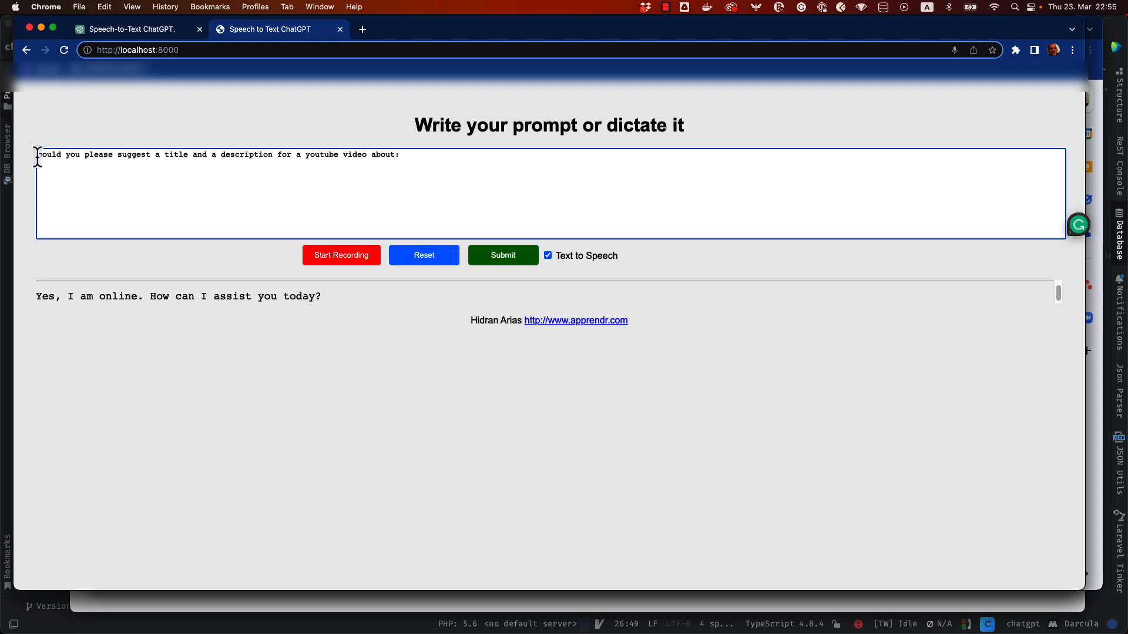
{"action": "type", "text": "Impersonate a"}
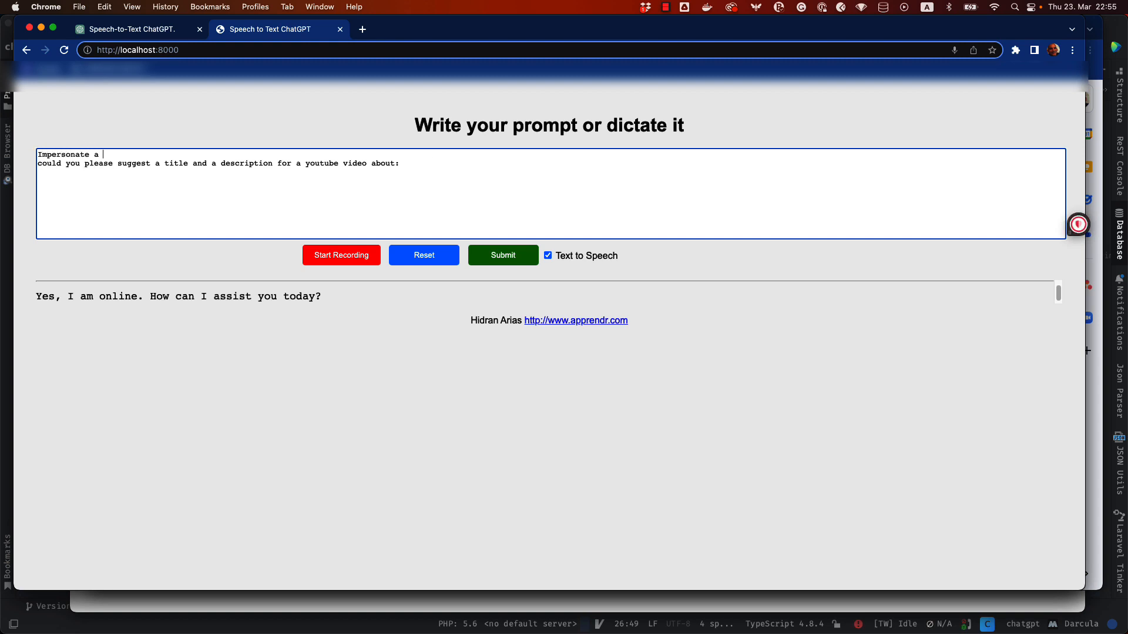
{"action": "type", "text": "youtube"}
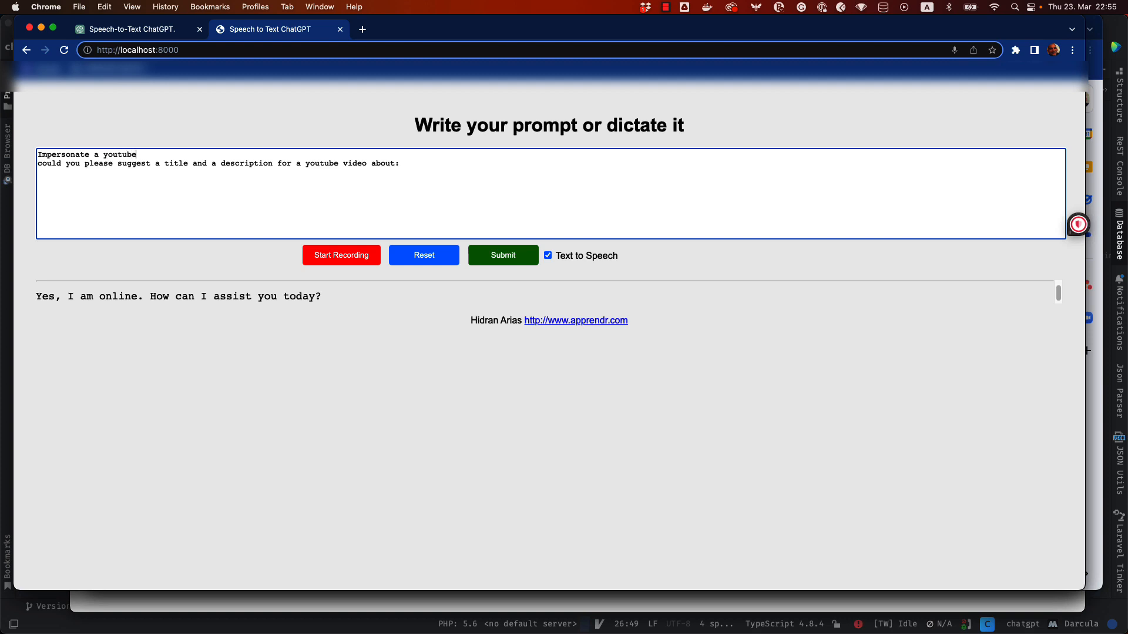
{"action": "type", "text": "expert"}
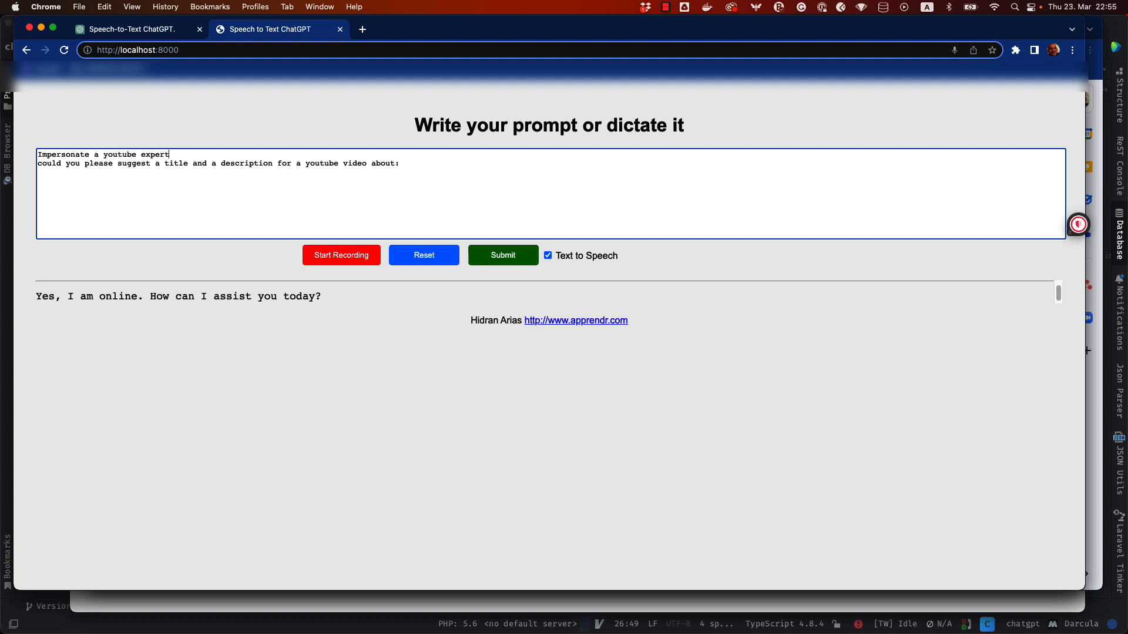
{"action": "type", "text": ":"}
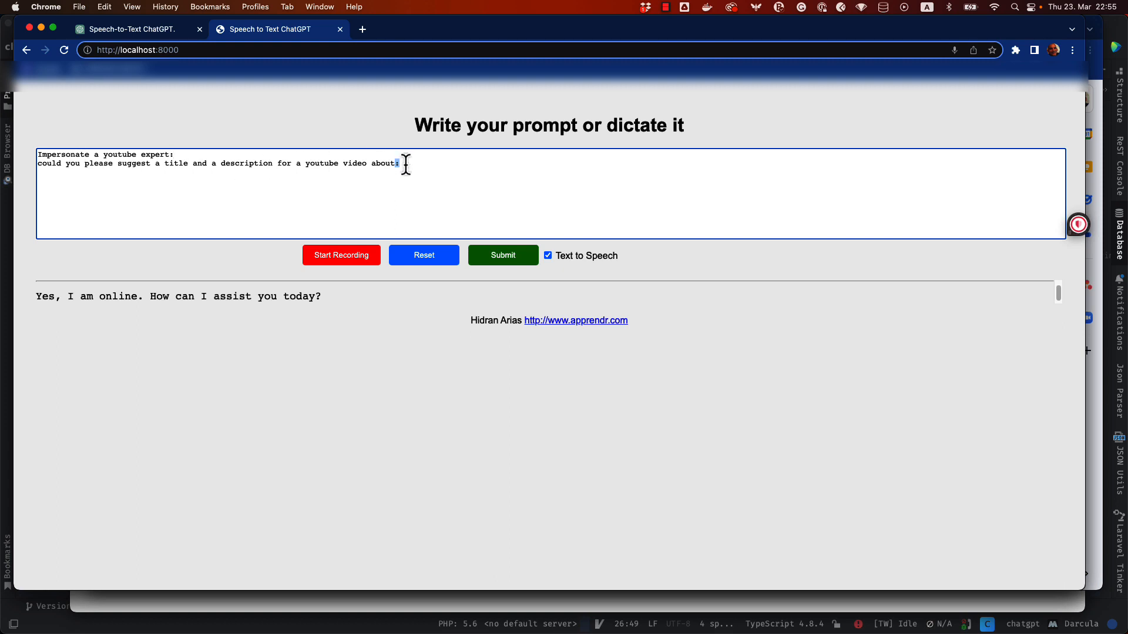
Complete the prompt: using ChatGPT, speech-to-text and text-to-speech APIs, Node.js backend and MongoDB to store ChatGPT responses
{"action": "type", "text": "using"}
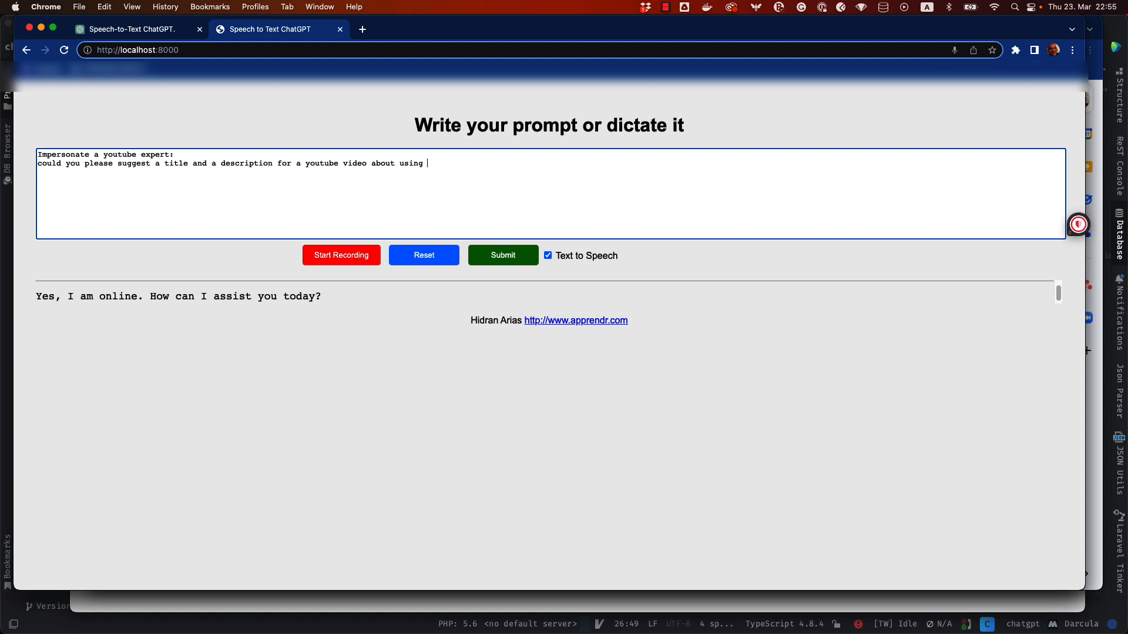
{"action": "type", "text": "chatgpt"}
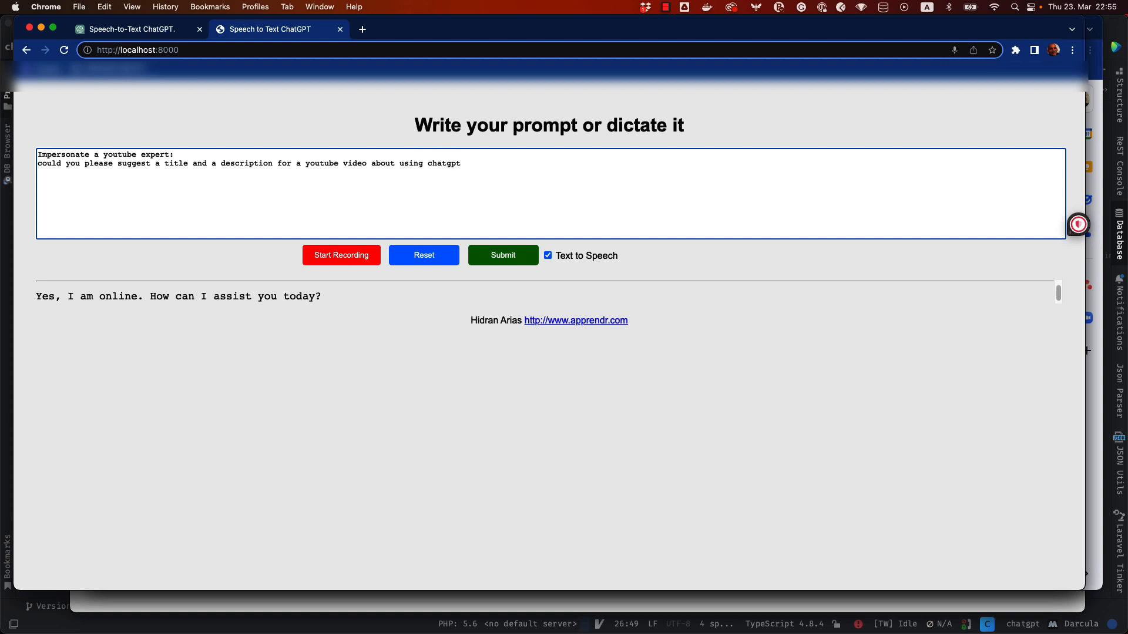
{"action": "type", "text": ", speech to"}
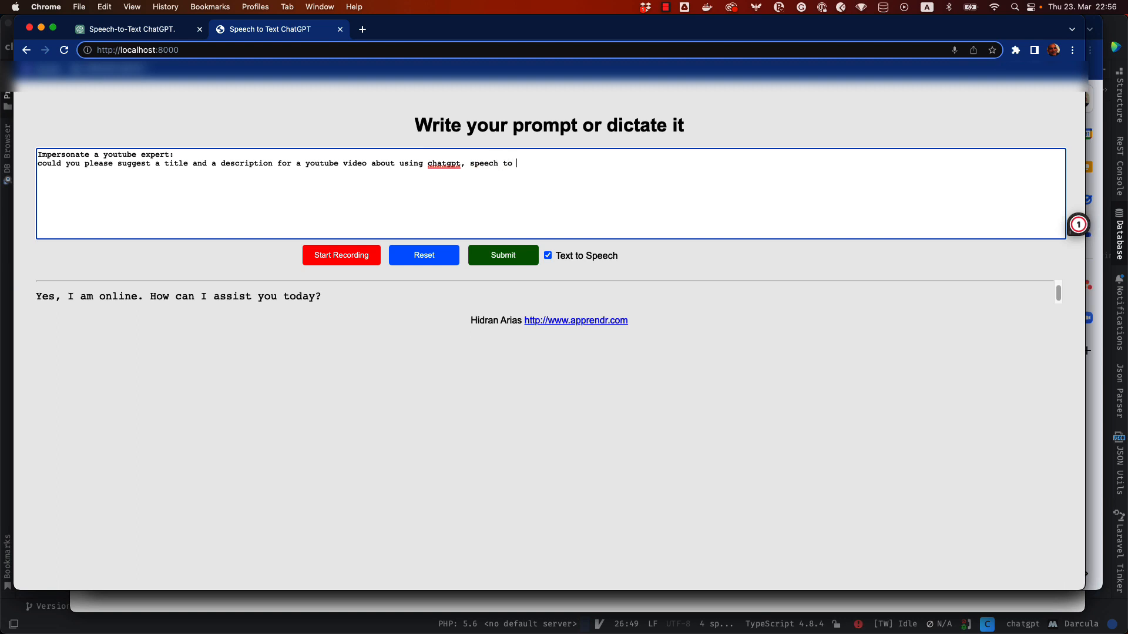
{"action": "type", "text": "text and"}
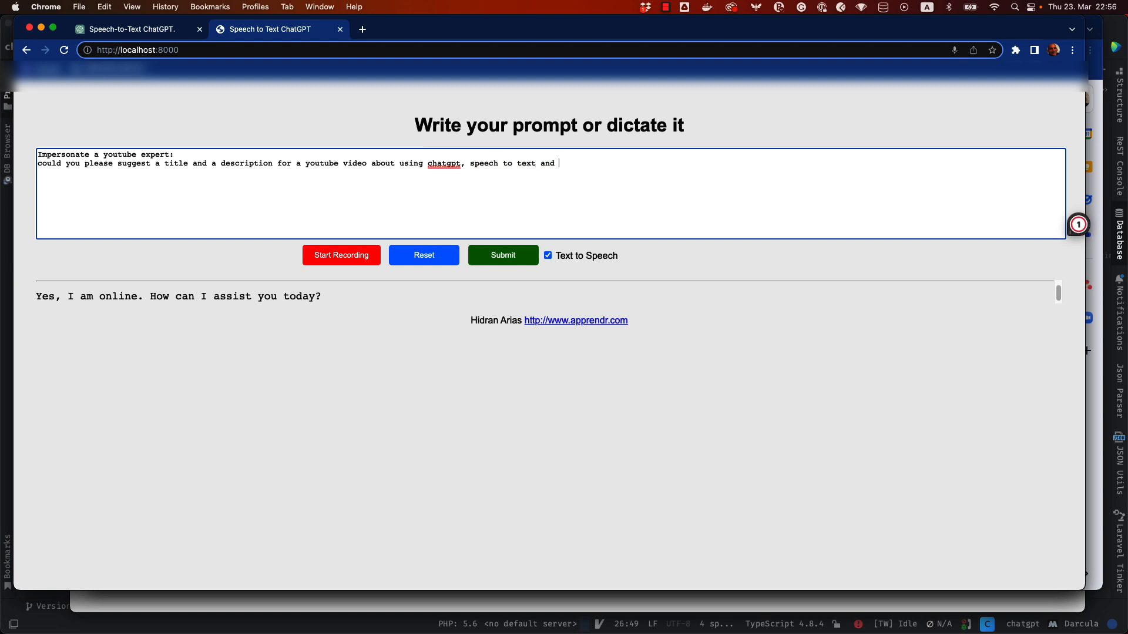
{"action": "type", "text": "text to s"}
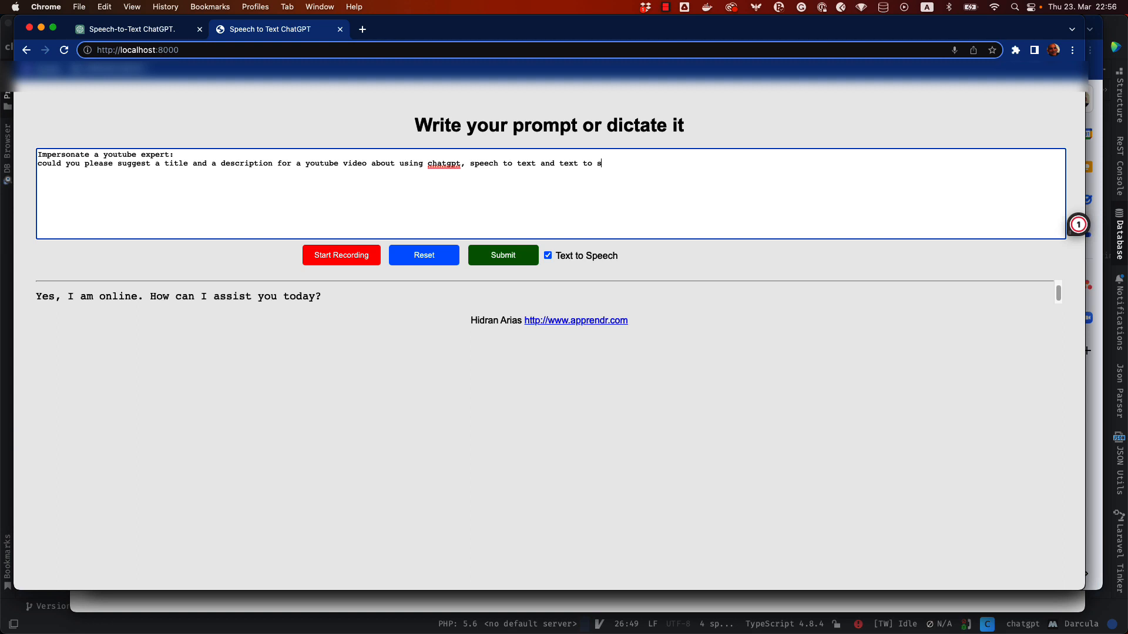
{"action": "type", "text": "peech"}
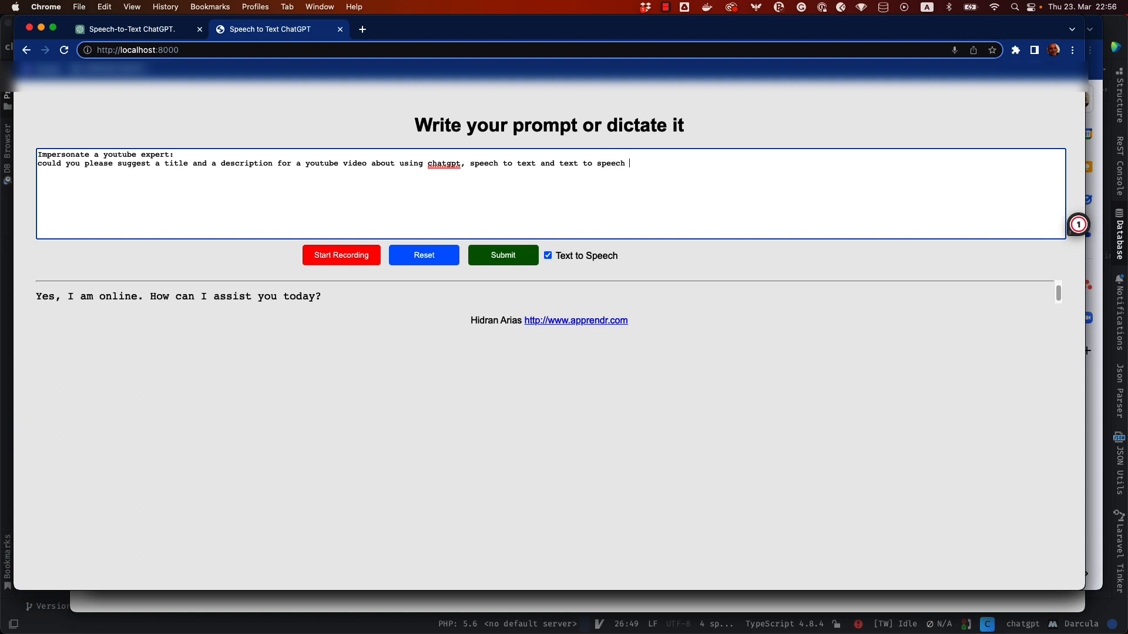
{"action": "type", "text": "api, using nodejs"}
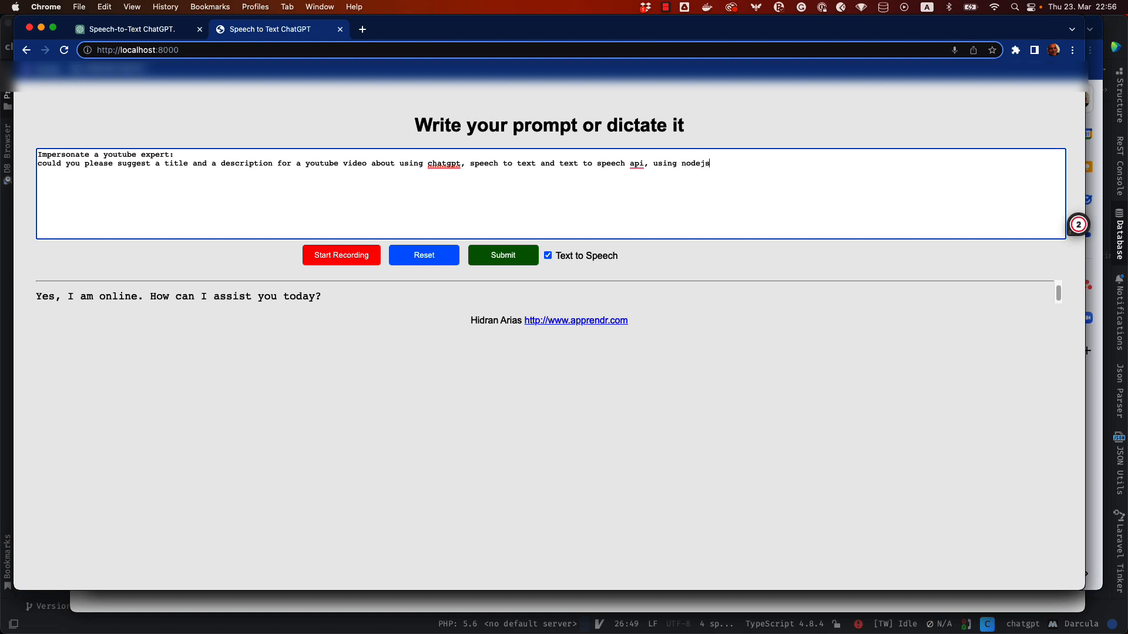
{"action": "type", "text": "as a backend api and mongodb"}
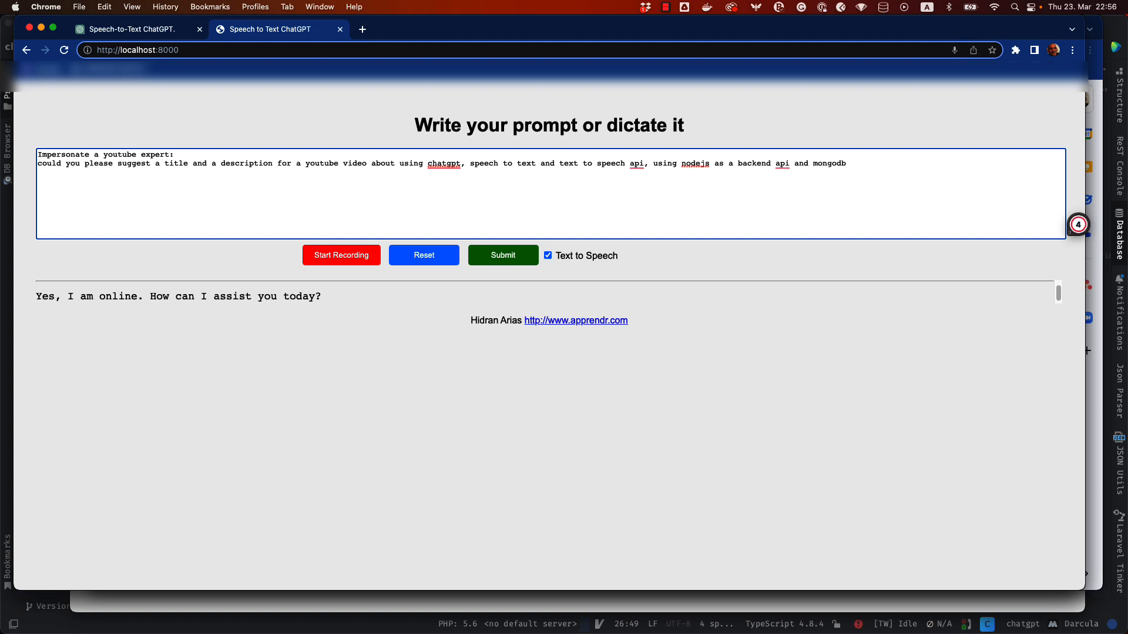
{"action": "type", "text": "to stor"}
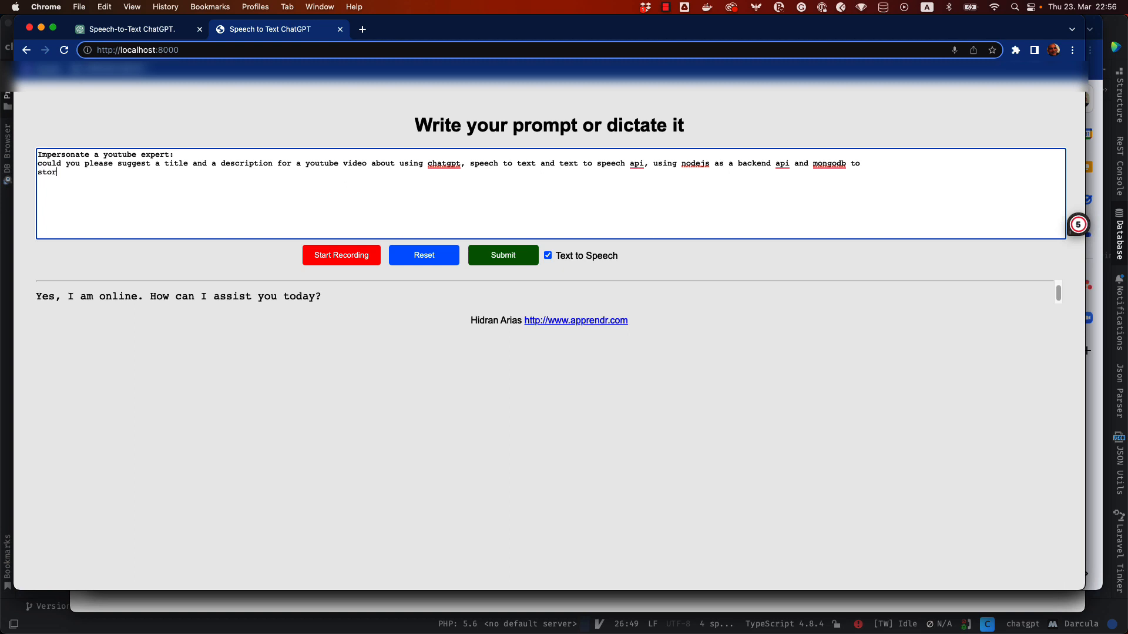
{"action": "type", "text": "e chatgpt responses?"}
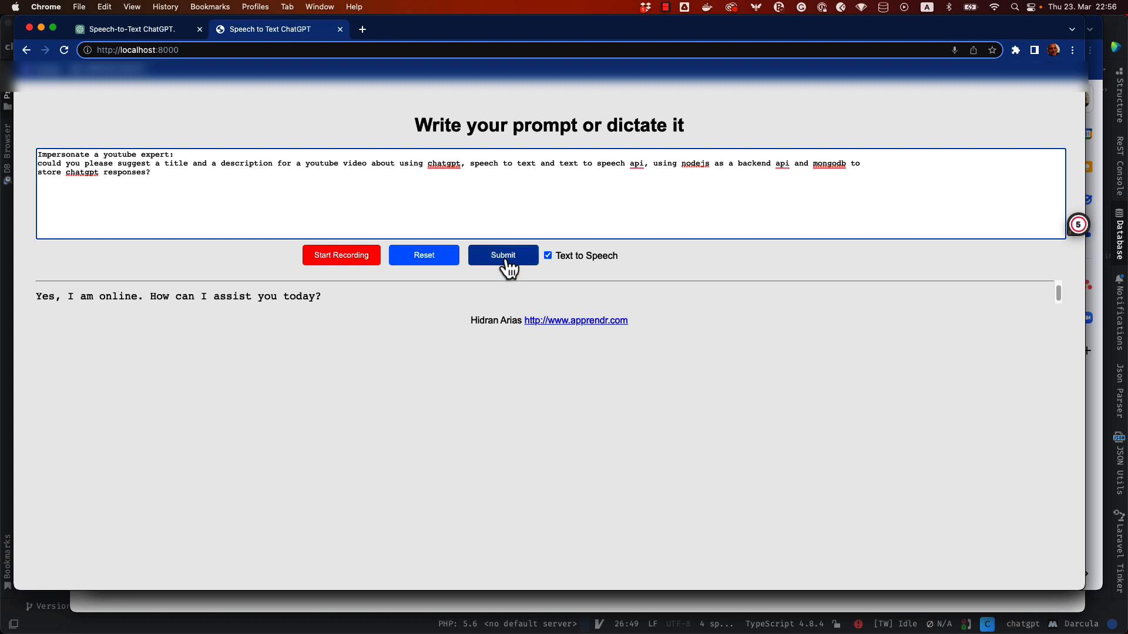
{"action": "left_click", "coordinate": [502, 255]}
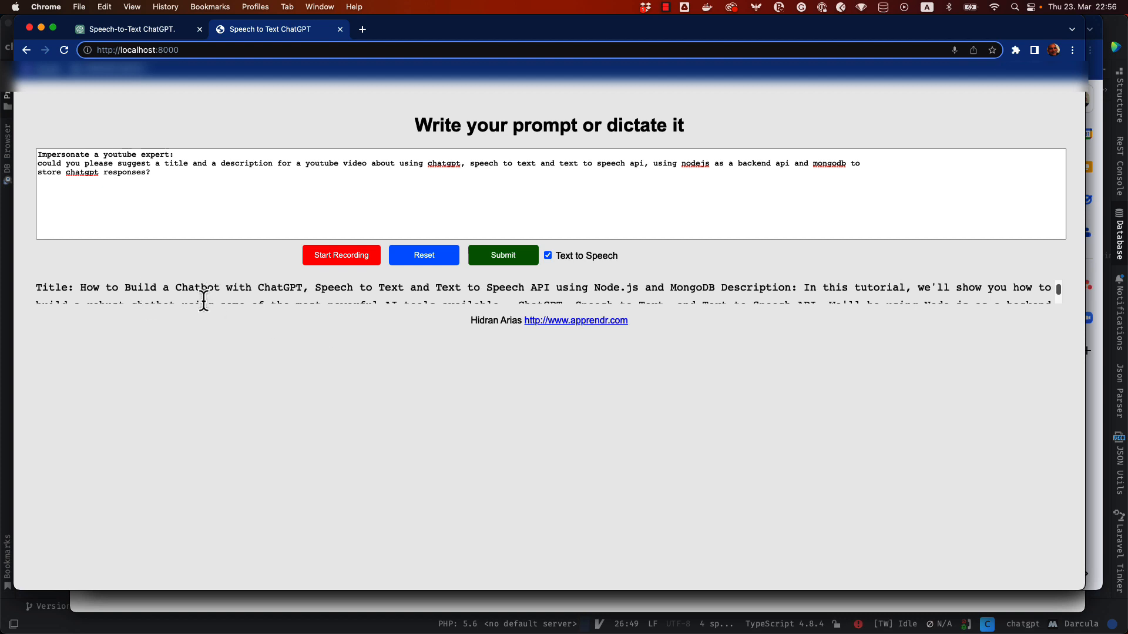
{"action": "mouse_move", "coordinate": [924, 359]}
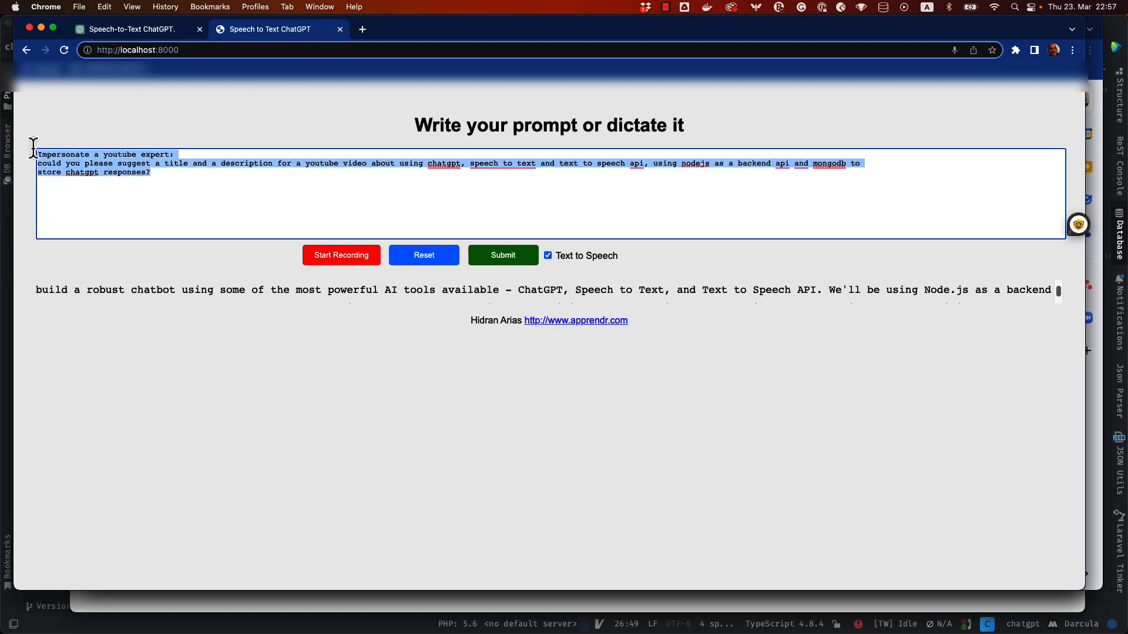
{"action": "left_click", "coordinate": [424, 255]}
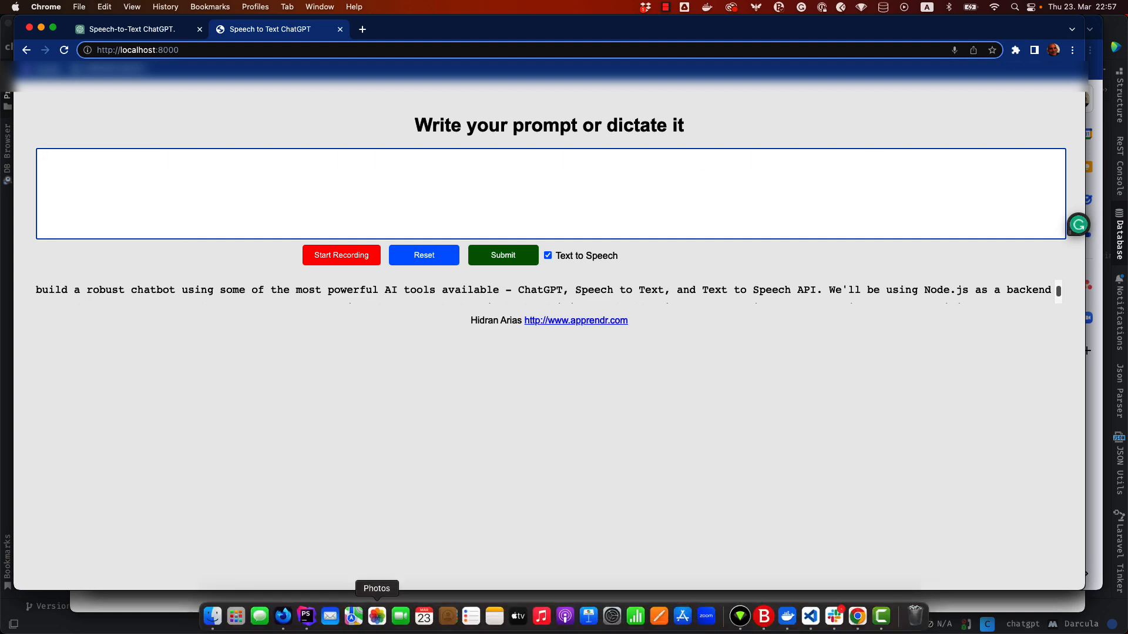
Switch to PhpStorm and open the client's style.css, then main.js from the Project tree
{"action": "left_click", "coordinate": [306, 616]}
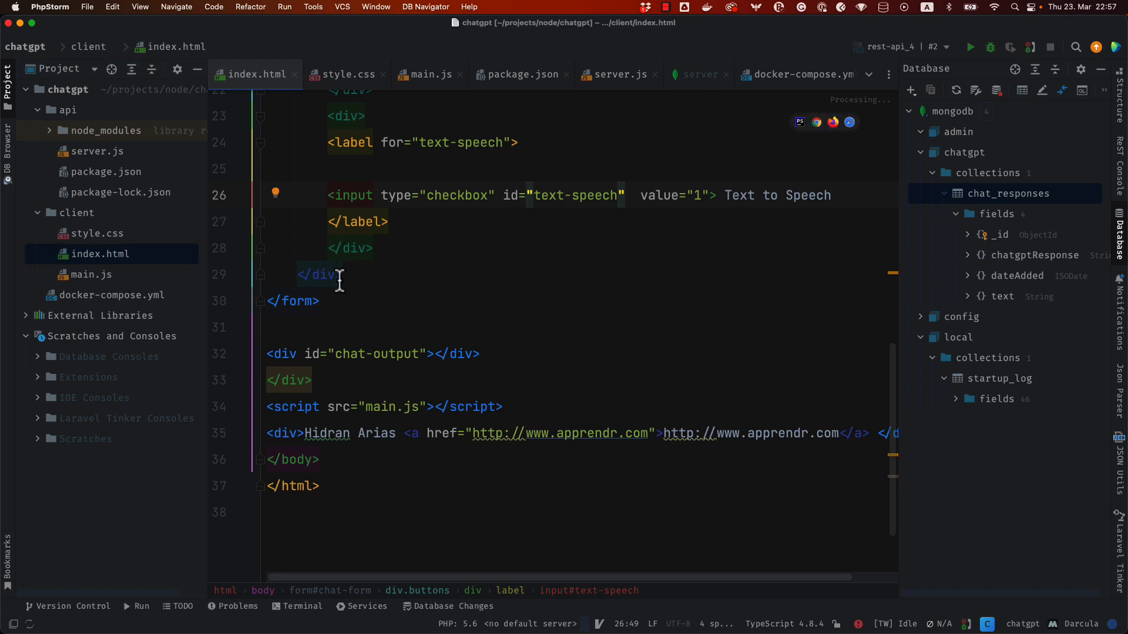
{"action": "mouse_move", "coordinate": [82, 237]}
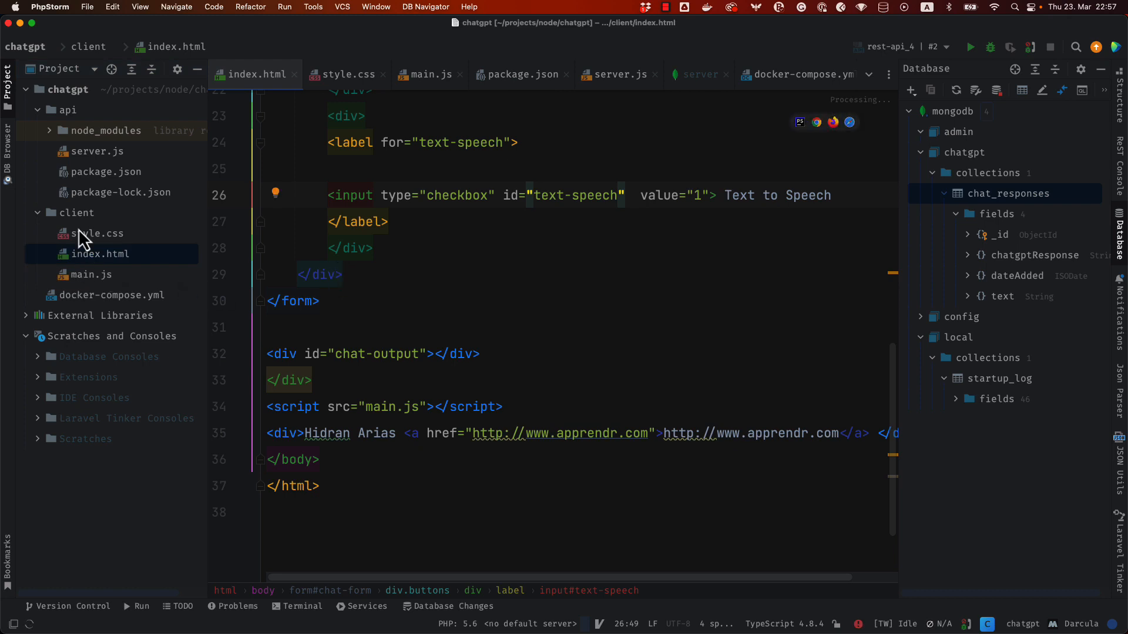
{"action": "left_click", "coordinate": [345, 74]}
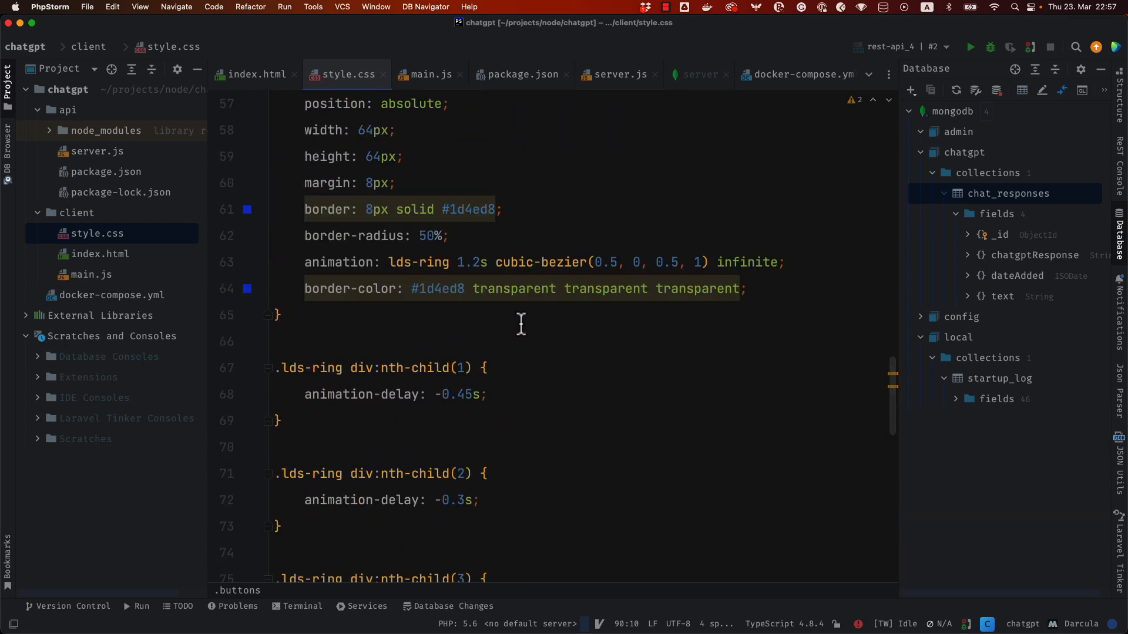
{"action": "left_click", "coordinate": [91, 274]}
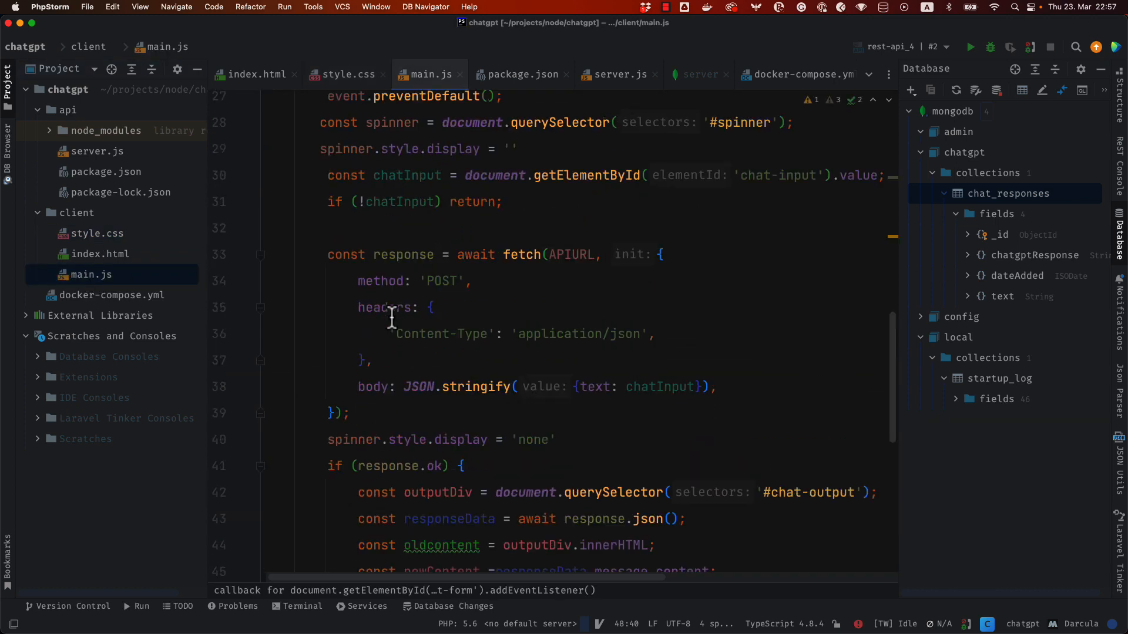
Scroll main.js to the response.ok block that speaks the reply when text-speech is checked and appends it to the output
{"action": "scroll", "scroll_direction": "down", "scroll_amount": 3}
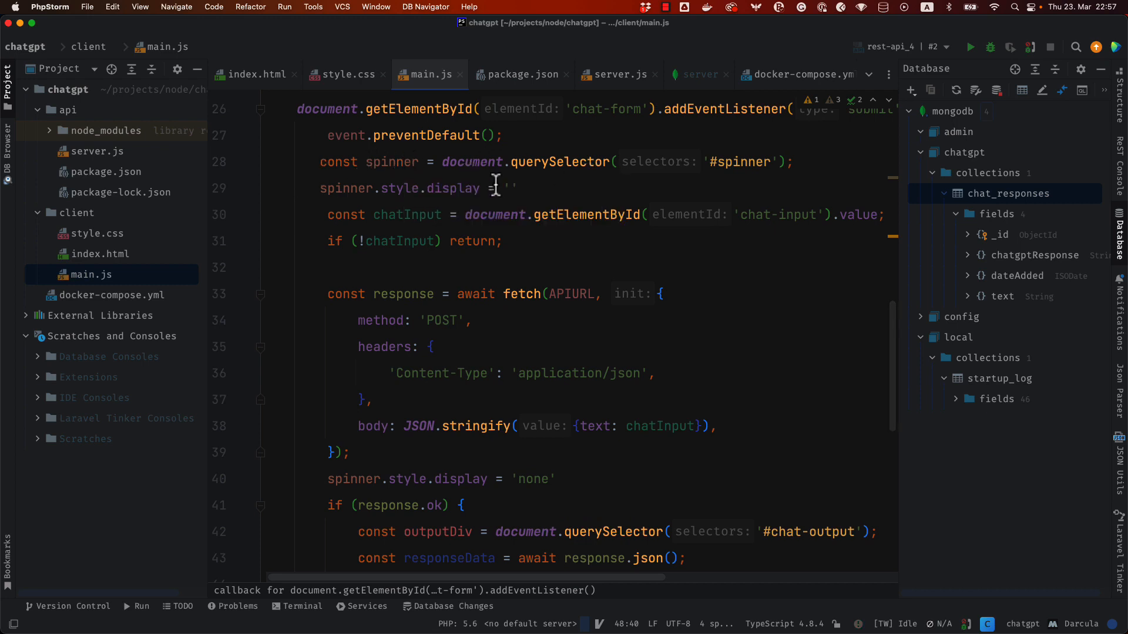
{"action": "mouse_move", "coordinate": [471, 200]}
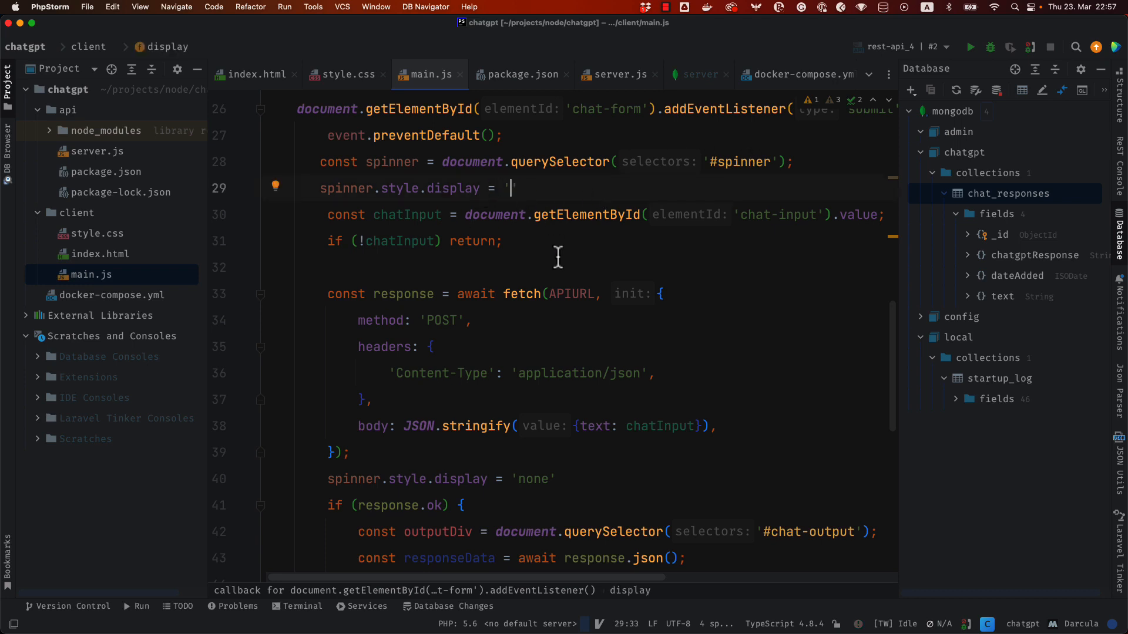
{"action": "scroll", "scroll_direction": "down", "scroll_amount": 3}
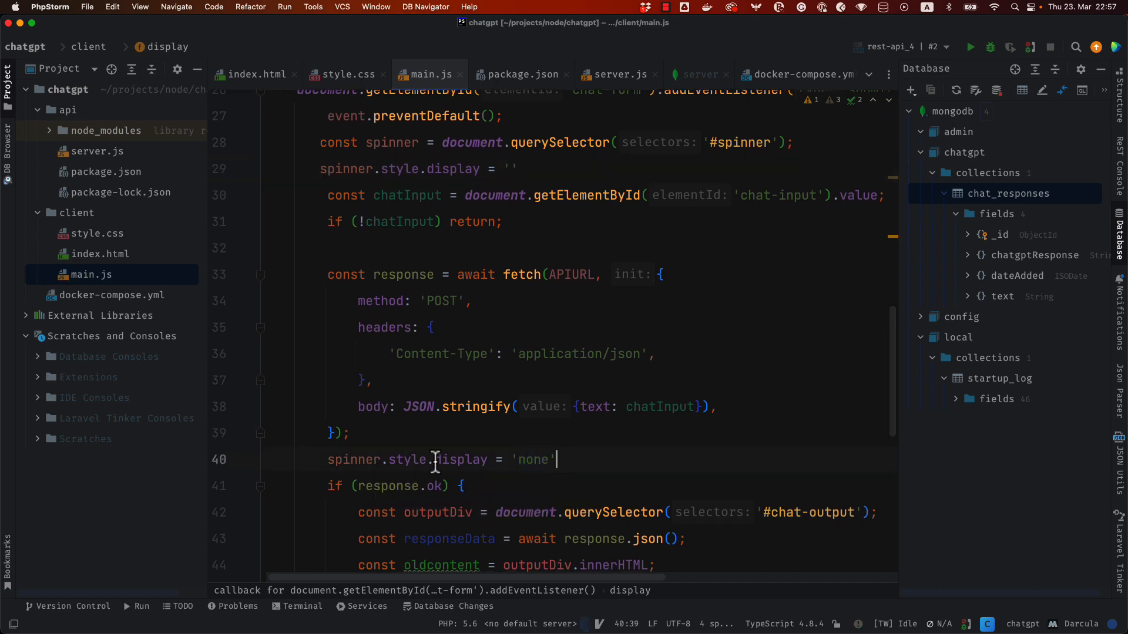
{"action": "scroll", "scroll_direction": "down", "scroll_amount": 3}
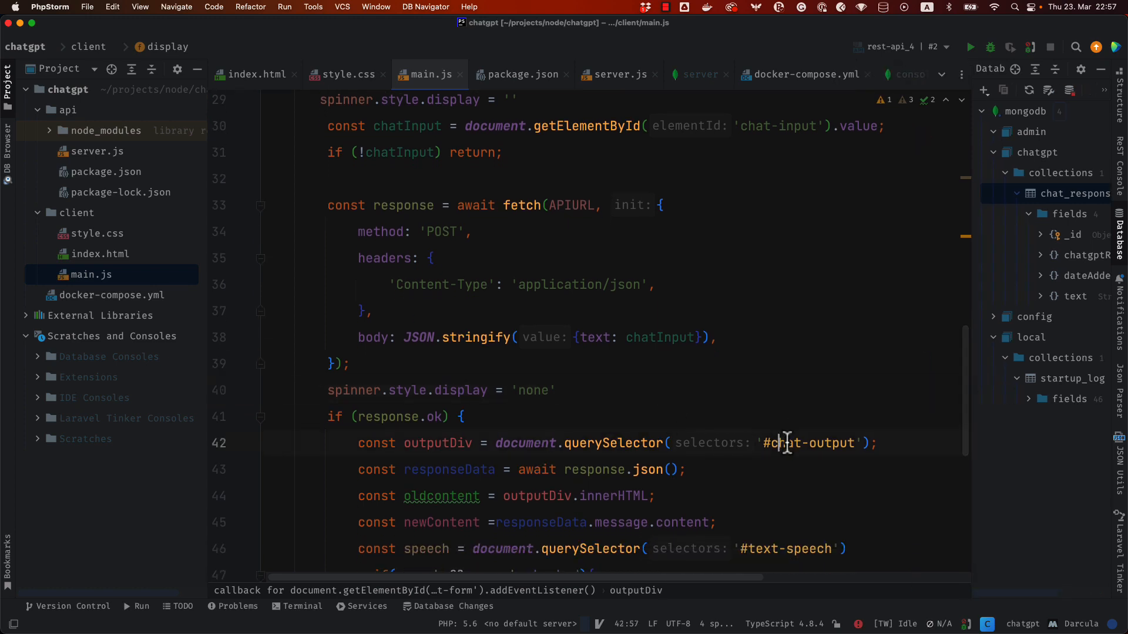
{"action": "scroll", "scroll_direction": "down", "scroll_amount": 3}
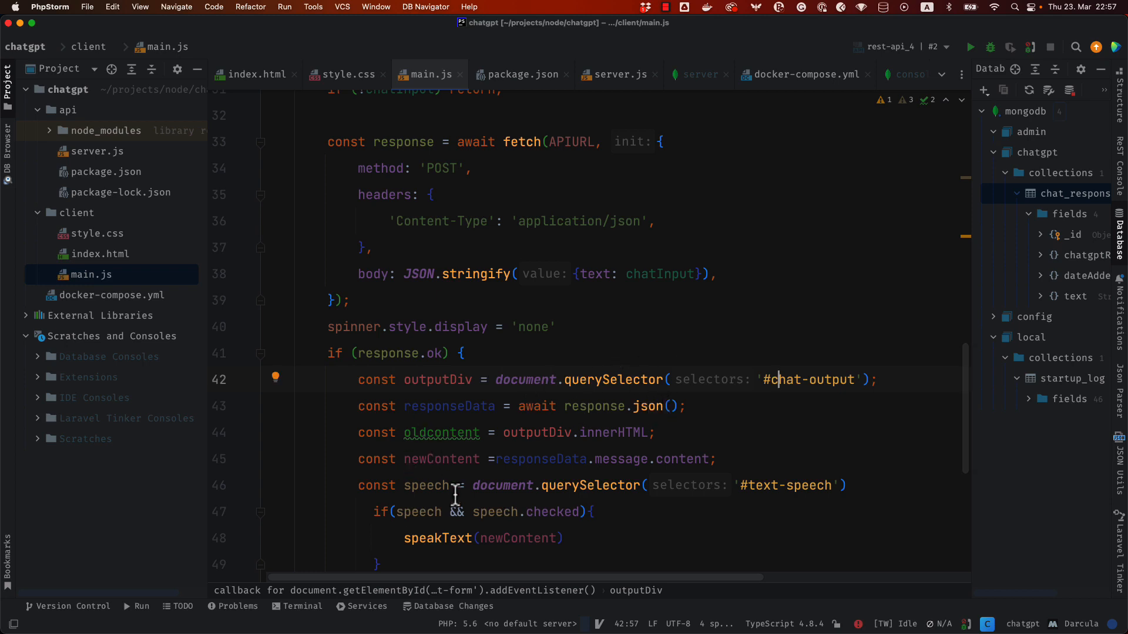
{"action": "mouse_move", "coordinate": [583, 460]}
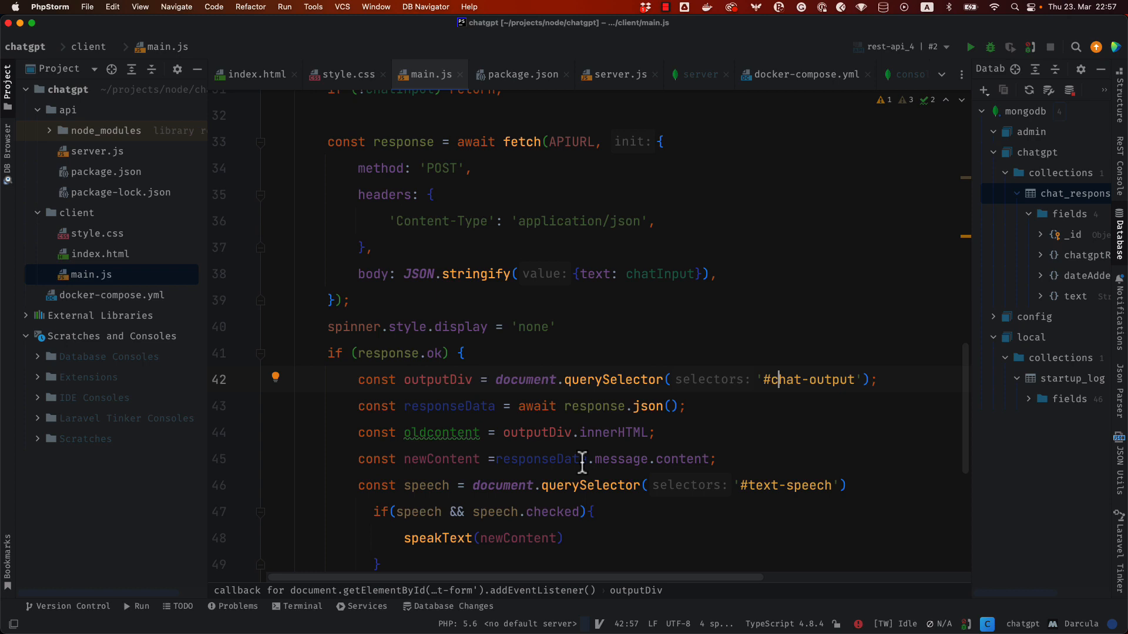
{"action": "scroll", "scroll_direction": "down", "scroll_amount": 3}
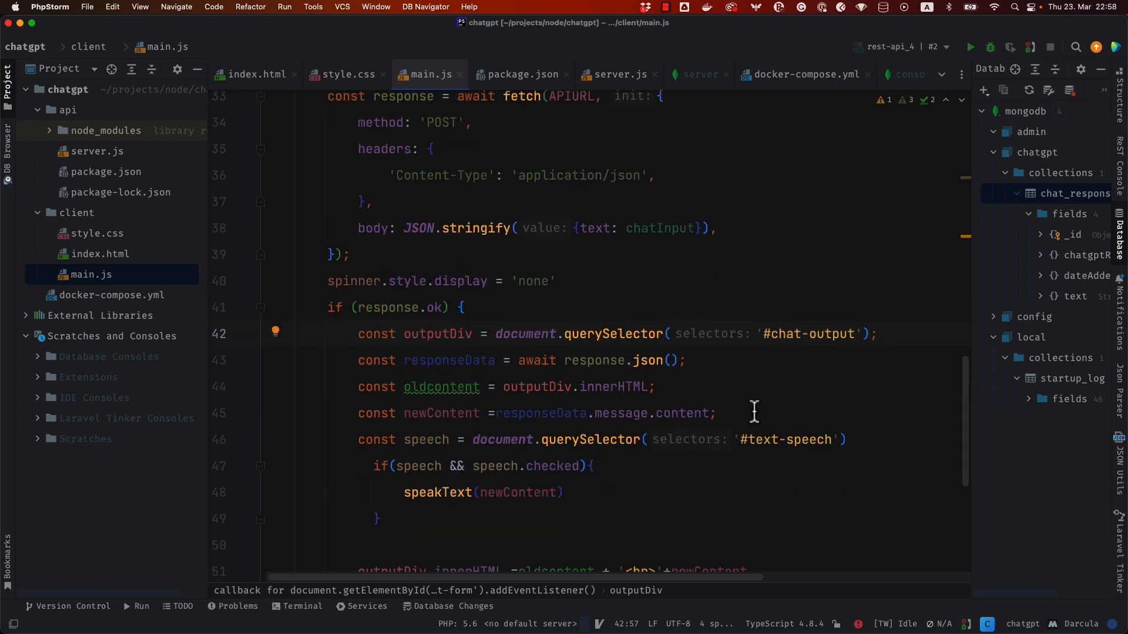
{"action": "mouse_move", "coordinate": [542, 402]}
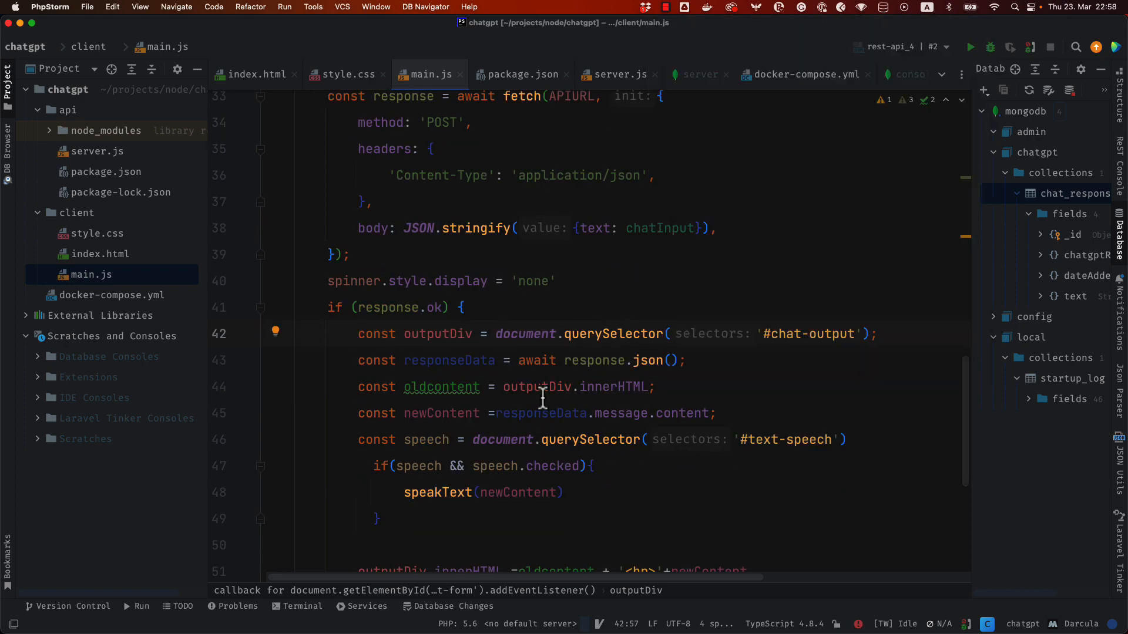
{"action": "mouse_move", "coordinate": [722, 464]}
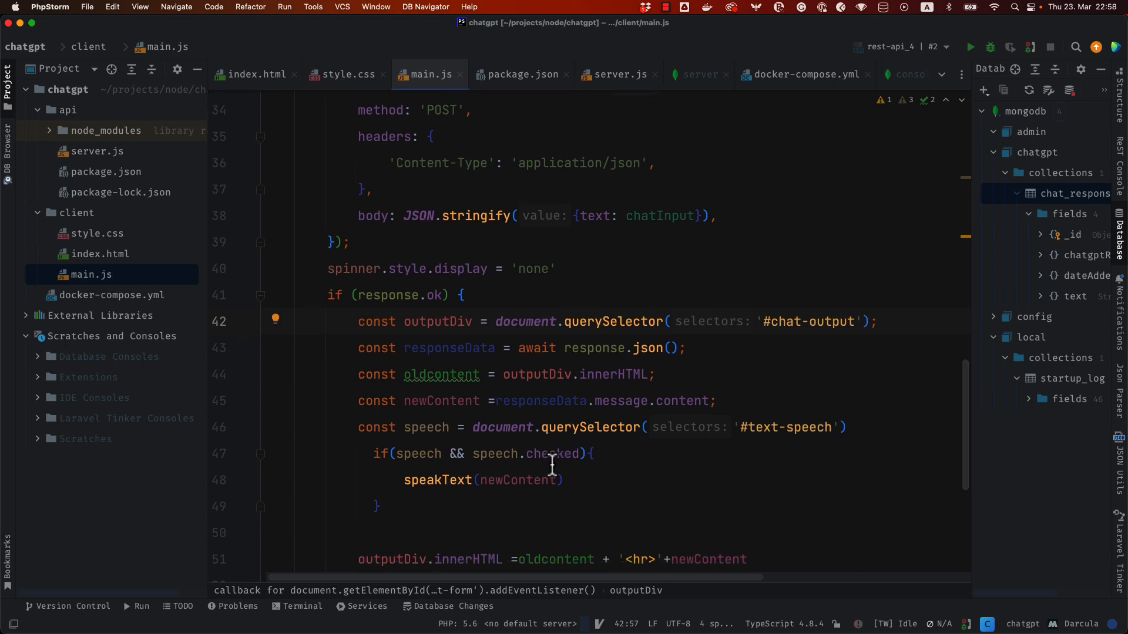
{"action": "scroll", "scroll_direction": "down", "scroll_amount": 3}
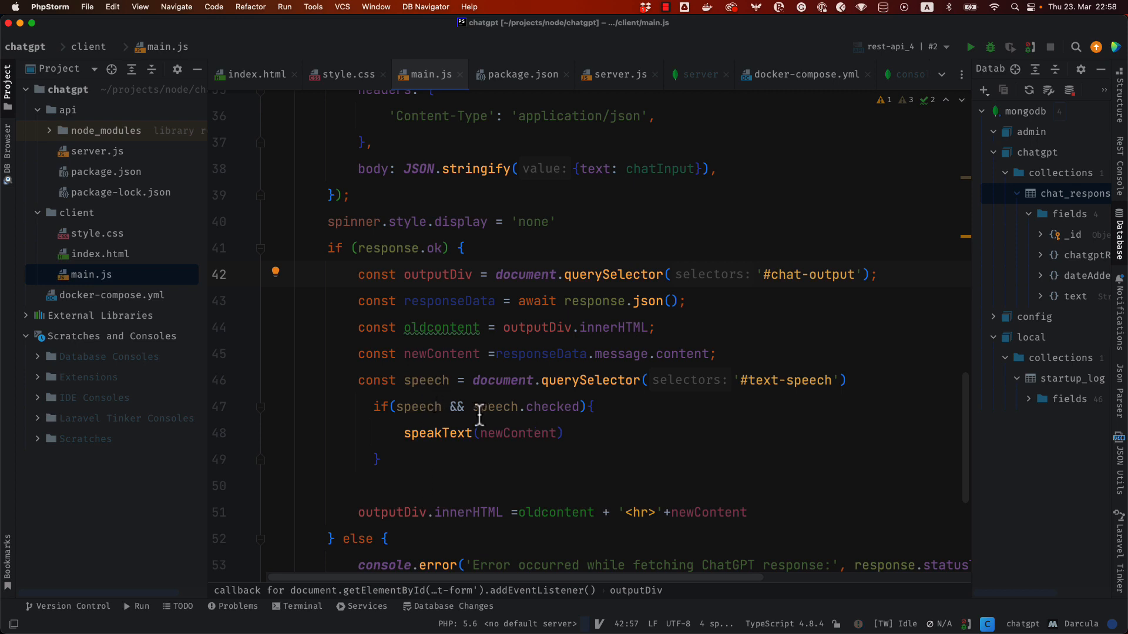
{"action": "mouse_move", "coordinate": [771, 380]}
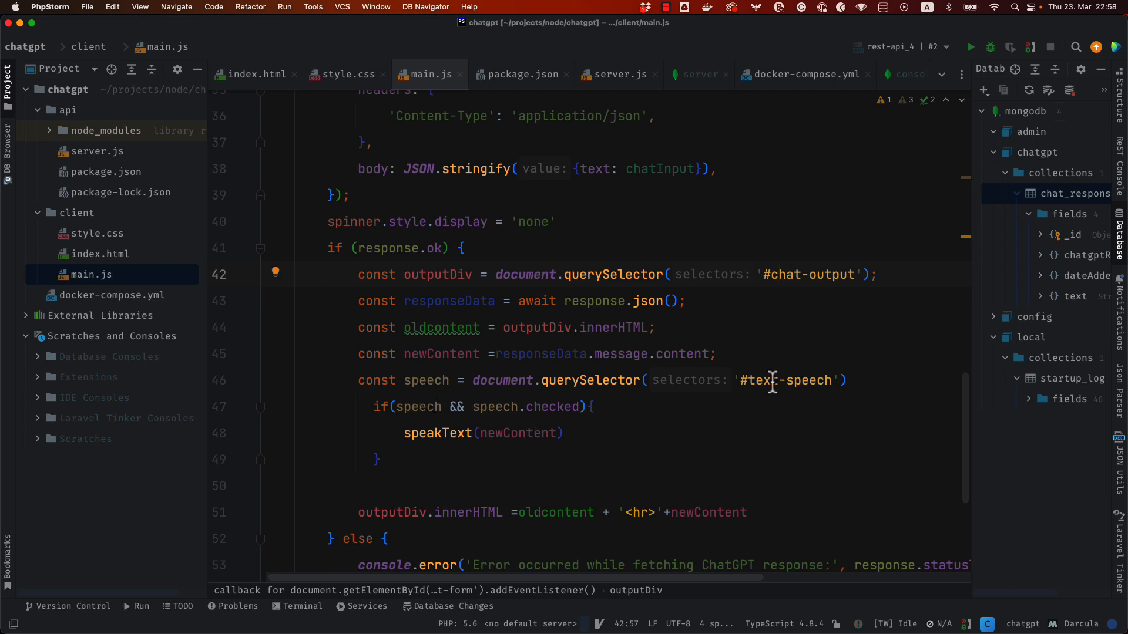
{"action": "mouse_move", "coordinate": [467, 432]}
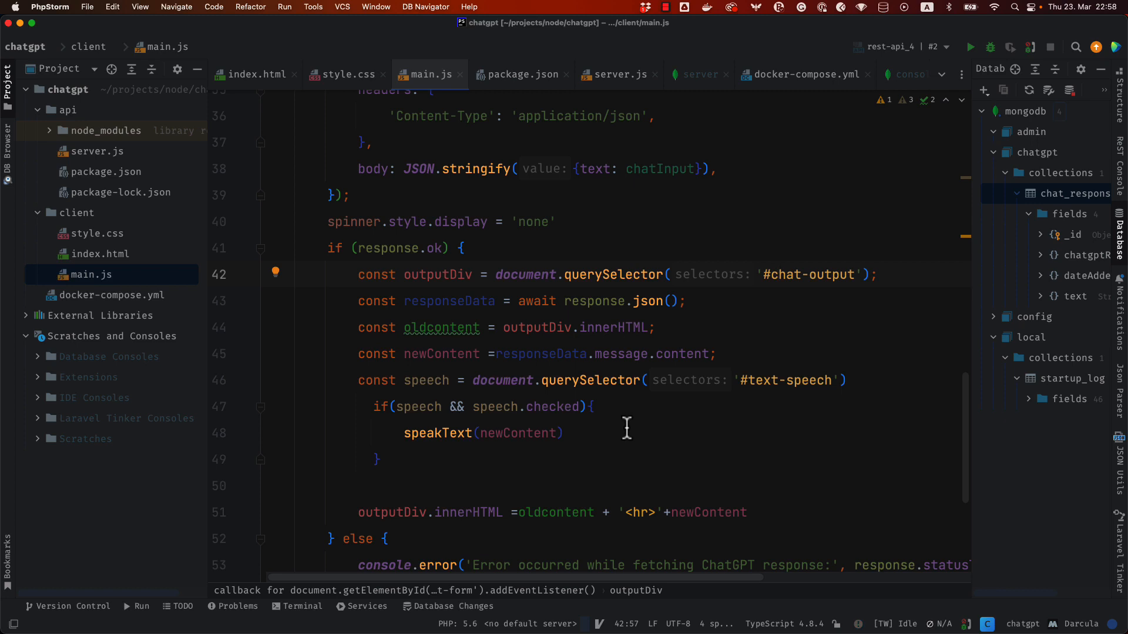
{"action": "mouse_move", "coordinate": [625, 413]}
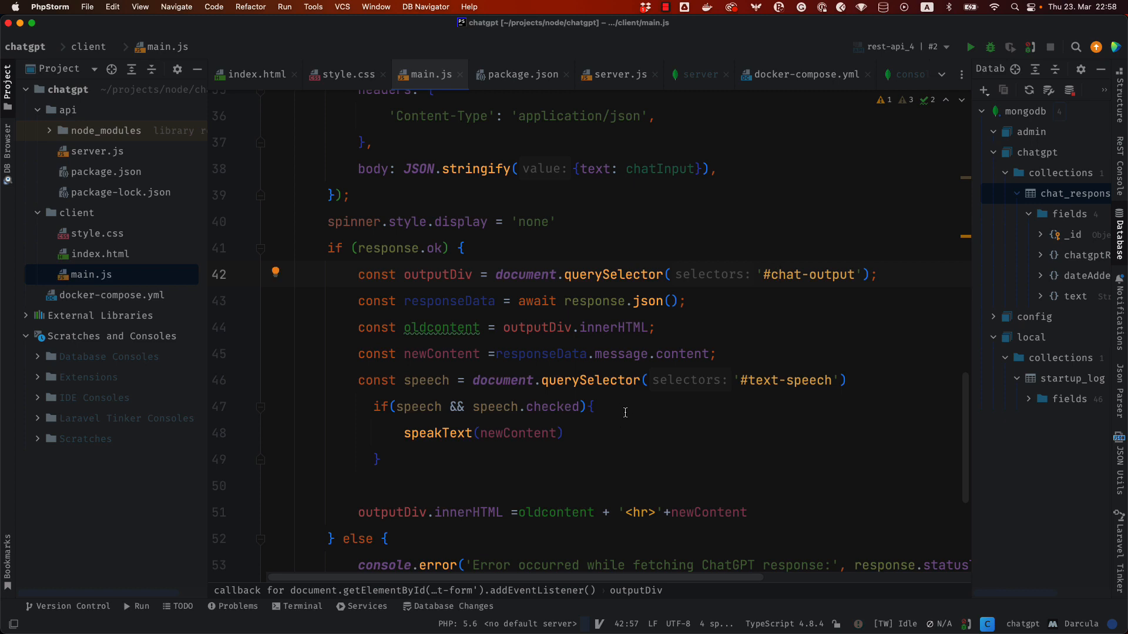
{"action": "mouse_move", "coordinate": [612, 421]}
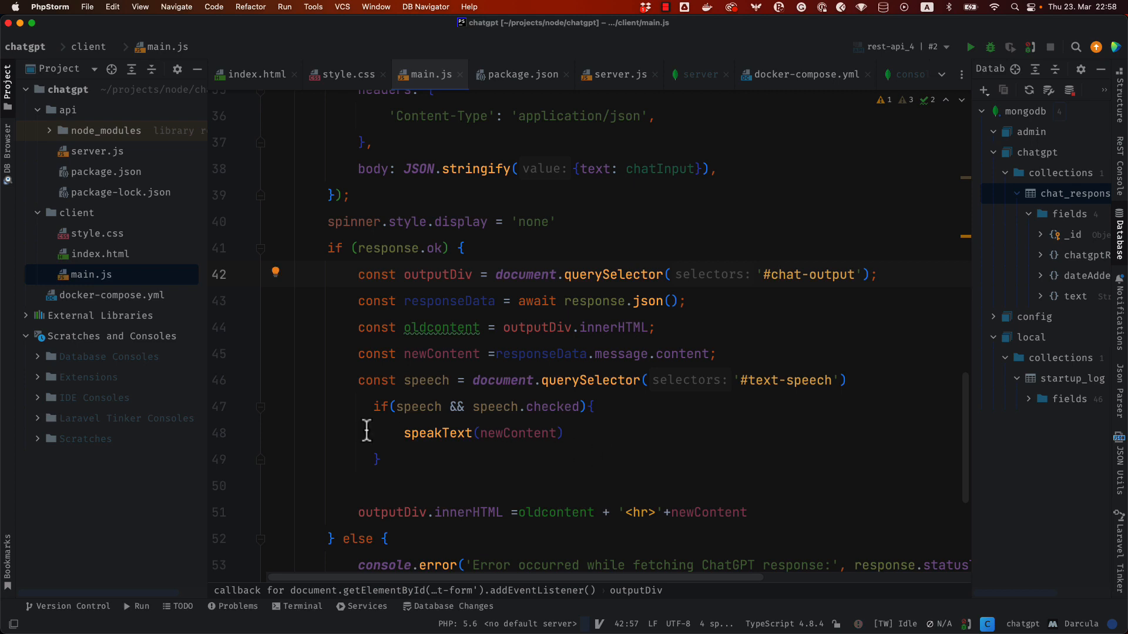
{"action": "mouse_move", "coordinate": [588, 438]}
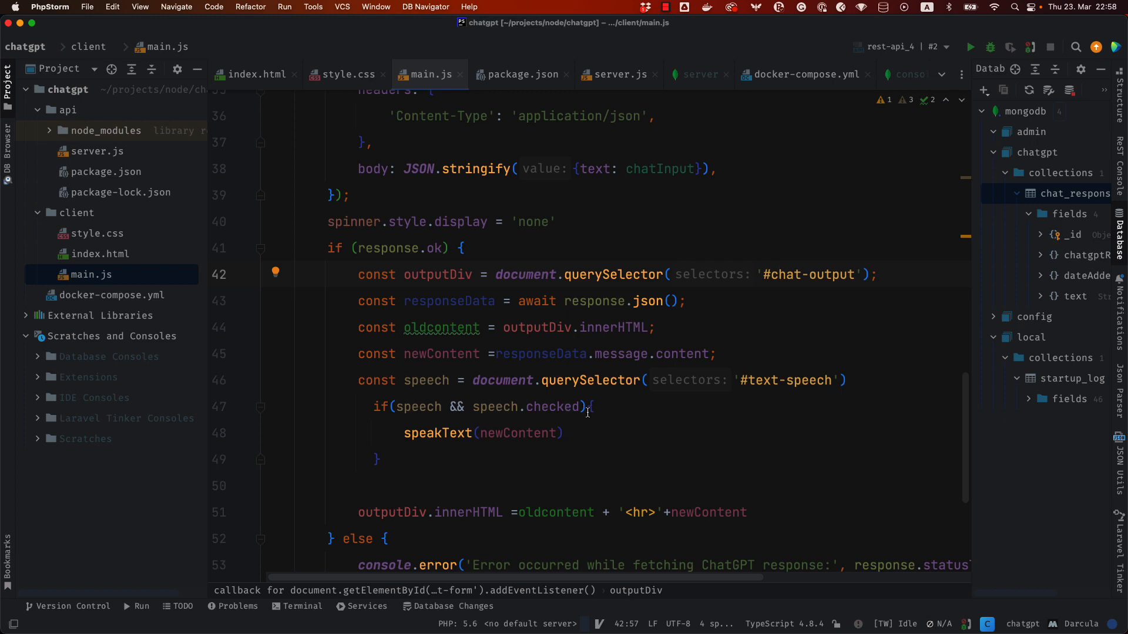
{"action": "scroll", "scroll_direction": "down", "scroll_amount": 3}
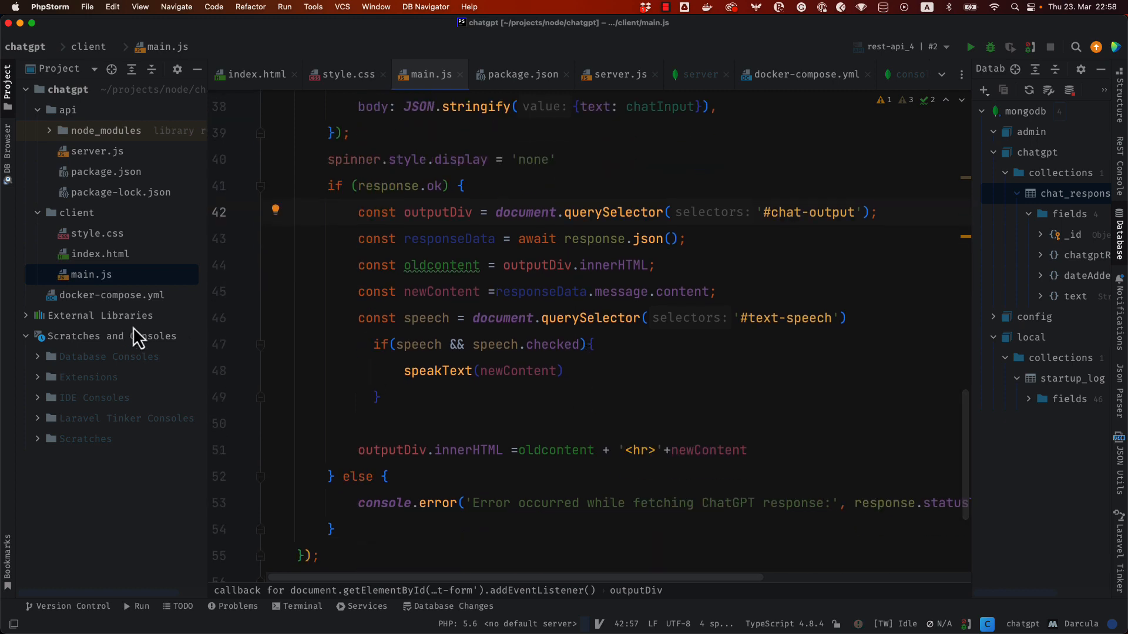
In client style.css, change the #chat-output height from 40px to 400px
{"action": "left_click", "coordinate": [345, 74]}
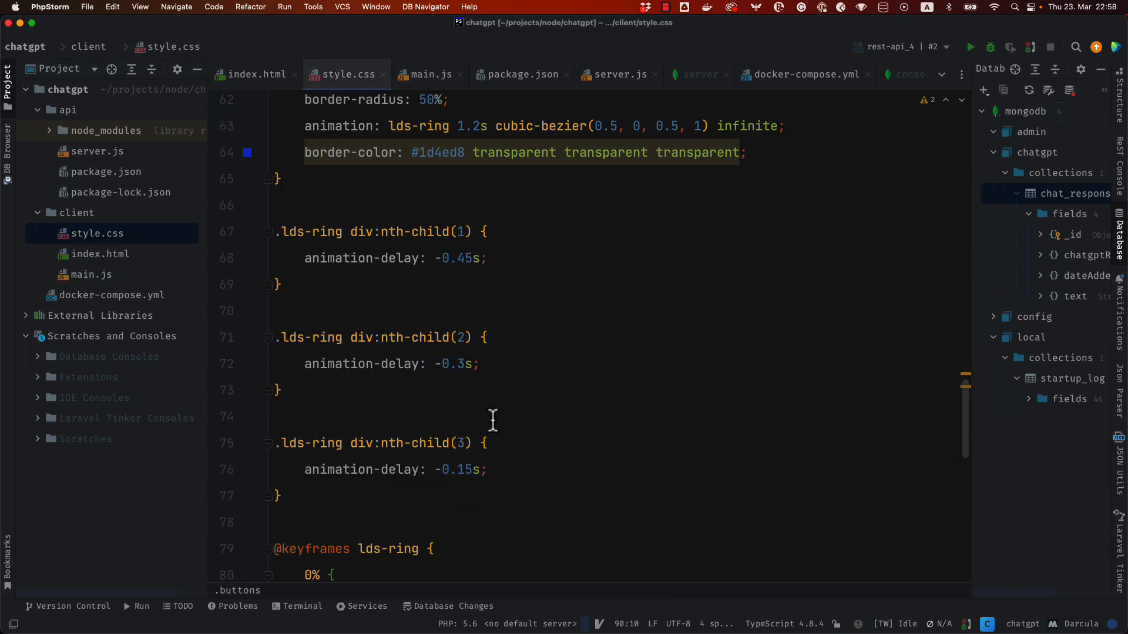
{"action": "scroll", "scroll_direction": "down", "scroll_amount": 3}
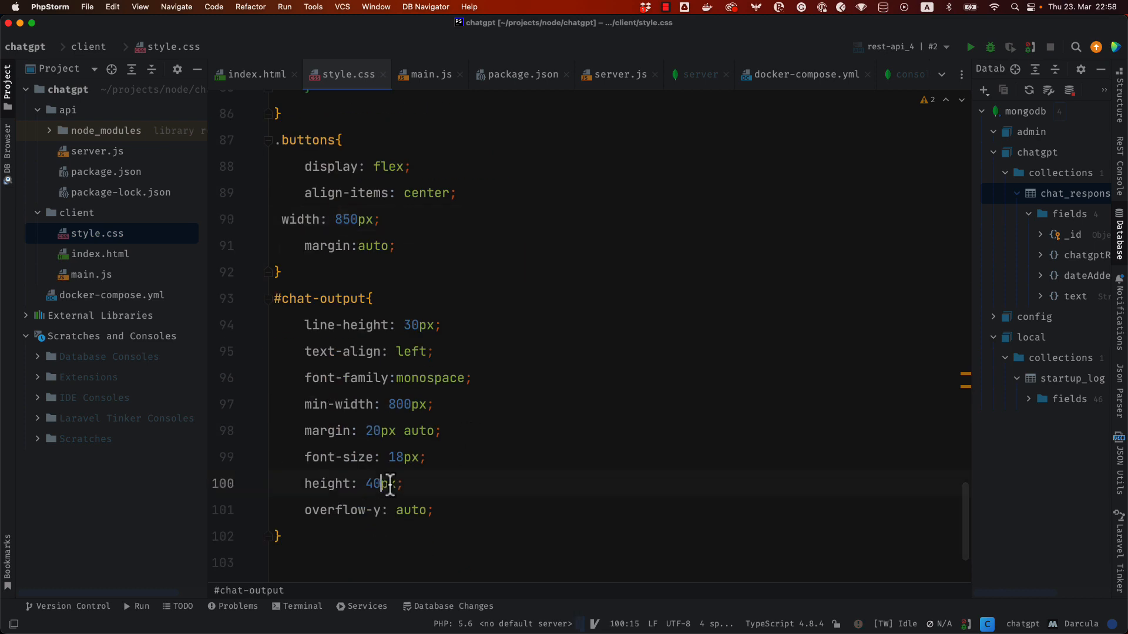
{"action": "type", "text": "0"}
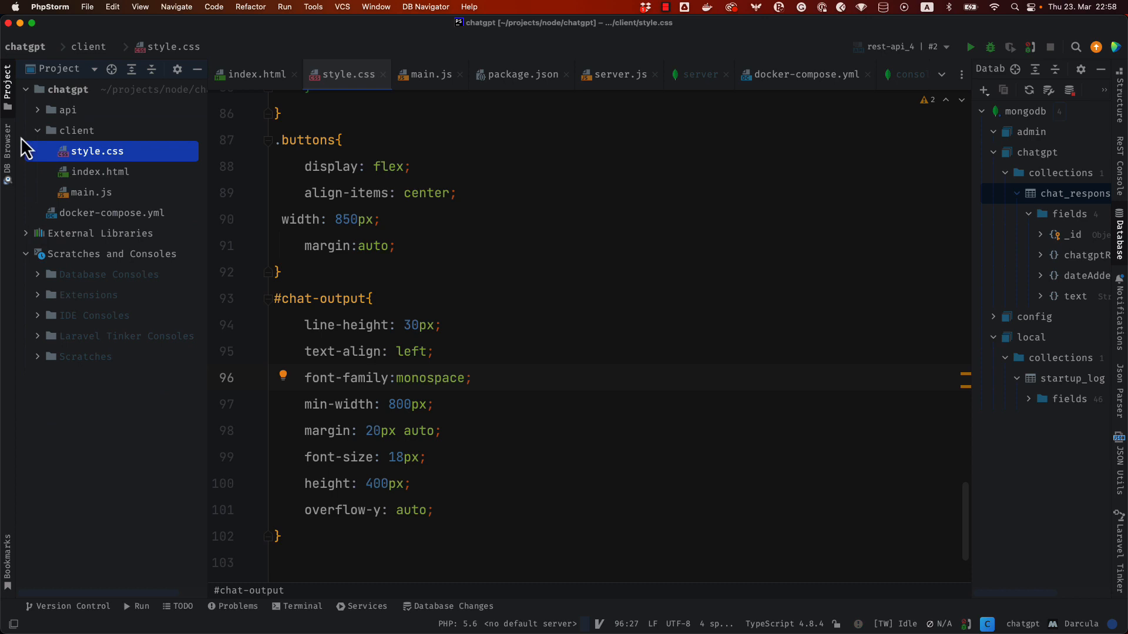
Open api/server.js showing the Fastify, CORS, OpenAI imports and the MongoDB connection setup
{"action": "left_click", "coordinate": [67, 109]}
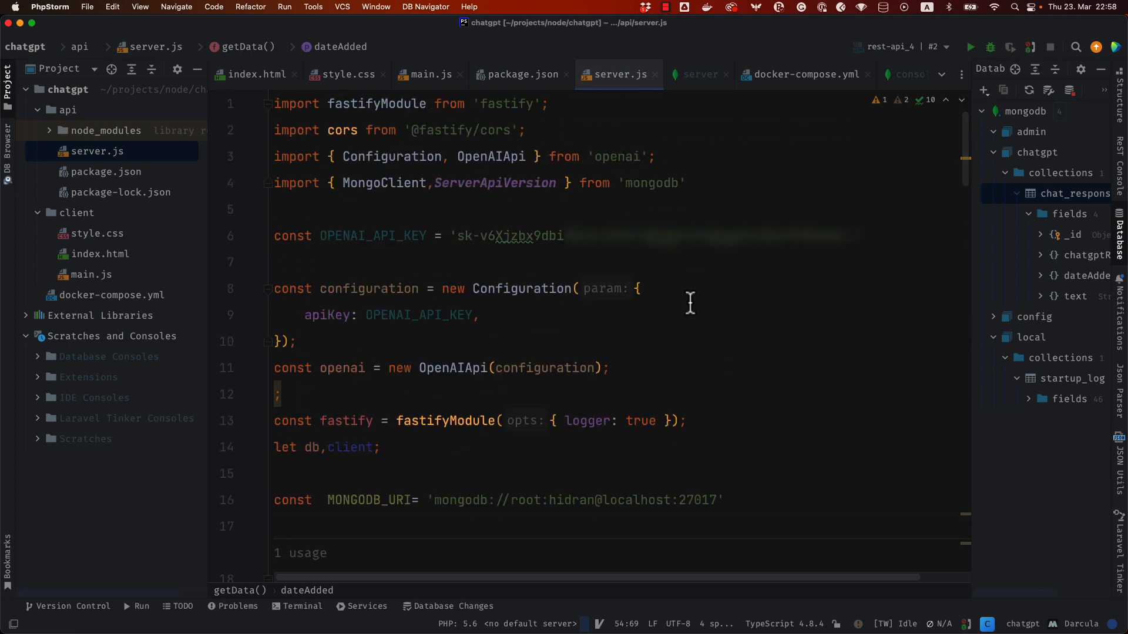
{"action": "mouse_move", "coordinate": [509, 288]}
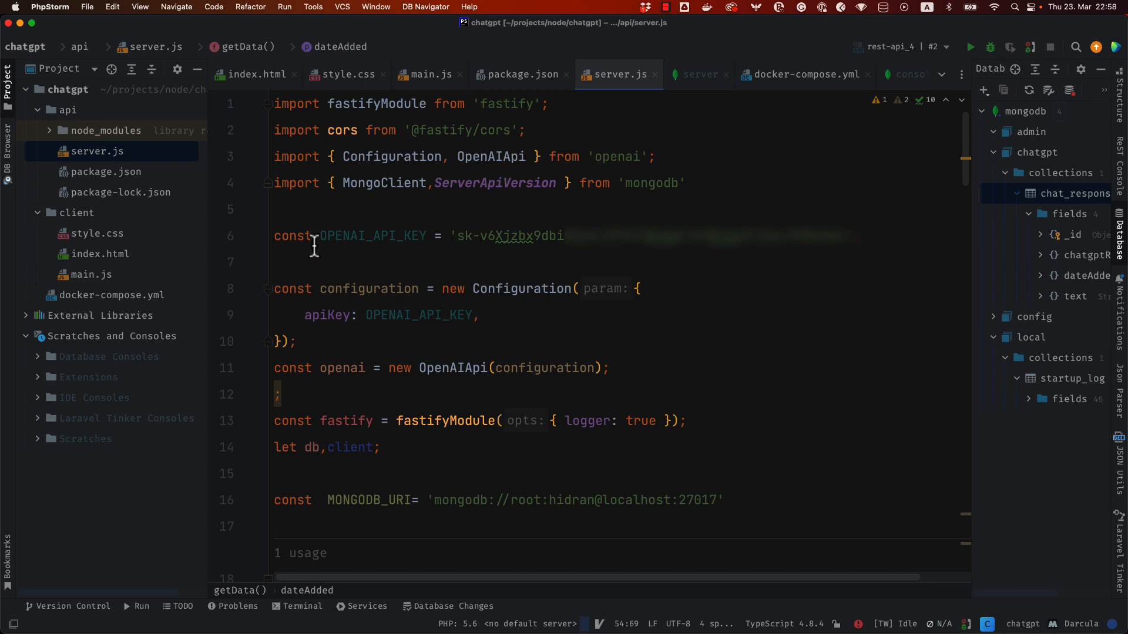
{"action": "mouse_move", "coordinate": [342, 97]}
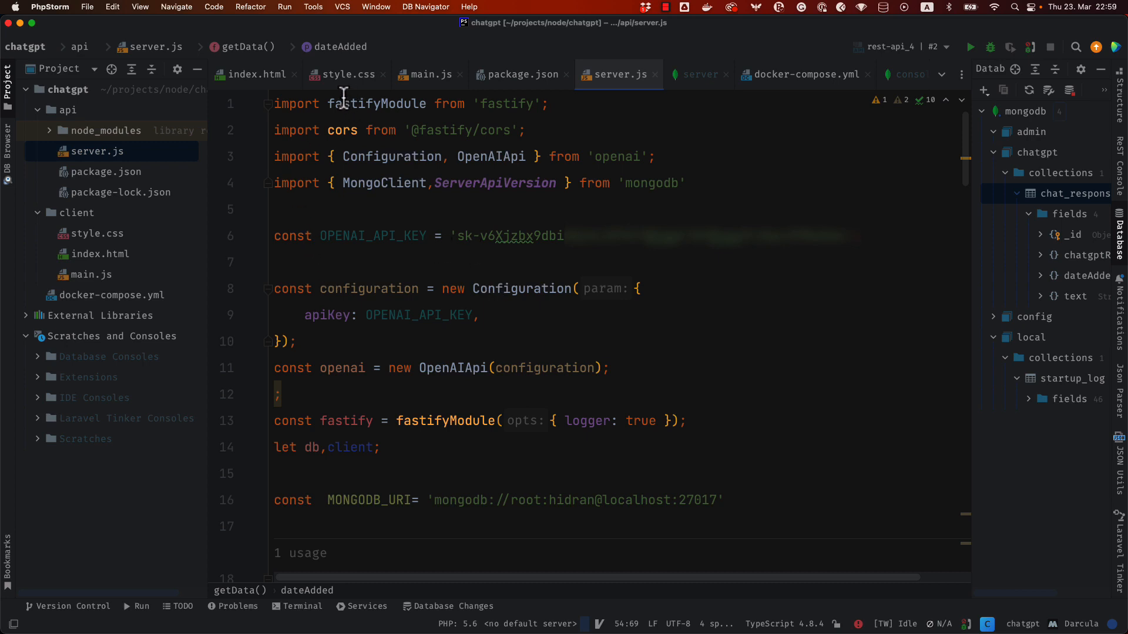
{"action": "mouse_move", "coordinate": [457, 148]}
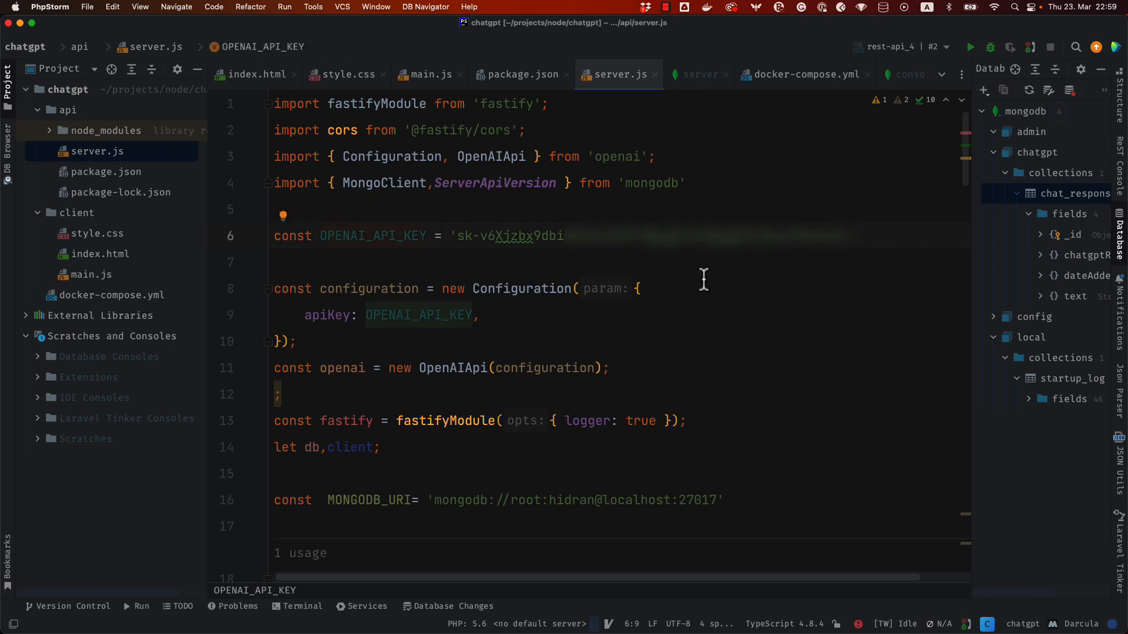
{"action": "mouse_move", "coordinate": [730, 274]}
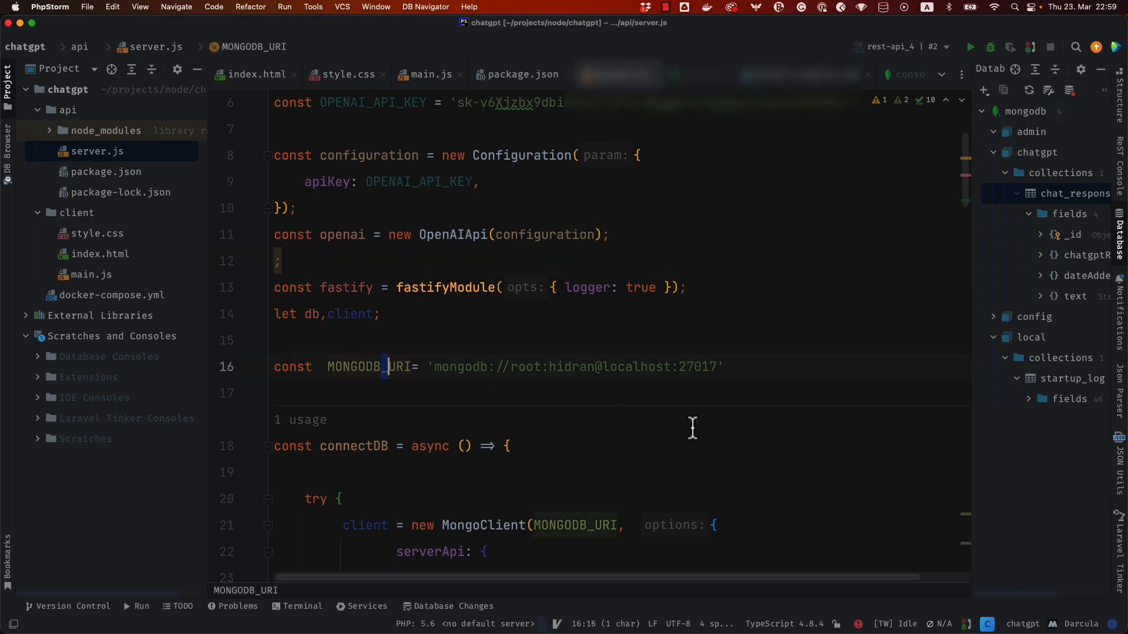
{"action": "scroll", "scroll_direction": "down", "scroll_amount": 3}
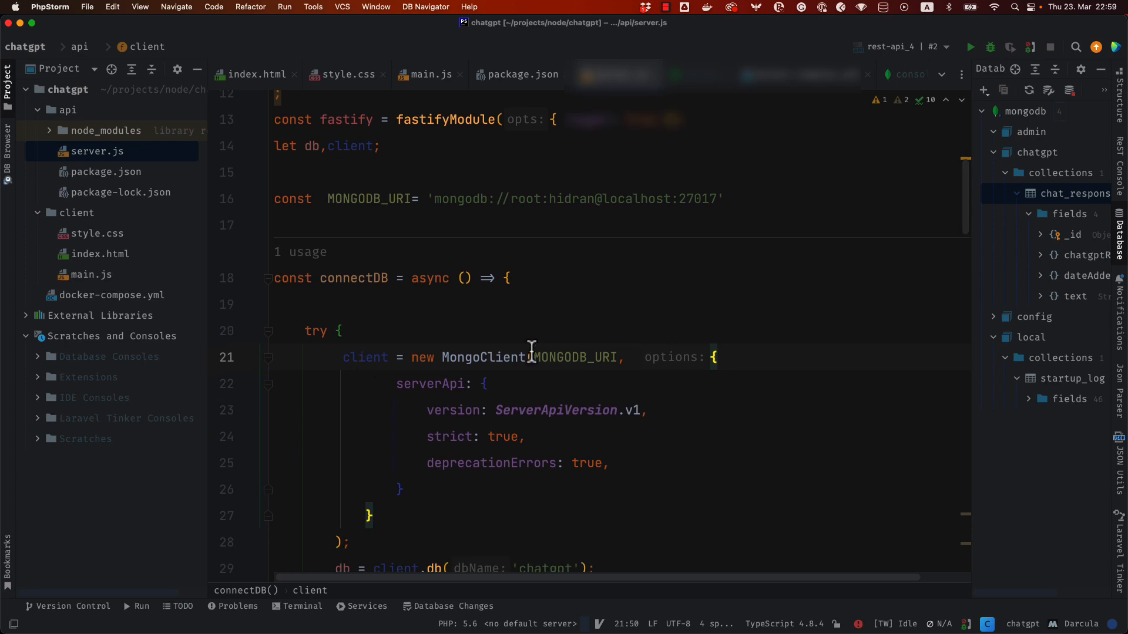
{"action": "scroll", "scroll_direction": "down", "scroll_amount": 3}
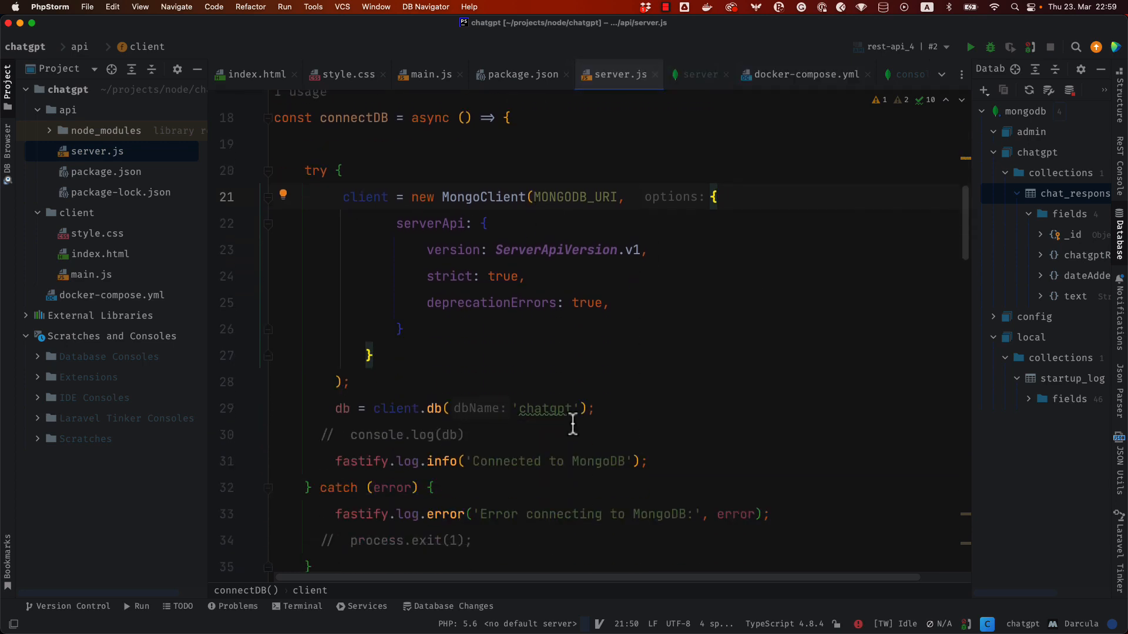
{"action": "mouse_move", "coordinate": [532, 417]}
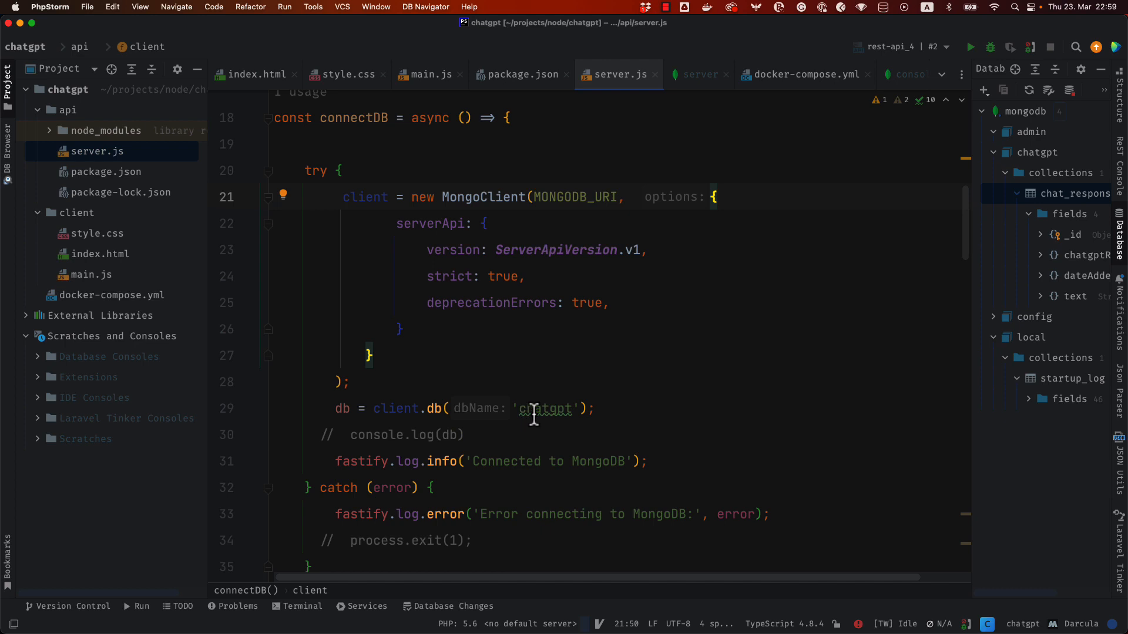
{"action": "mouse_move", "coordinate": [473, 435]}
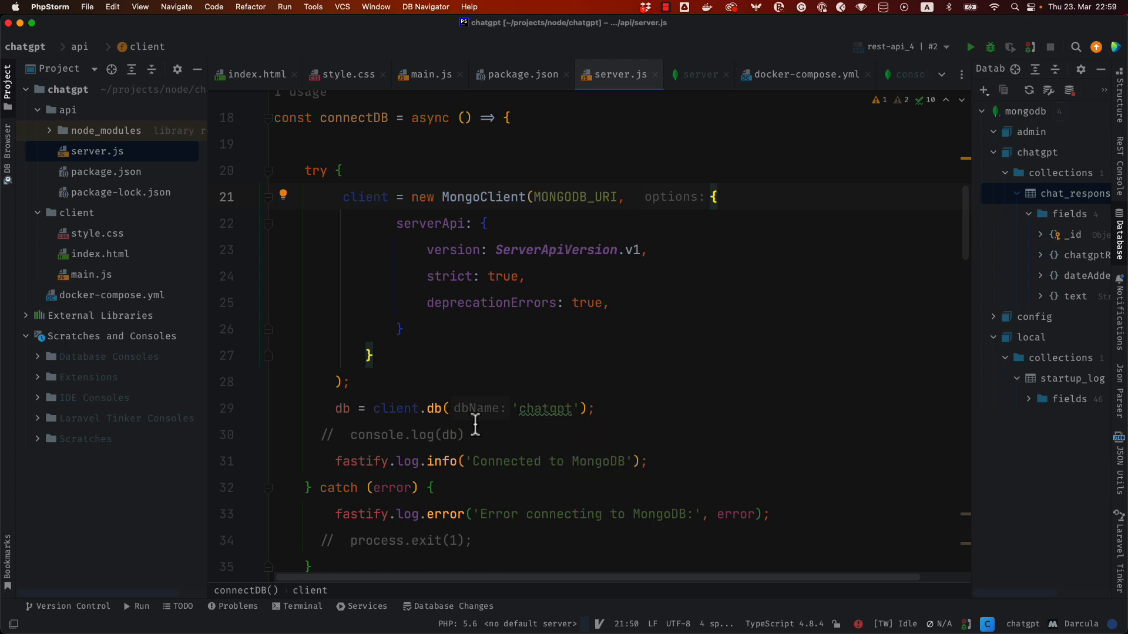
{"action": "scroll", "scroll_direction": "down", "scroll_amount": 3}
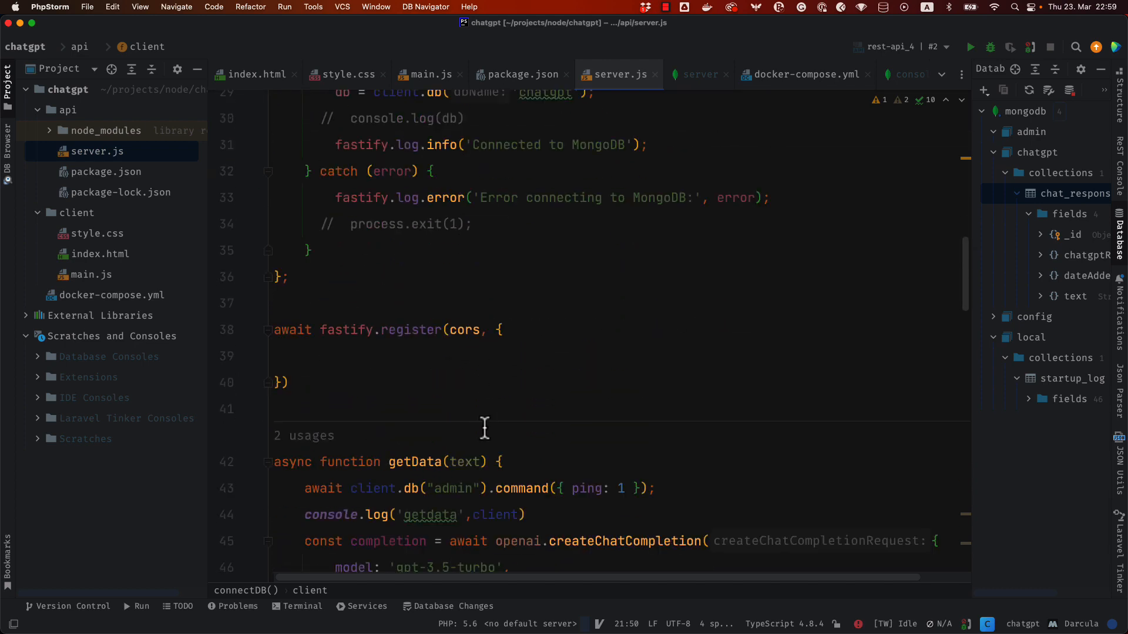
{"action": "scroll", "scroll_direction": "down", "scroll_amount": 3}
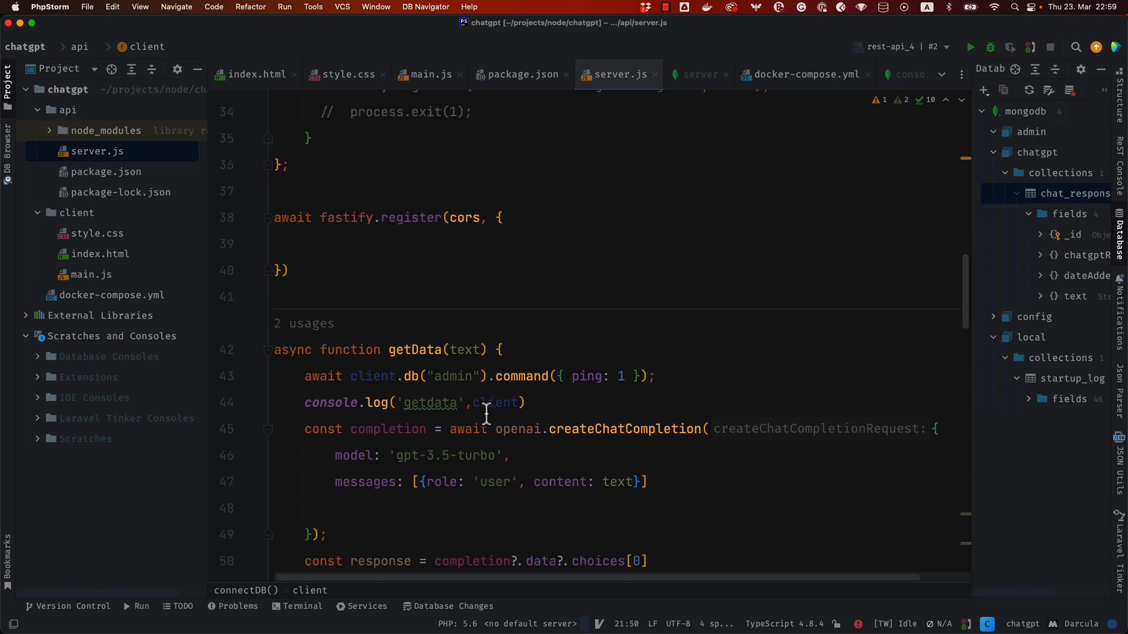
{"action": "scroll", "scroll_direction": "down", "scroll_amount": 3}
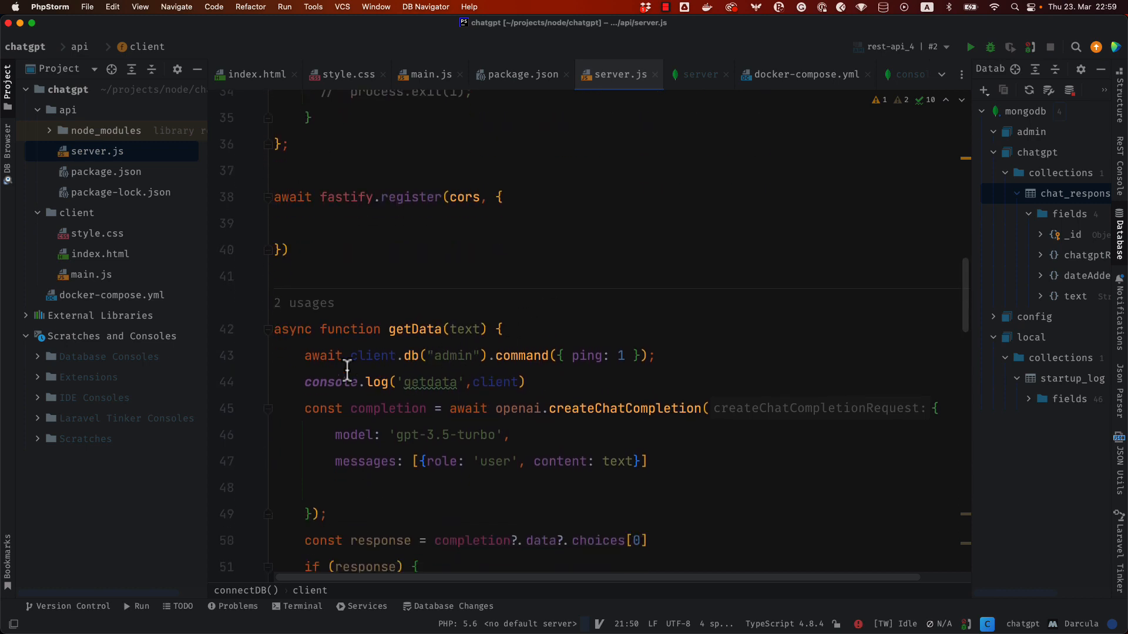
{"action": "scroll", "scroll_direction": "down", "scroll_amount": 3}
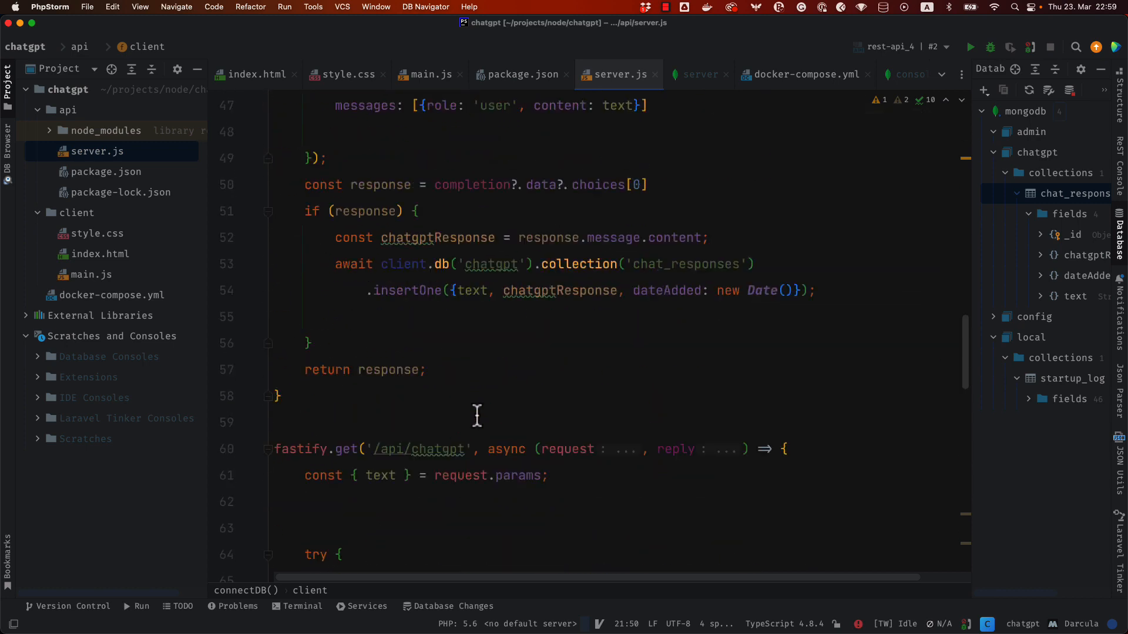
{"action": "scroll", "scroll_direction": "down", "scroll_amount": 3}
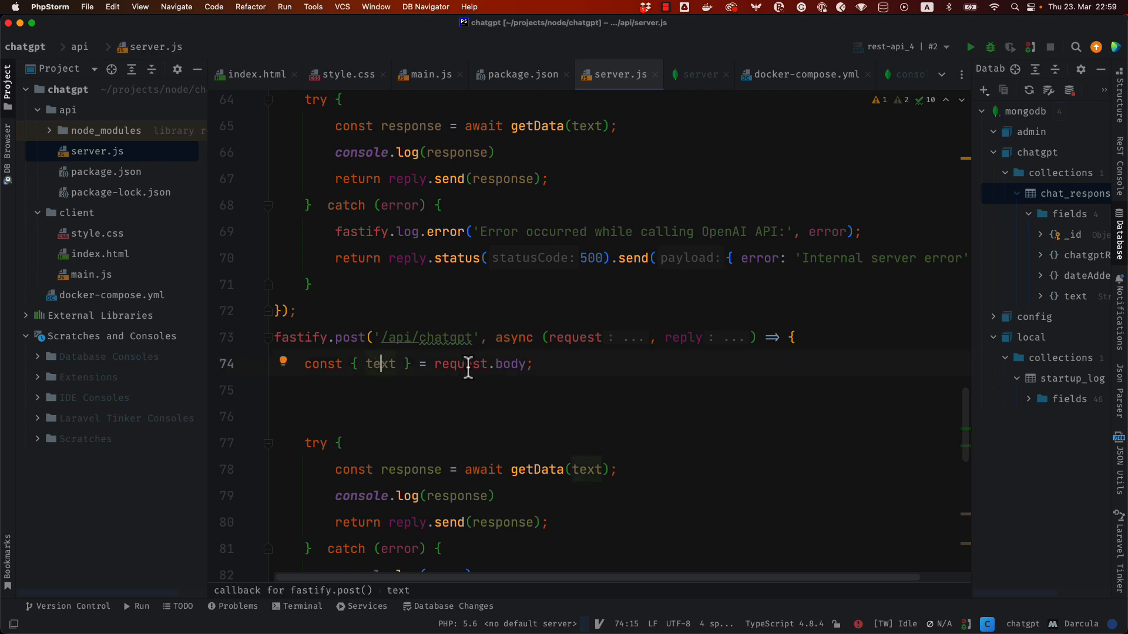
{"action": "mouse_move", "coordinate": [556, 394]}
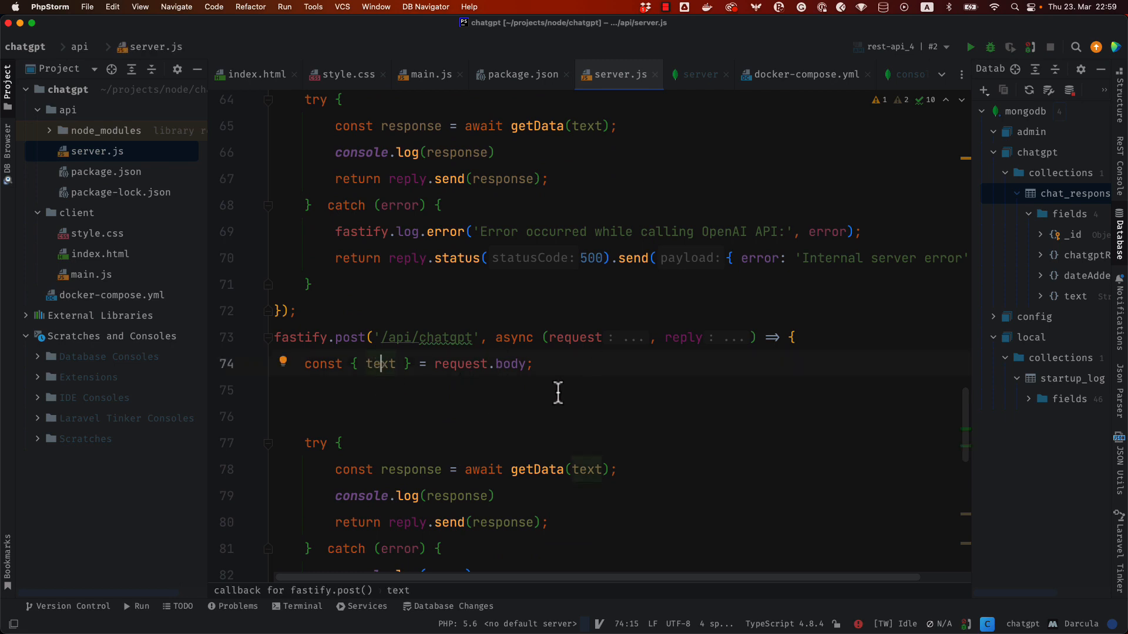
{"action": "scroll", "scroll_direction": "down", "scroll_amount": 3}
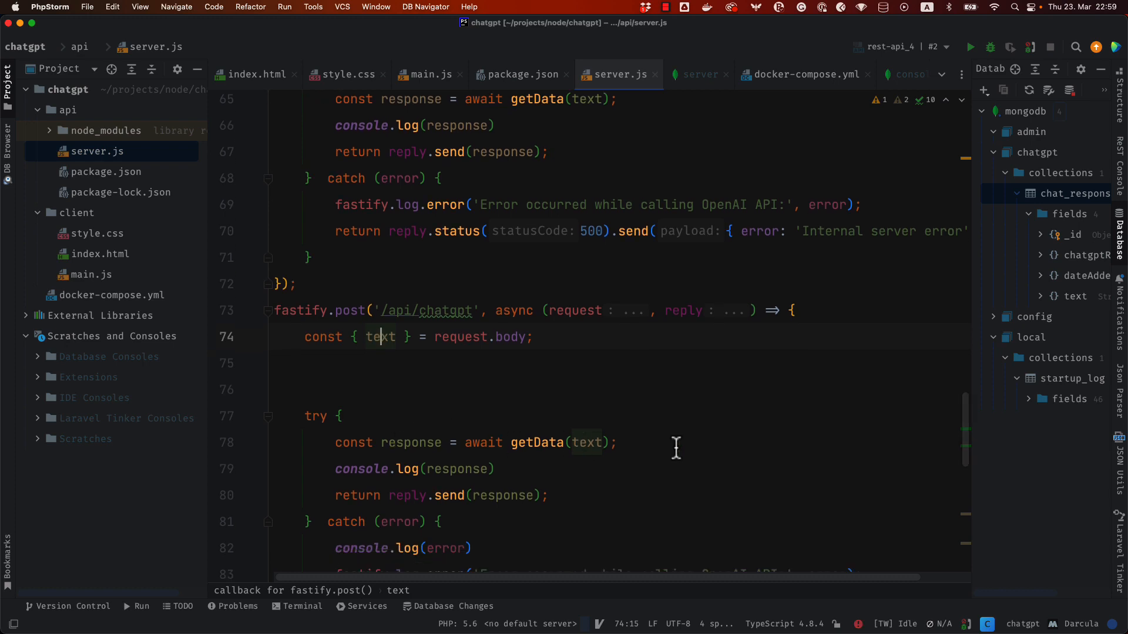
{"action": "mouse_move", "coordinate": [632, 437]}
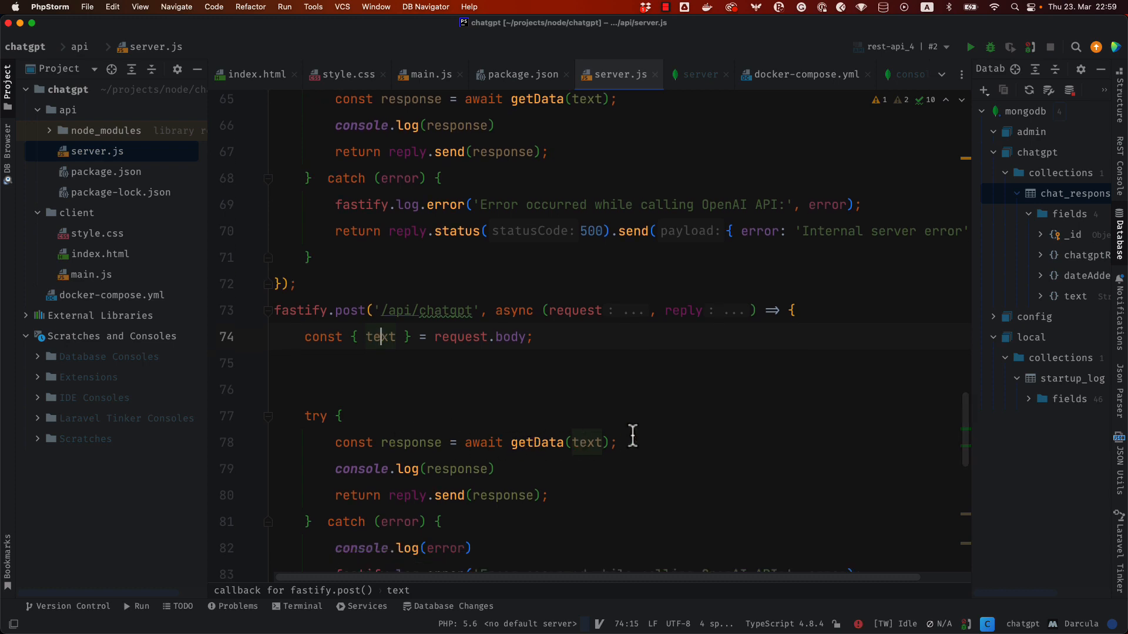
{"action": "scroll", "scroll_direction": "down", "scroll_amount": 3}
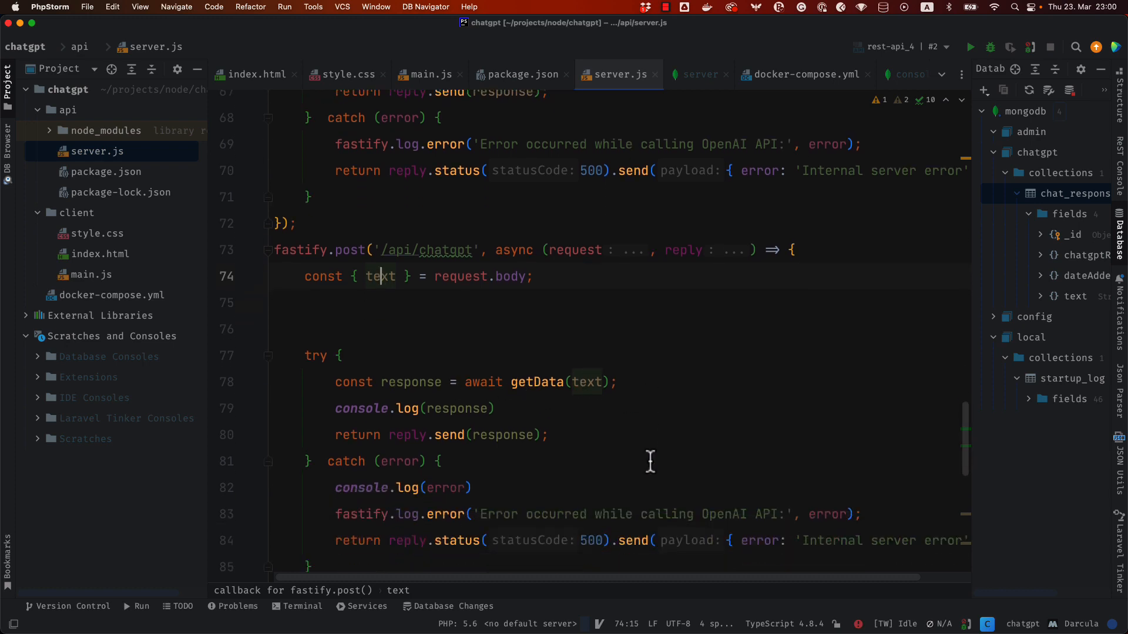
{"action": "scroll", "scroll_direction": "down", "scroll_amount": 3}
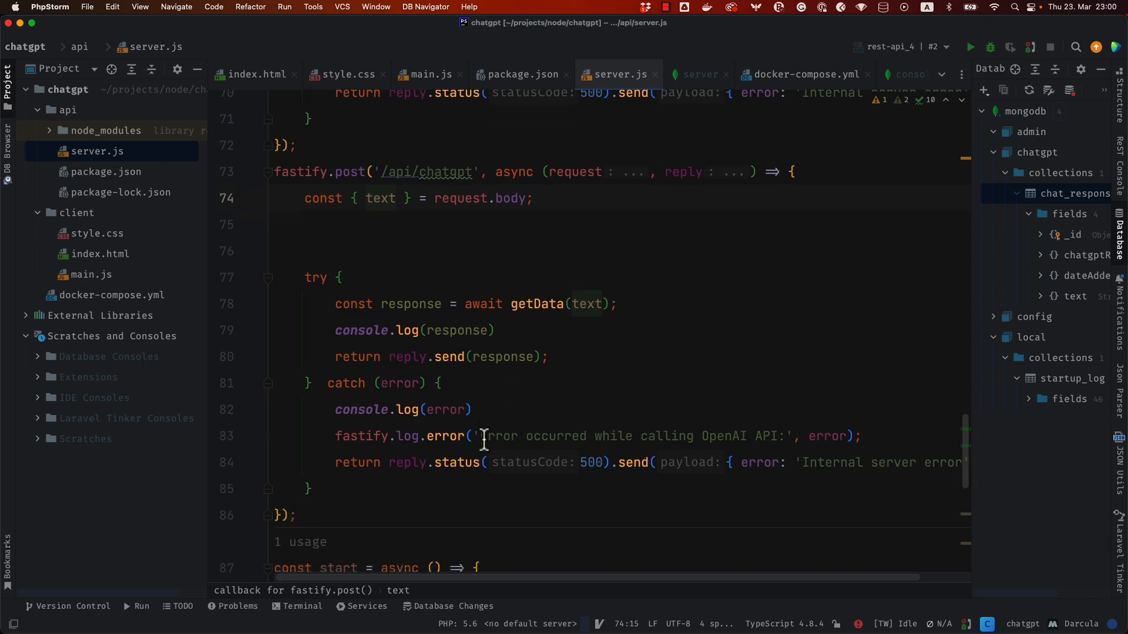
{"action": "scroll", "scroll_direction": "down", "scroll_amount": 3}
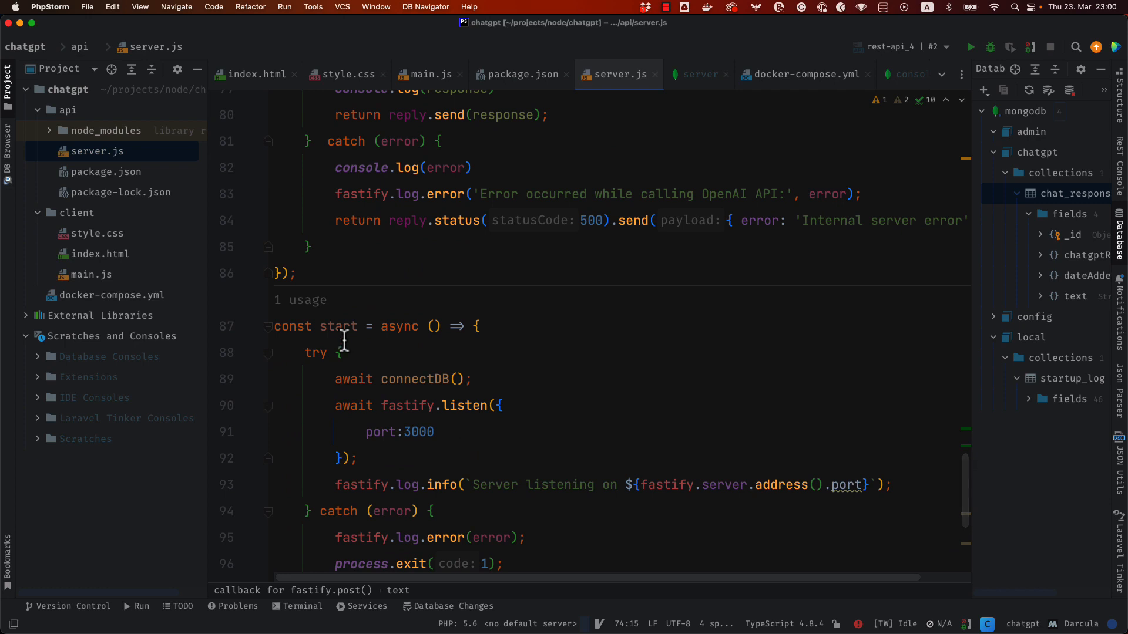
{"action": "mouse_move", "coordinate": [395, 379]}
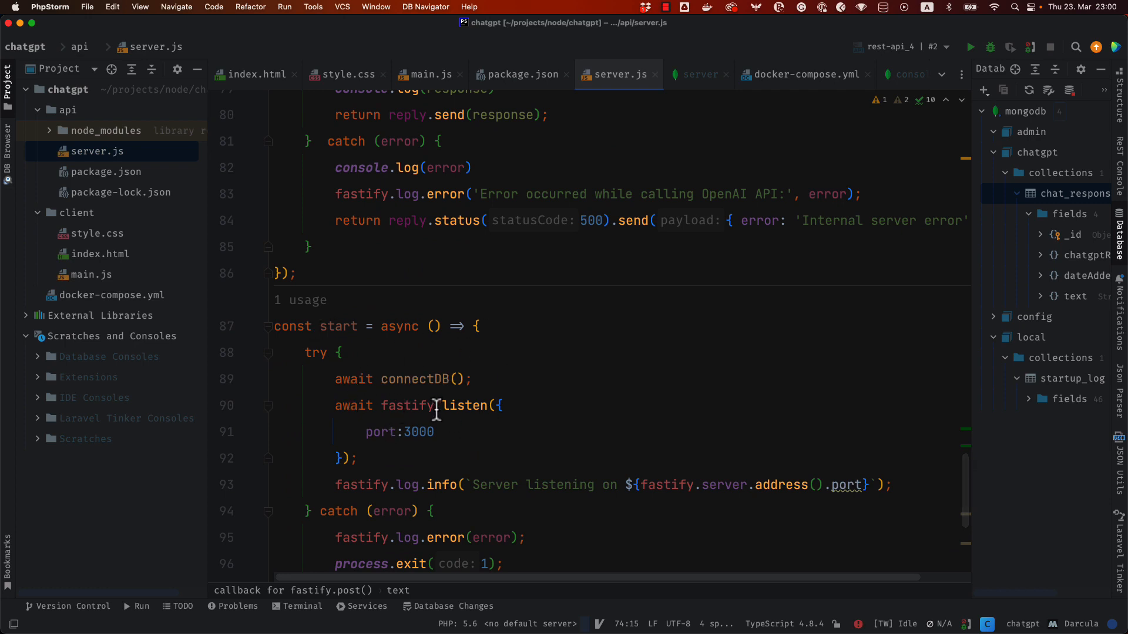
{"action": "mouse_move", "coordinate": [544, 415]}
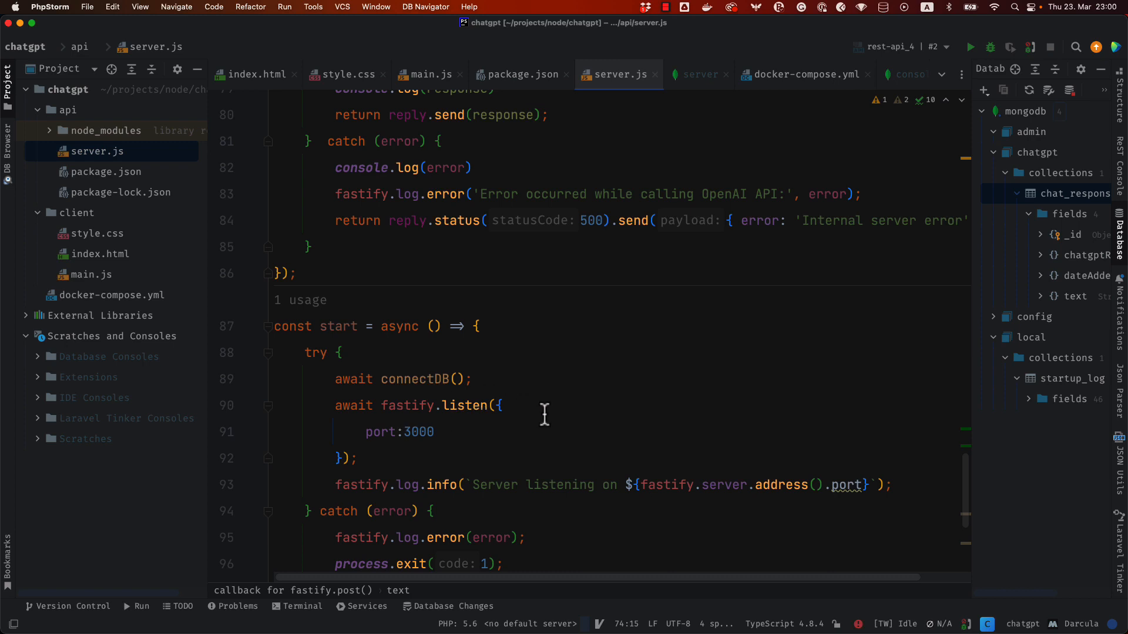
{"action": "scroll", "scroll_direction": "down", "scroll_amount": 3}
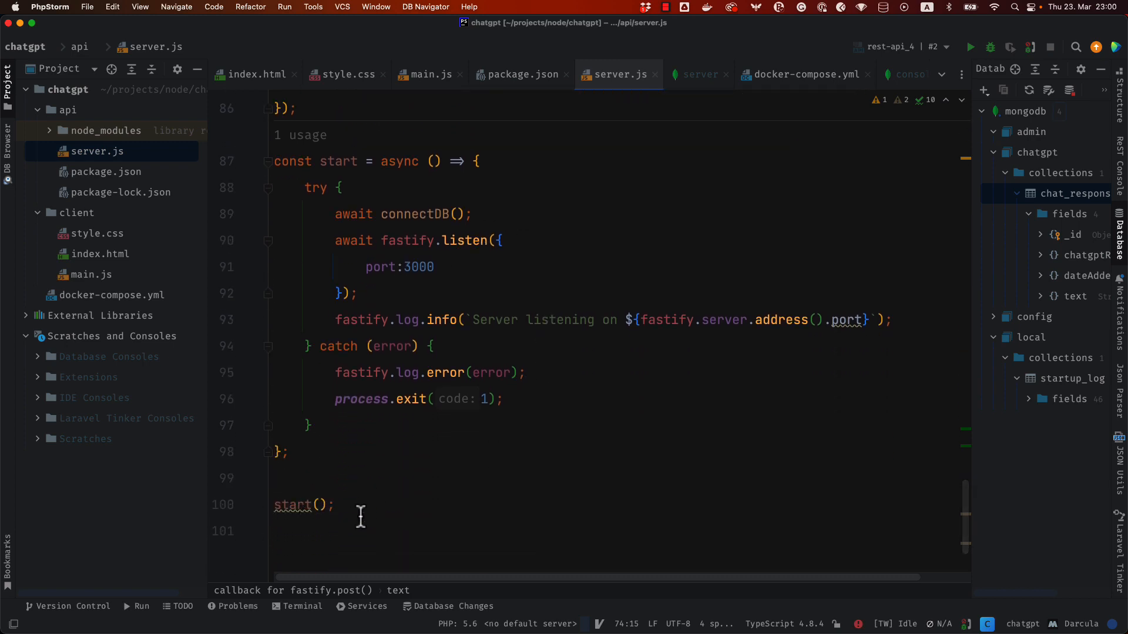
Review docker-compose.yml's app (port 3000), mongodb and Nginx web service definitions
{"action": "left_click", "coordinate": [806, 74]}
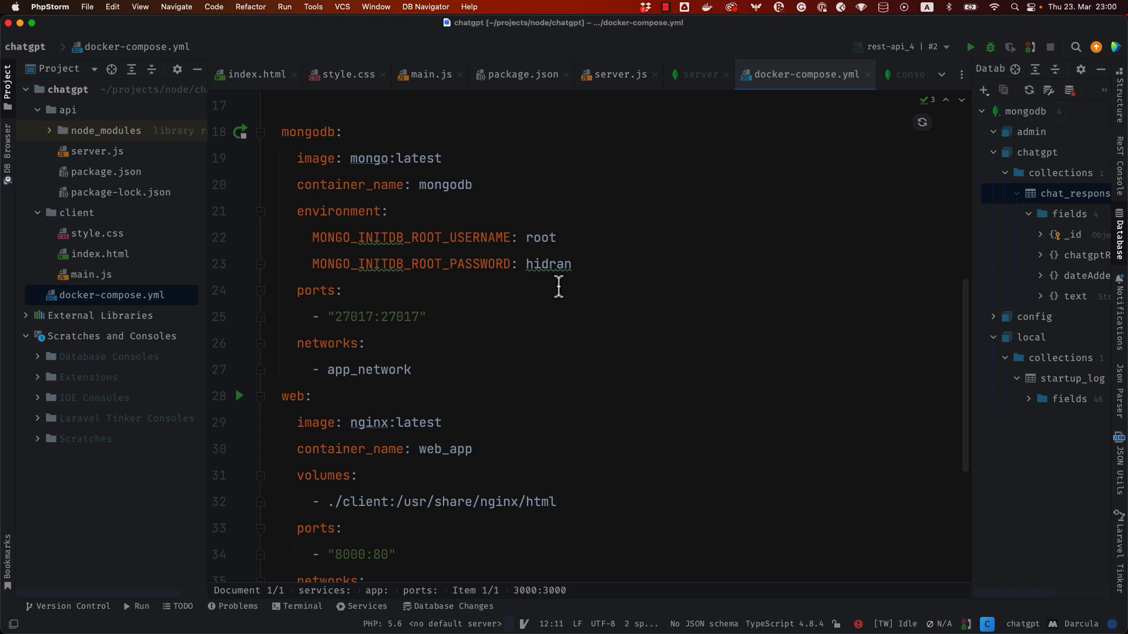
{"action": "mouse_move", "coordinate": [405, 348]}
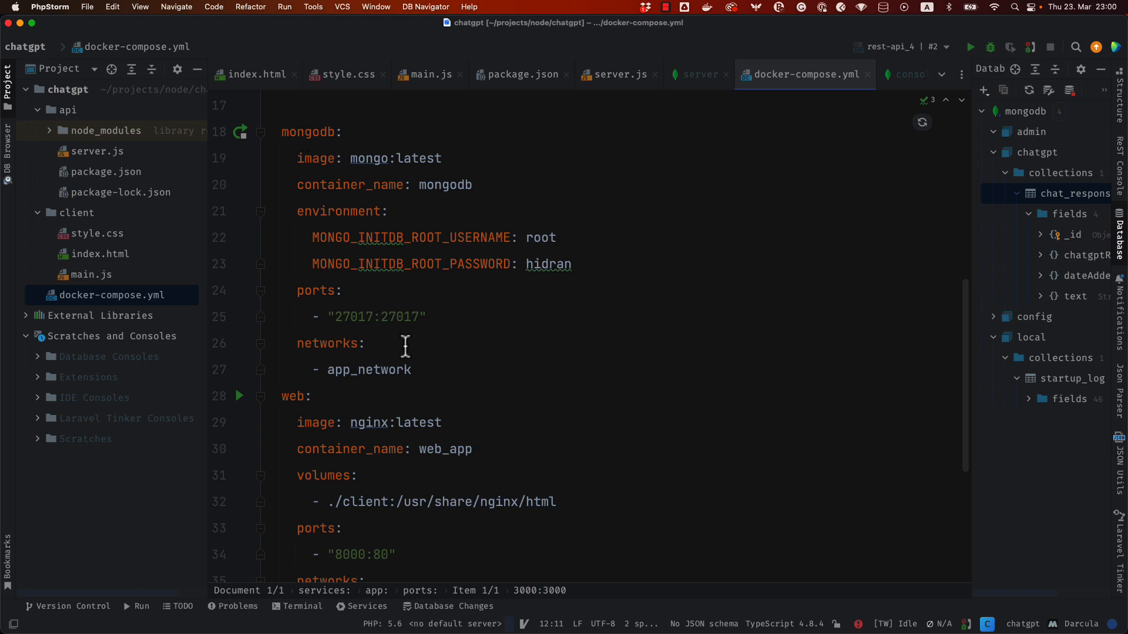
{"action": "scroll", "scroll_direction": "down", "scroll_amount": 3}
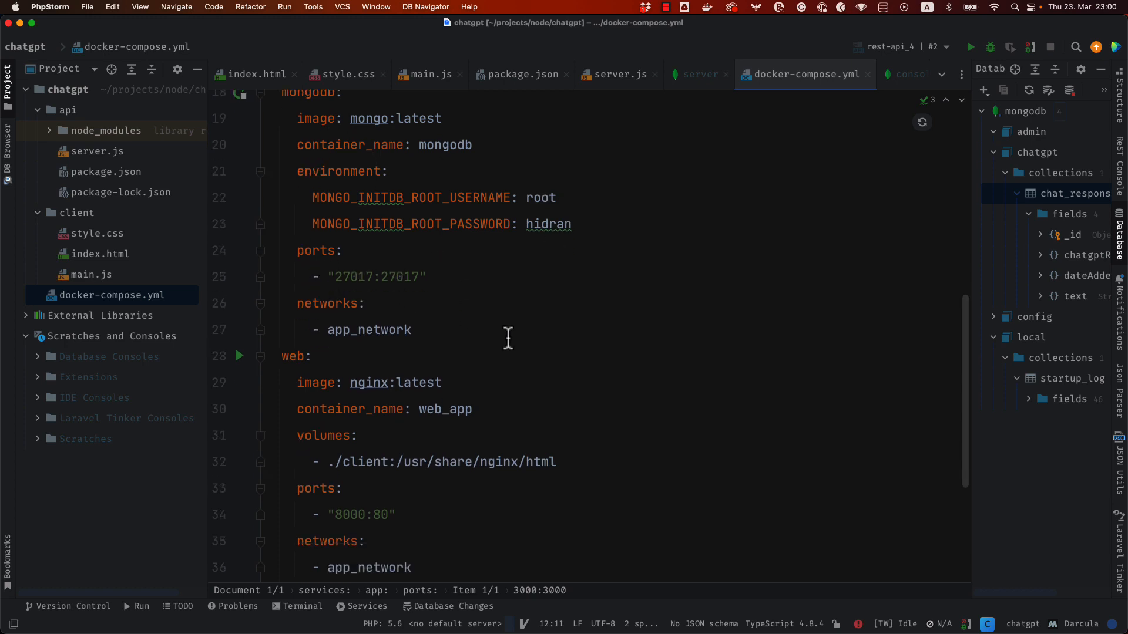
{"action": "scroll", "scroll_direction": "down", "scroll_amount": 3}
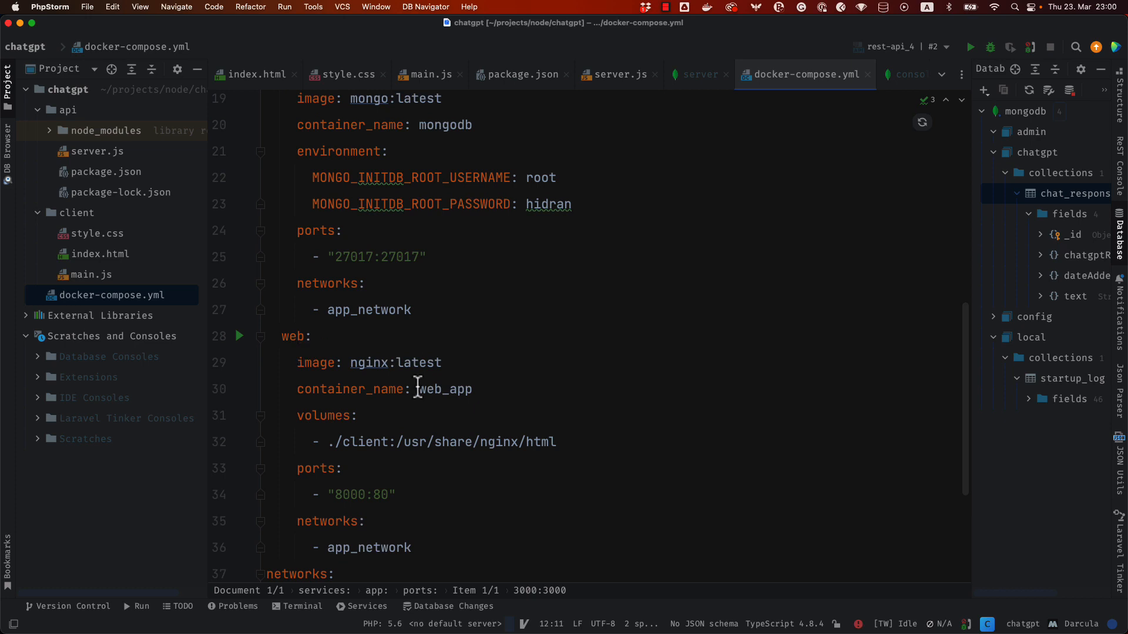
{"action": "mouse_move", "coordinate": [86, 275]}
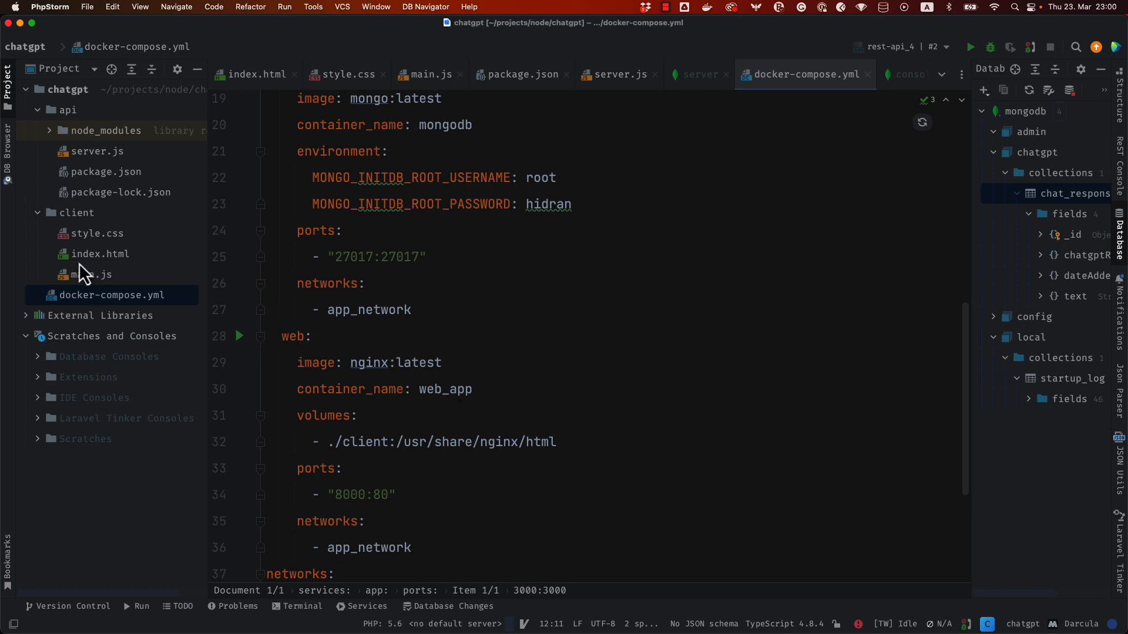
{"action": "scroll", "scroll_direction": "down", "scroll_amount": 3}
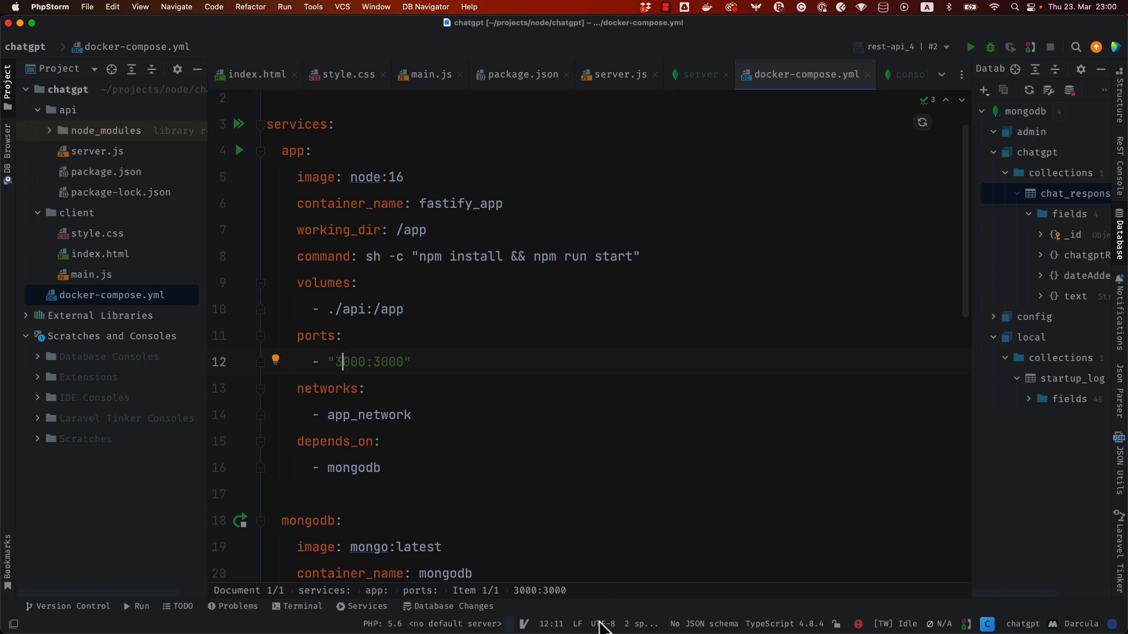
{"action": "mouse_move", "coordinate": [941, 389]}
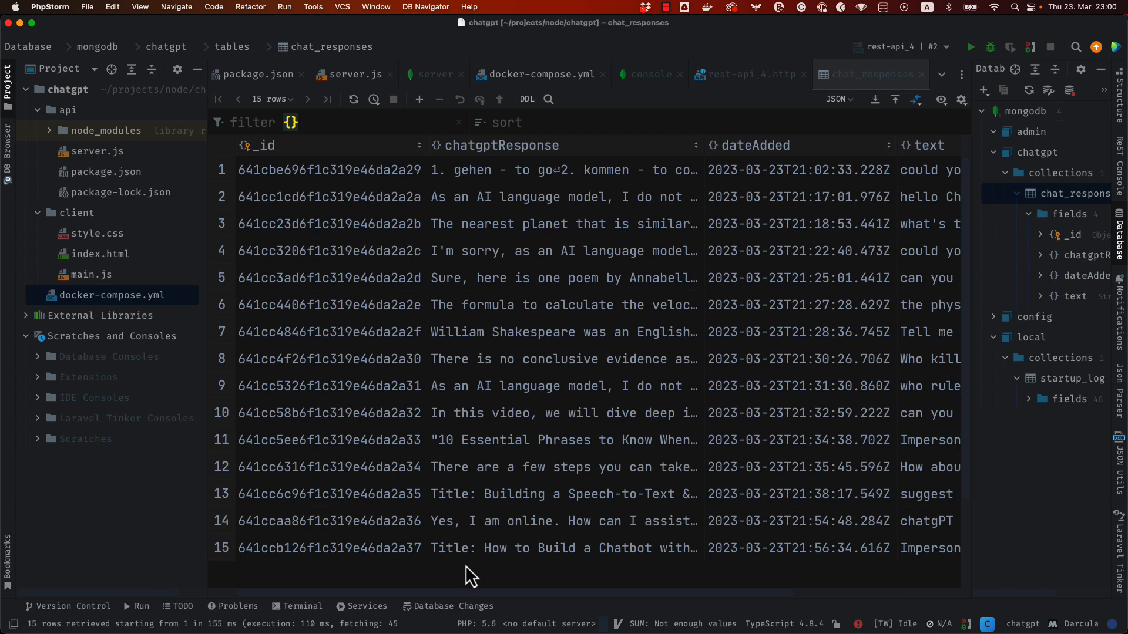
{"action": "mouse_move", "coordinate": [465, 593]}
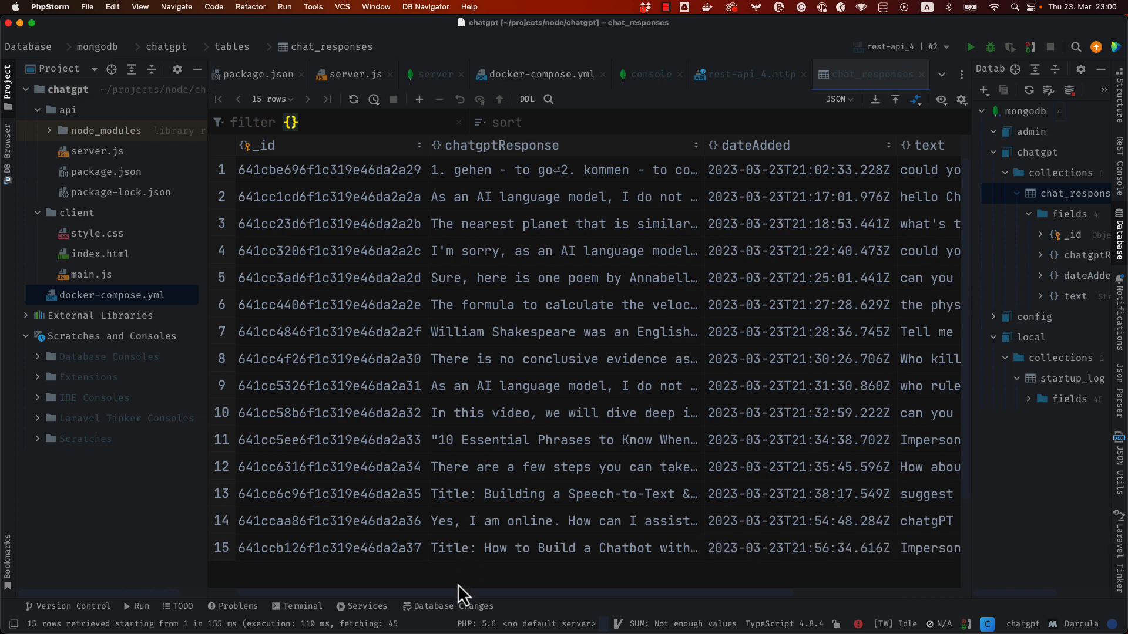
Expand row 15's chatgptResponse cell in chat_responses to read the stored title and description
{"action": "scroll", "scroll_direction": "right", "scroll_amount": 3}
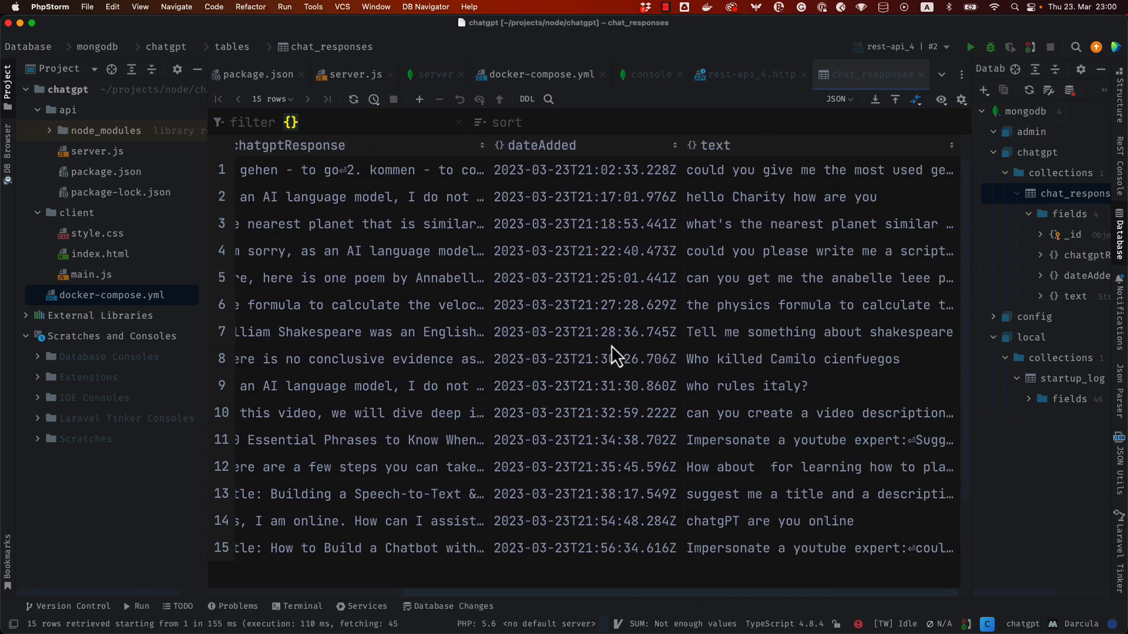
{"action": "mouse_move", "coordinate": [540, 572]}
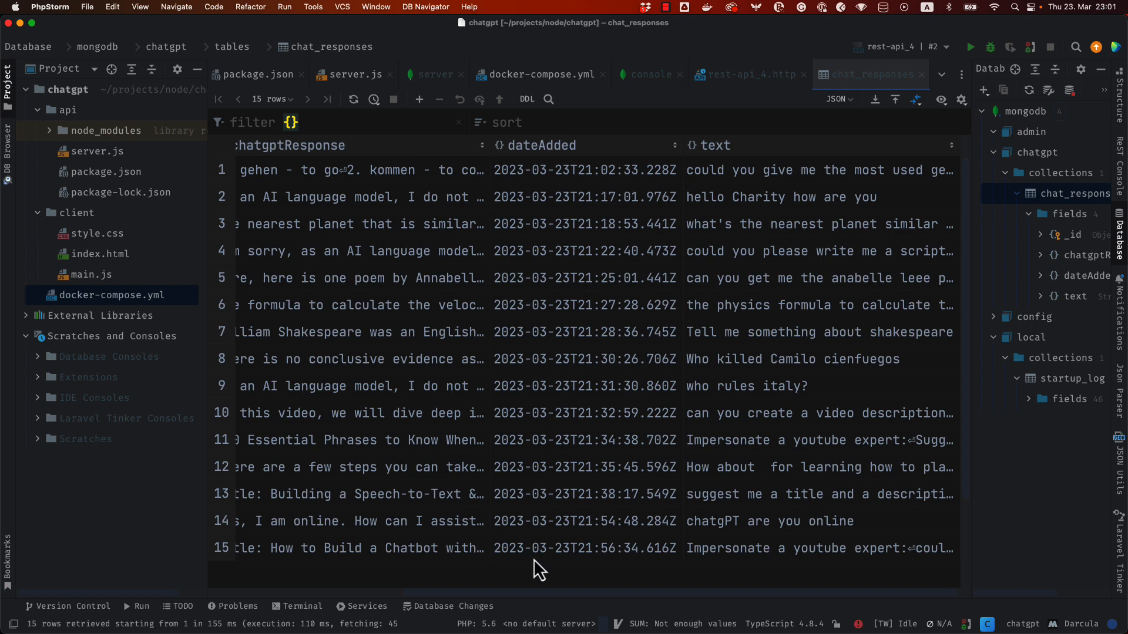
{"action": "mouse_move", "coordinate": [737, 562]}
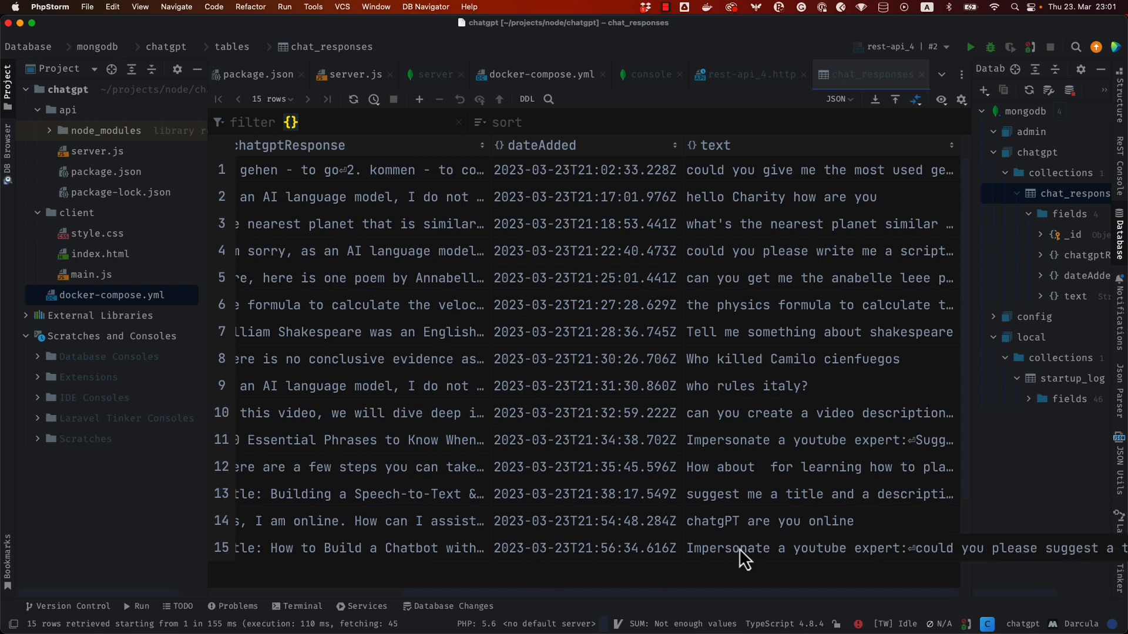
{"action": "double_click", "coordinate": [819, 548]}
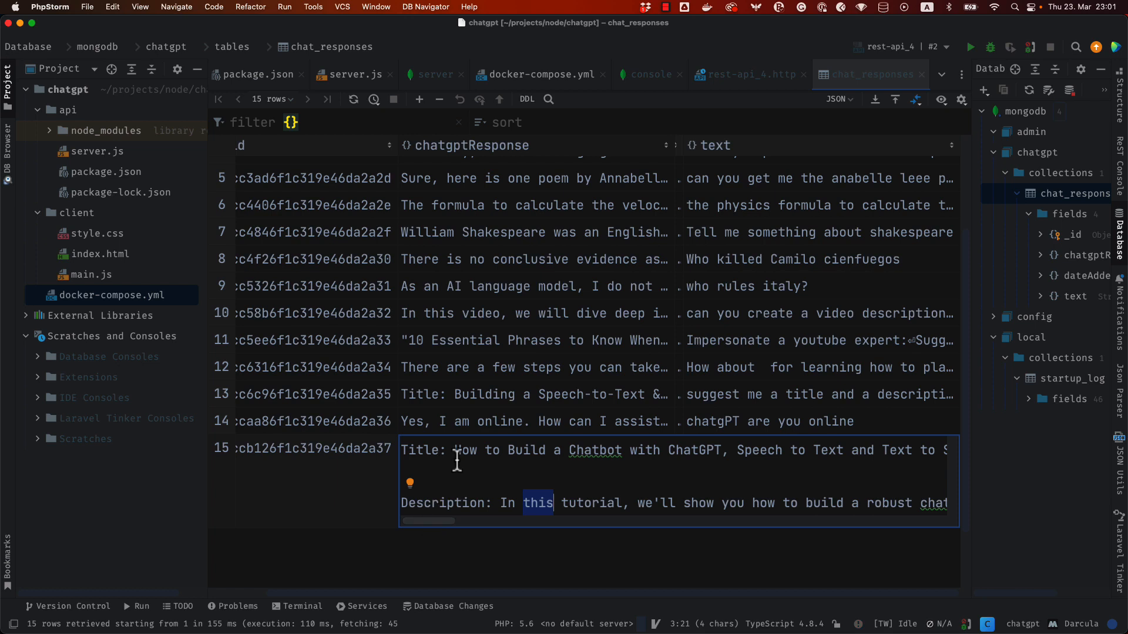
{"action": "mouse_move", "coordinate": [658, 461]}
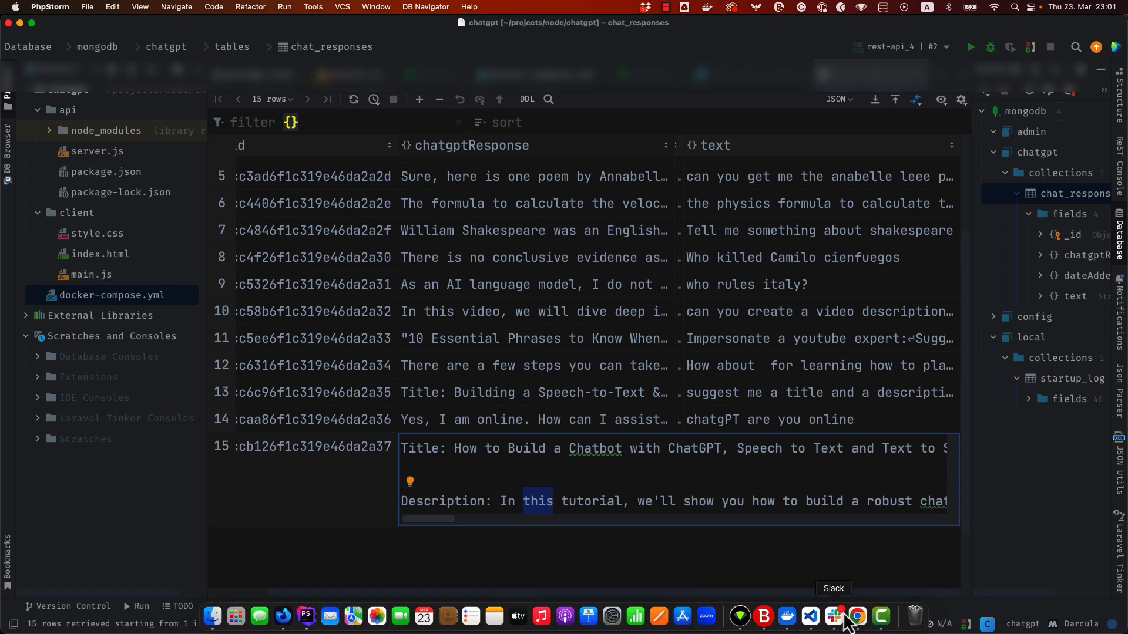
Reload localhost:8000 and submit the 'Impersonate a youtube expert' prompt for a title and description
{"action": "left_click", "coordinate": [855, 616]}
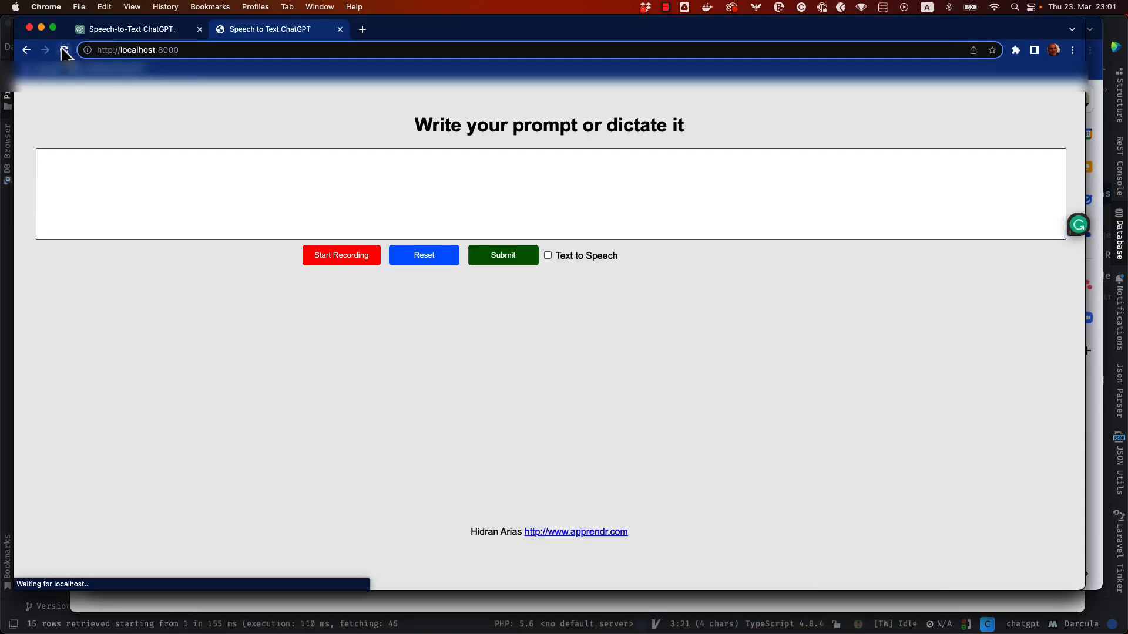
{"action": "left_click", "coordinate": [187, 193]}
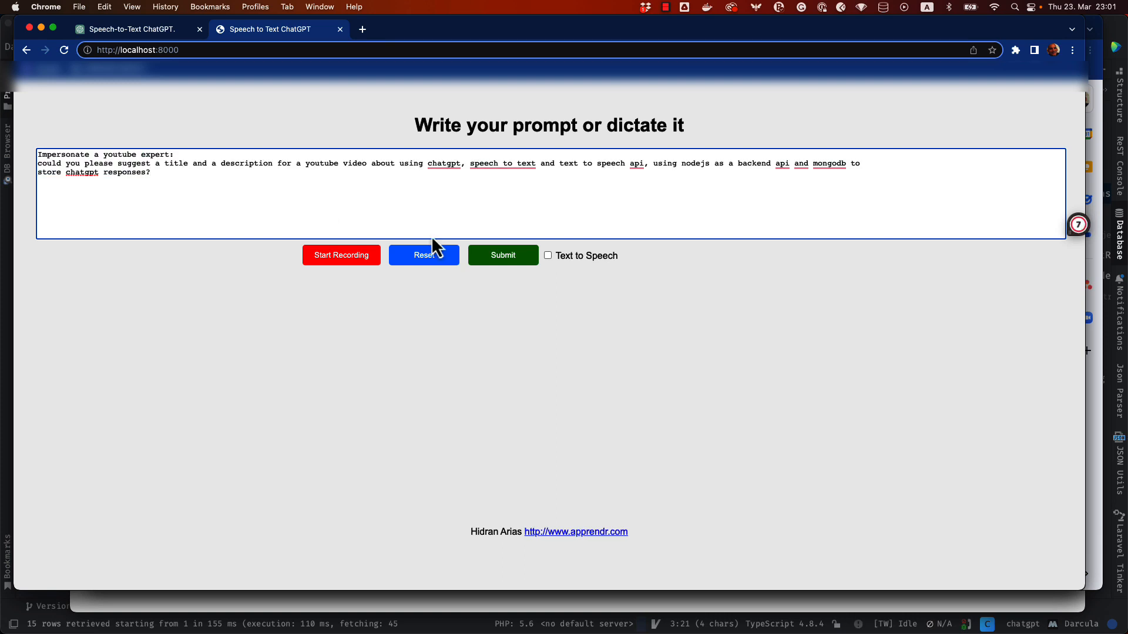
{"action": "left_click", "coordinate": [503, 255]}
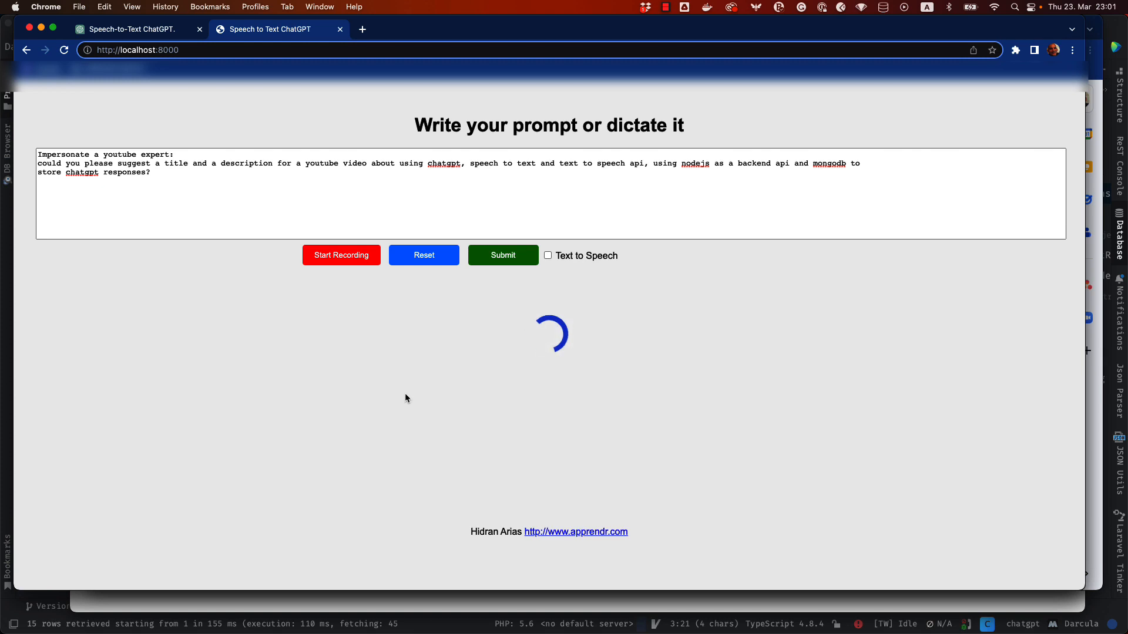
{"action": "mouse_move", "coordinate": [382, 414]}
{"action": "type", "text": "could you also c"}
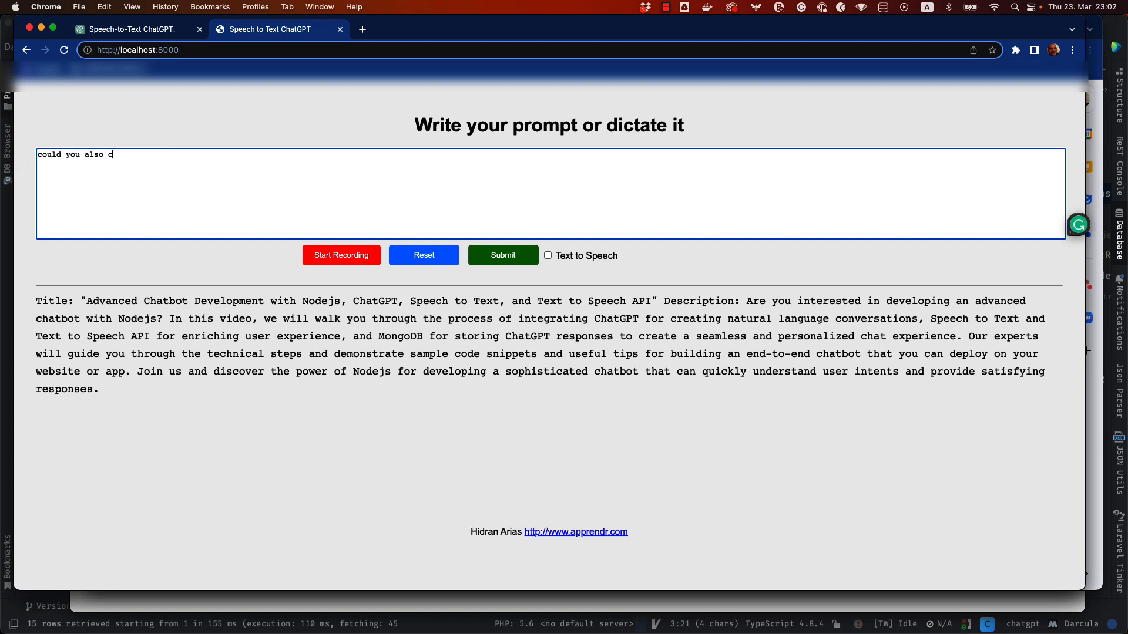
Submit the follow-up 'could you also create the tags?' and receive ChatGPT's clarifying reply
{"action": "type", "text": "reate the"}
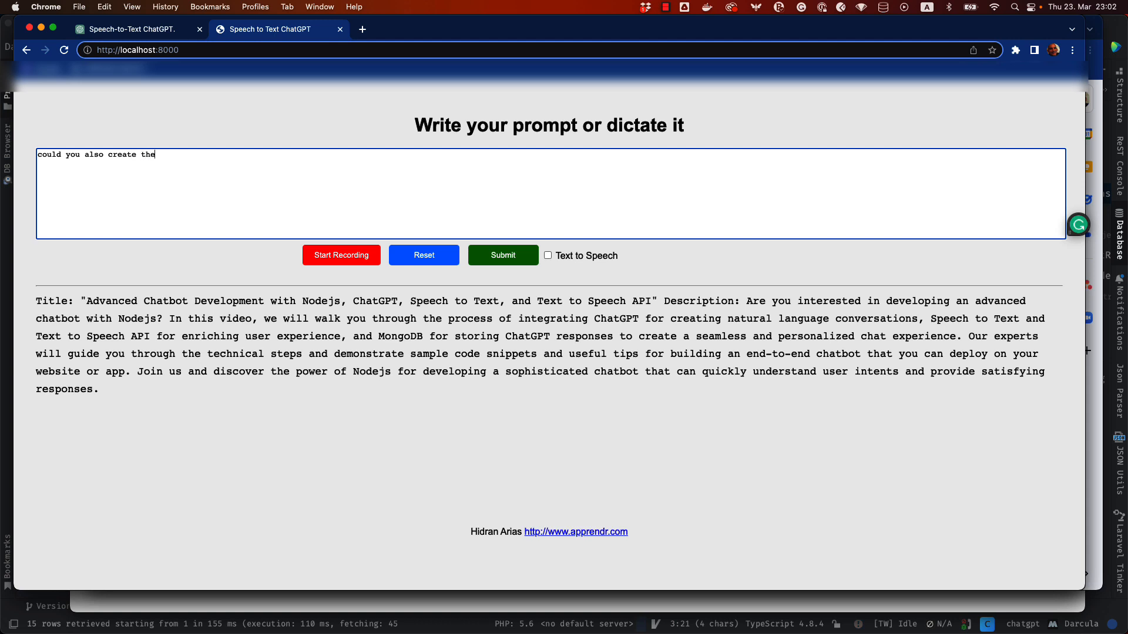
{"action": "type", "text": "tags?"}
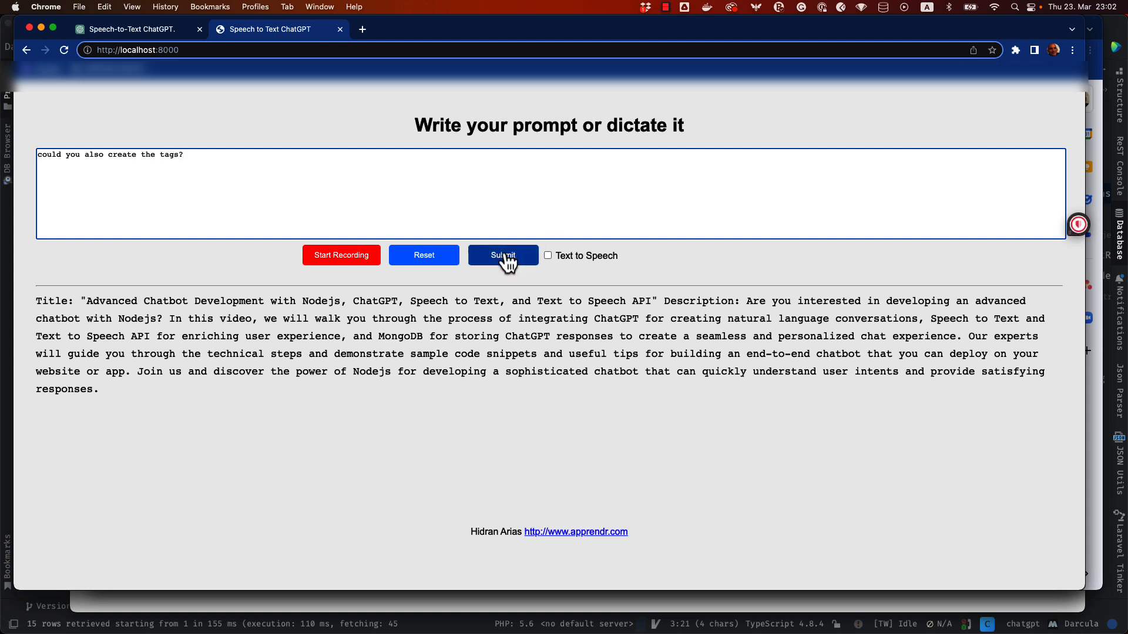
{"action": "left_click", "coordinate": [503, 255]}
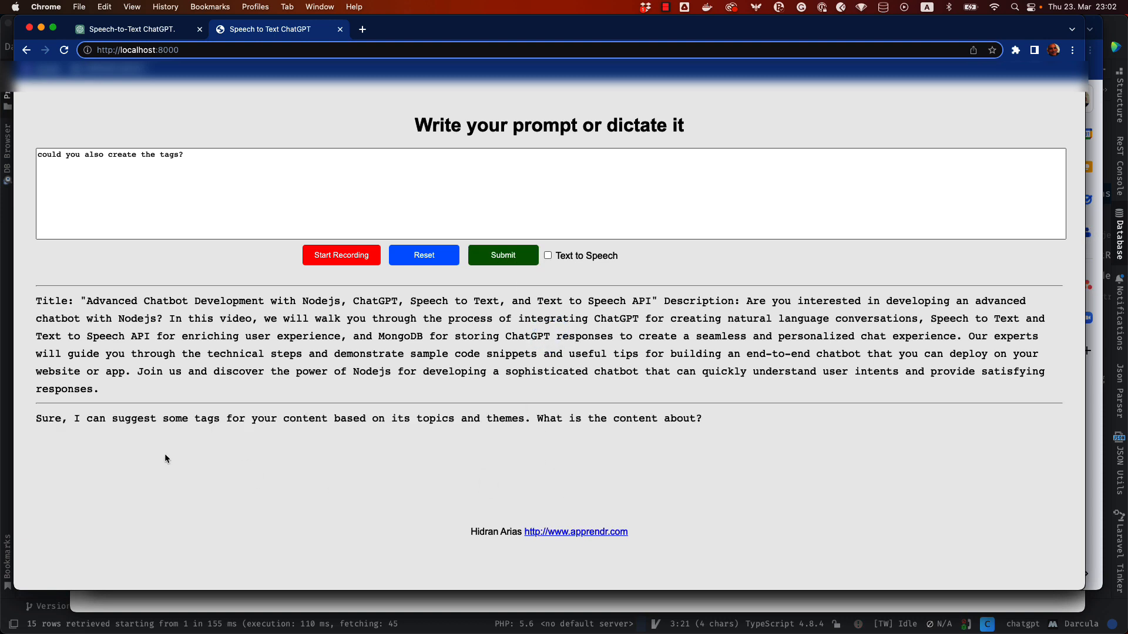
{"action": "mouse_move", "coordinate": [493, 359]}
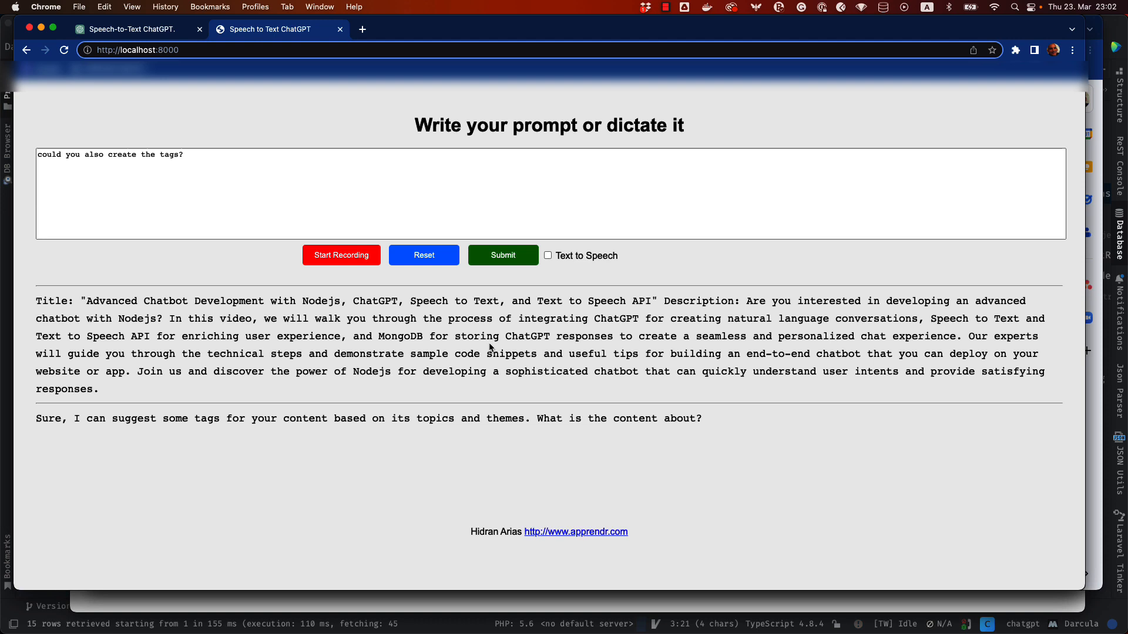
{"action": "mouse_move", "coordinate": [587, 504]}
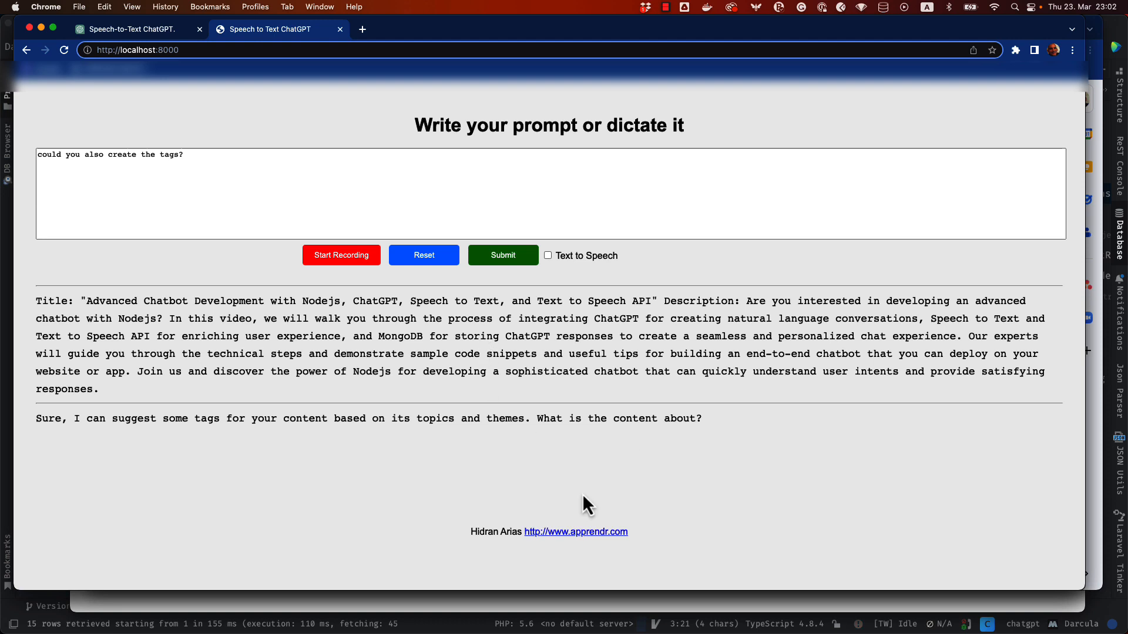
{"action": "mouse_move", "coordinate": [880, 617]}
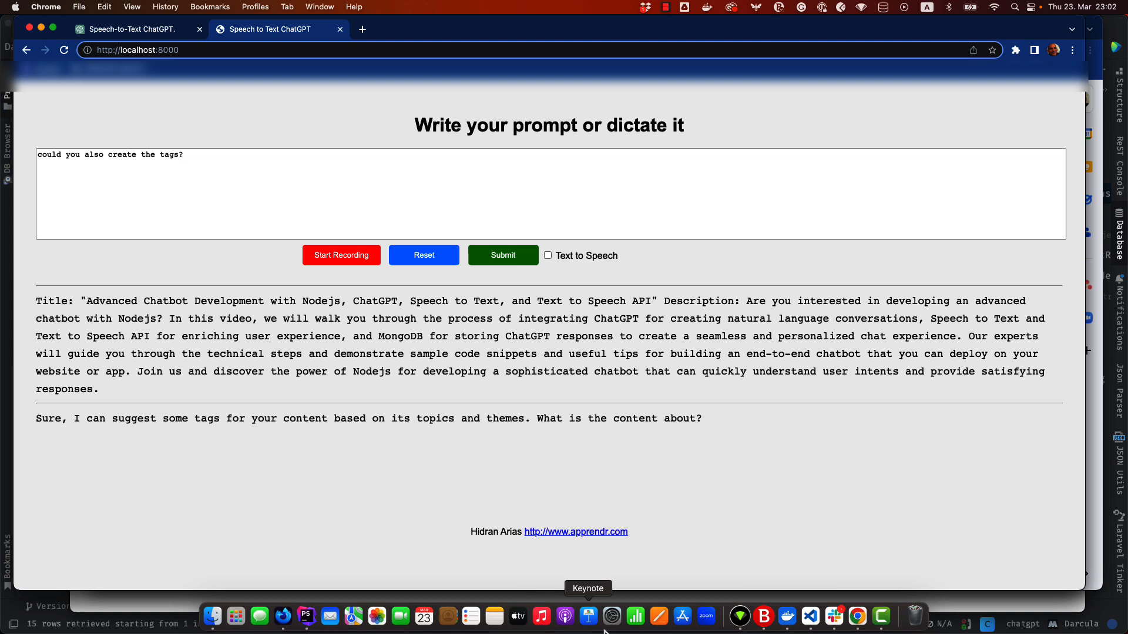
Bring the PhpStorm database view back up from the Dock
{"action": "left_click", "coordinate": [305, 617]}
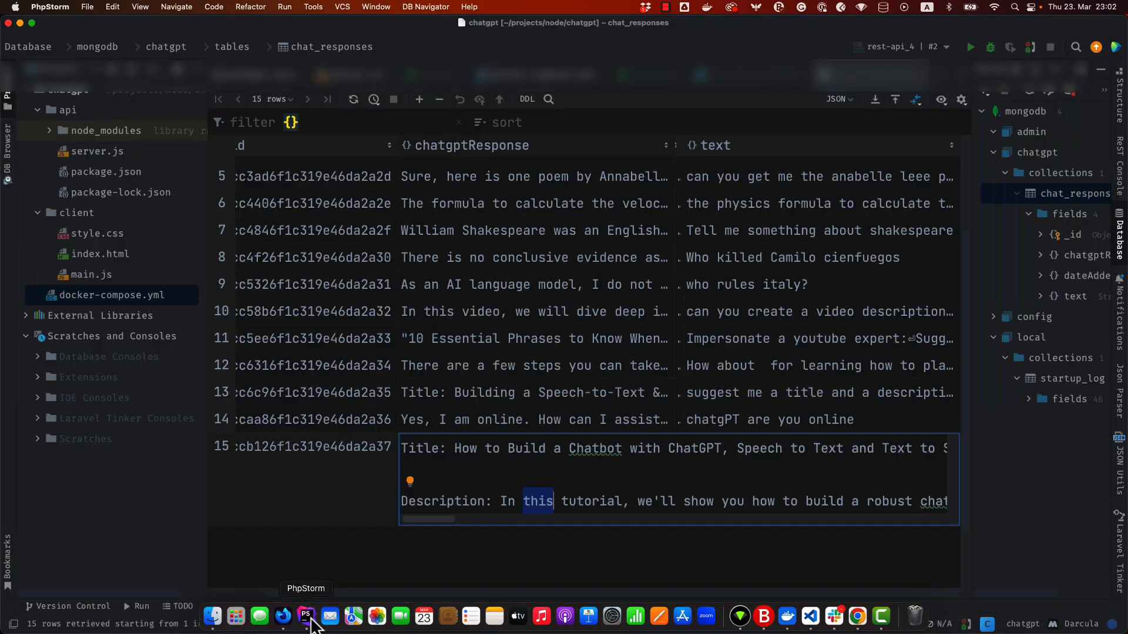
{"action": "left_click", "coordinate": [305, 616]}
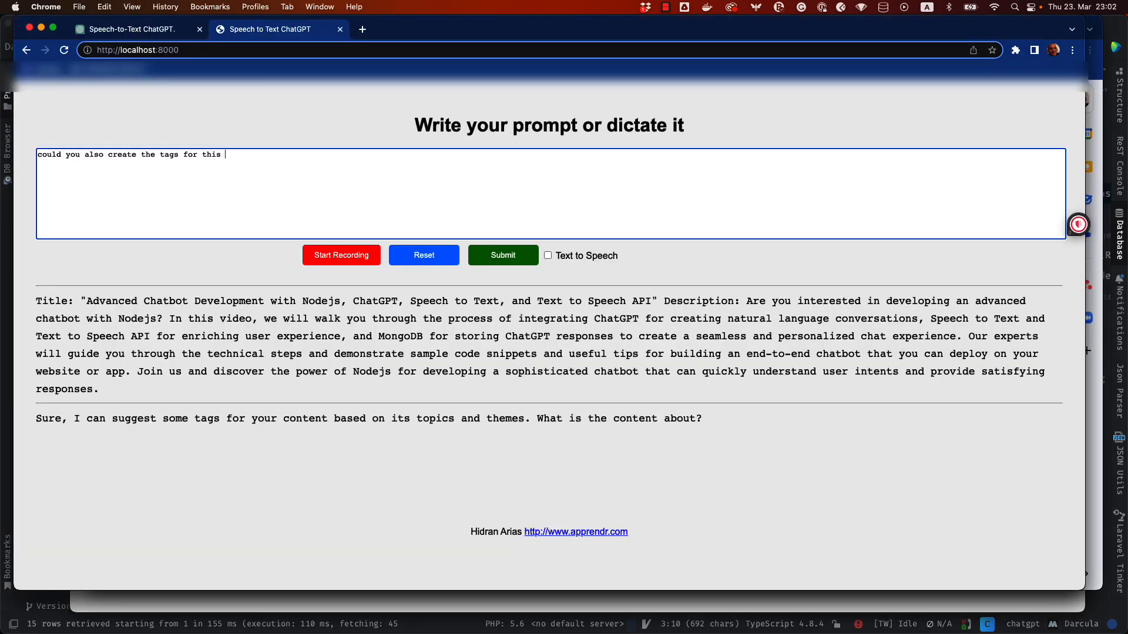
Submit a tags request with the pasted YouTube video description and get tags like AI, chatbot, ChatGPT, Node.js, MongoDB
{"action": "type", "text": "description of a y"}
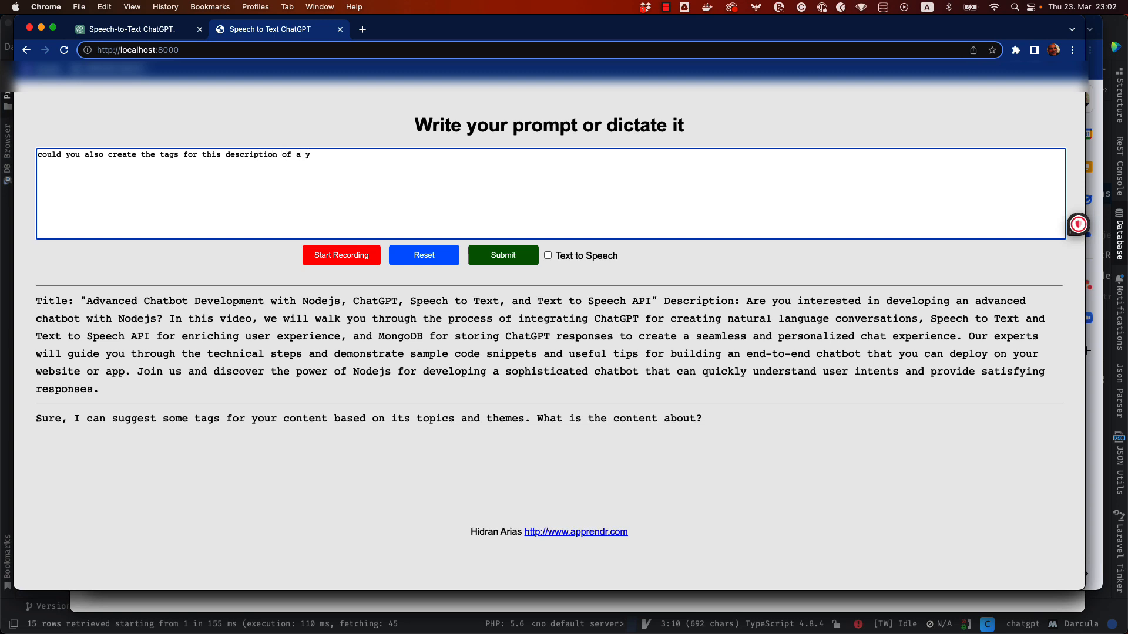
{"action": "type", "text": "outube video?"}
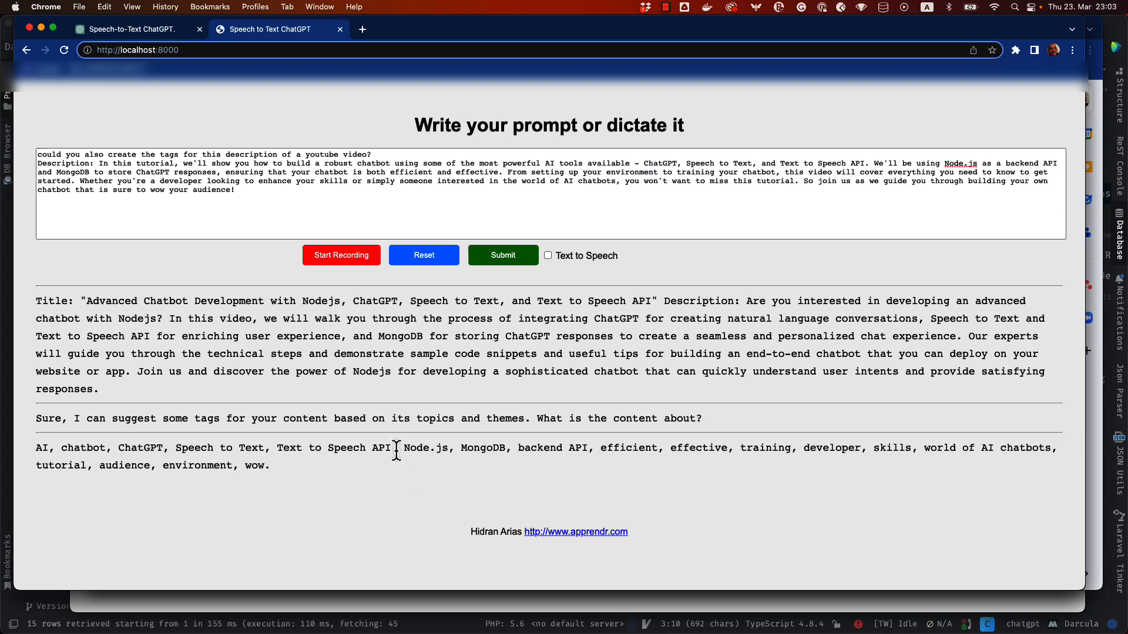
{"action": "mouse_move", "coordinate": [140, 444]}
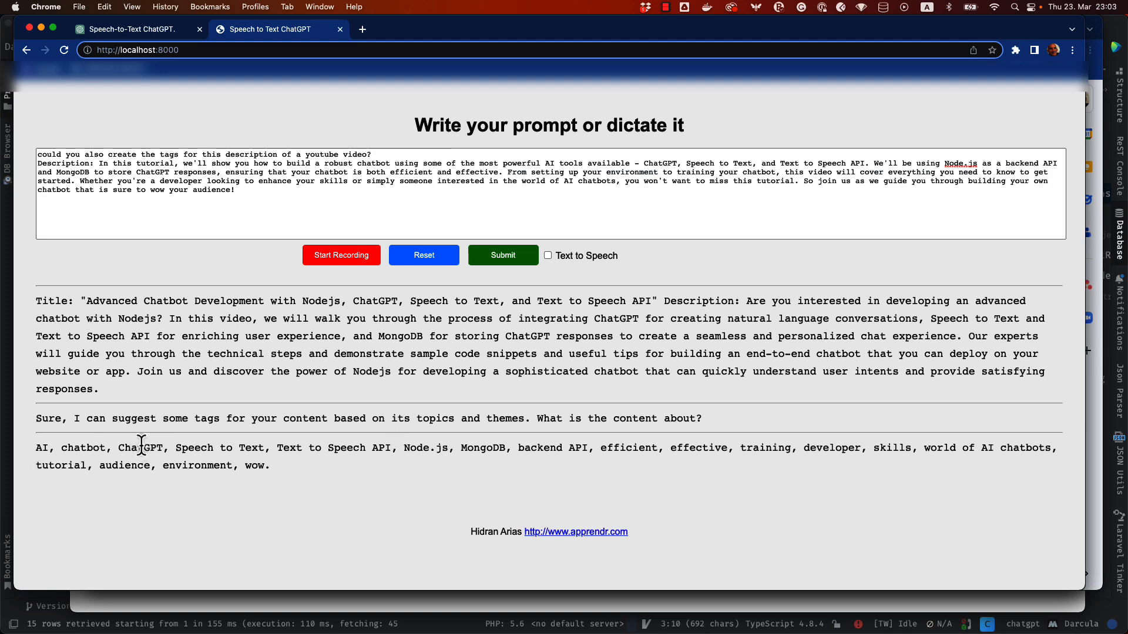
{"action": "mouse_move", "coordinate": [557, 406]}
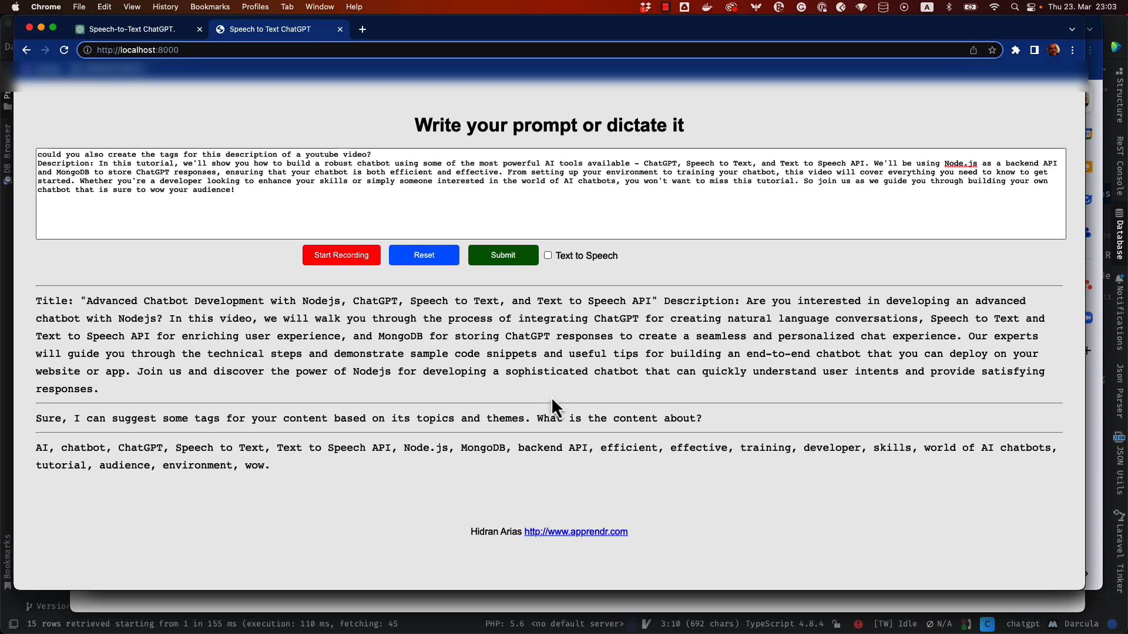
{"action": "mouse_move", "coordinate": [556, 406]}
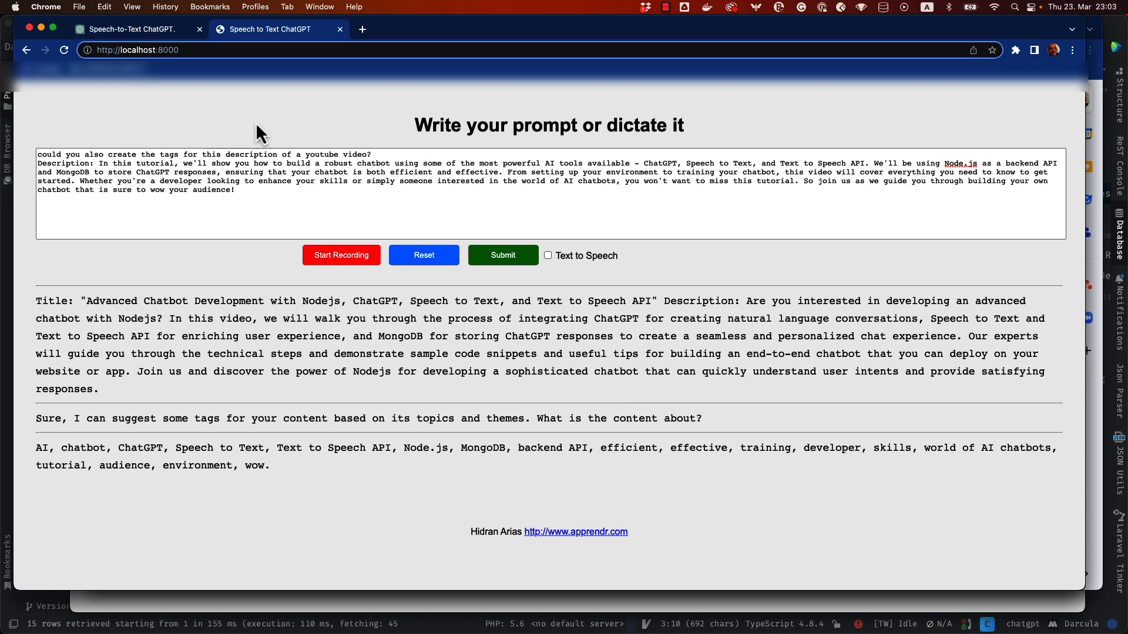
{"action": "left_click", "coordinate": [129, 29]}
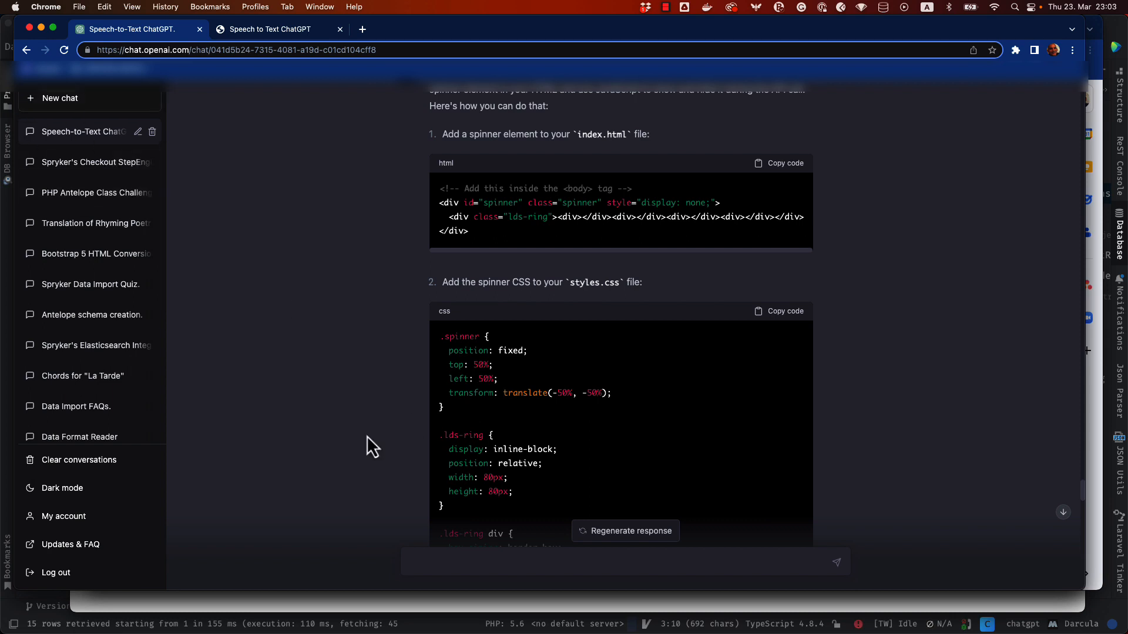
{"action": "scroll", "scroll_direction": "down", "scroll_amount": 3}
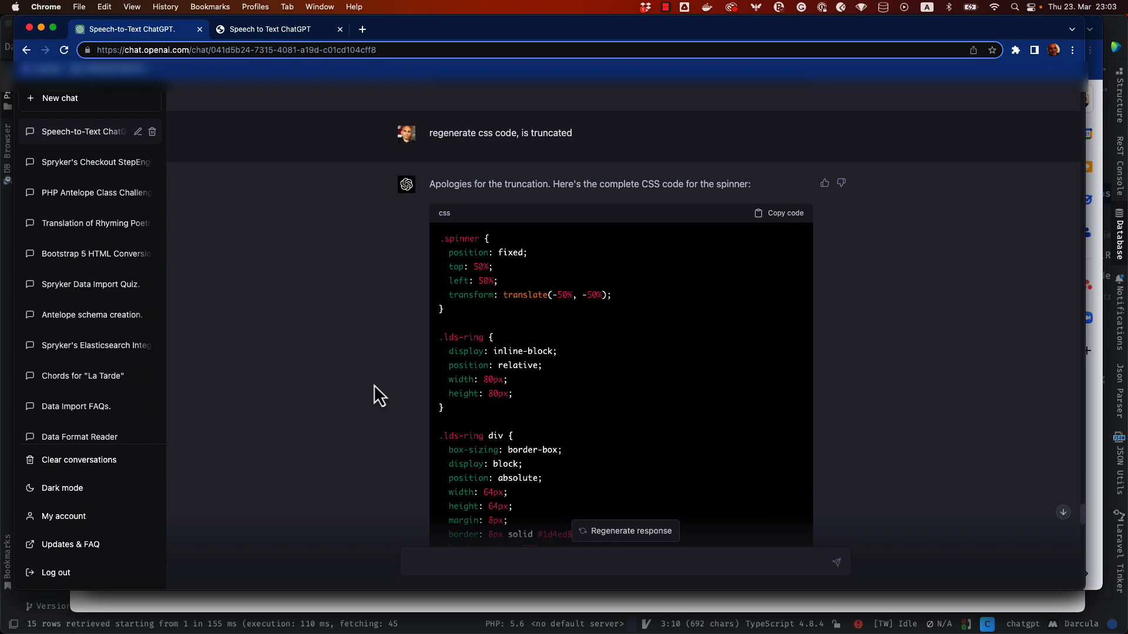
{"action": "left_click", "coordinate": [270, 29]}
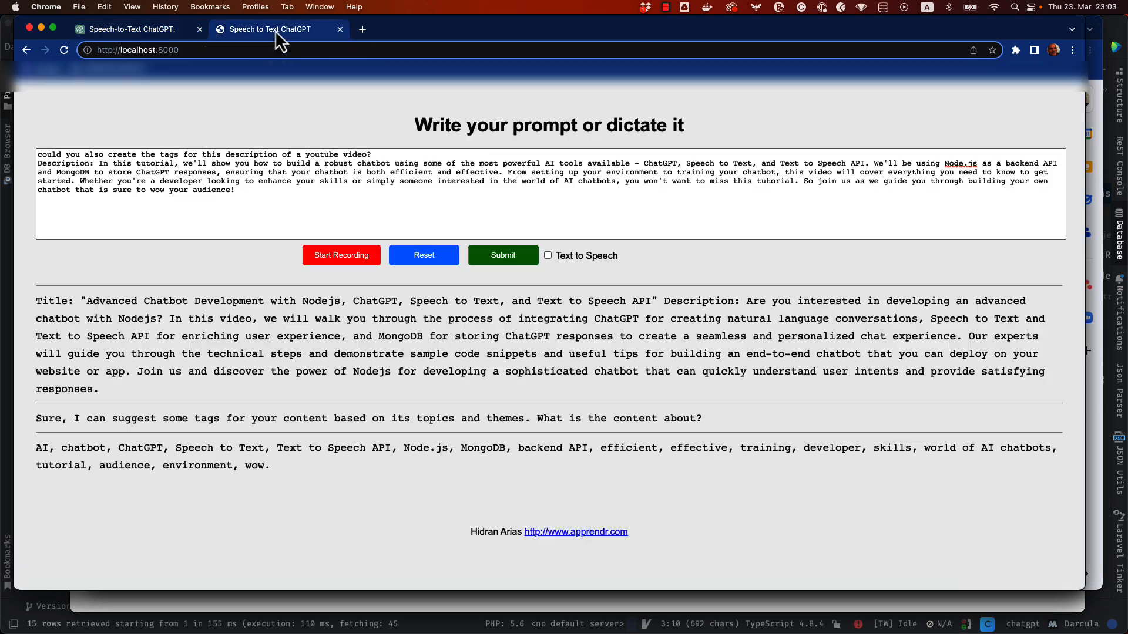
{"action": "mouse_move", "coordinate": [396, 475]}
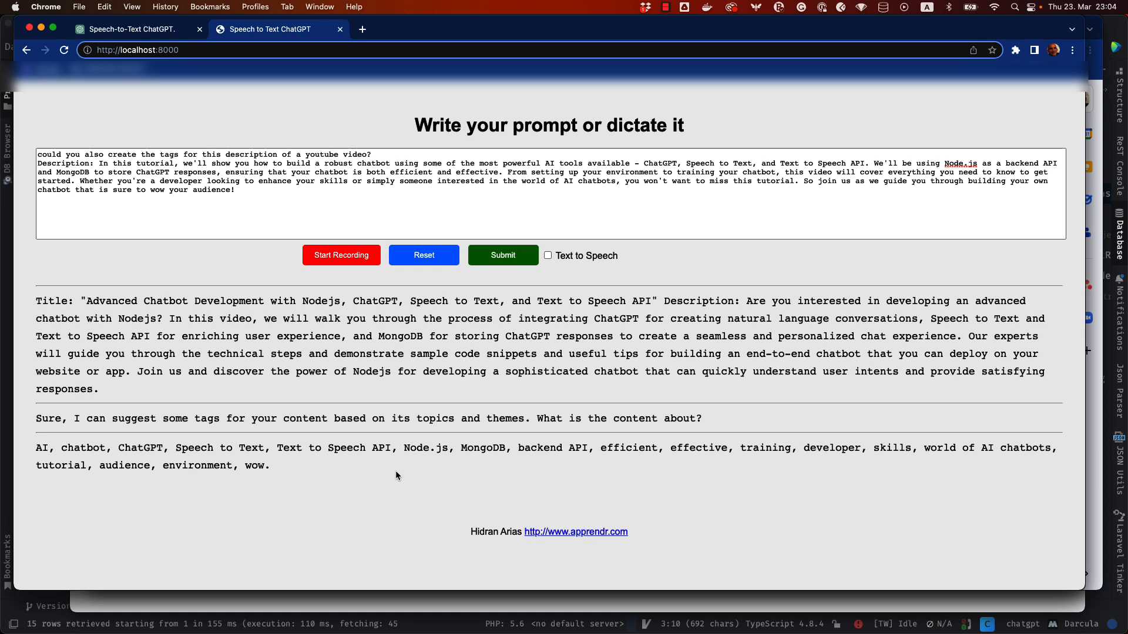
{"action": "mouse_move", "coordinate": [501, 383]}
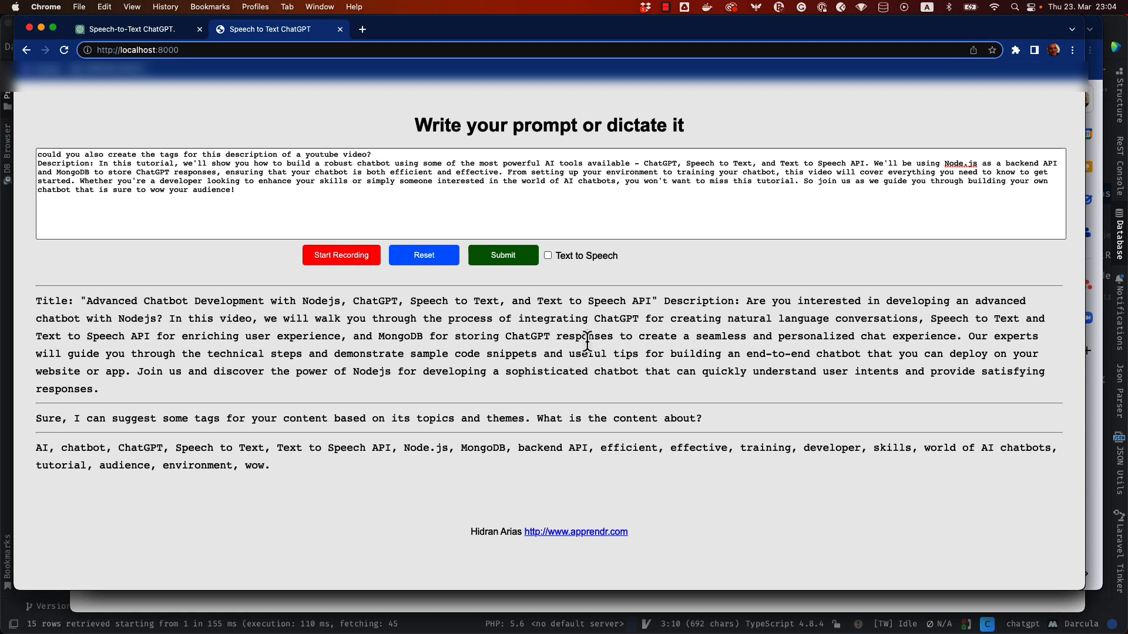
{"action": "mouse_move", "coordinate": [585, 357]}
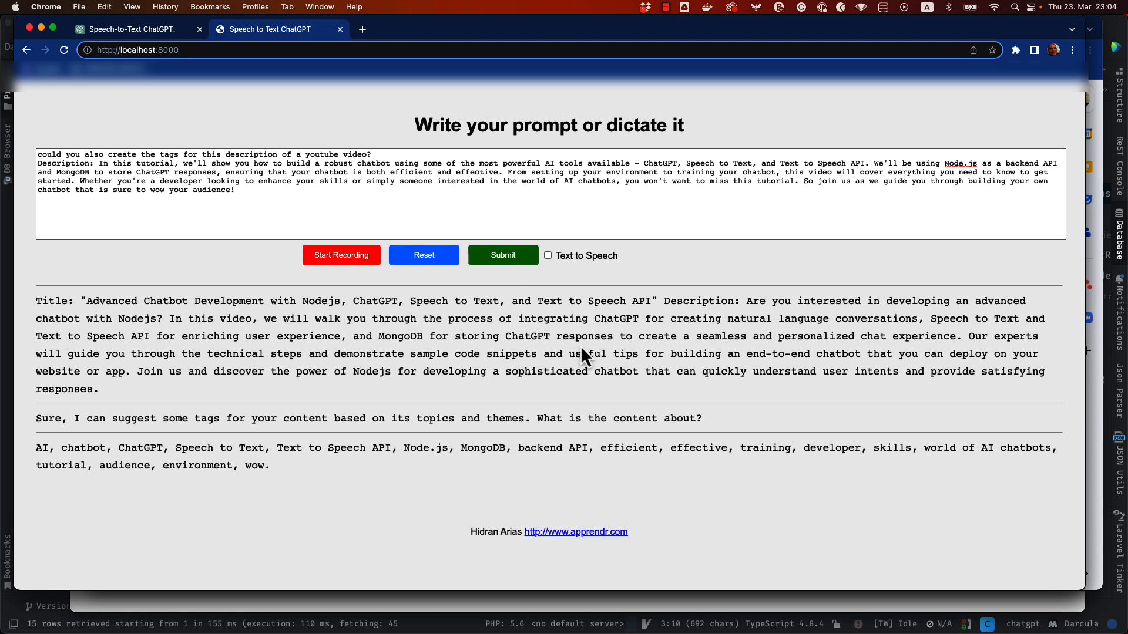
{"action": "mouse_move", "coordinate": [264, 425]}
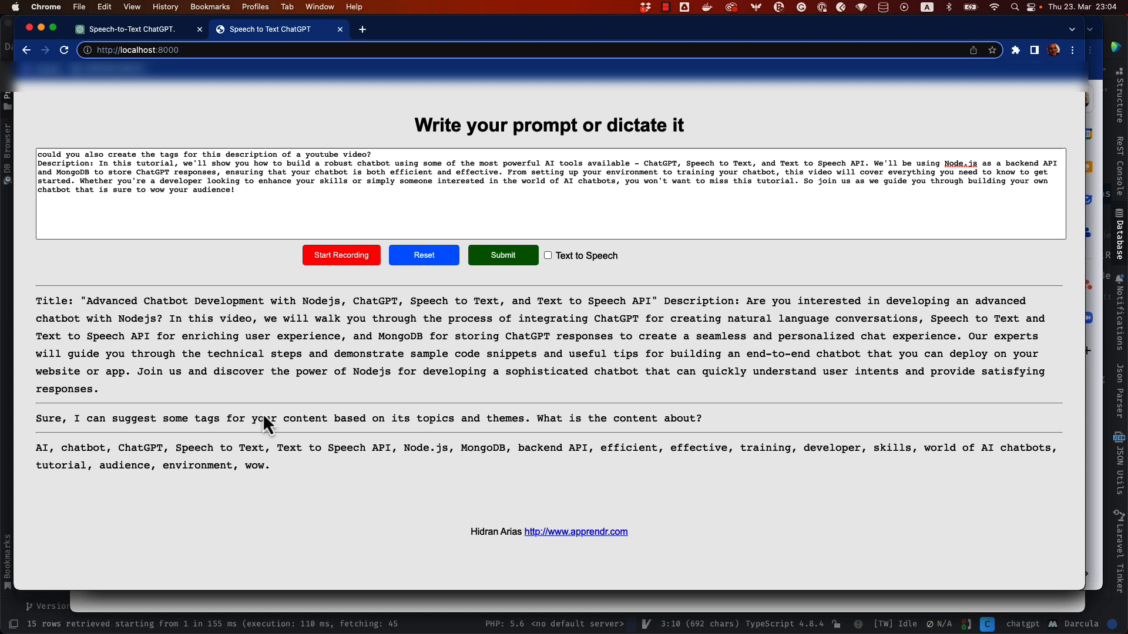
{"action": "mouse_move", "coordinate": [469, 357]}
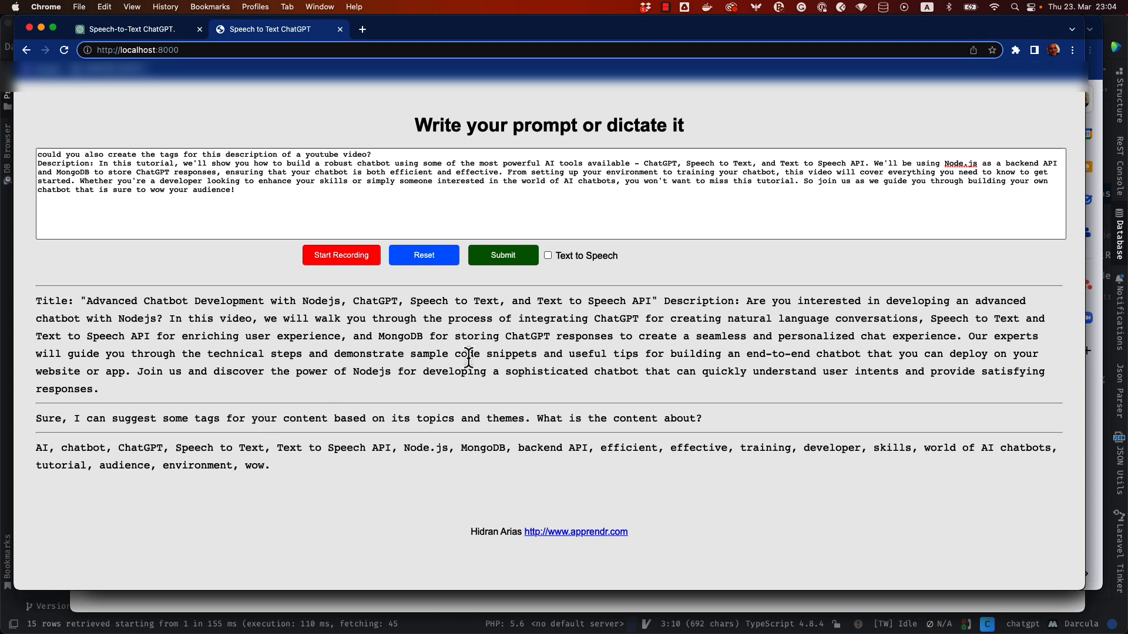
{"action": "mouse_move", "coordinate": [469, 358]}
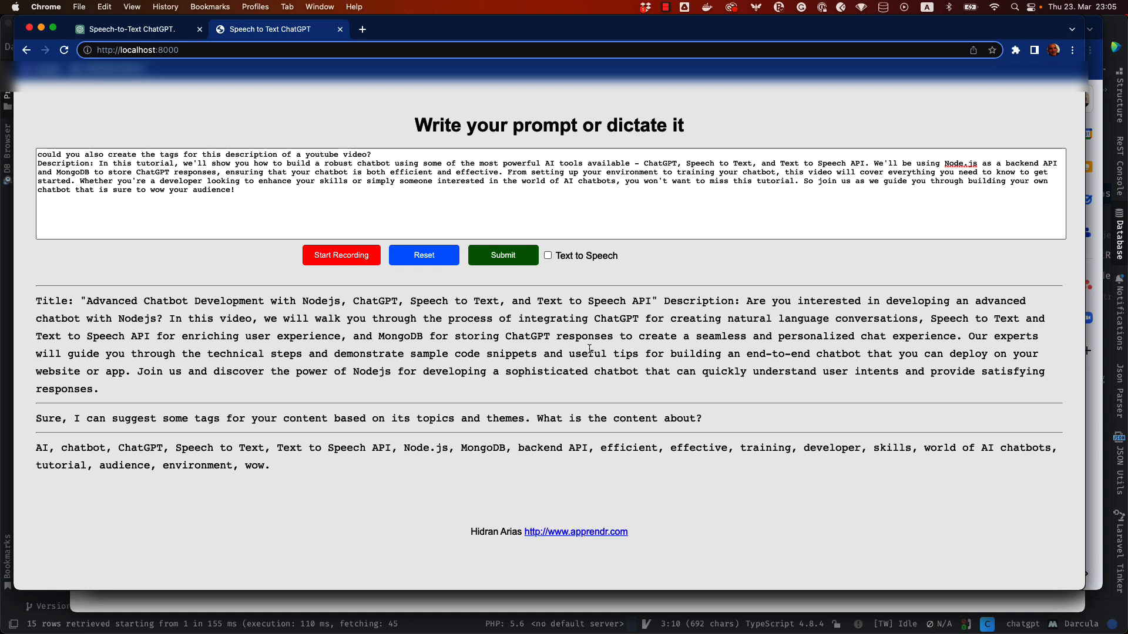
{"action": "mouse_move", "coordinate": [608, 357]}
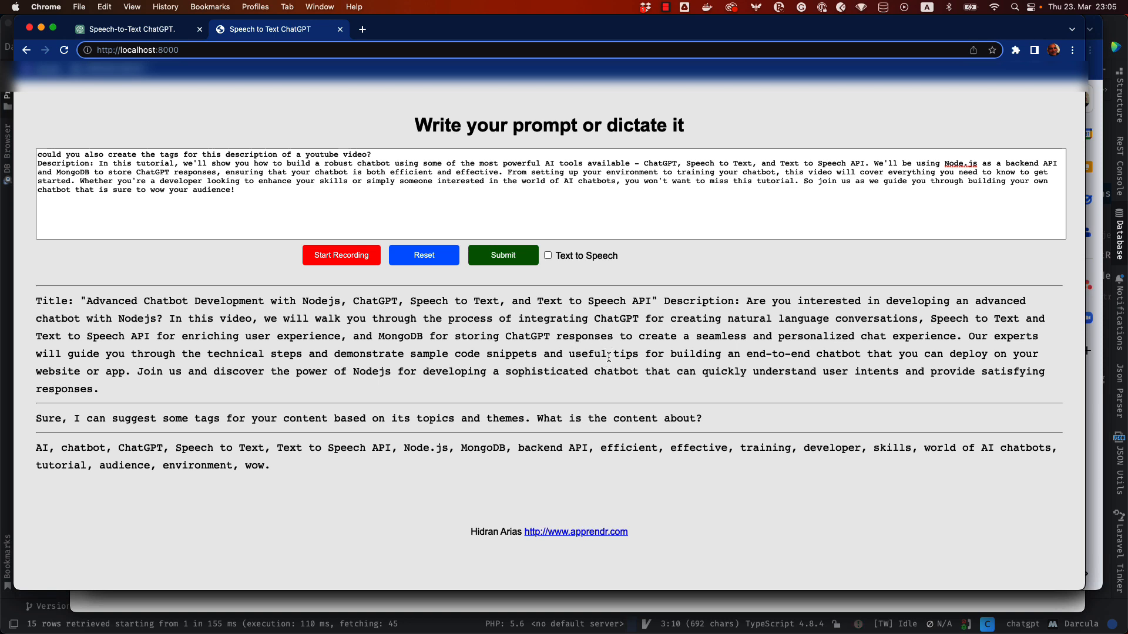